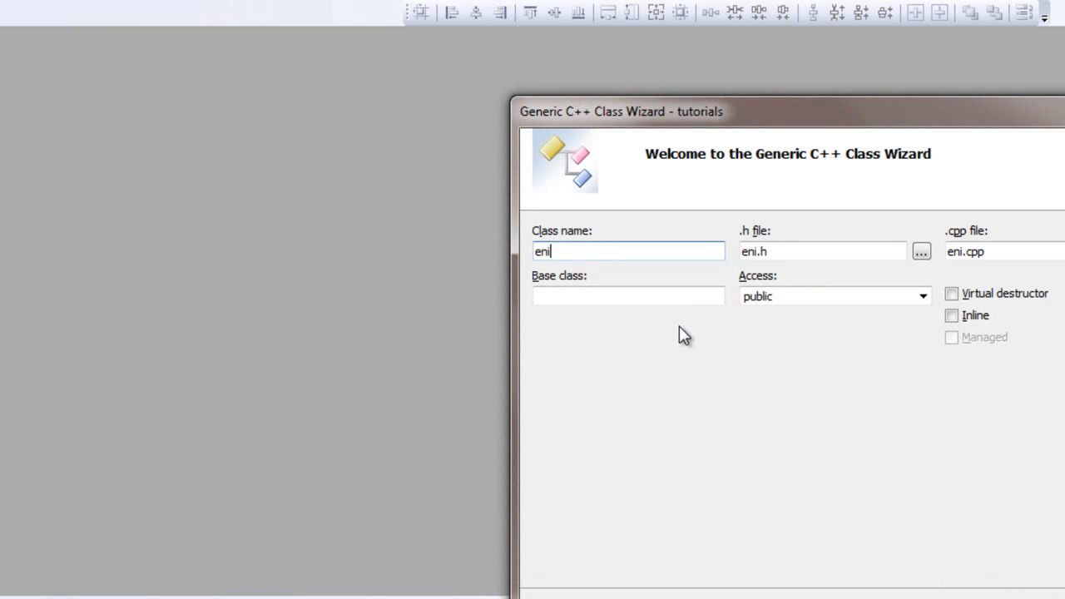
- Finish the class wizard for entity_manager, generating entity_manager.h and entity_manager.cpp
key(BackSpace)
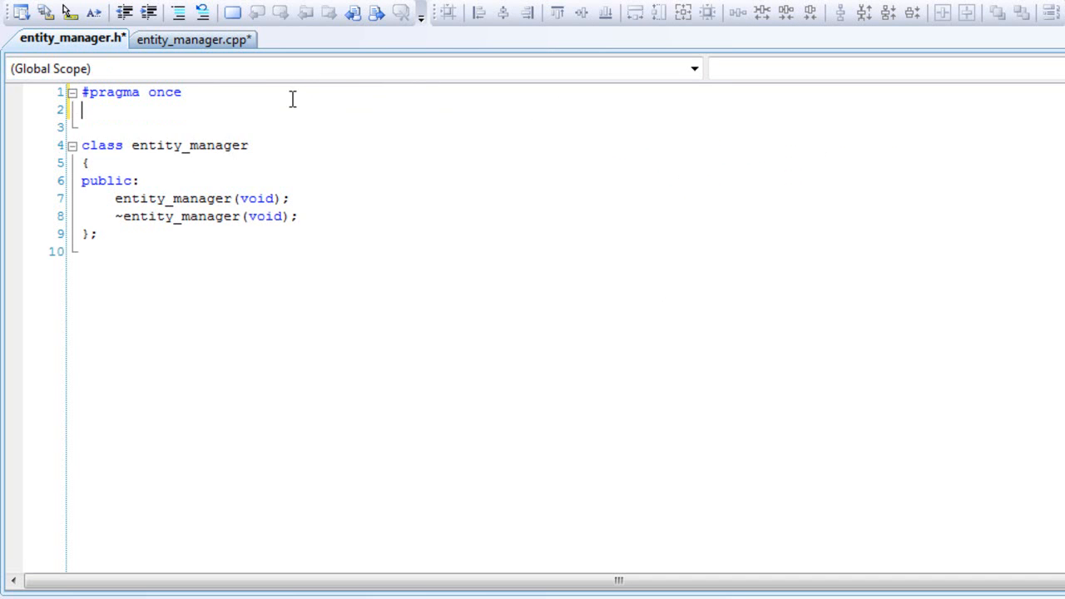
- Add #include "entity.h" to entity_manager.h
text(#inc)
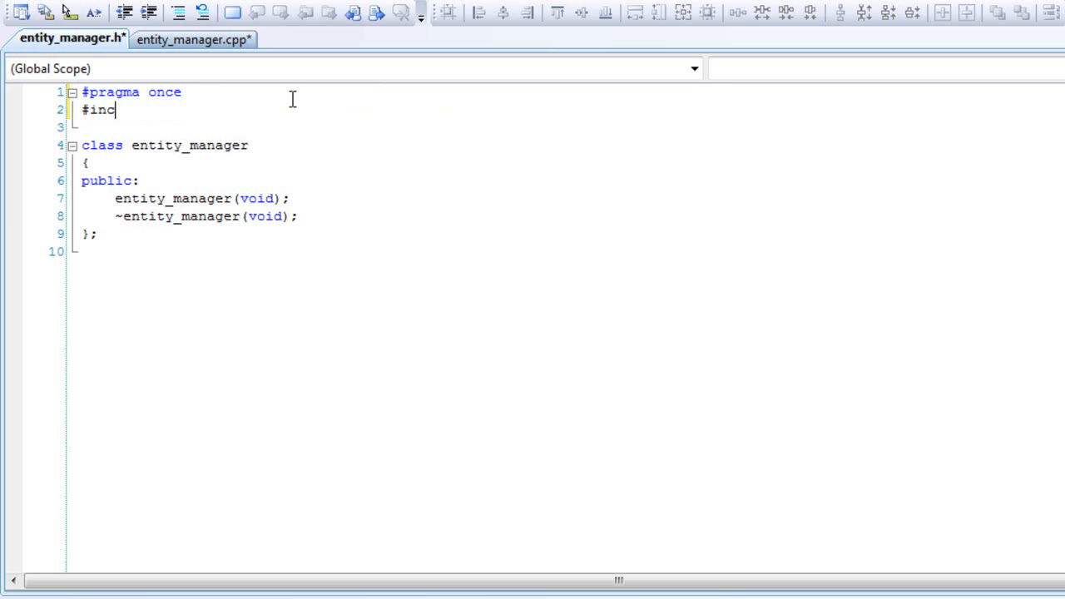
text(lude)
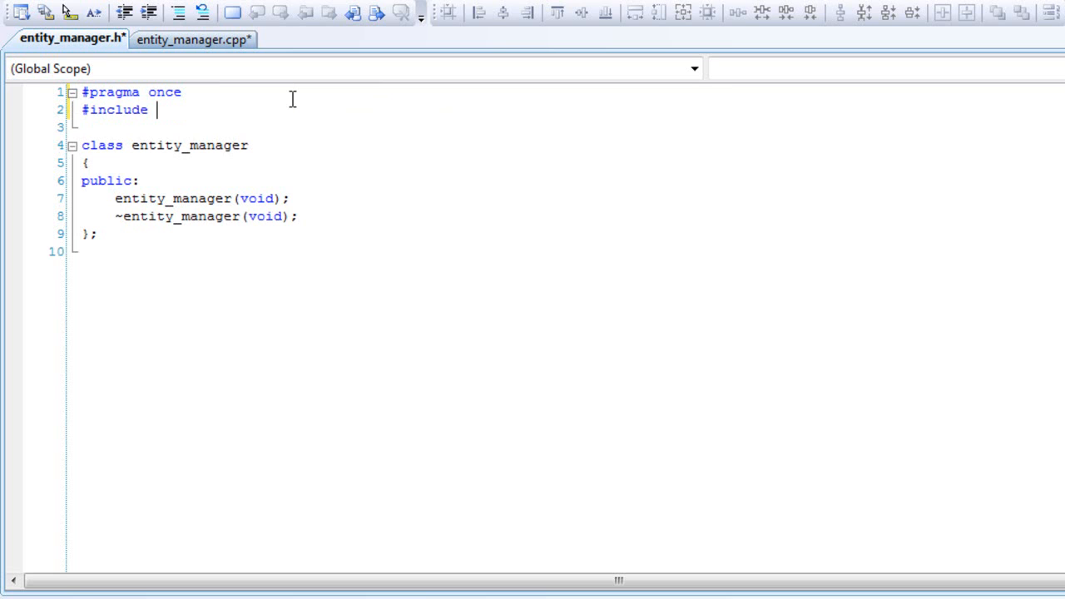
text("eni)
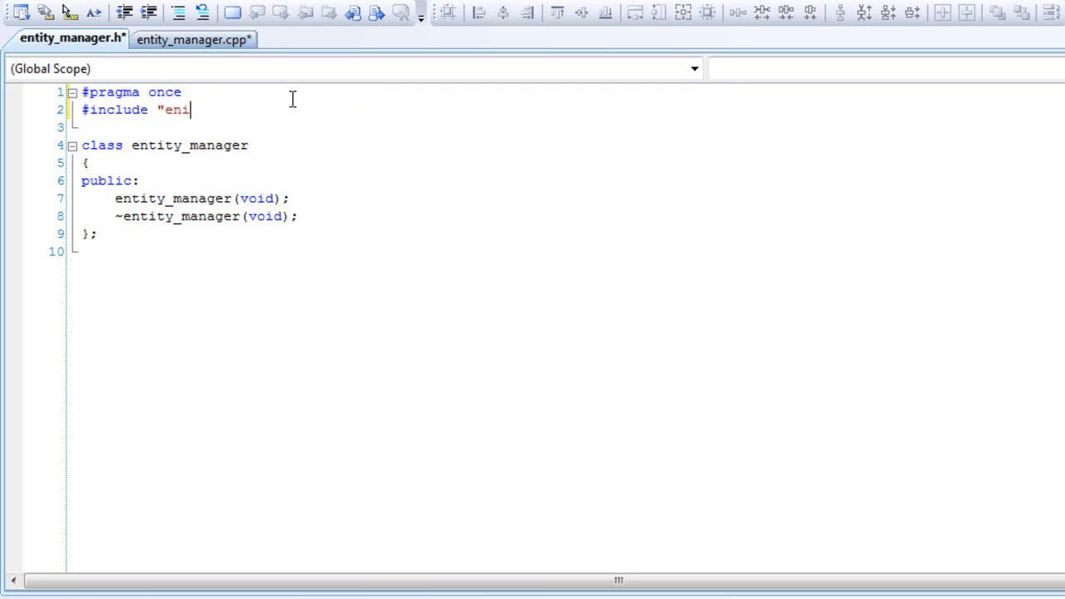
text(tty)
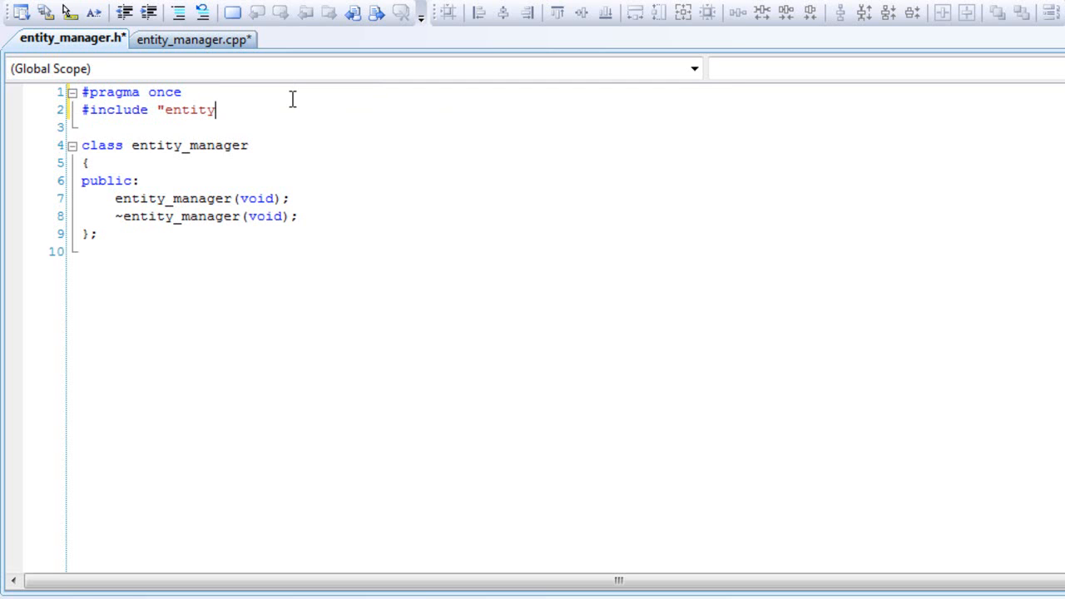
text(.h")
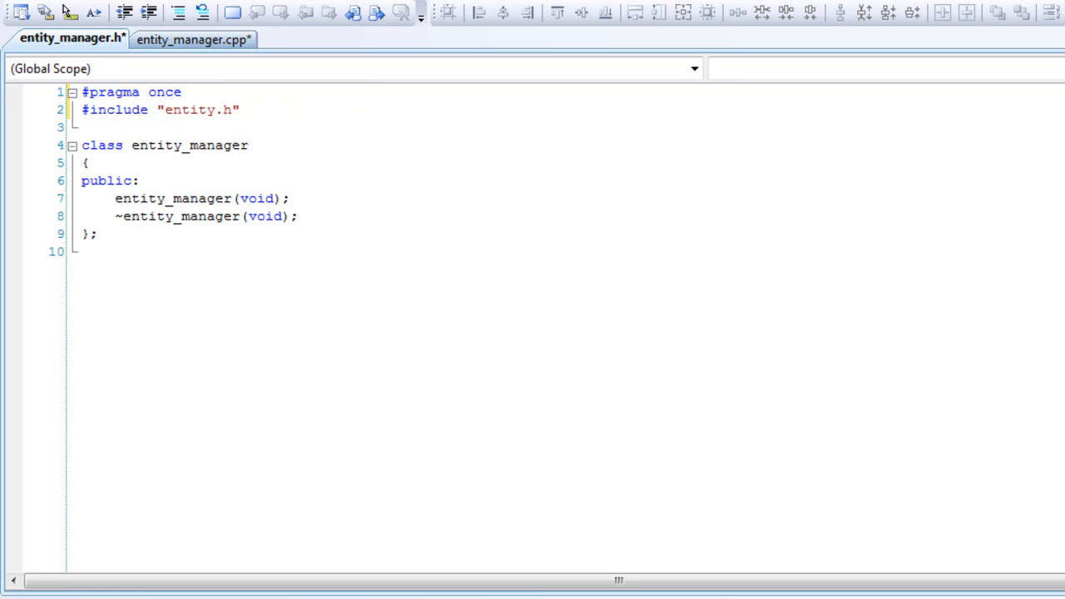
- Declare the member entity m_entities[MAX_ENTITES]; inside the class
click(87, 162)
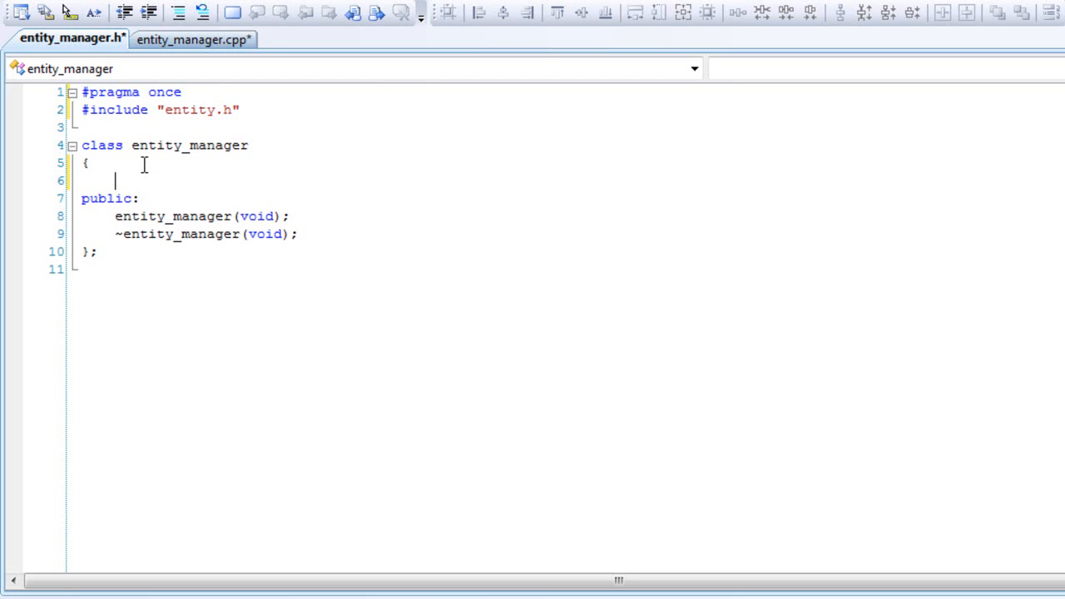
text(eni)
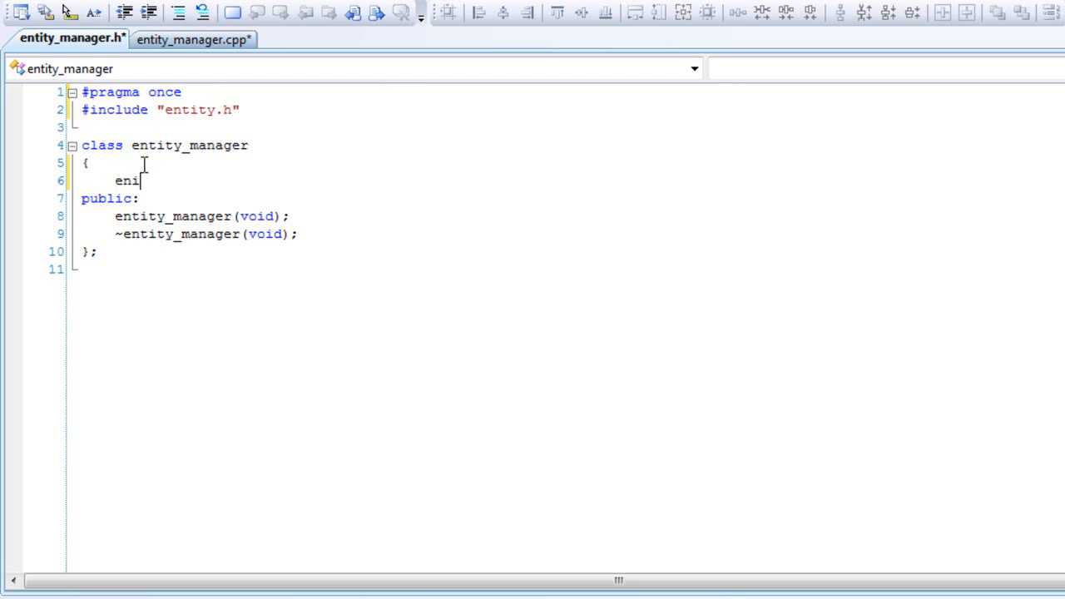
key(Backspace)
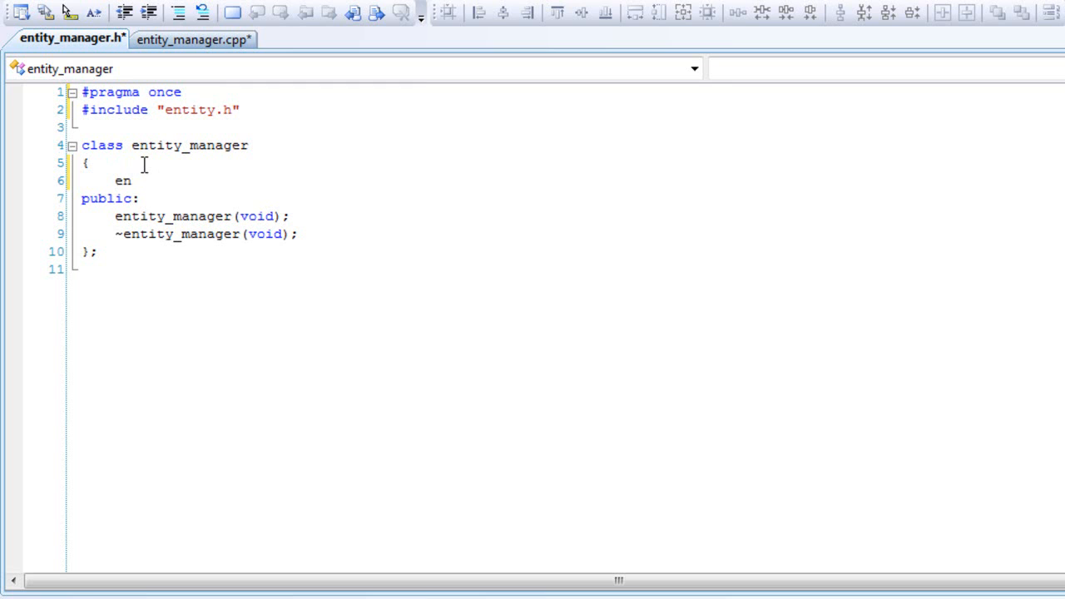
text(tity)
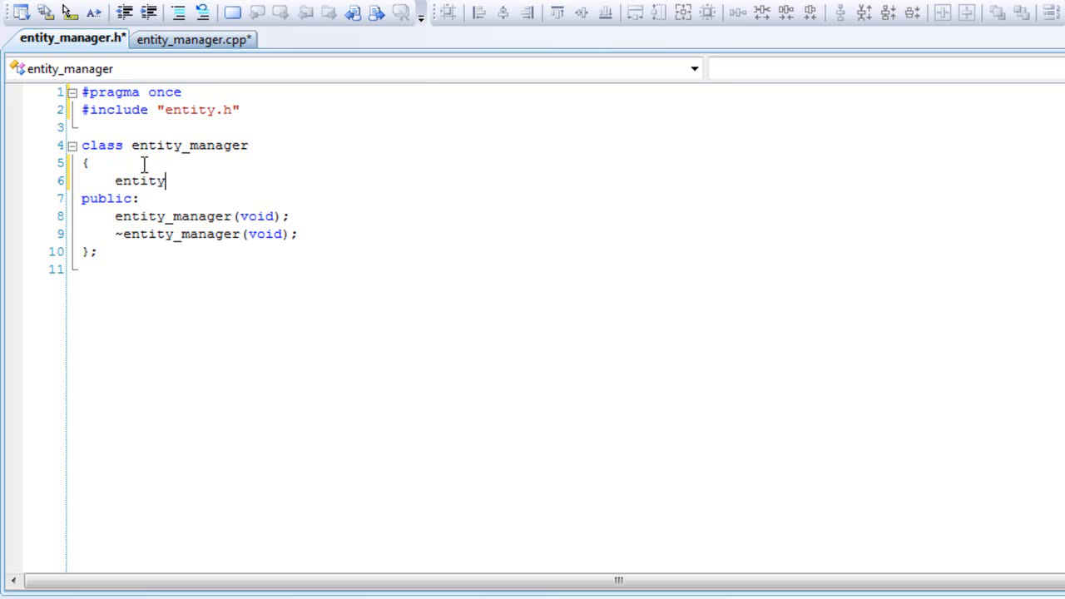
text(m_)
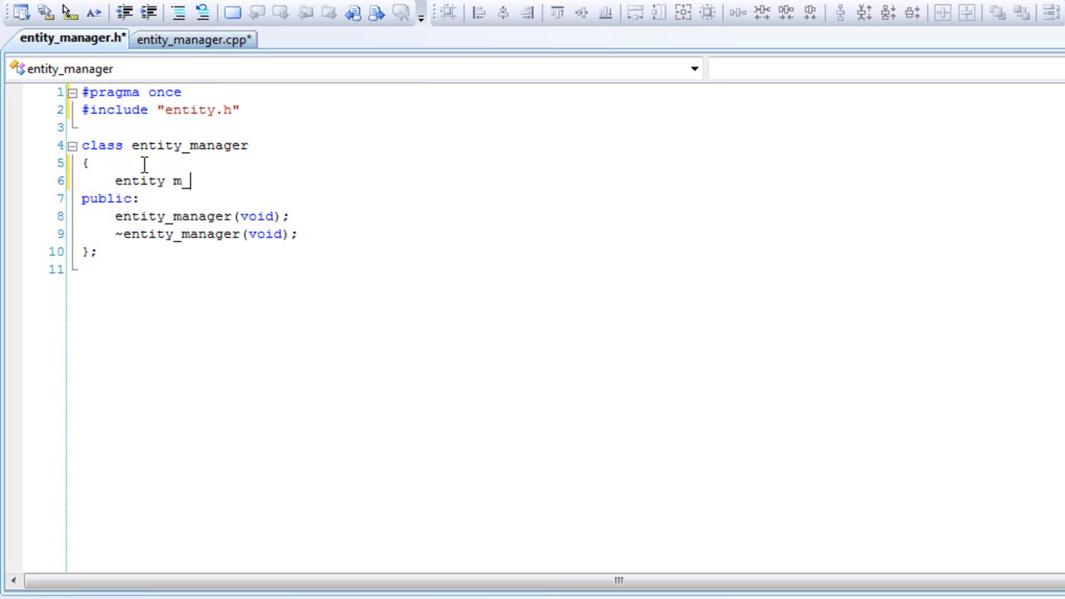
text(entities)
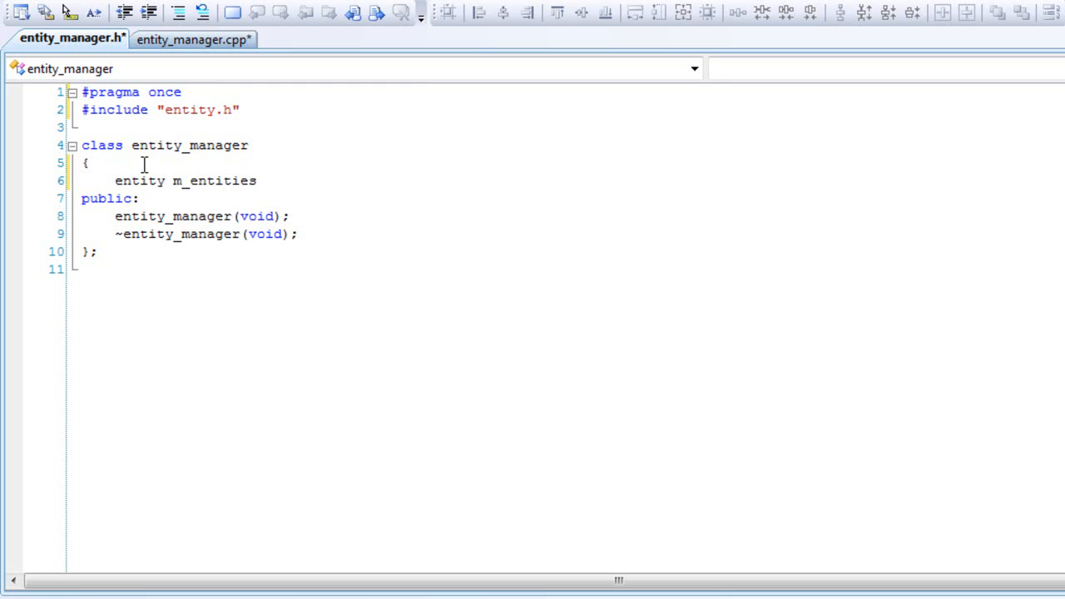
text([MAX)
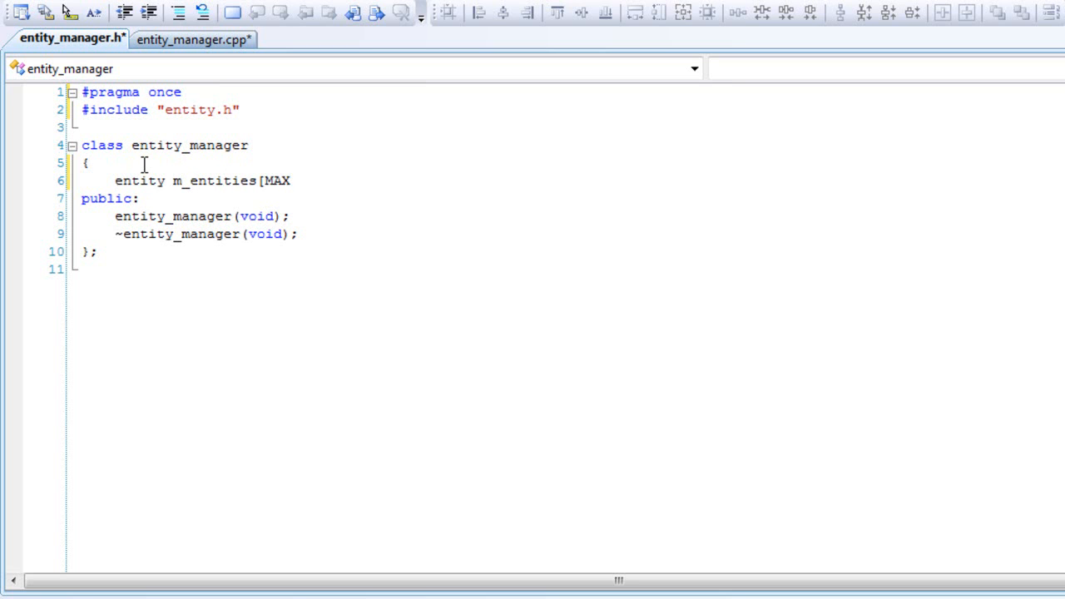
text(_ENTITE)
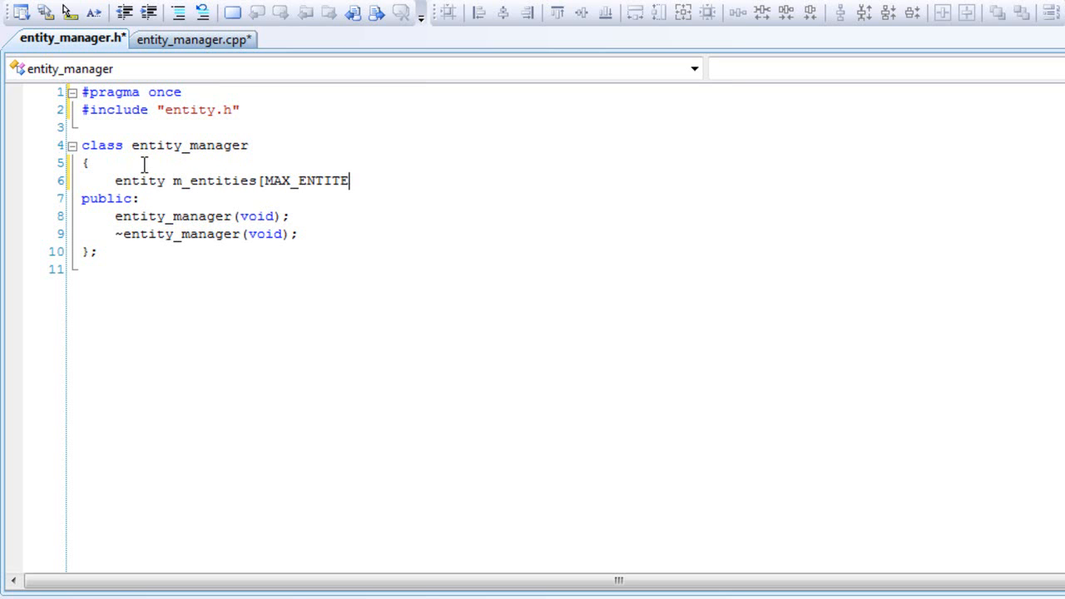
text(S];)
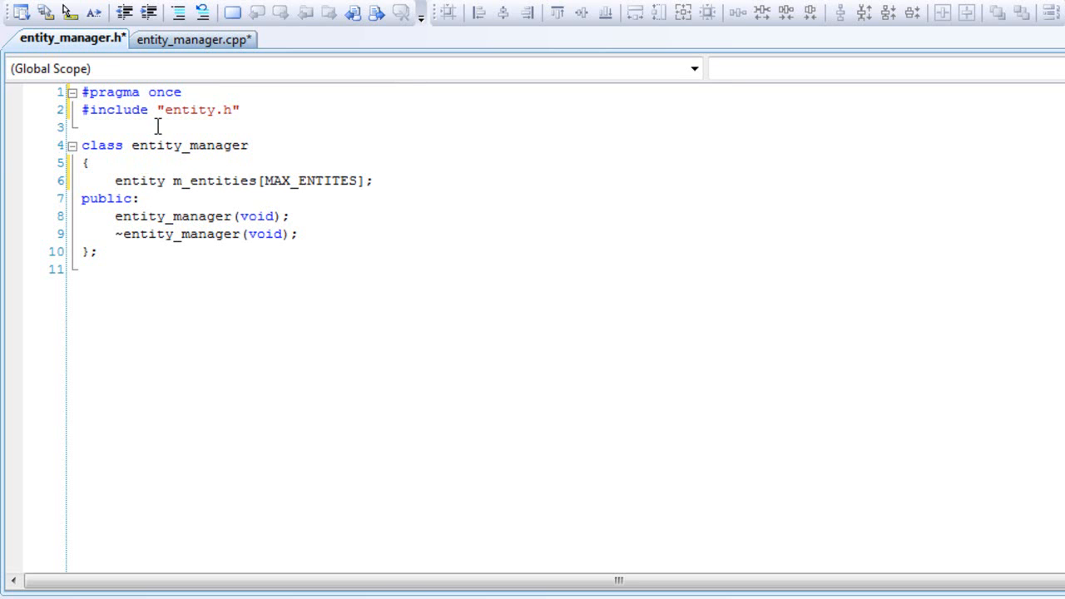
- Define MAX_ENTITIES as 250
text(#define)
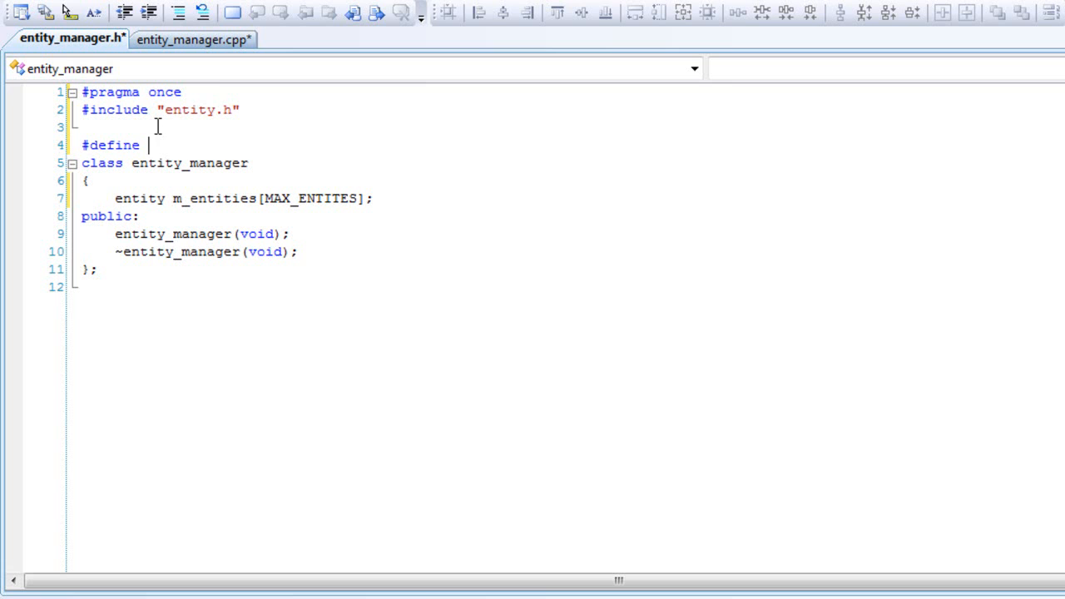
text(MA)
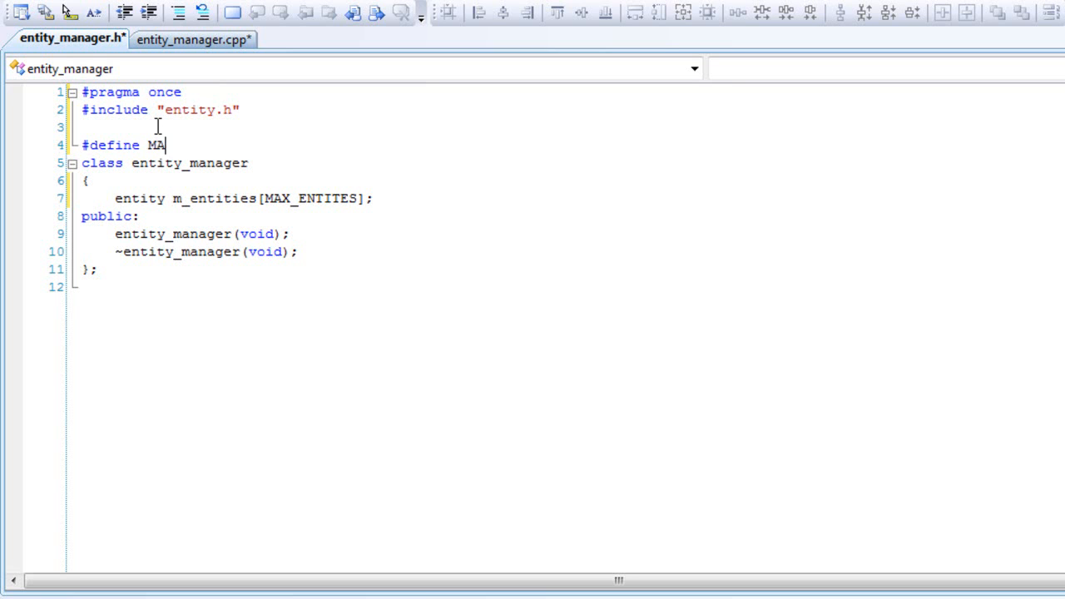
text(X_ENTITIES)
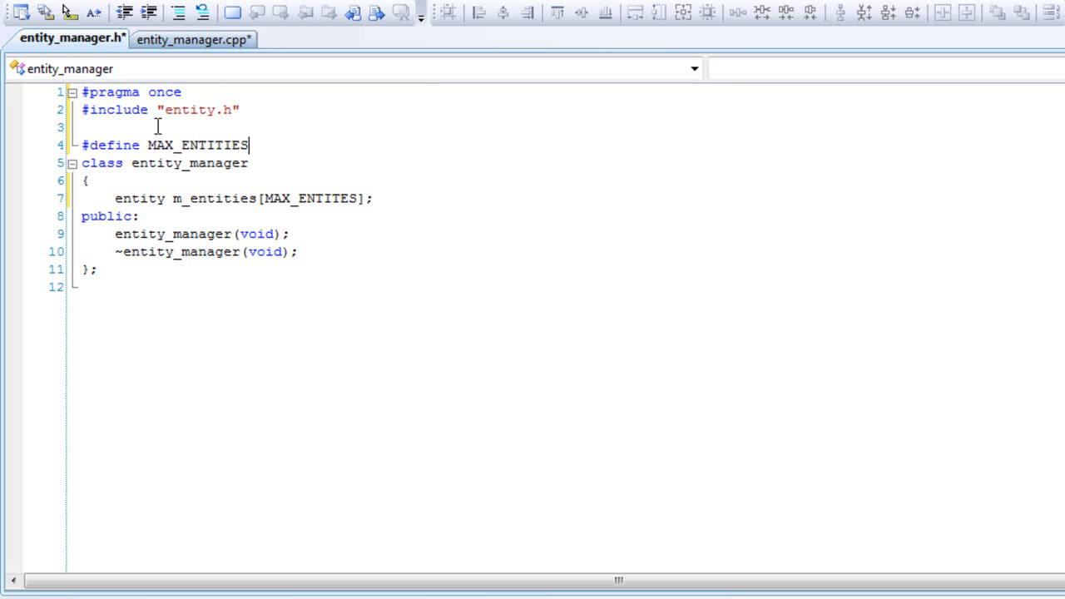
text(250)
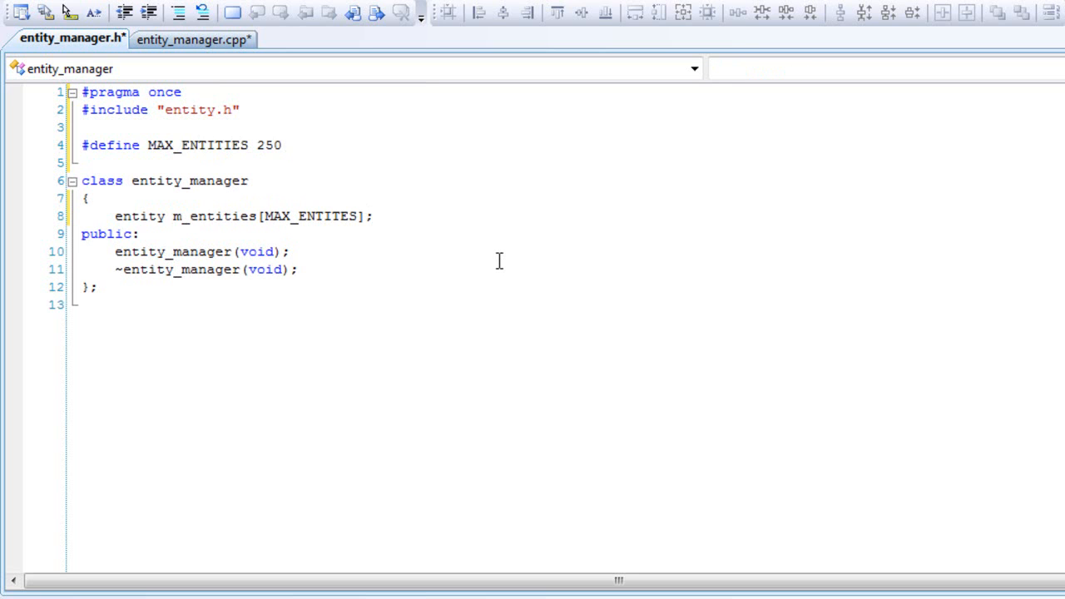
- Declare int NewEntity(int width, int height); below the m_entities array
text(i)
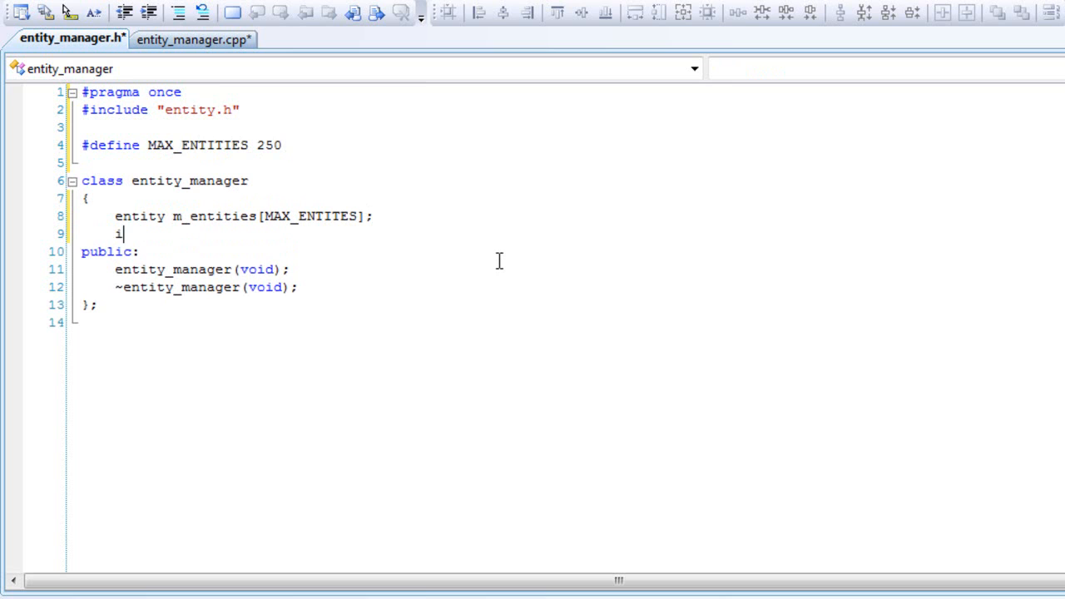
text(nt New)
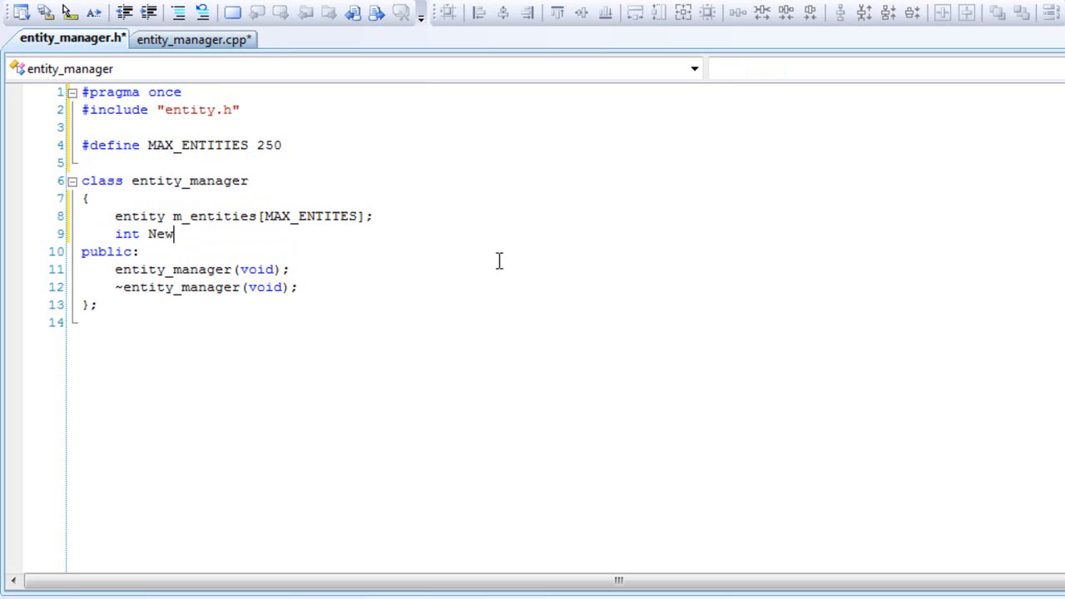
text(Entity)
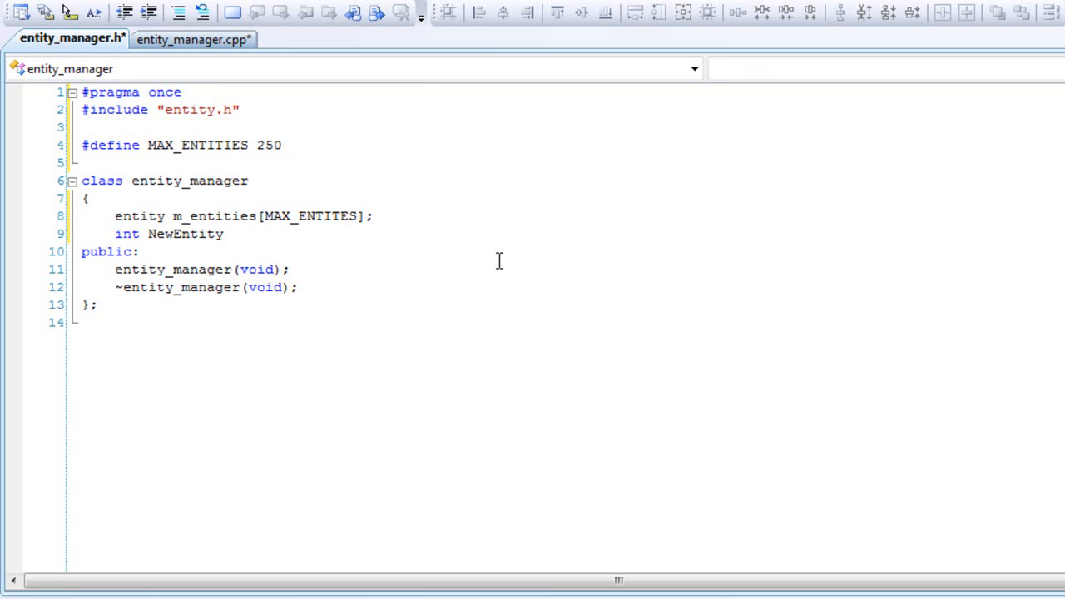
text(()
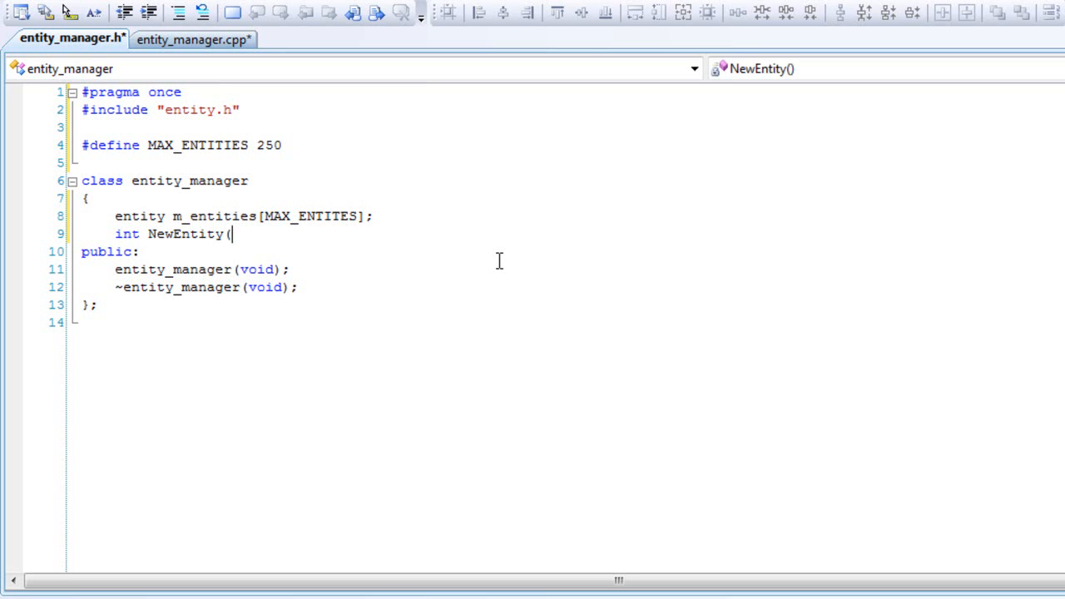
text(int)
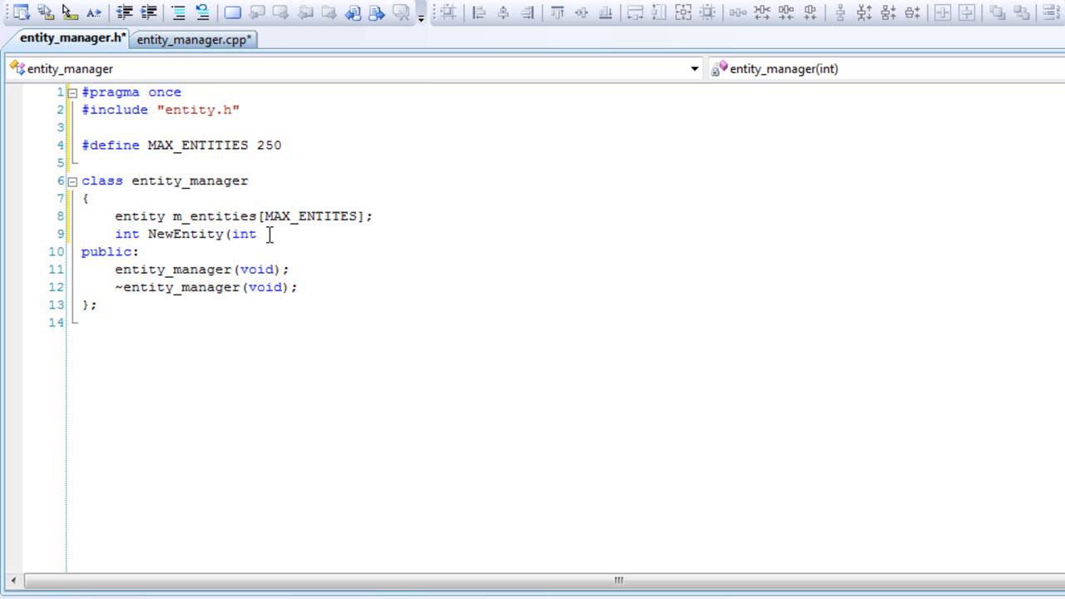
text(width,)
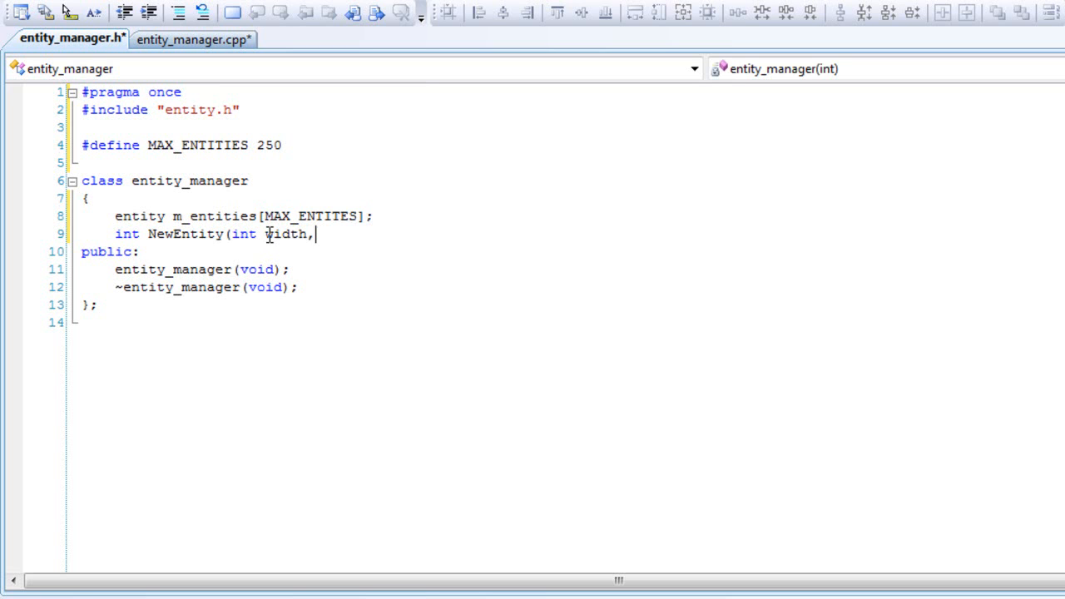
text(int height);)
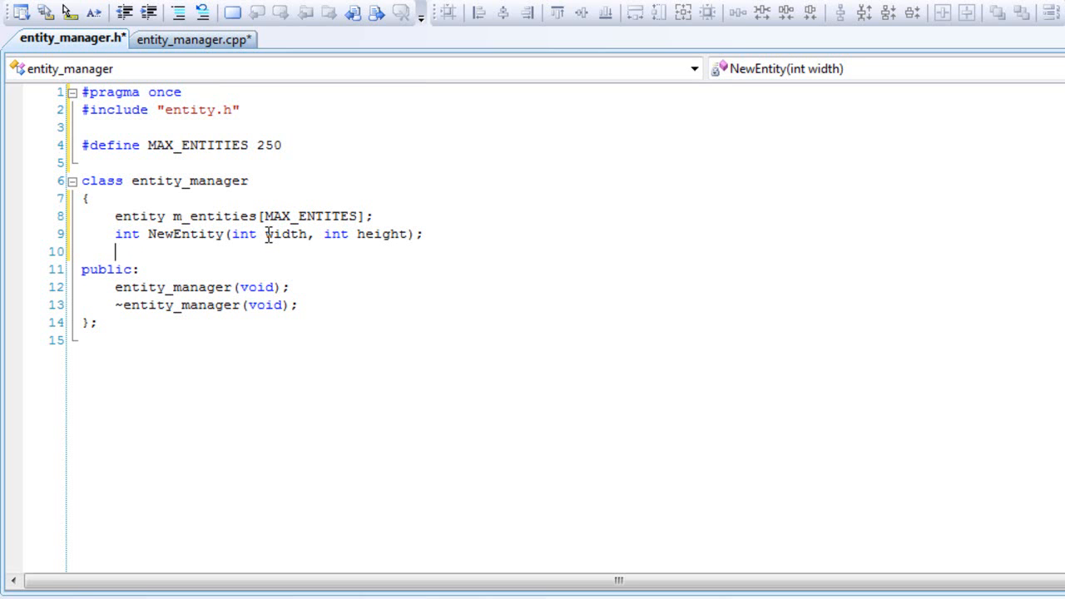
click(297, 304)
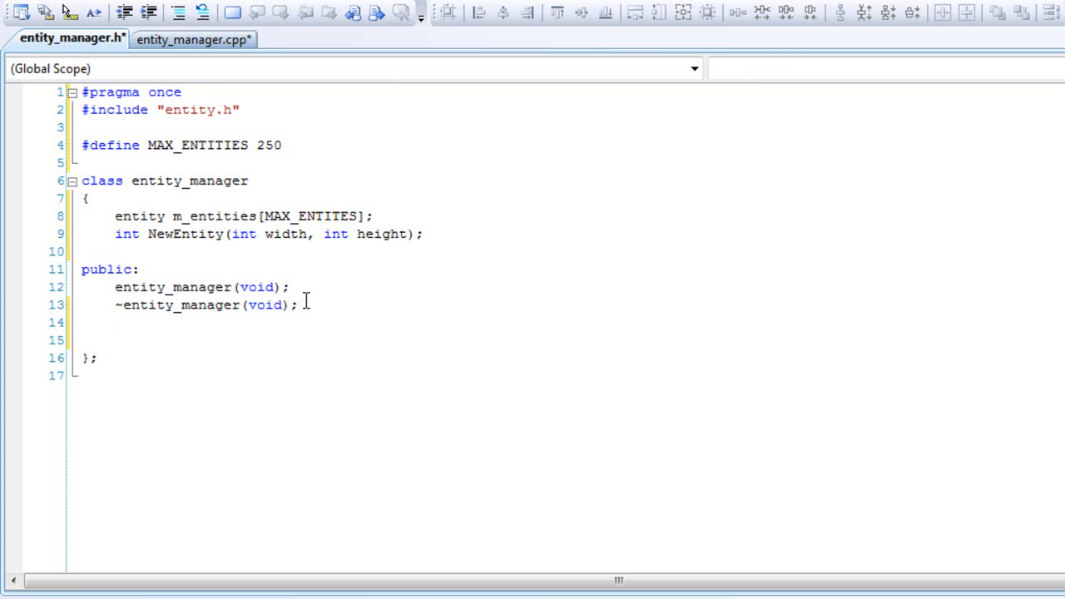
- Declare void Update(float dt); in the public section
text(e)
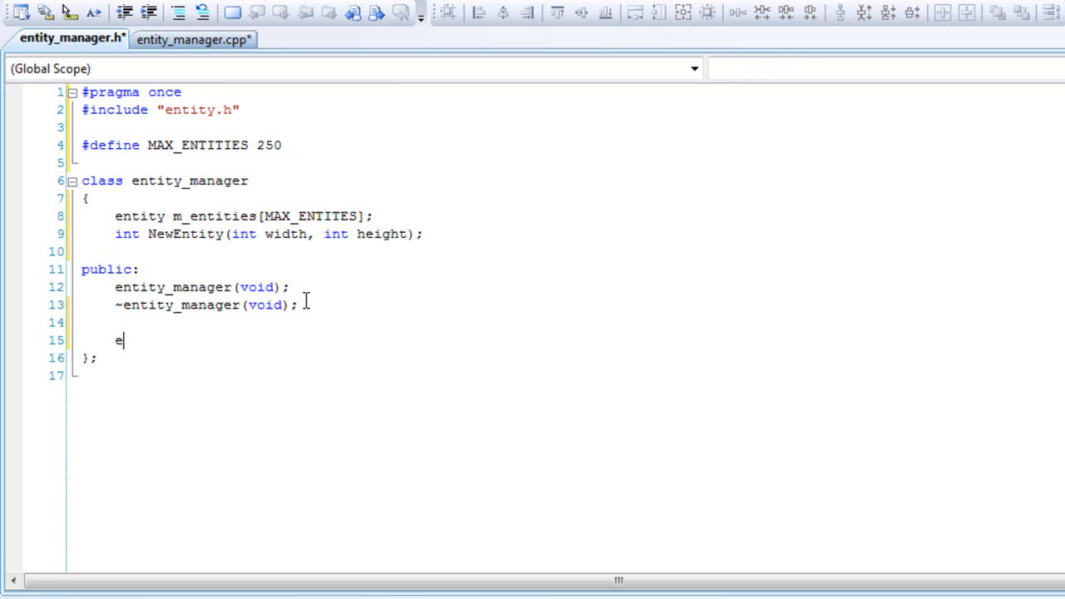
key(Backspace)
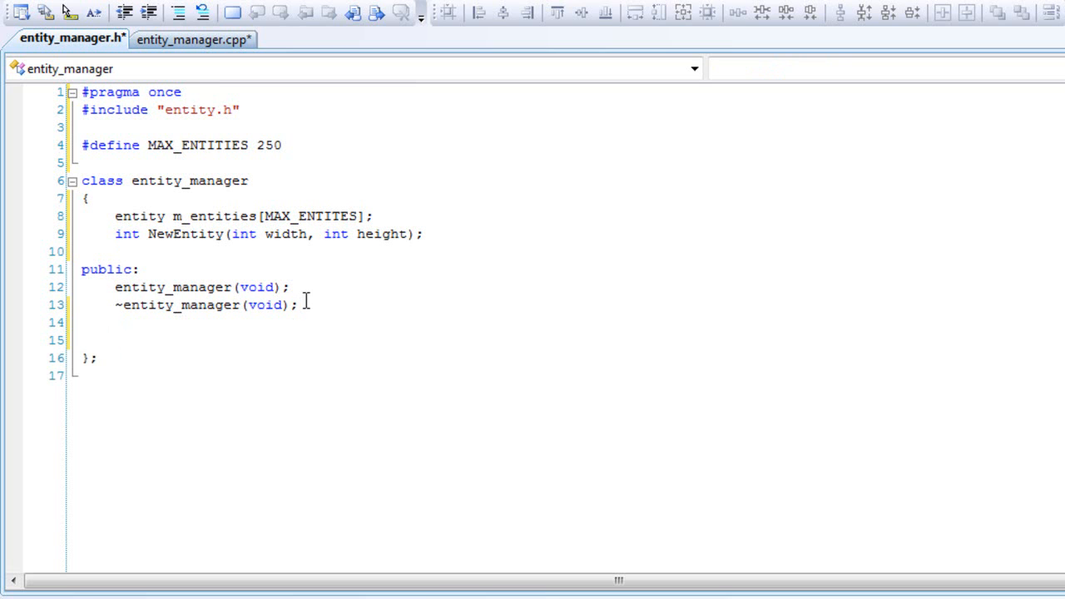
text(void Update)
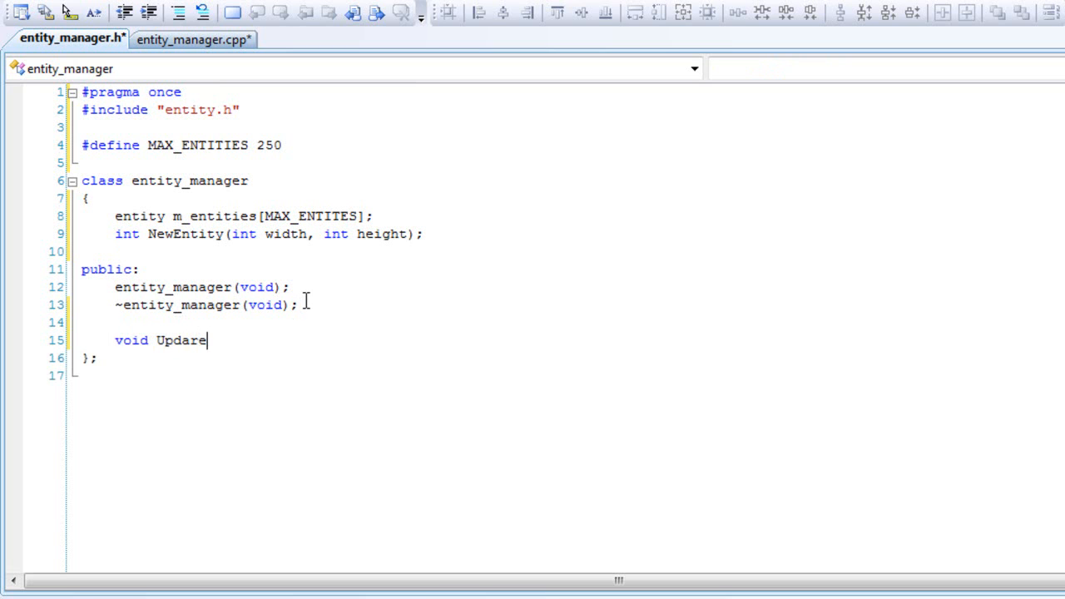
text((fl)
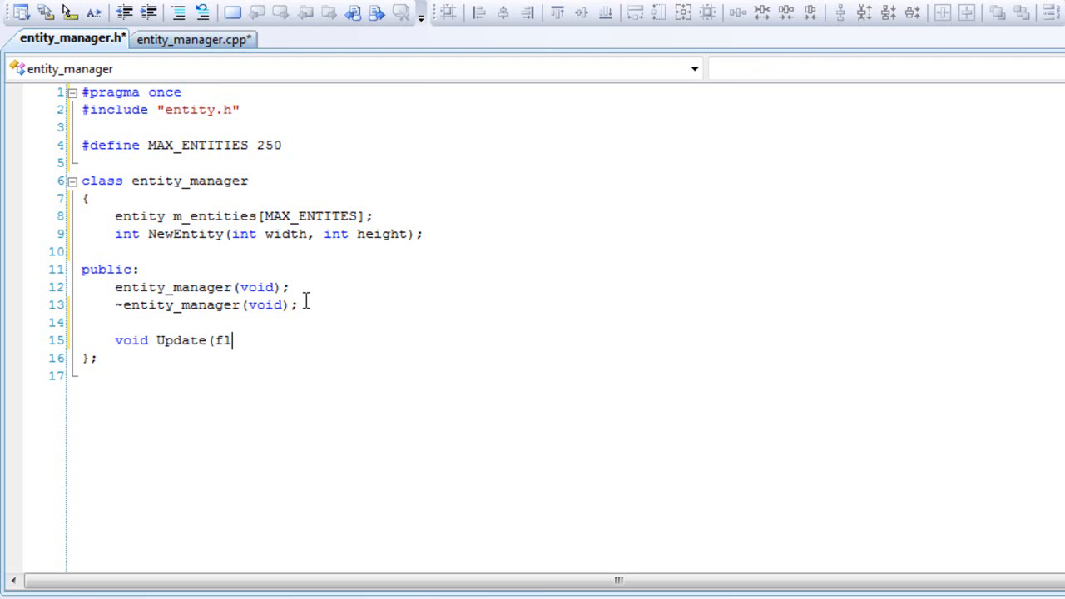
text(oat dt)
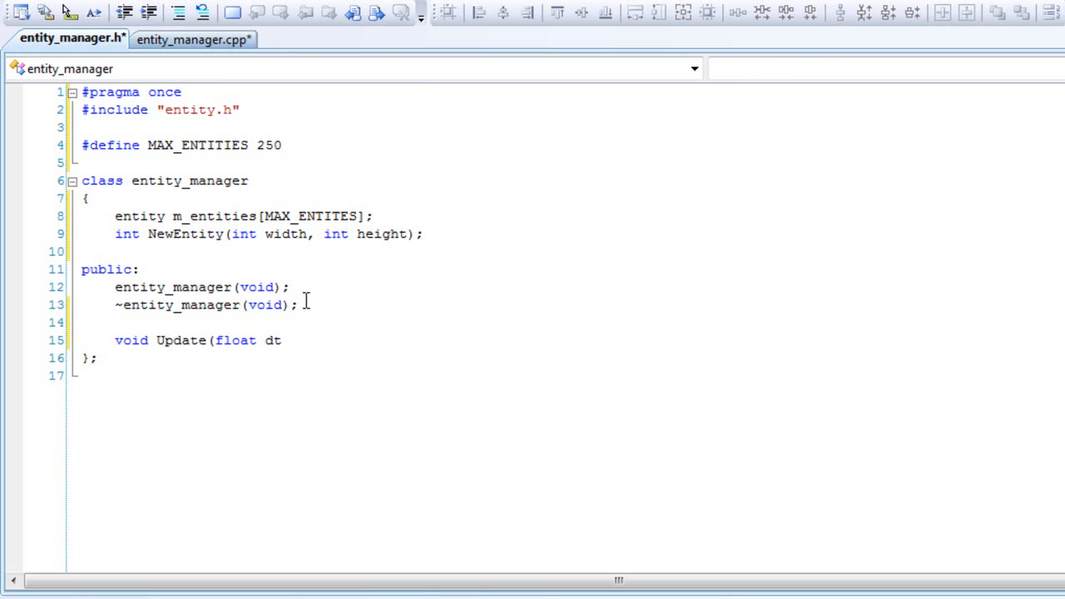
text();)
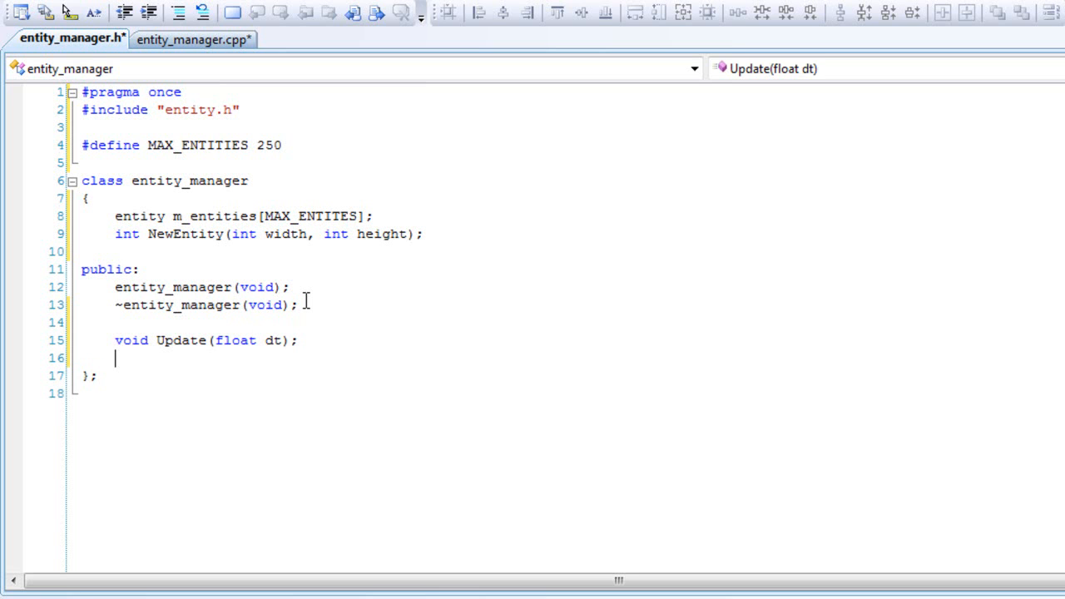
- Declare void Render(D3DXVECTOR3 Position);
text(void Rende)
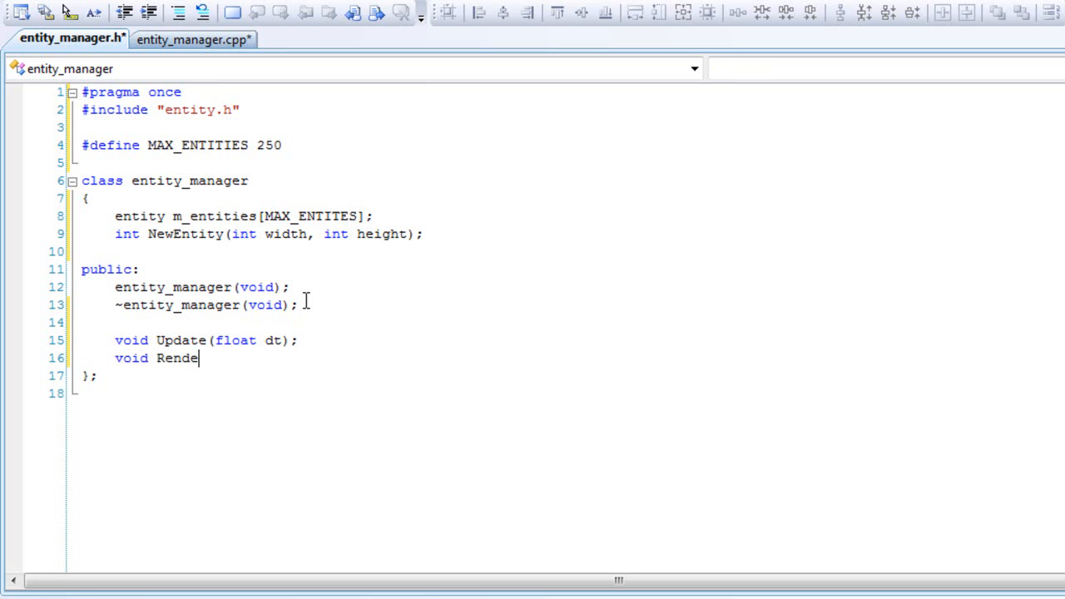
text(r(D3DX)
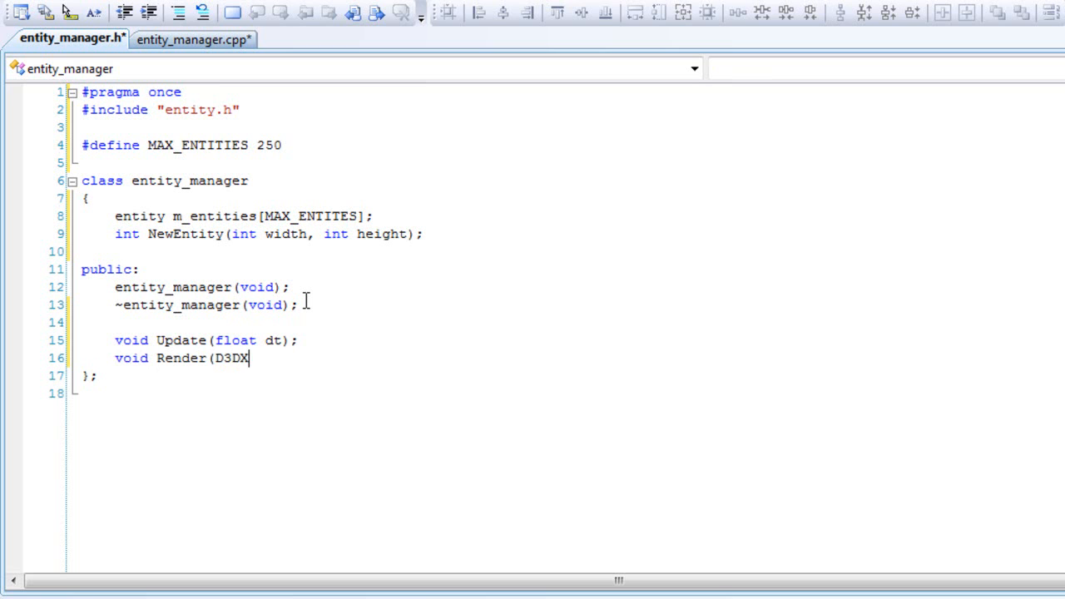
text(VECTOR)
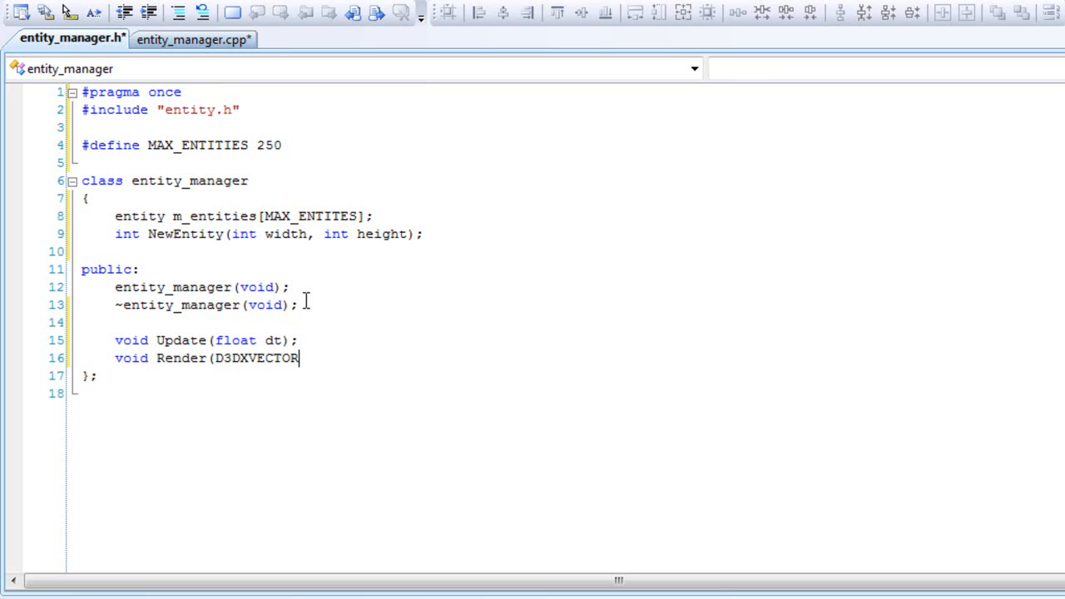
text(3 Position)
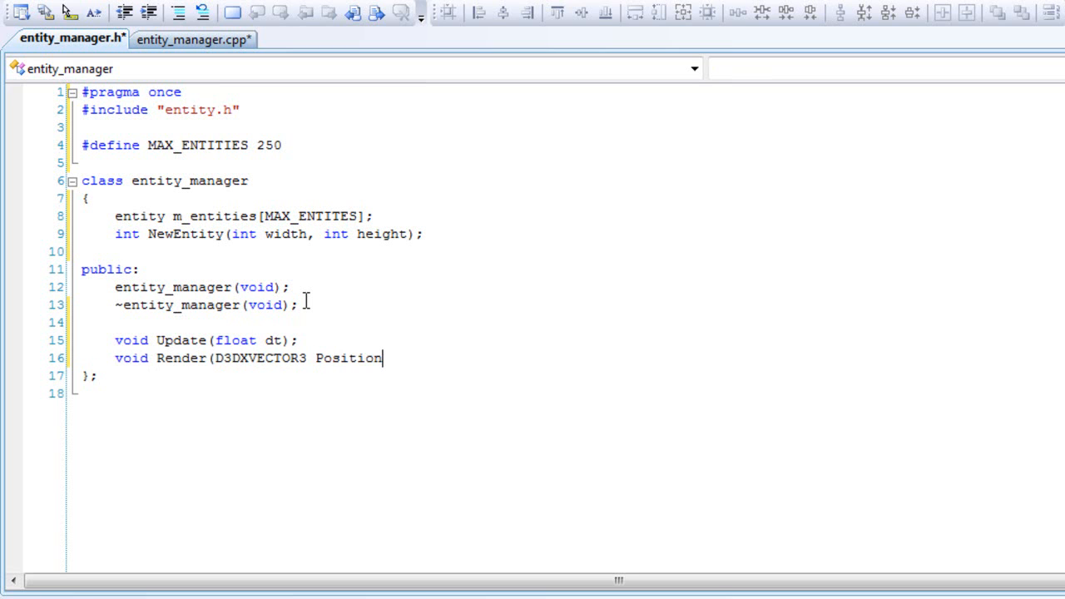
text())
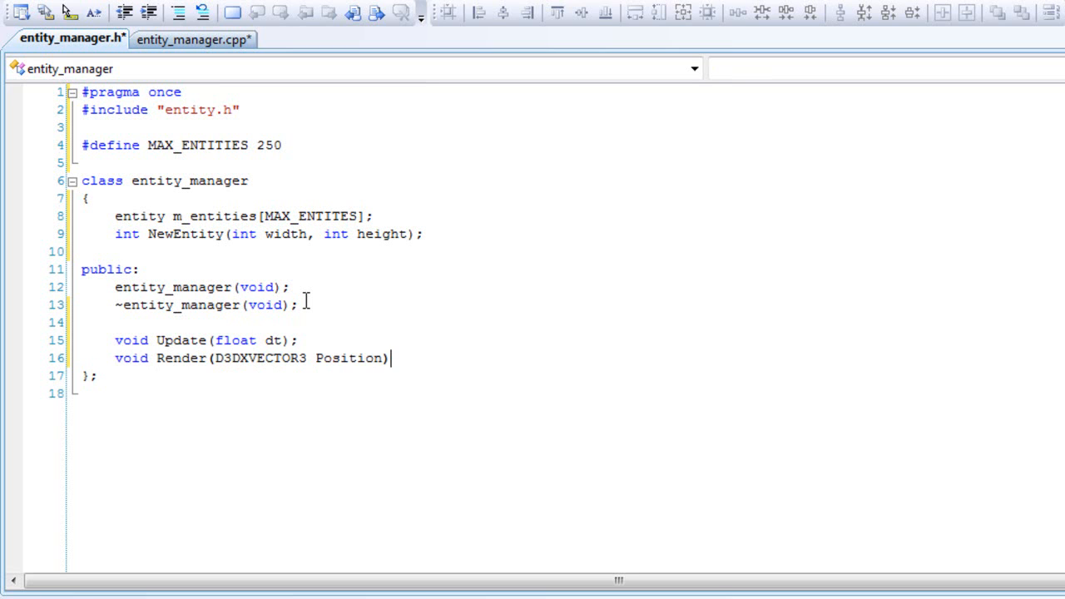
text(;)
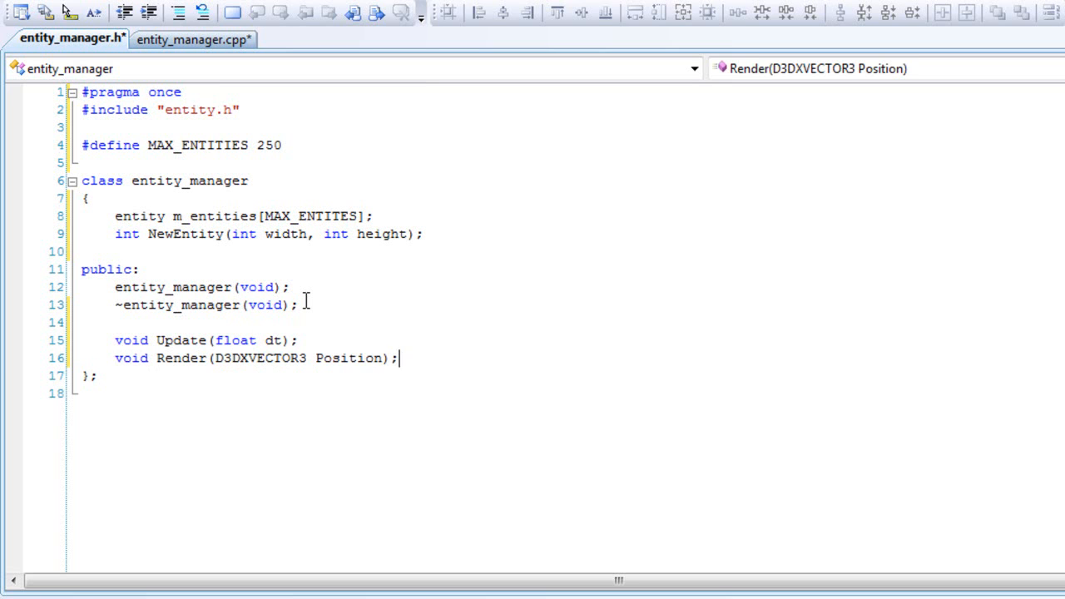
- Add a //Getter comment and declare entity* GetEntity(int width, int height);
text(//)
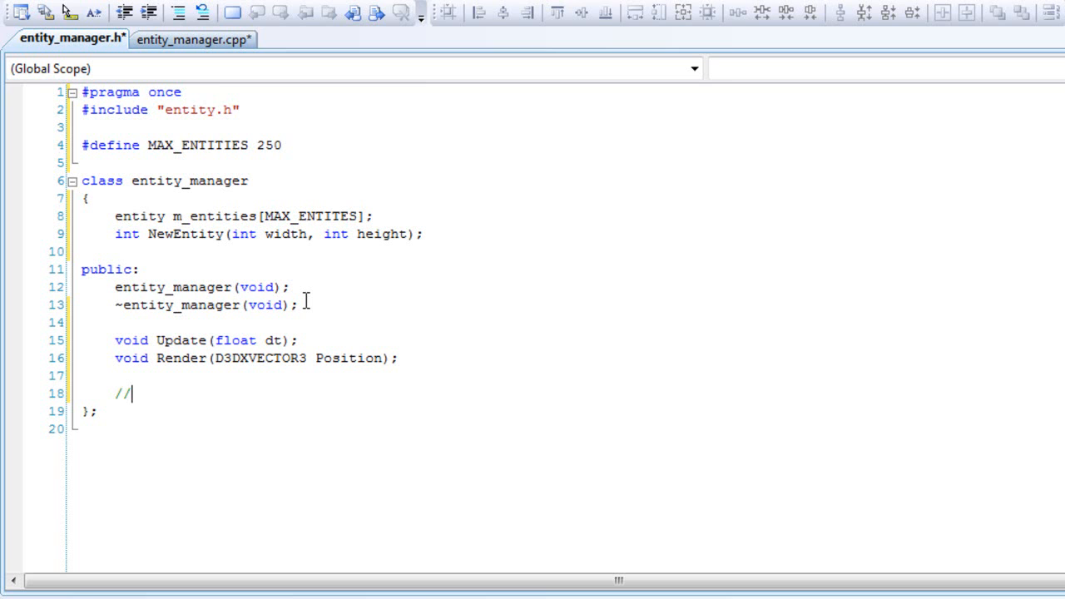
text(Getter)
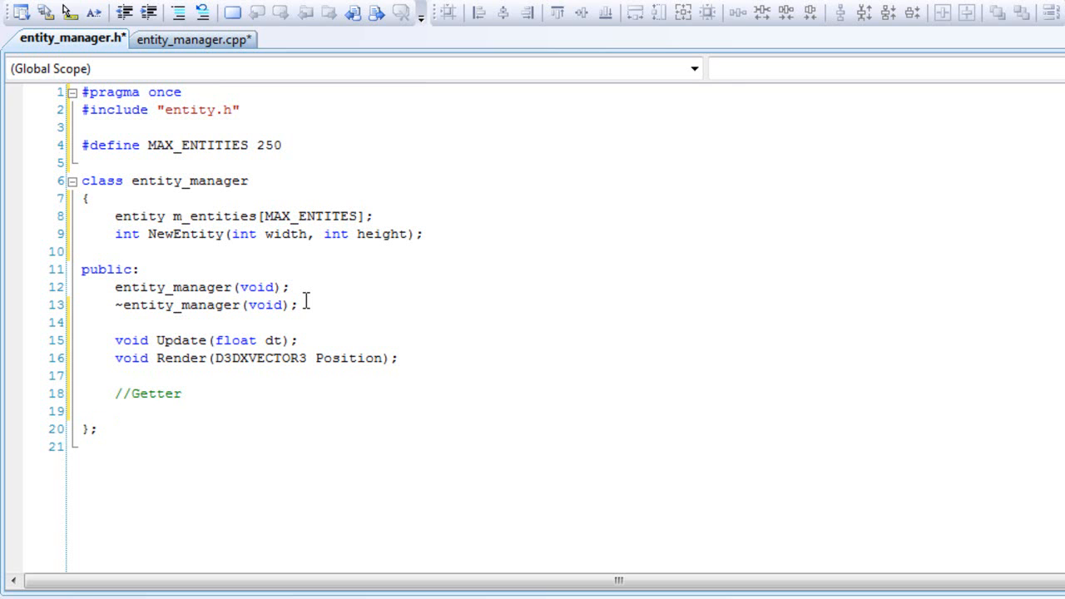
text(enityt)
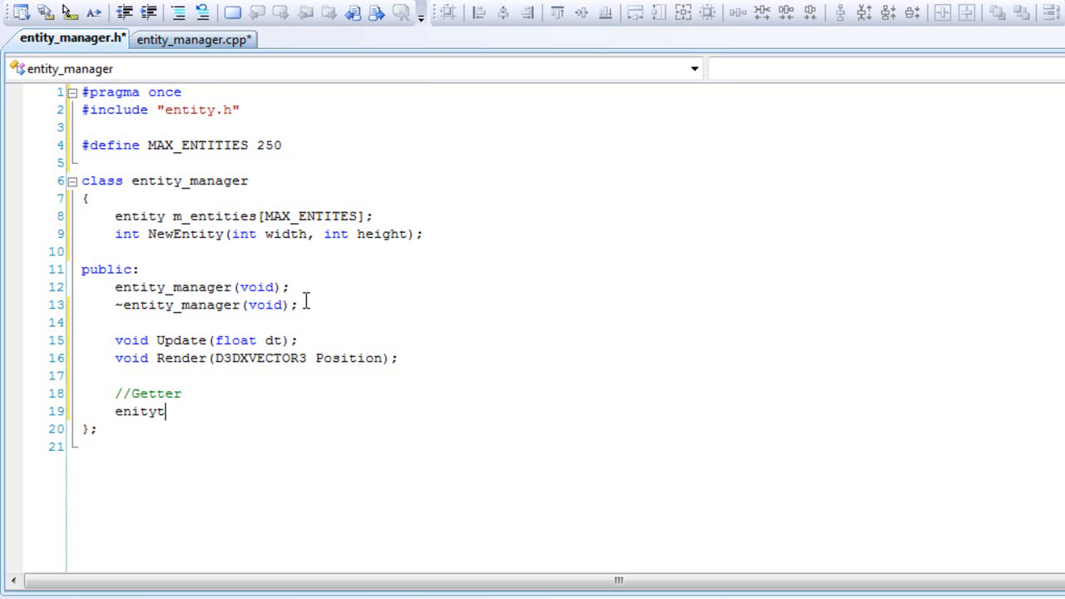
text(entity)
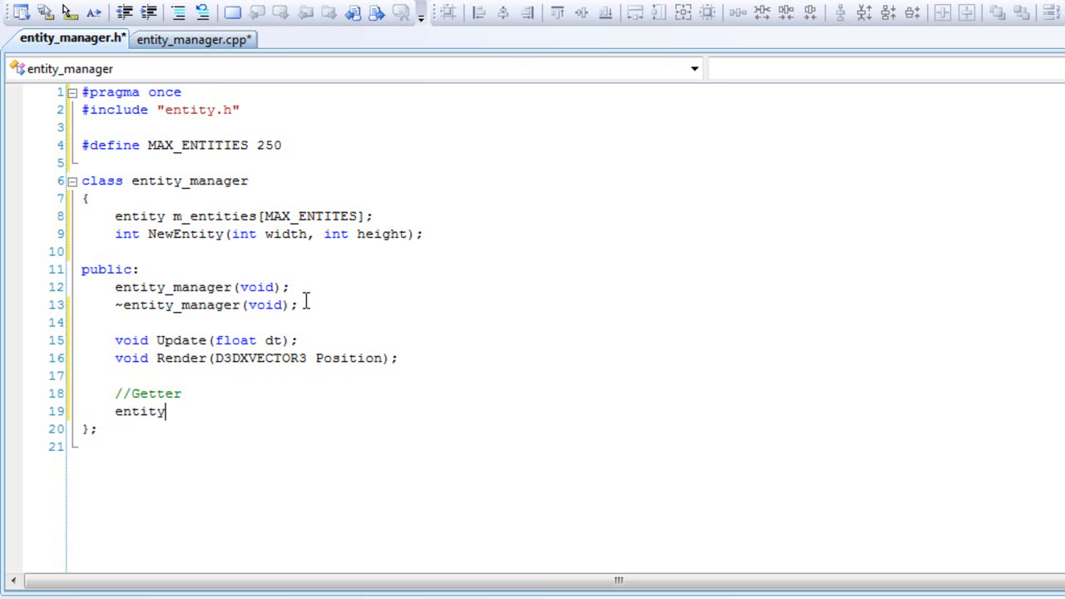
text(*)
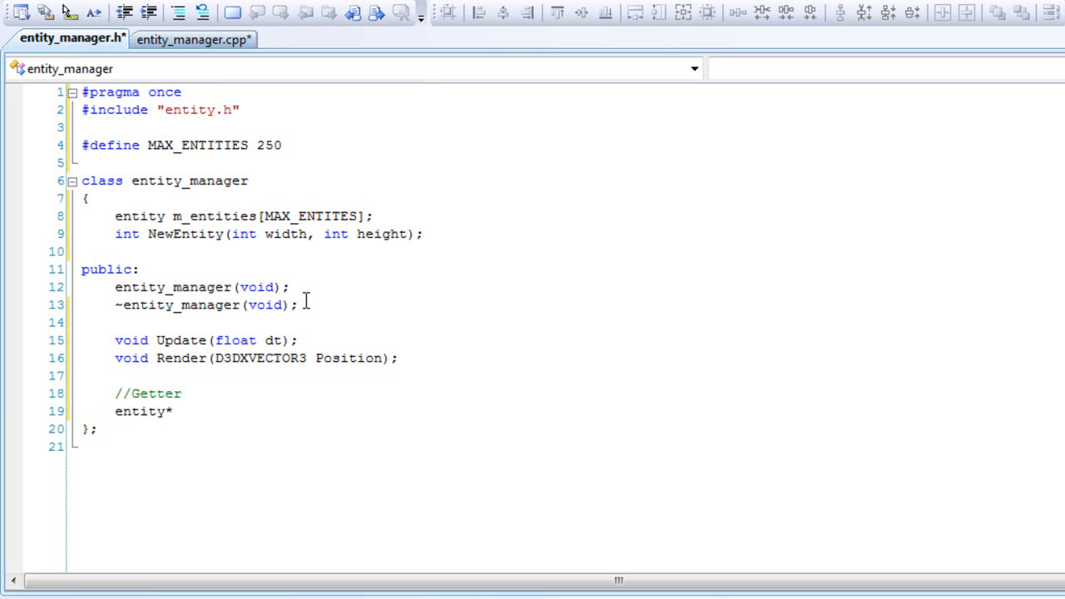
text(Ge)
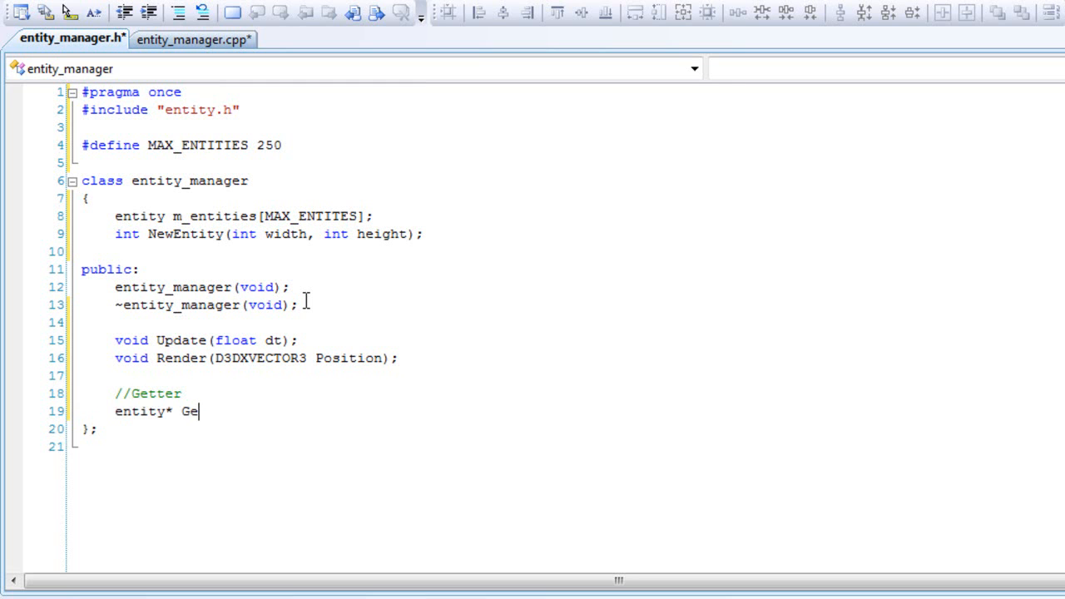
text(tEntity)
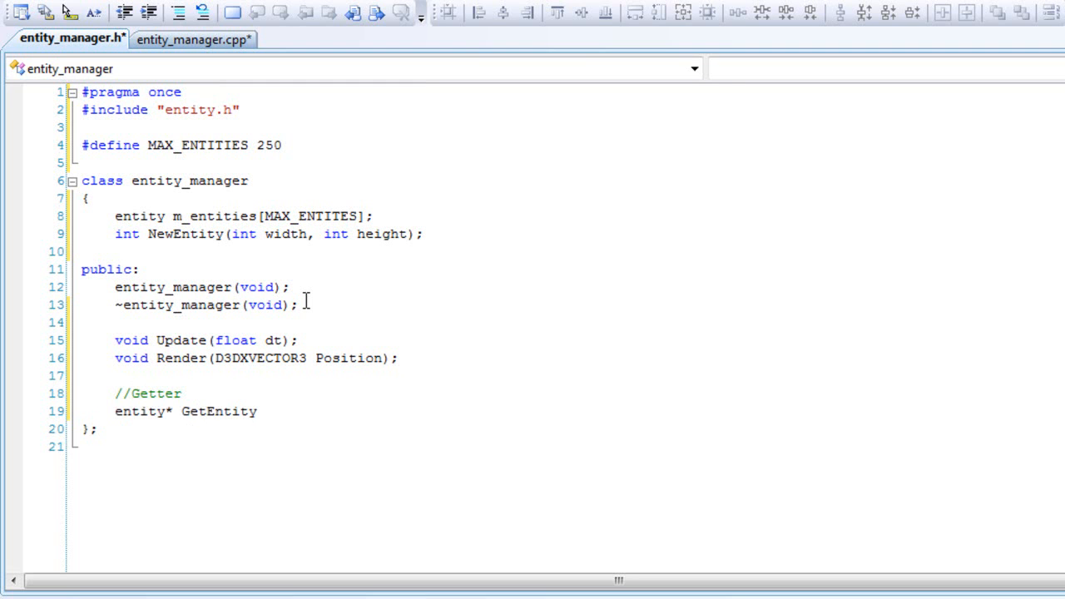
click(258, 411)
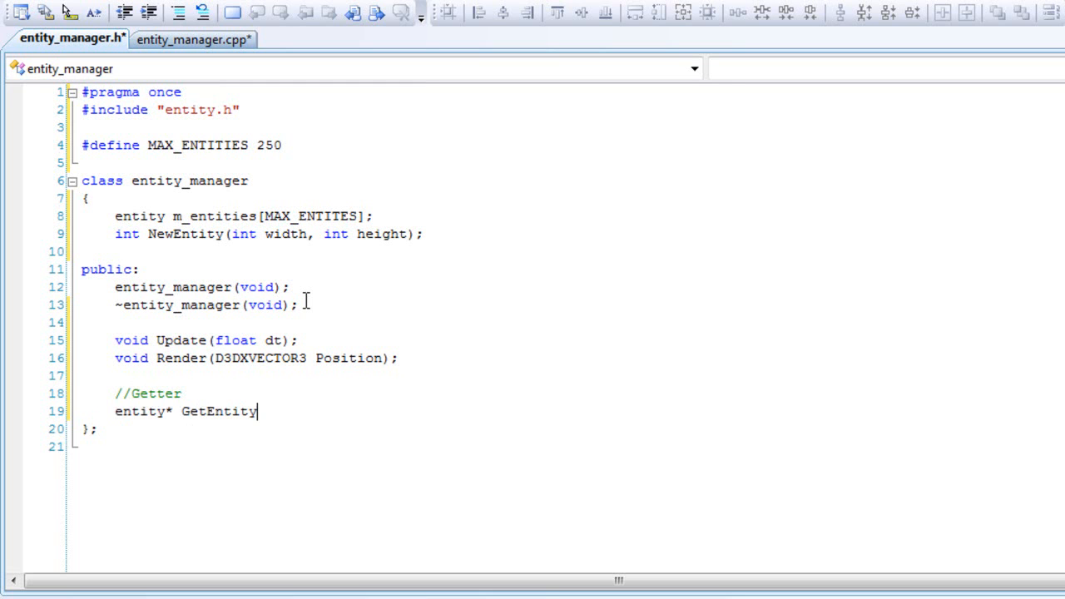
text(()
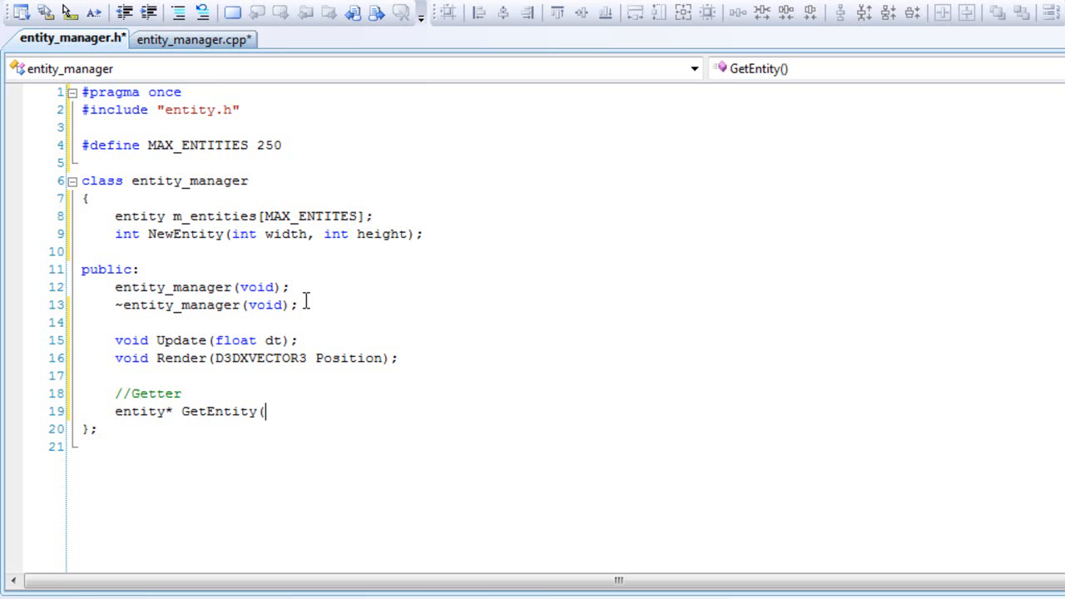
text(int)
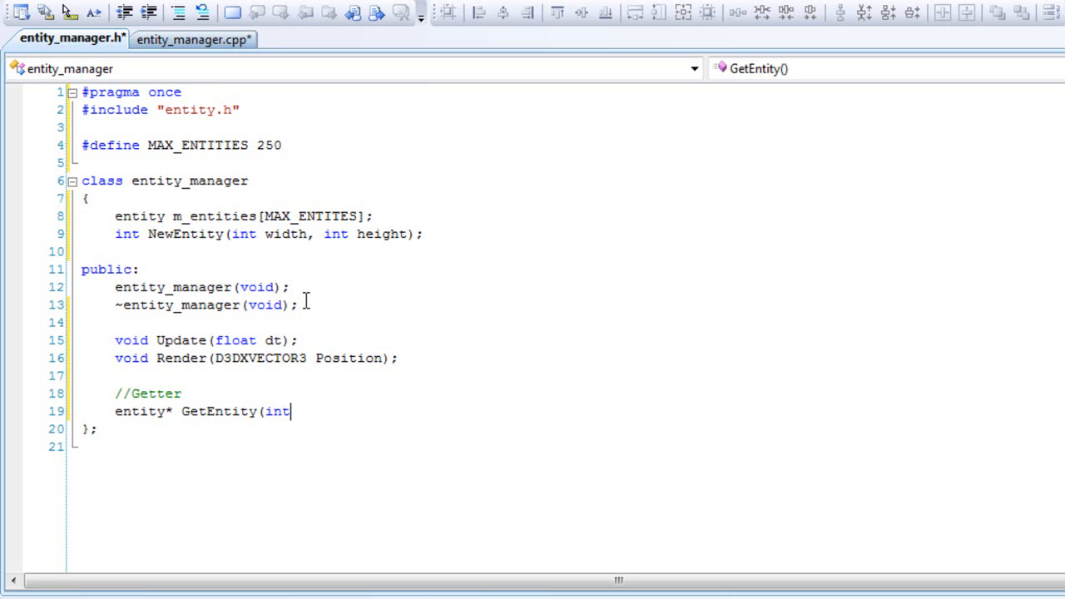
text(width,)
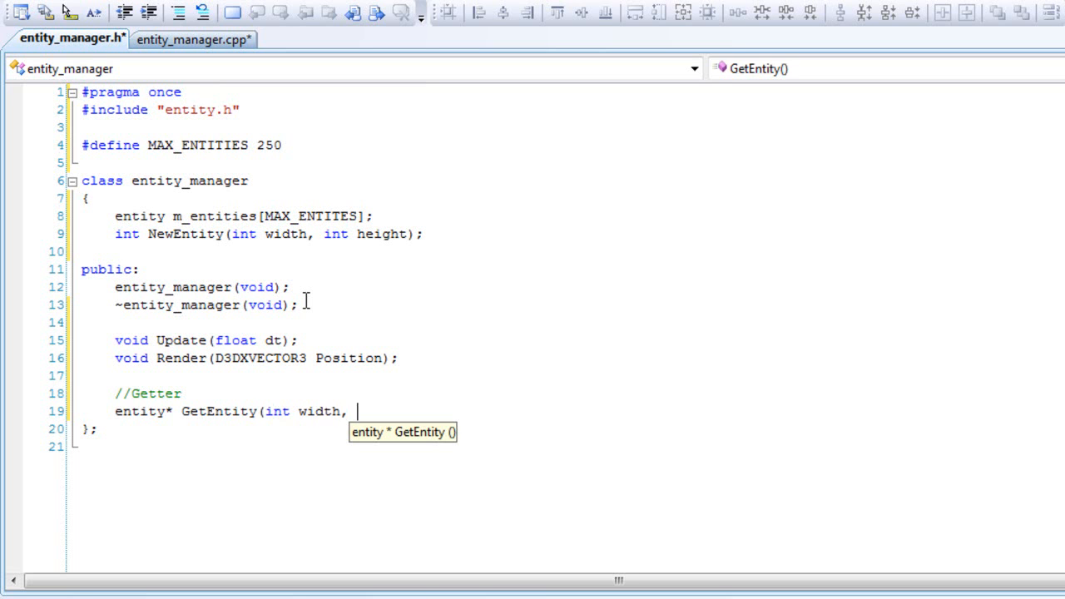
text(int height)
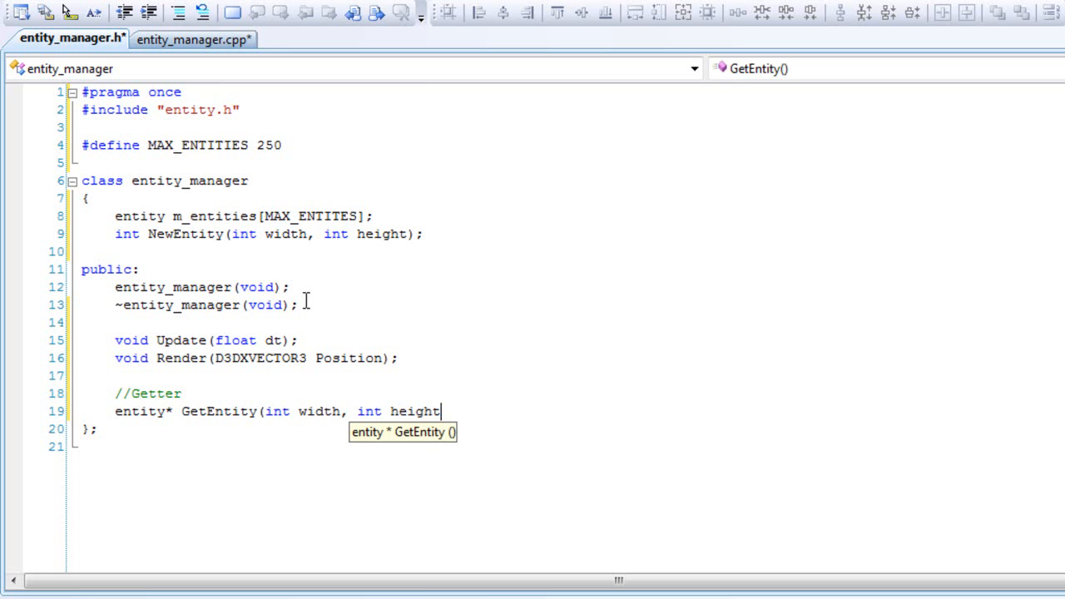
text();)
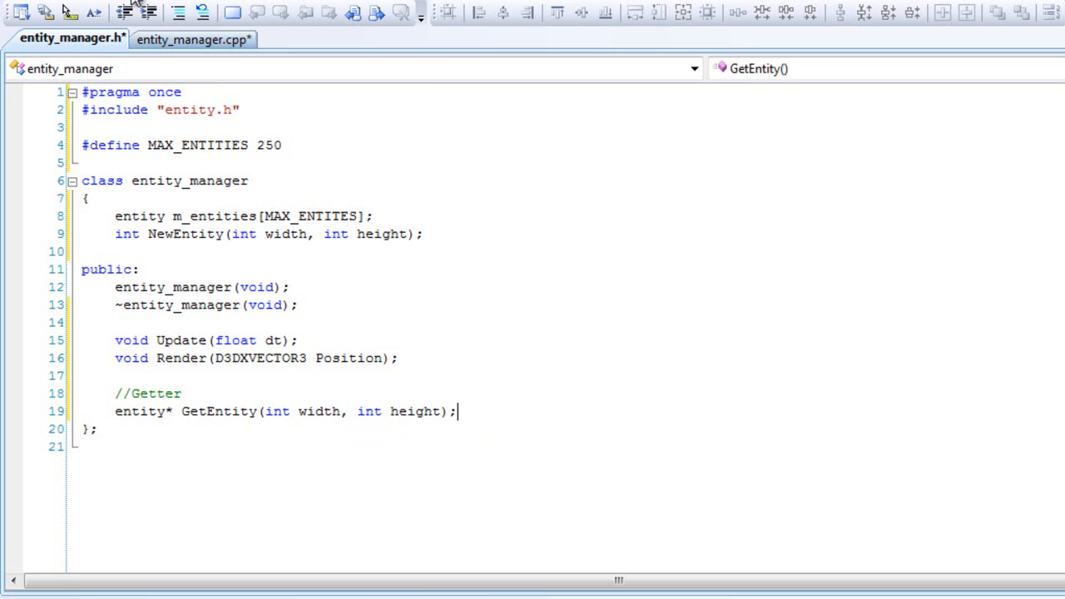
click(187, 38)
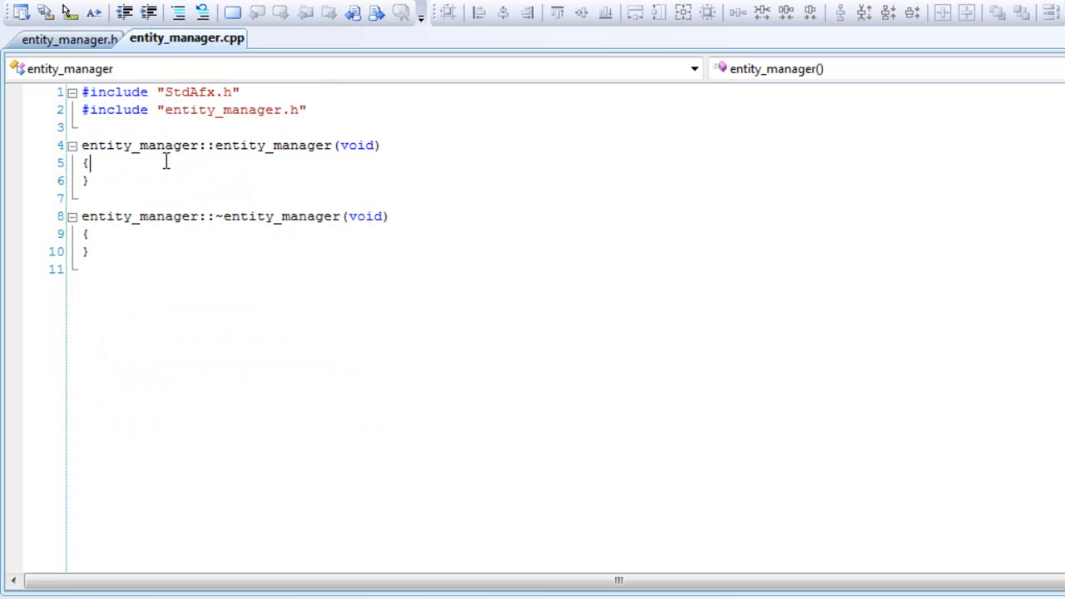
- Add a for loop from i = 0 to MAX_ENTITIES in the constructor
text(for)
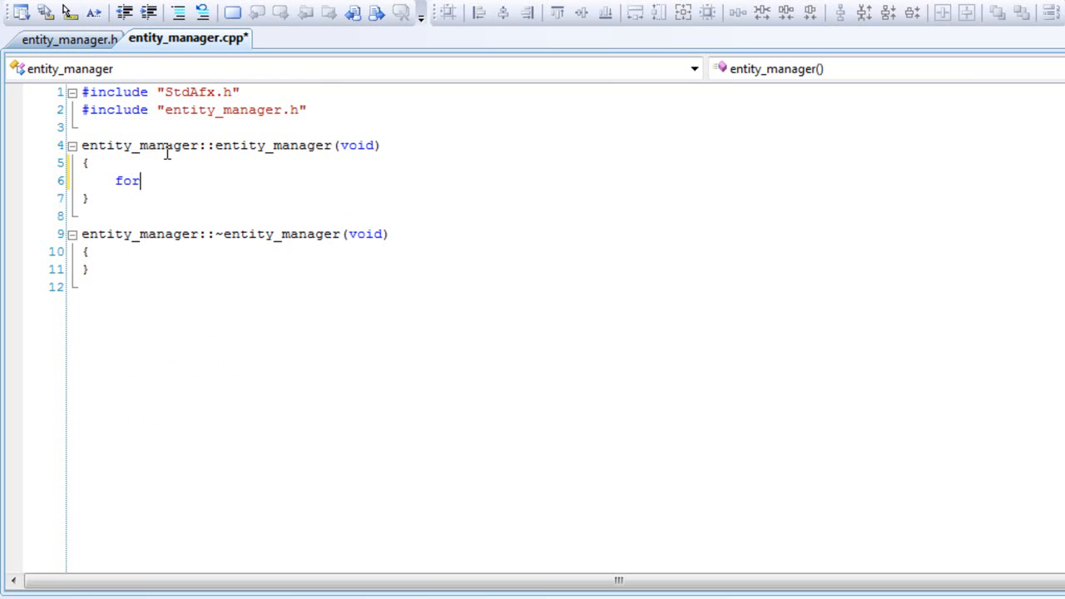
text((int)
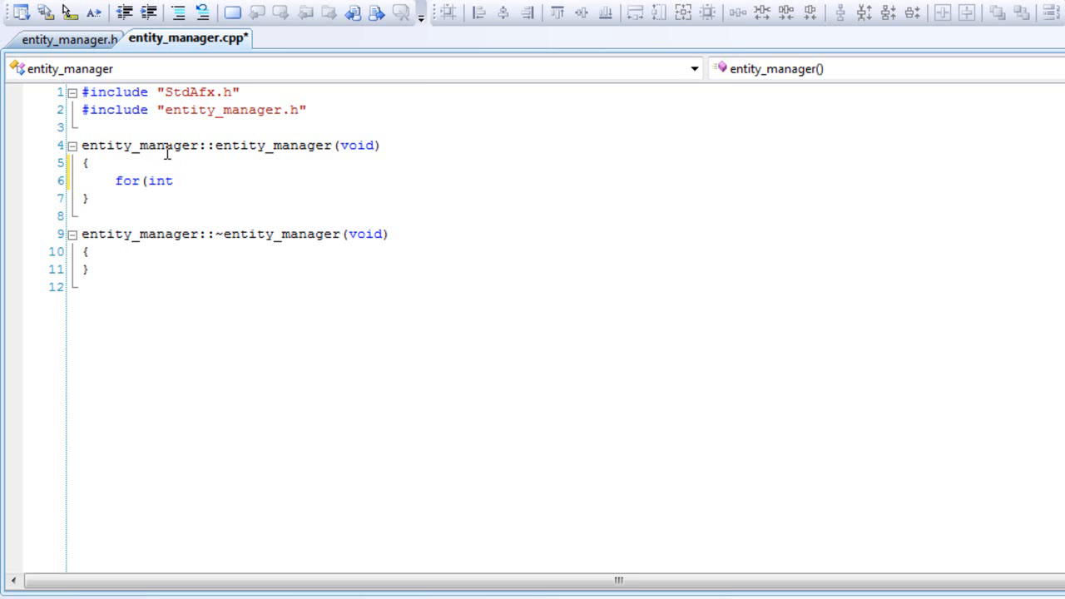
text(i =)
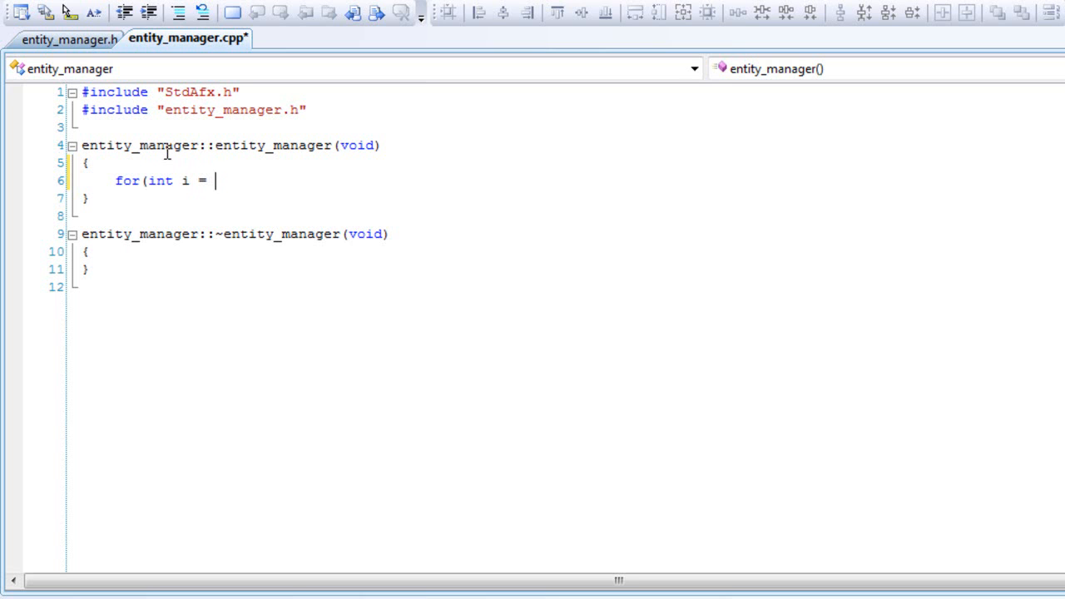
text(0; i <)
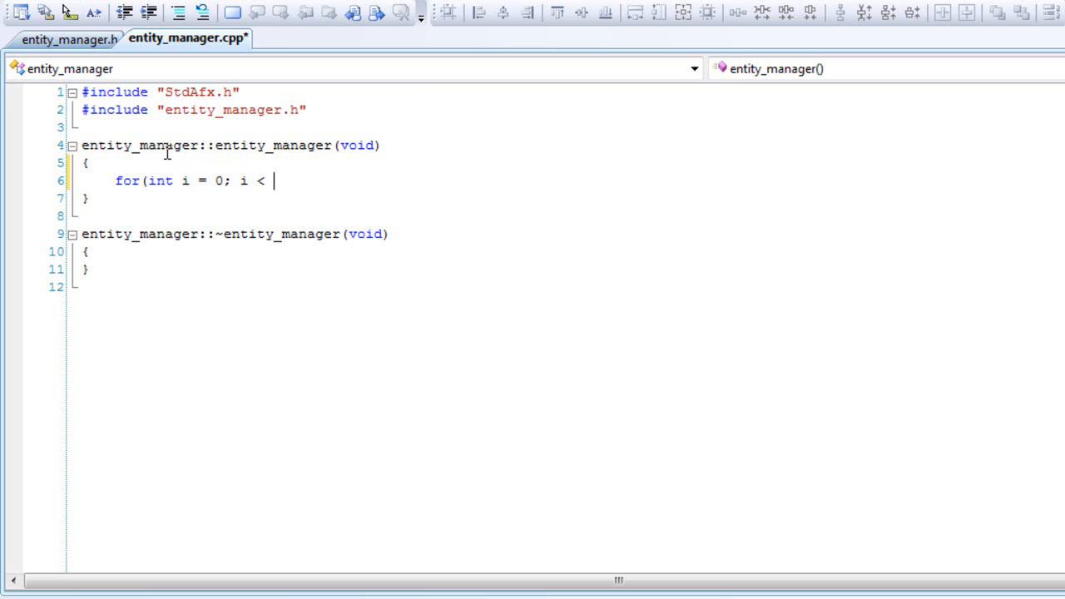
text(MAX_E)
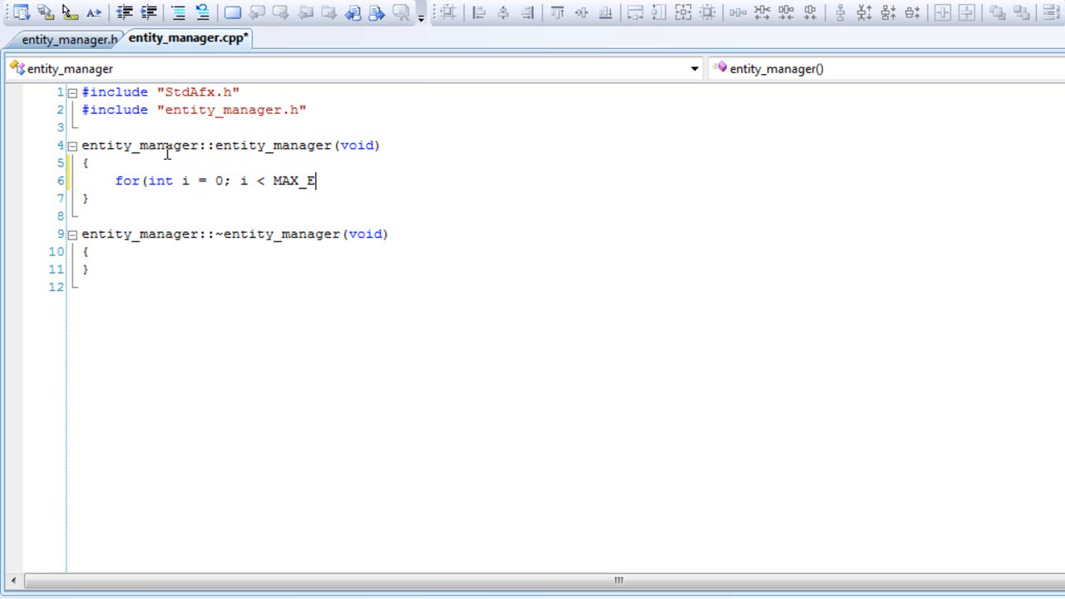
text(NTIT)
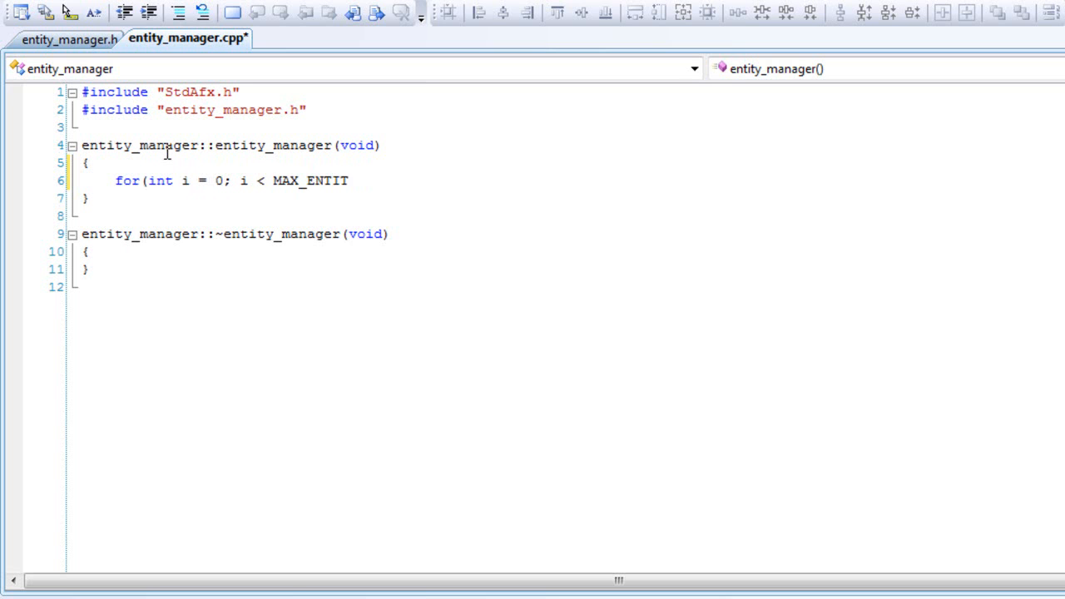
text(IES;)
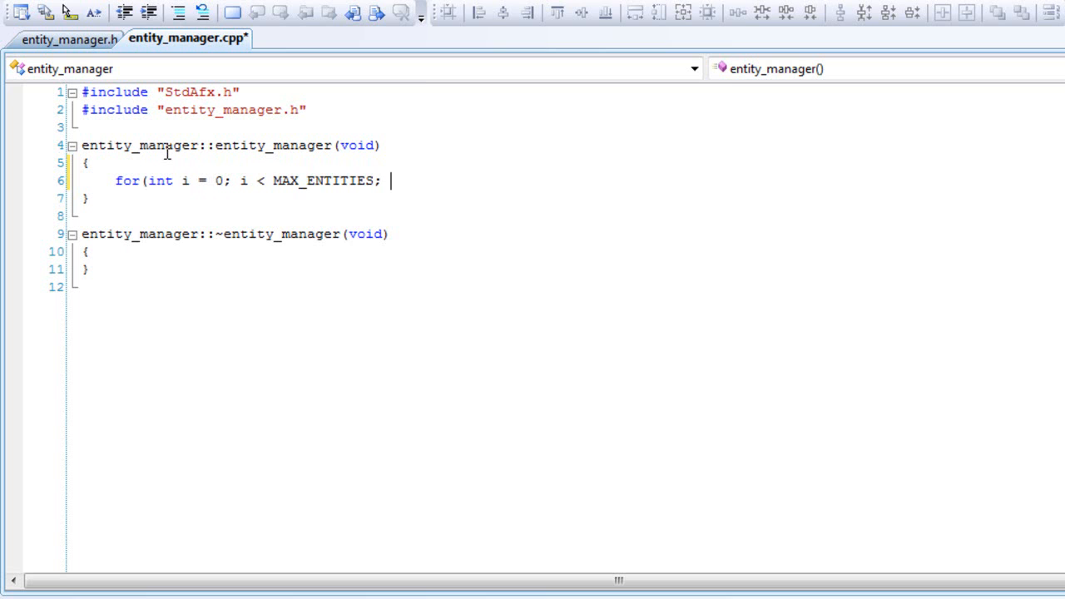
text(++i)
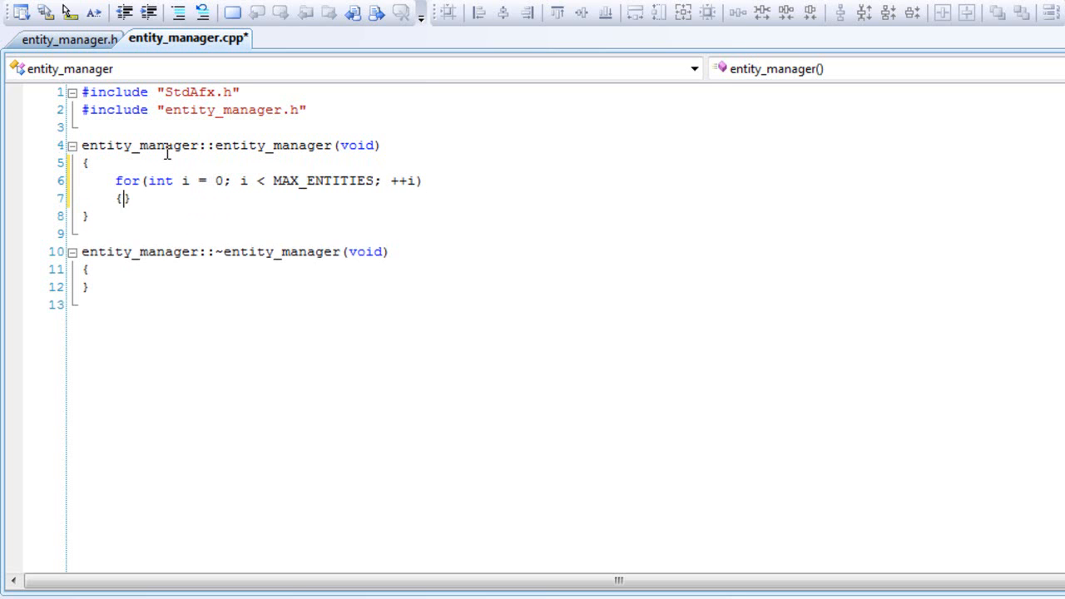
- Set each entity's ID to -1 with m_entities[i].SetiD(-1); inside the loop
key(enter)
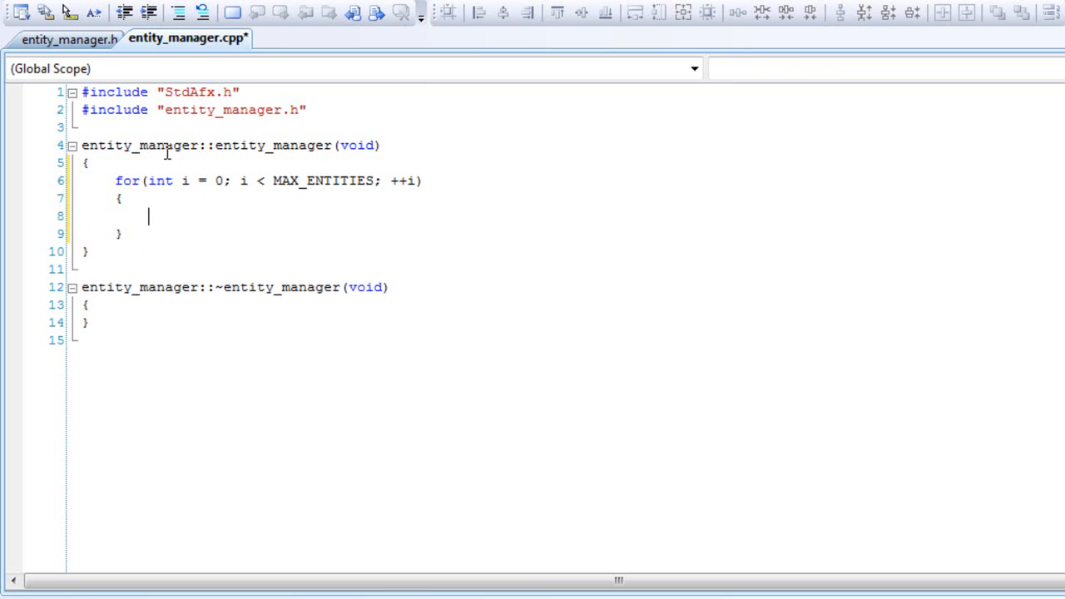
text(m_entities)
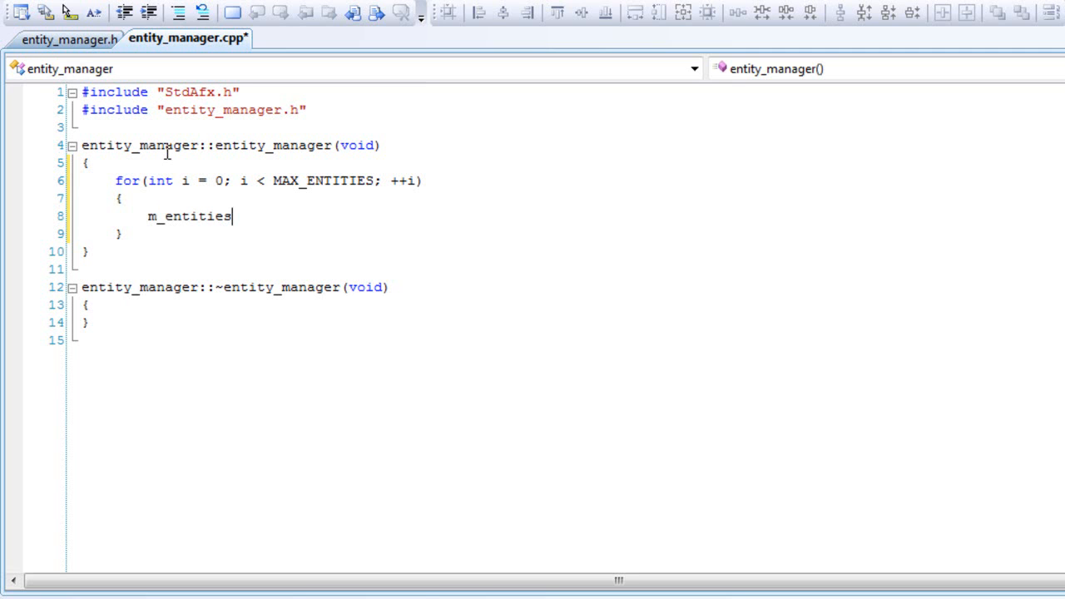
text([)
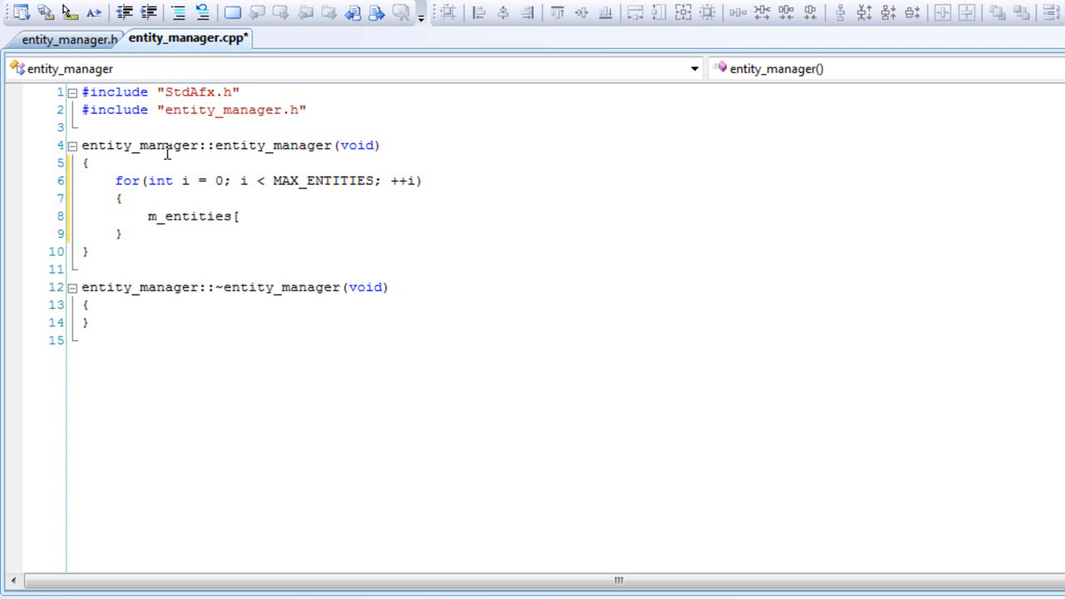
text(i])
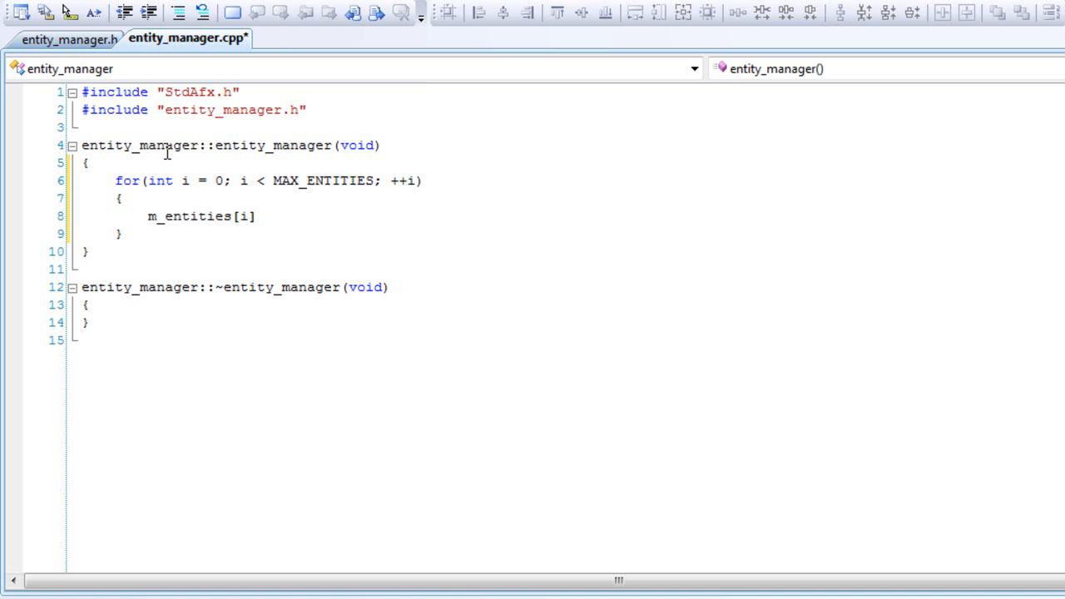
text(.)
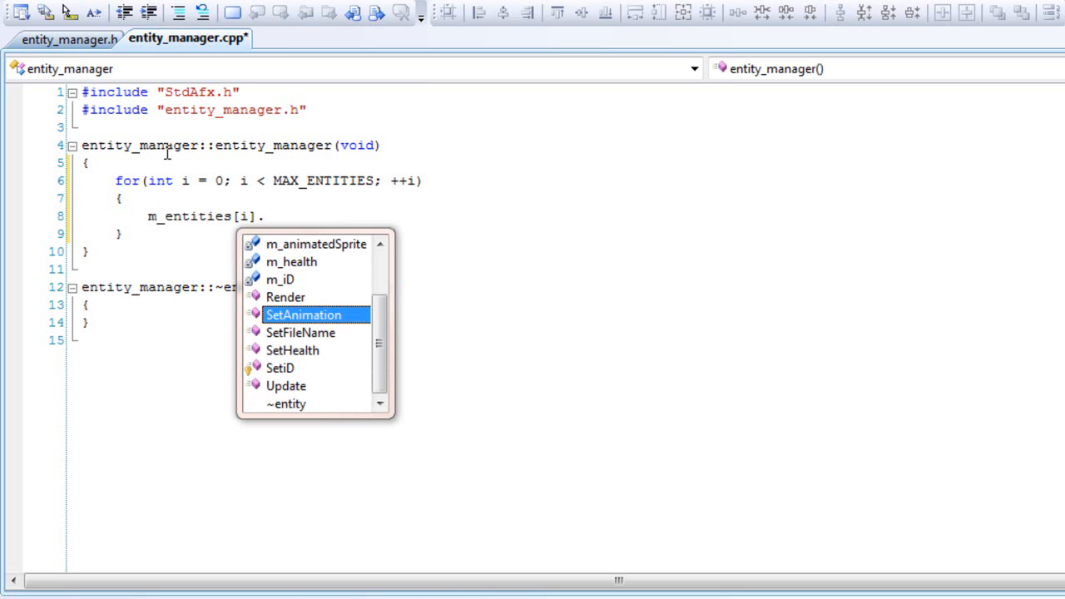
text(SetiD()
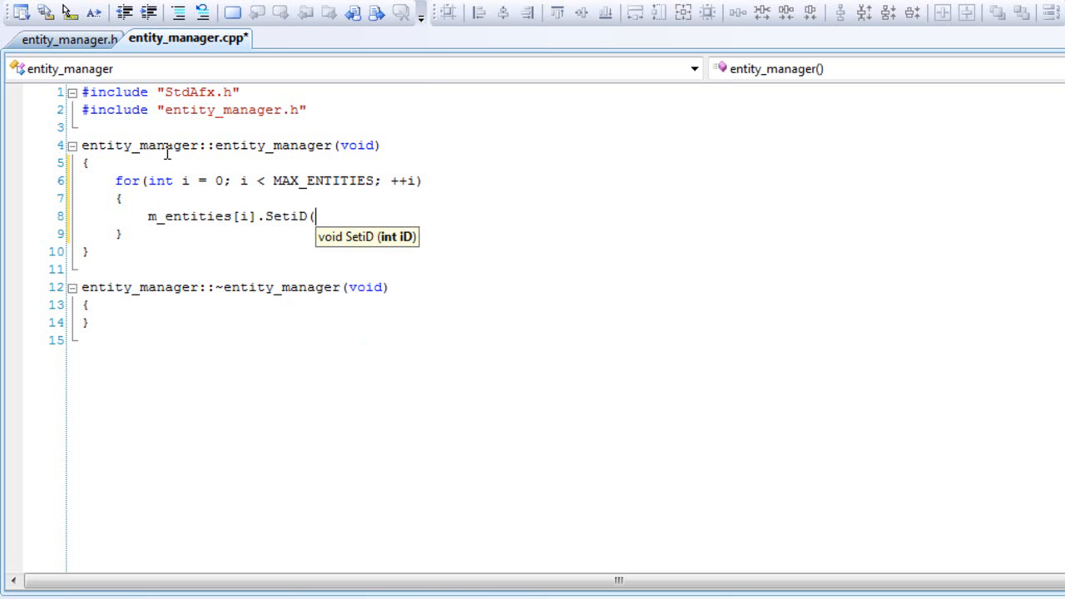
text(-1);)
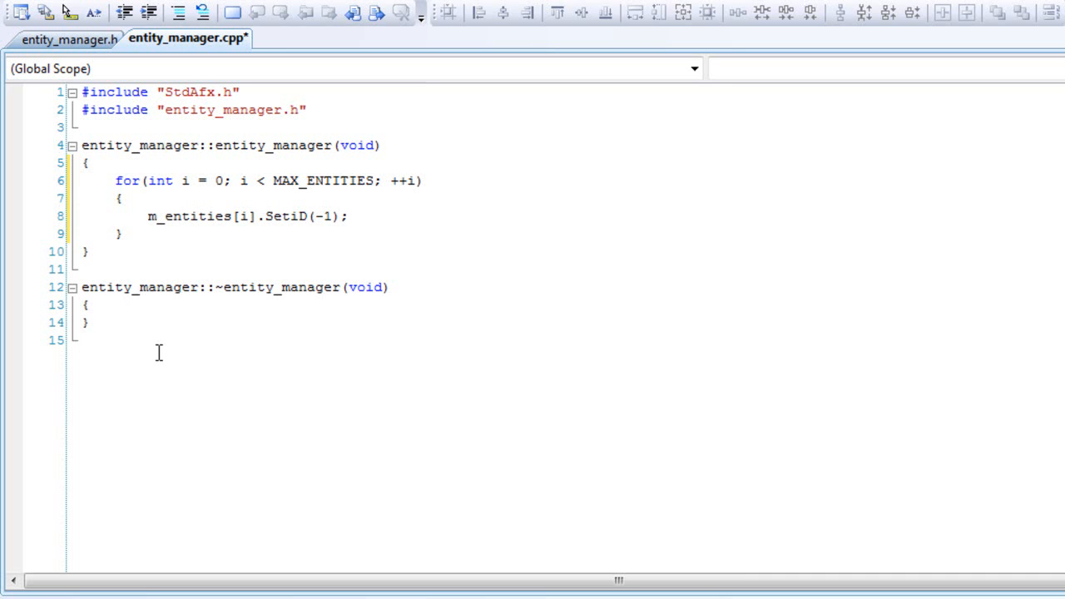
text(int)
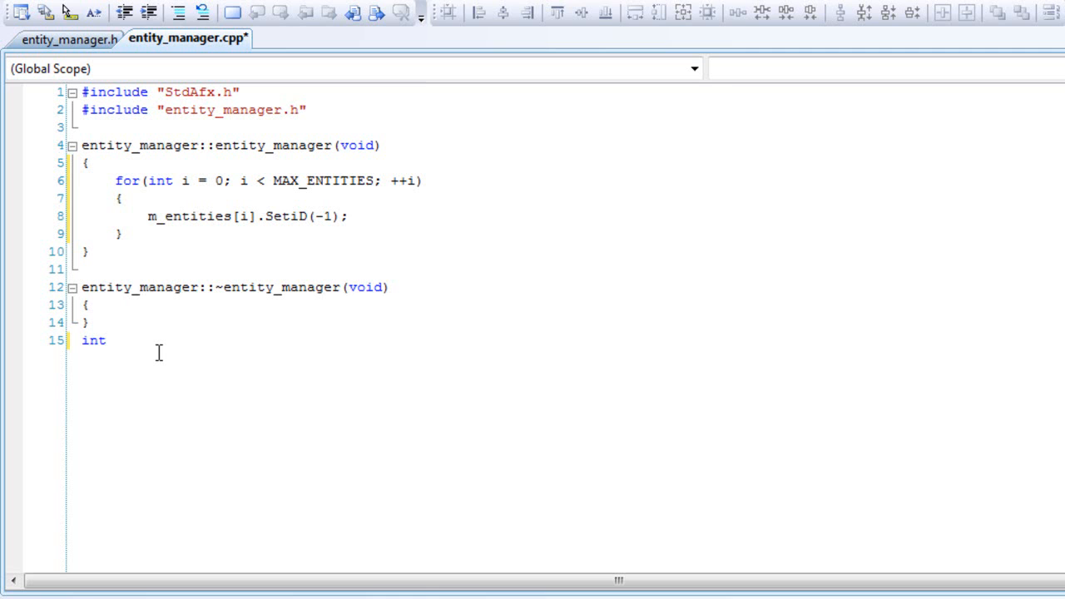
- Define int entity_manager::NewEntity(int width, int height) declaring an int currentEntity local
text(enti)
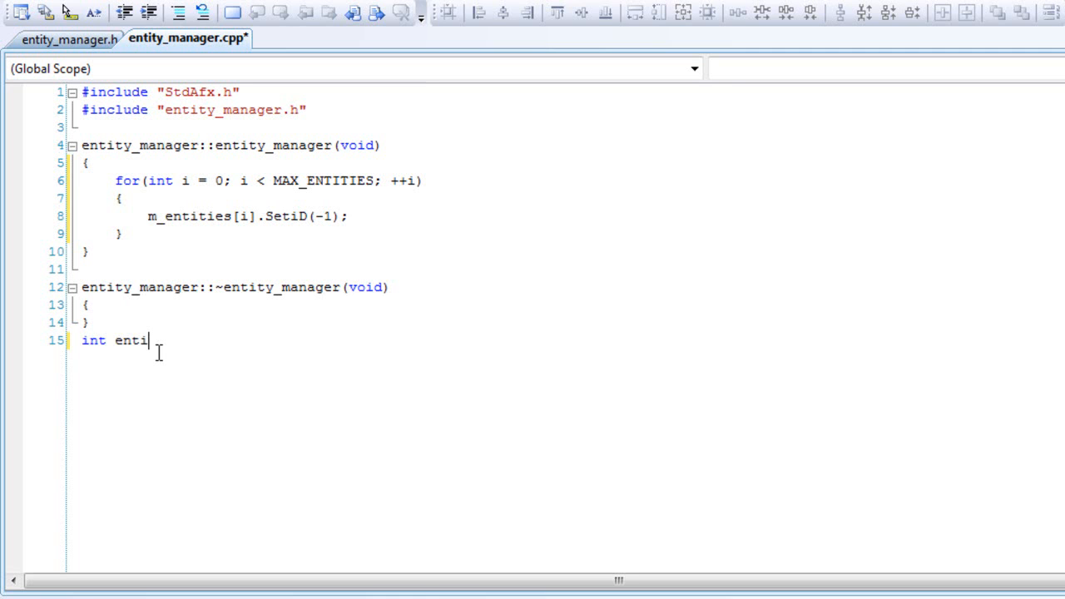
text(y)
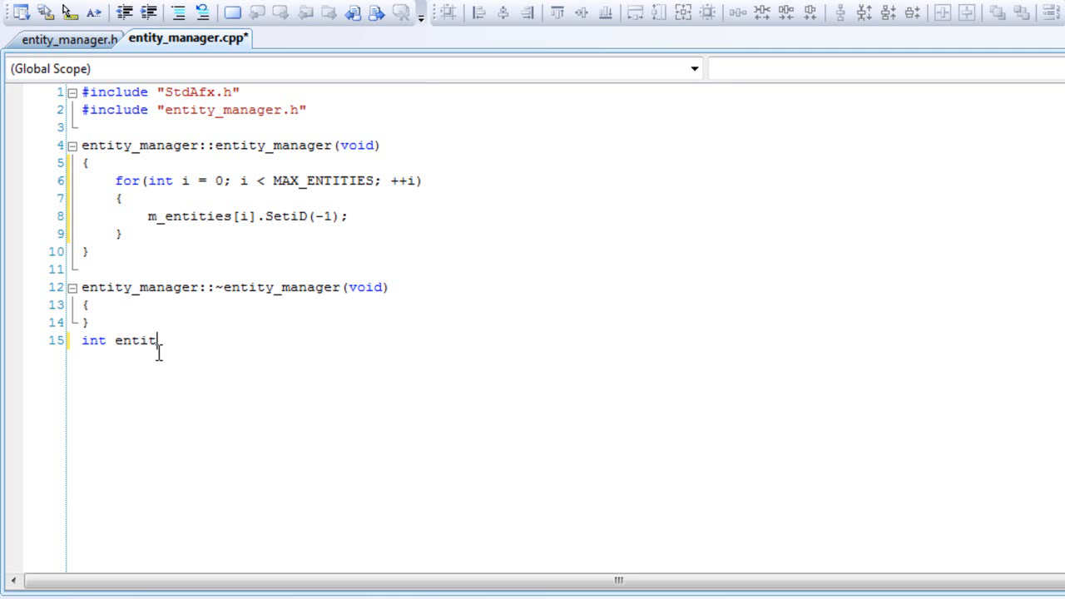
text(y_m)
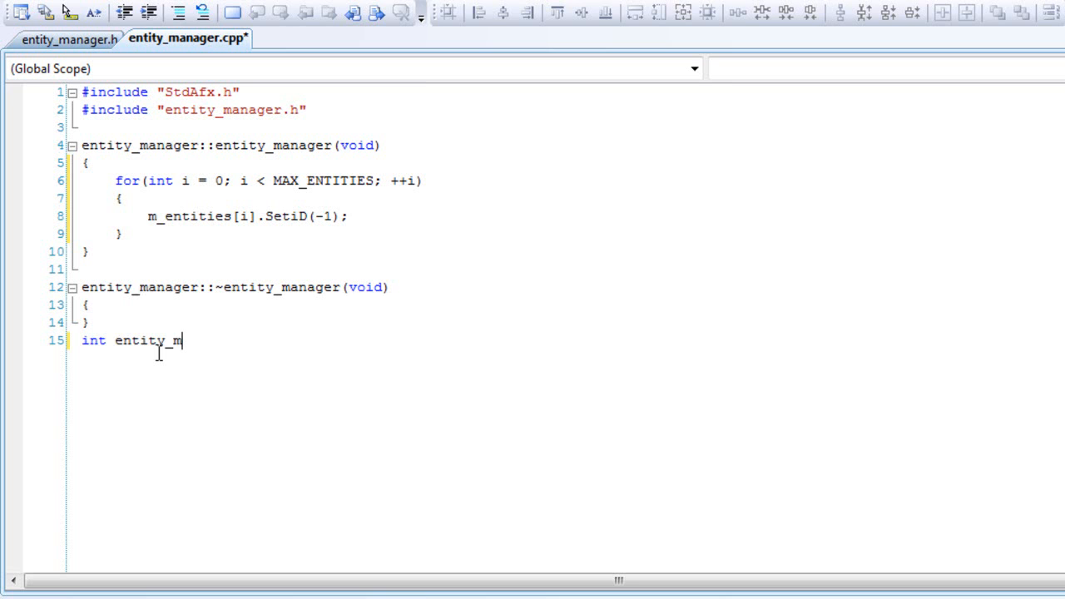
text(anager)
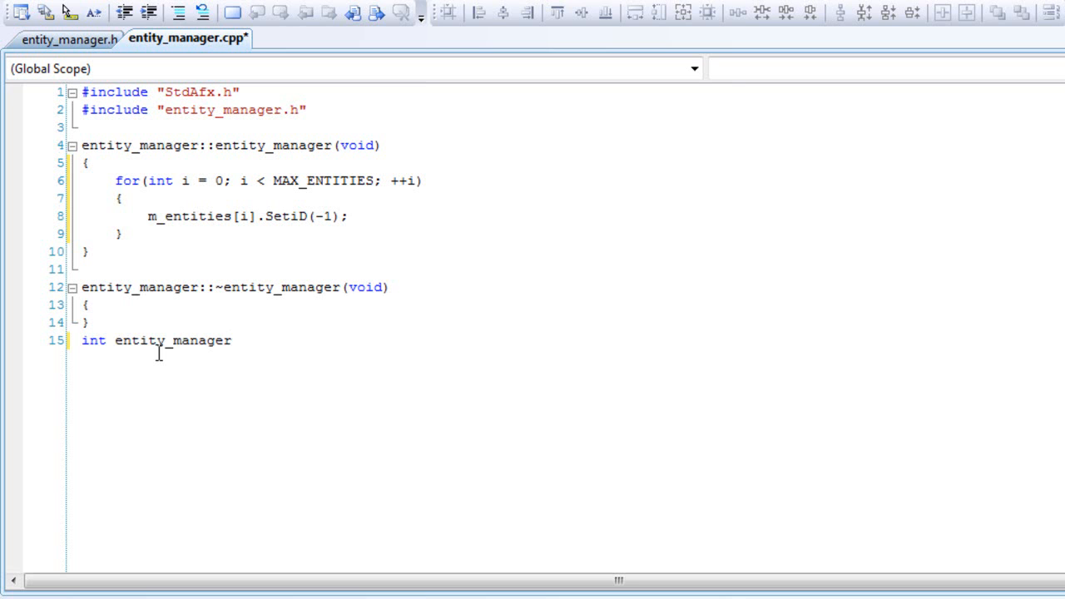
text(::NewEntity(int width, int height)
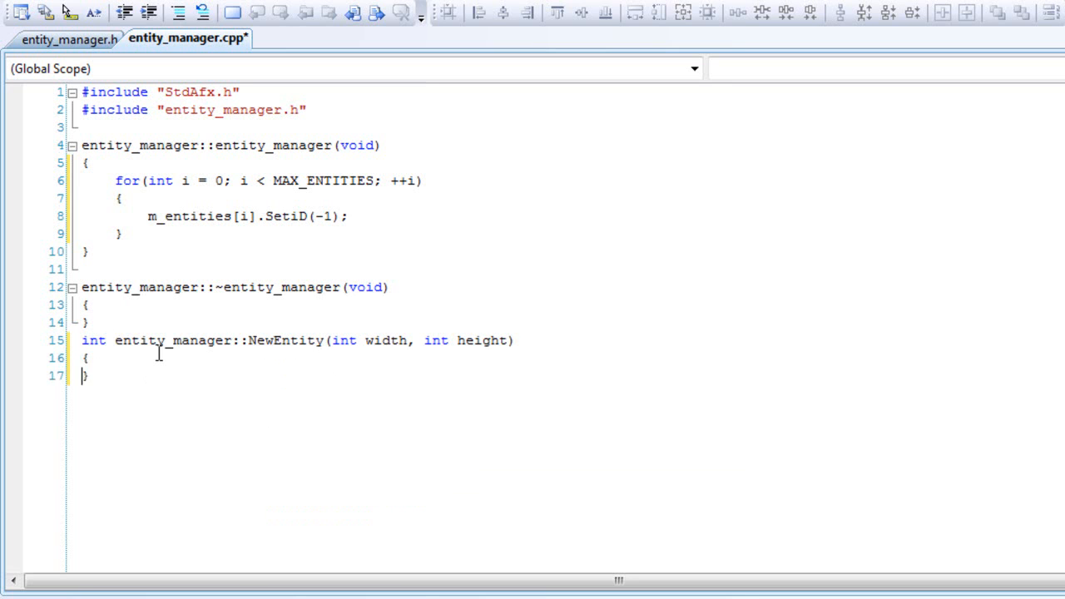
key(enter)
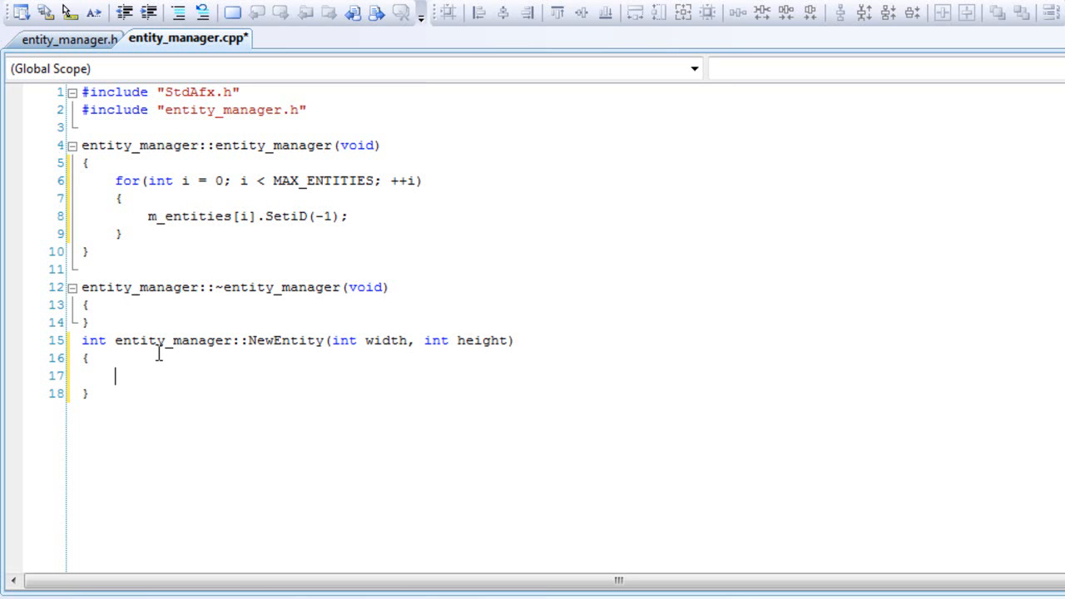
text(int tempi)
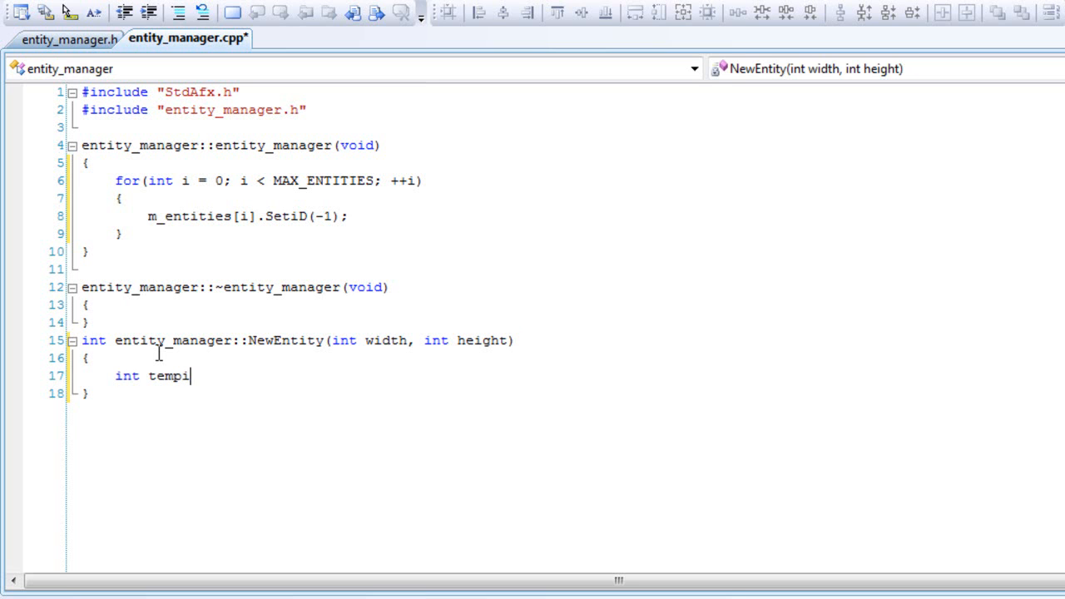
text(D)
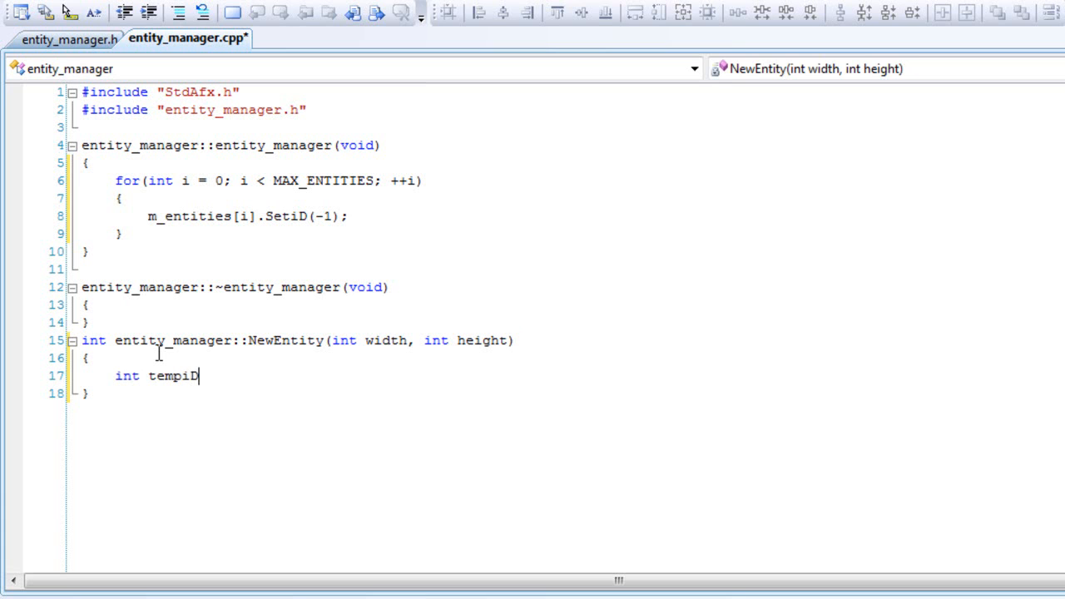
text(;)
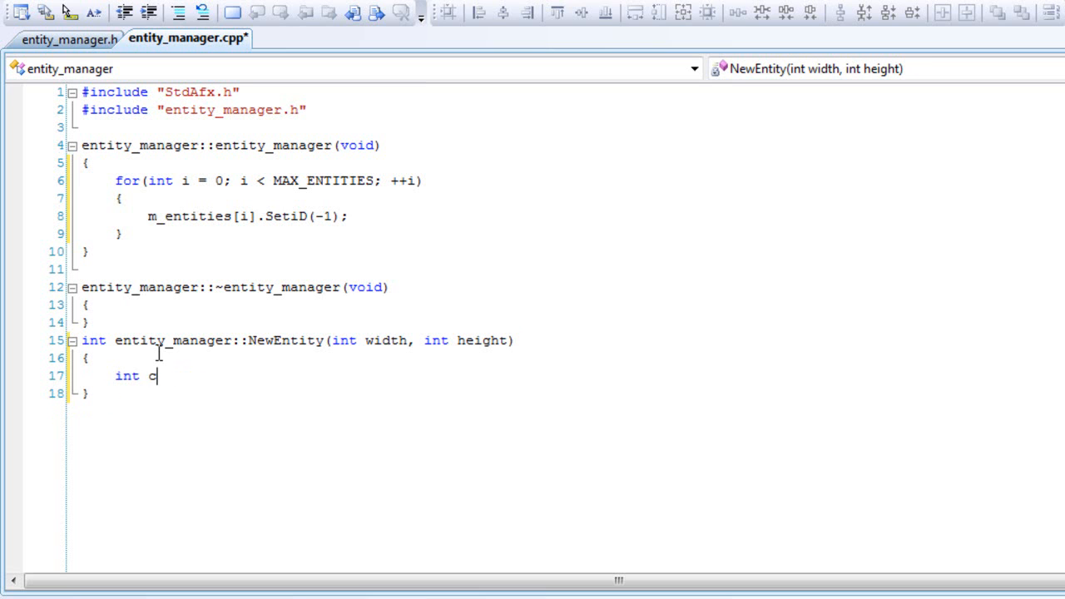
text(urrent)
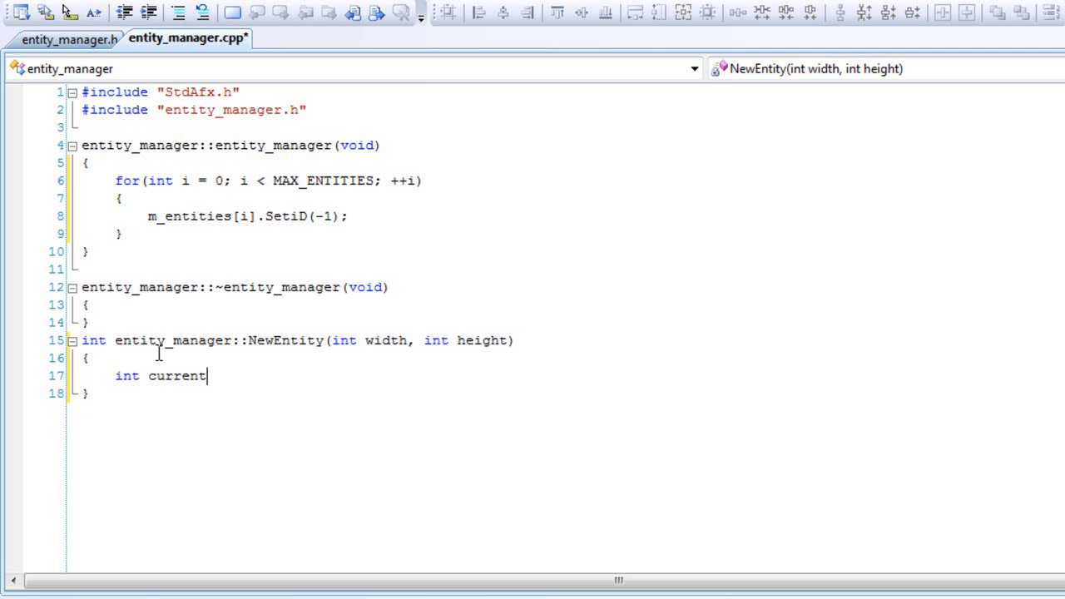
text(Enitut)
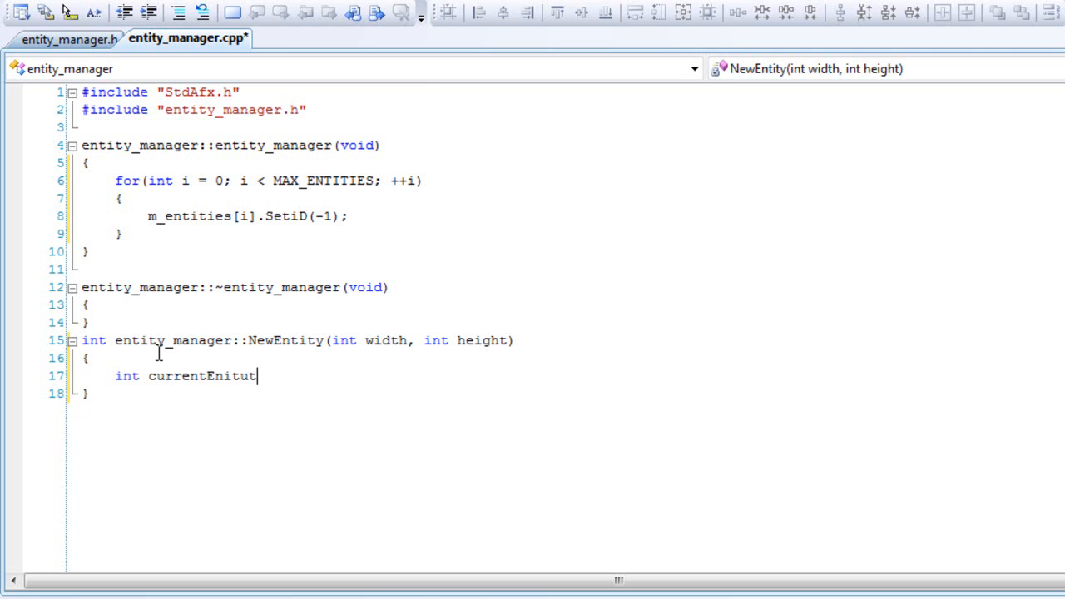
key(Backspace)
text(tity;)
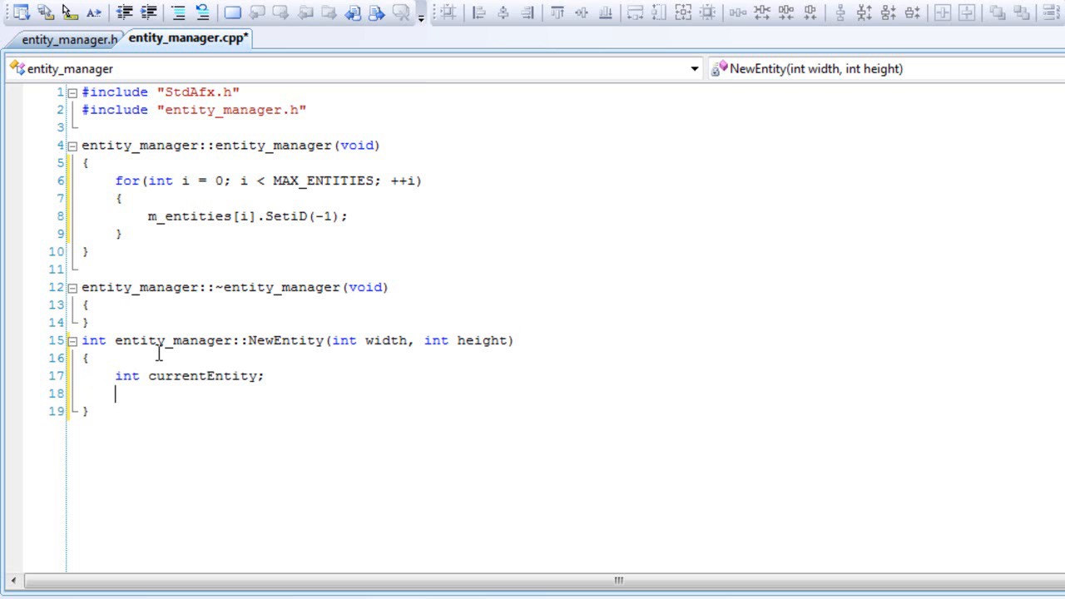
- Add a for loop from i = 0 to MAX_ENTITIES inside NewEntity
text(for()
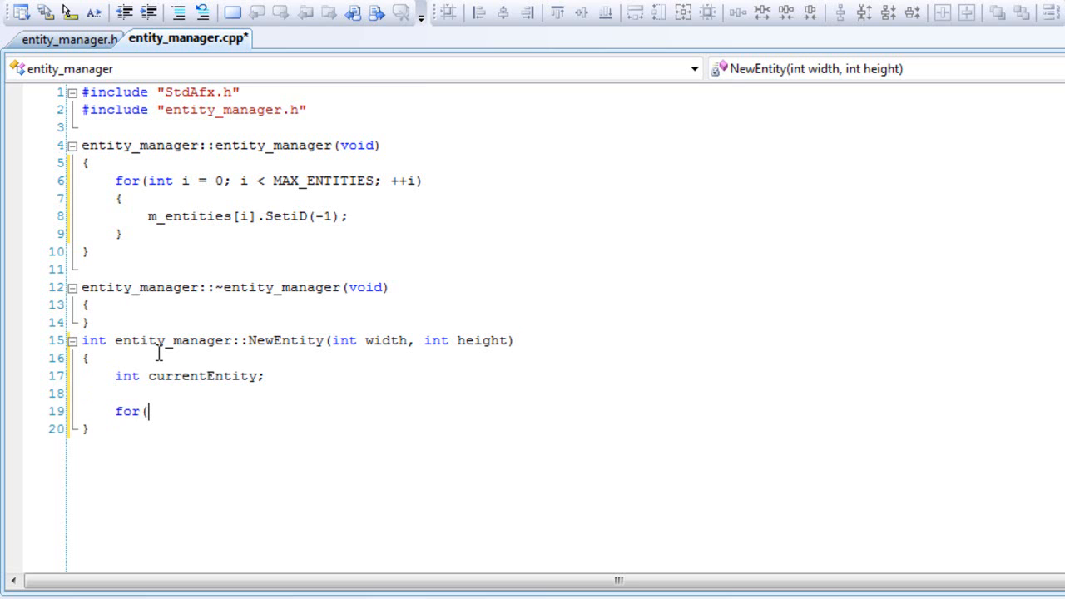
text(int i =)
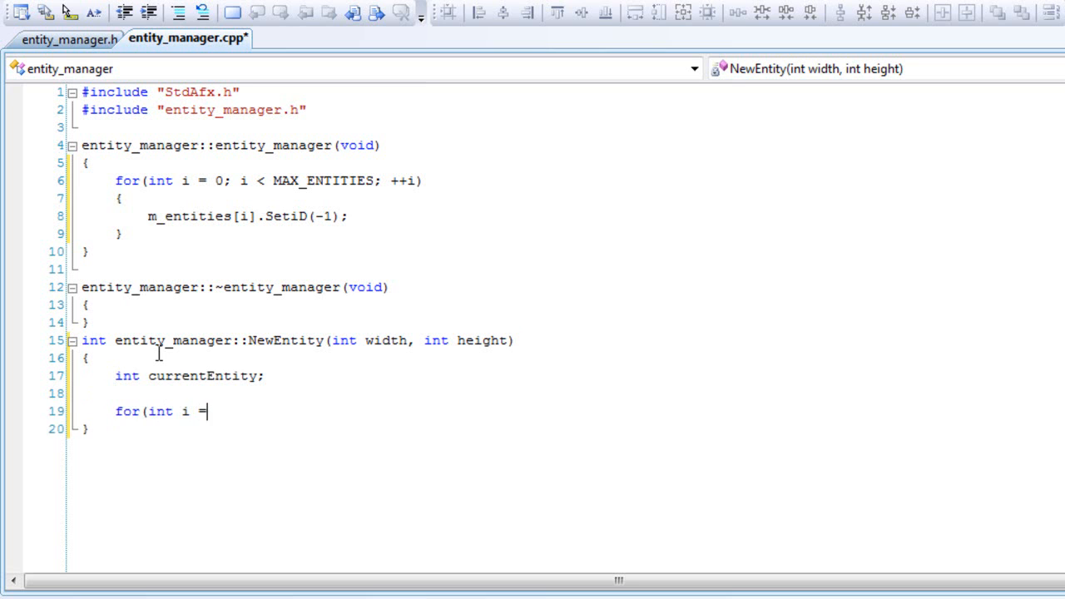
text(0; i)
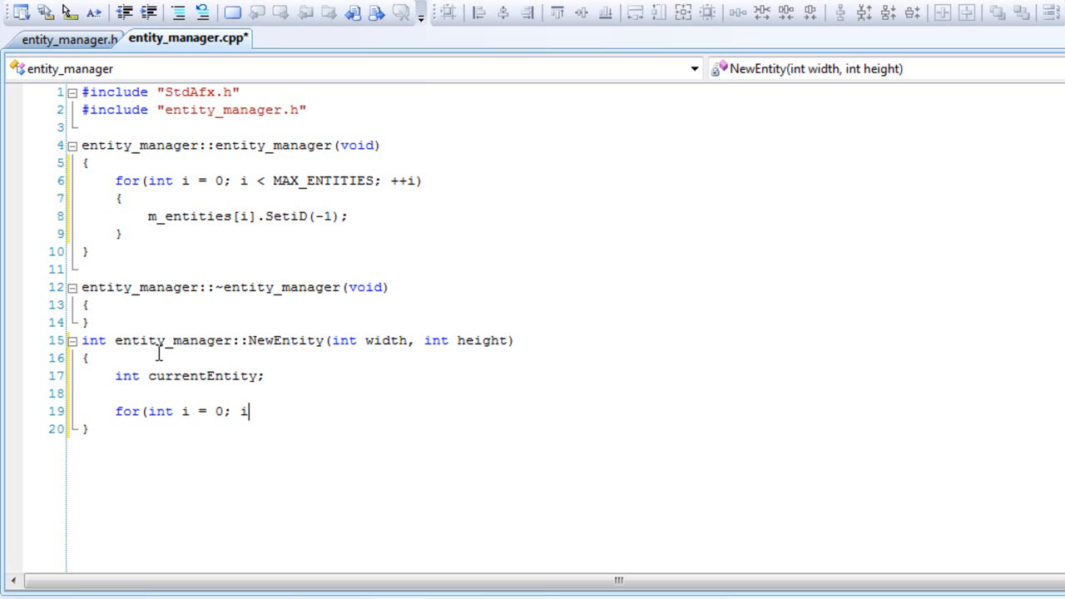
text(< MAX_)
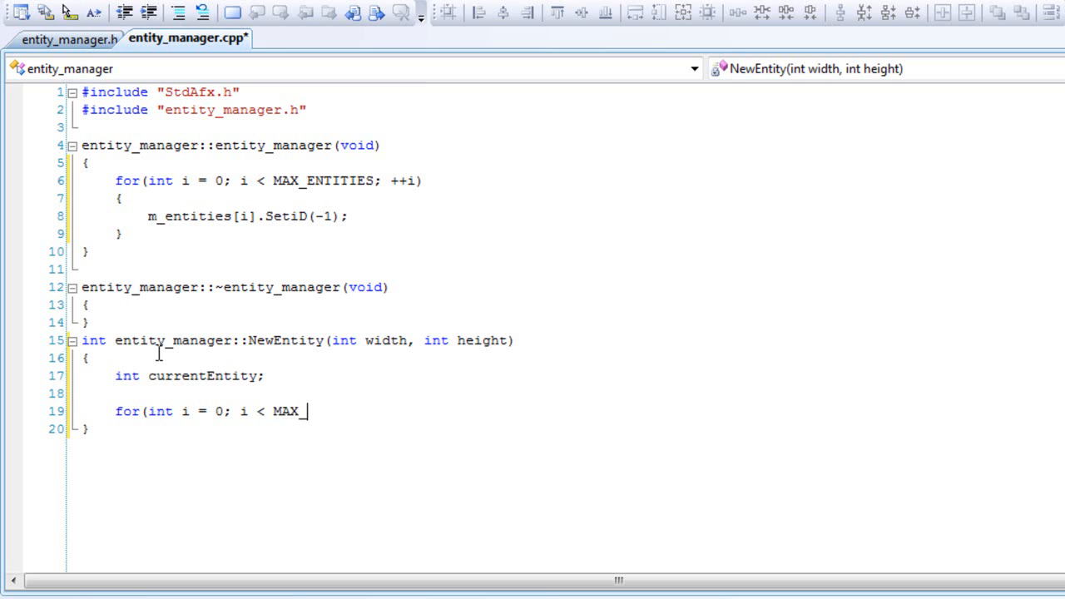
text(ENTITIES; ++i)
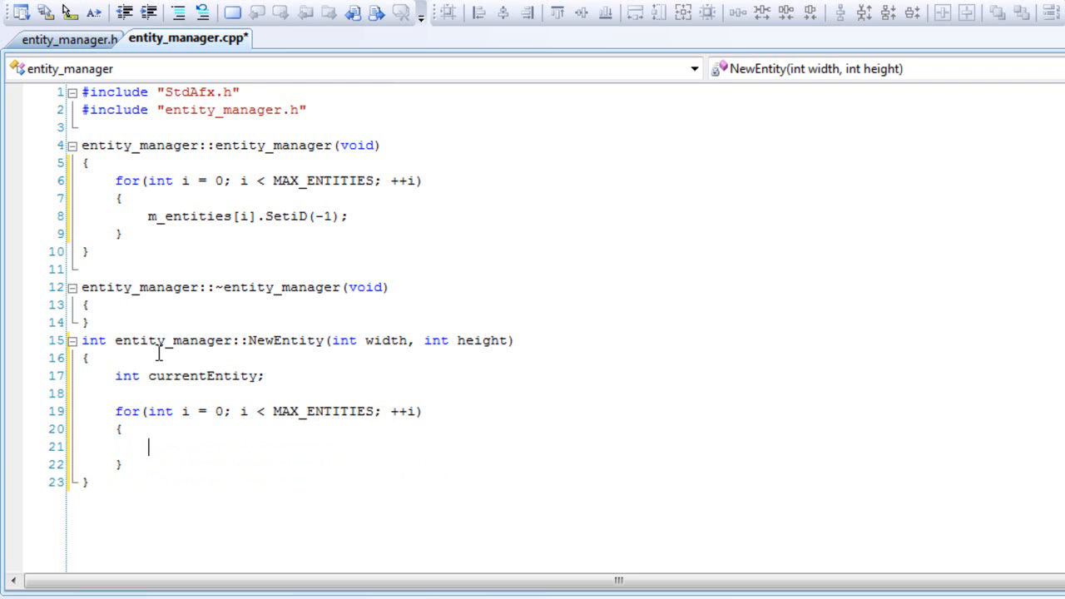
- Skip with continue any entity whose GetiD() is not -1
text(if(m)
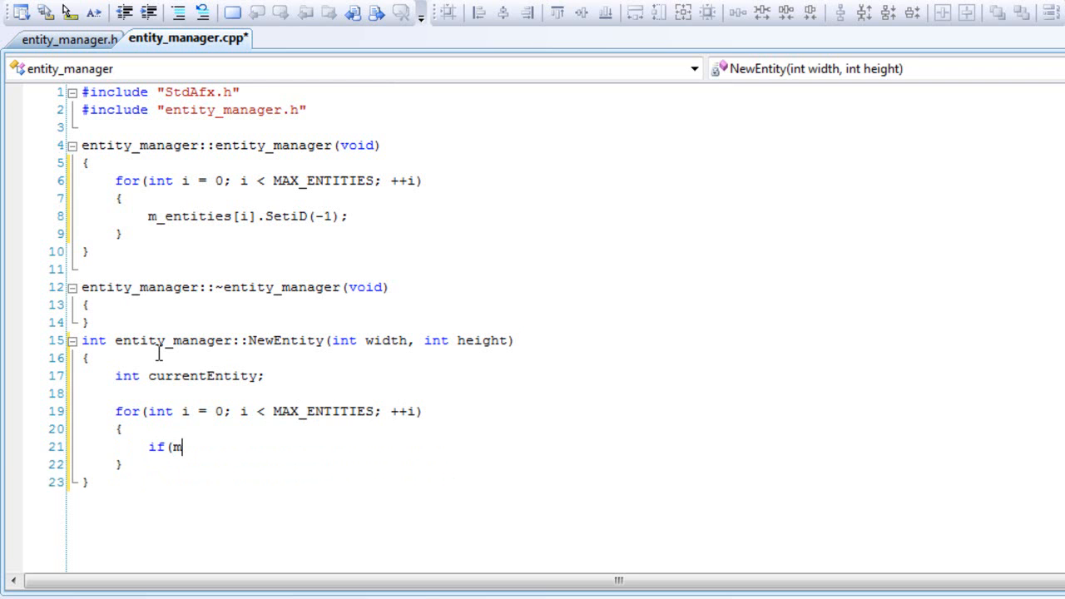
text(_entities)
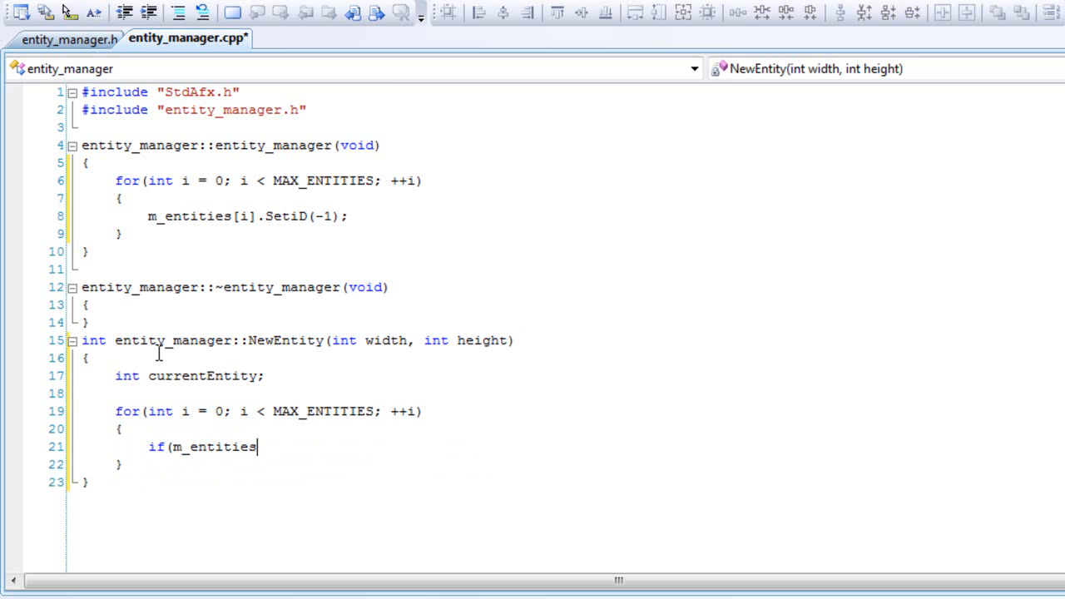
text([i])
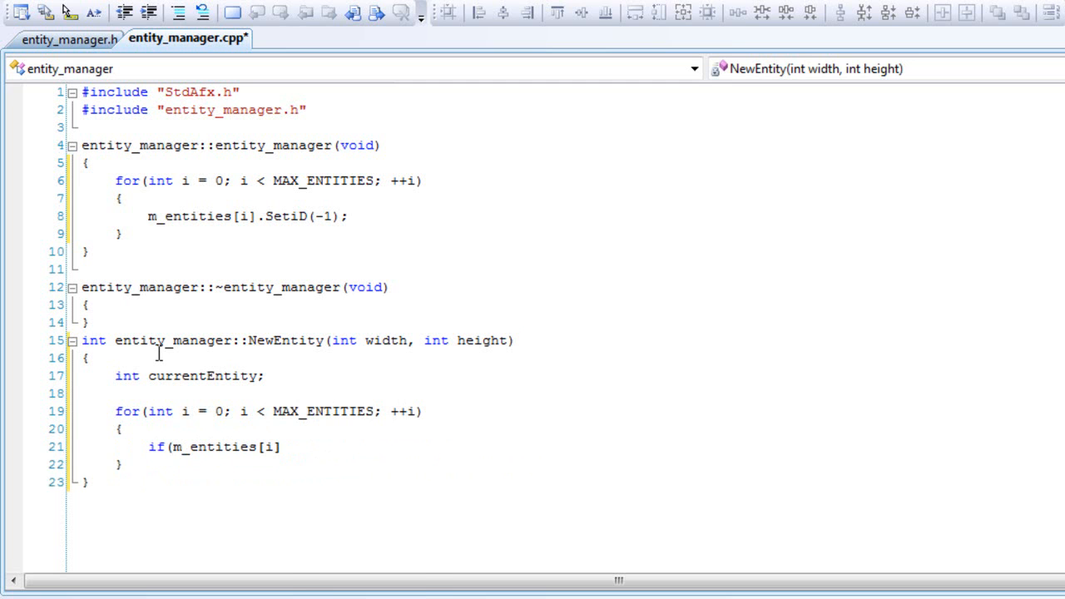
text(.get)
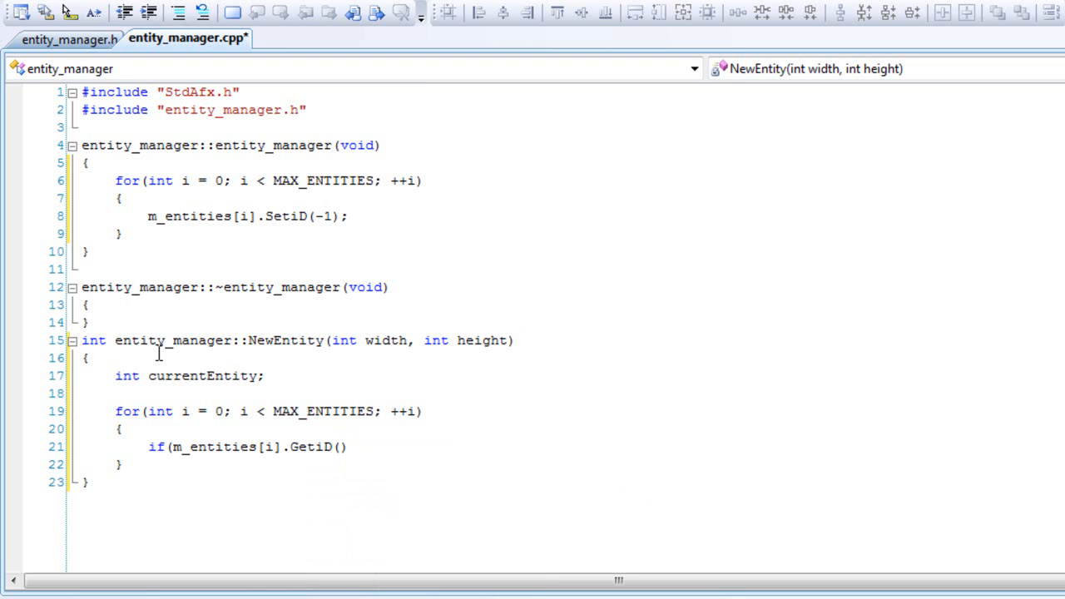
text(!= 1)
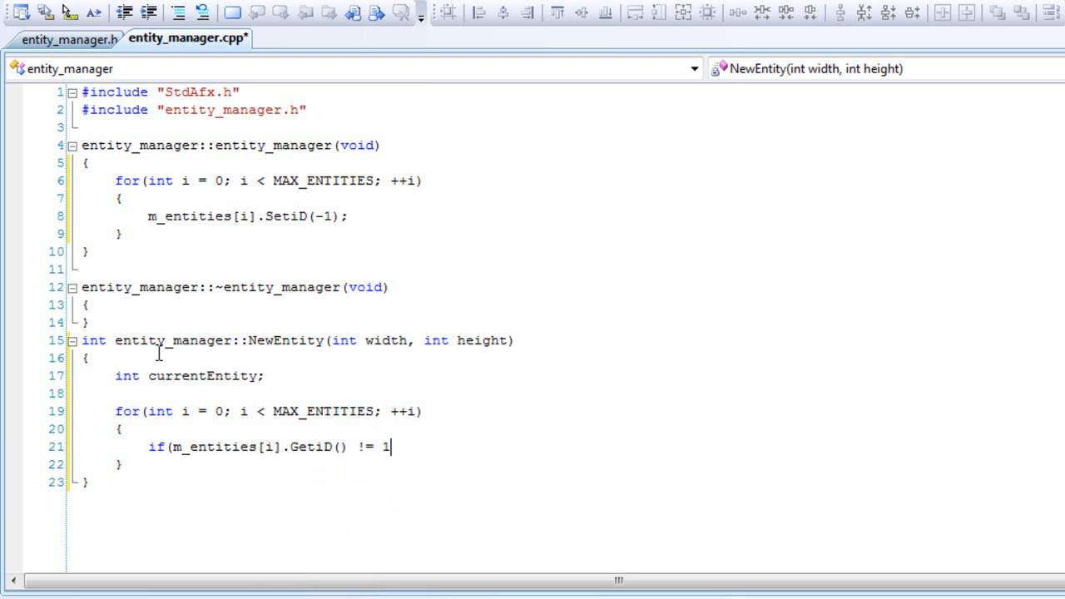
text())
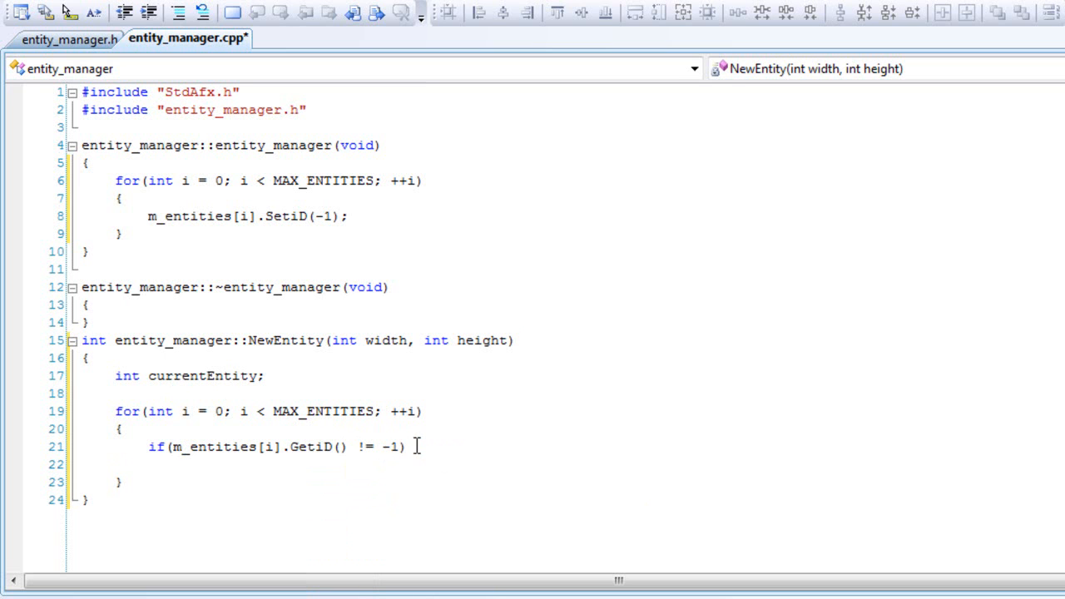
text({})
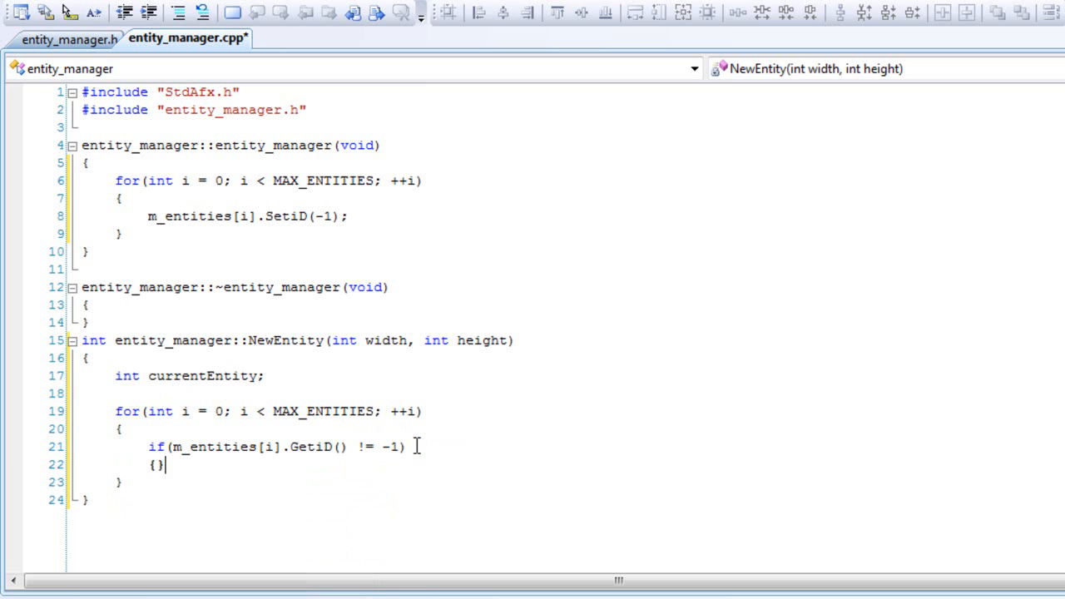
text(cont)
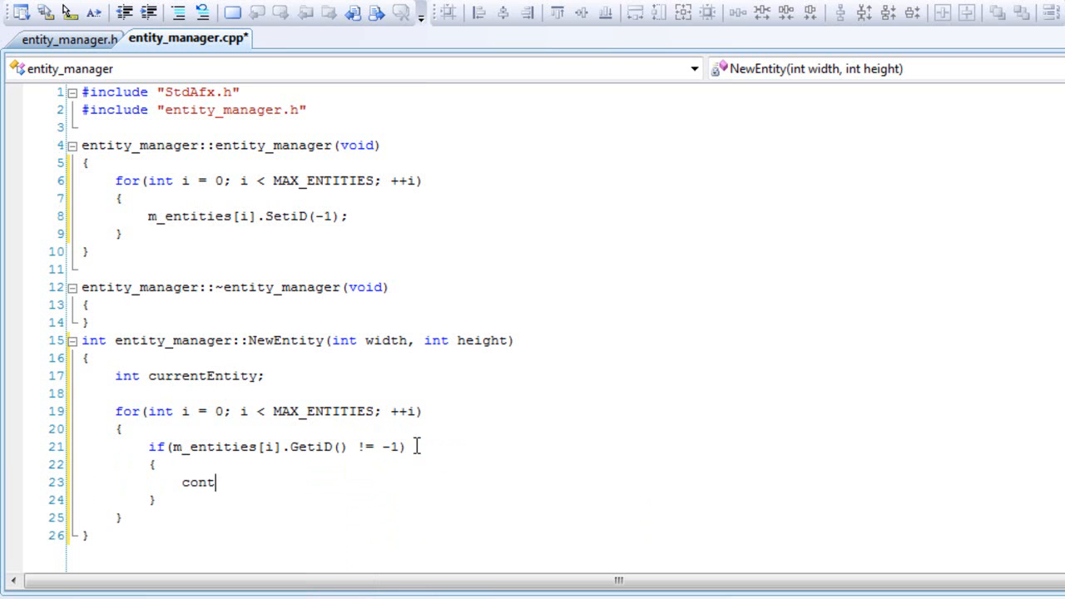
text(inue;)
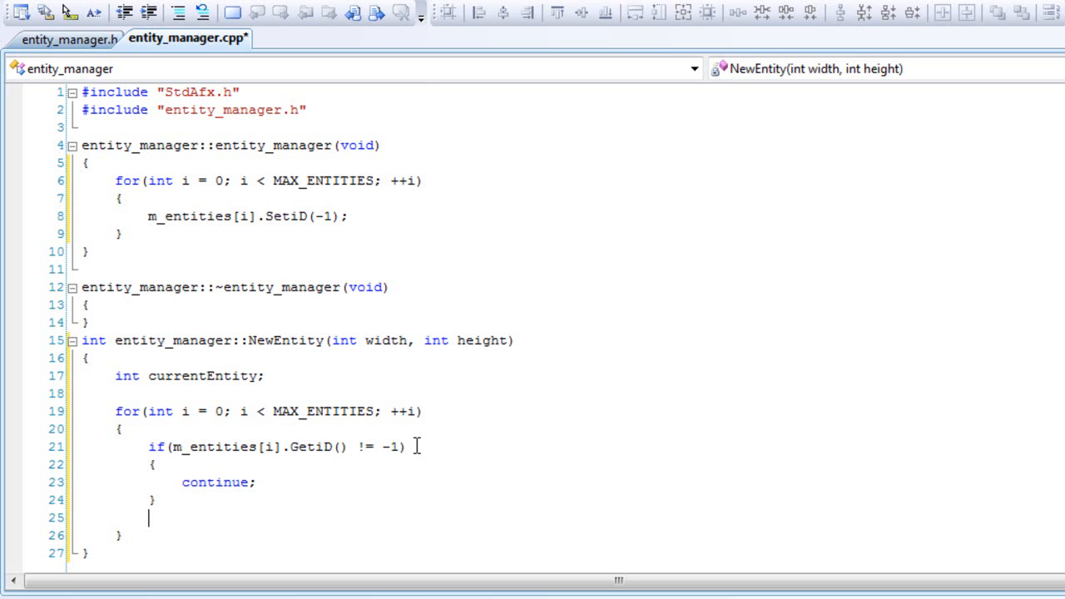
- Call m_entities[i].Initialize(width, height) on the free entity
text(m_entit)
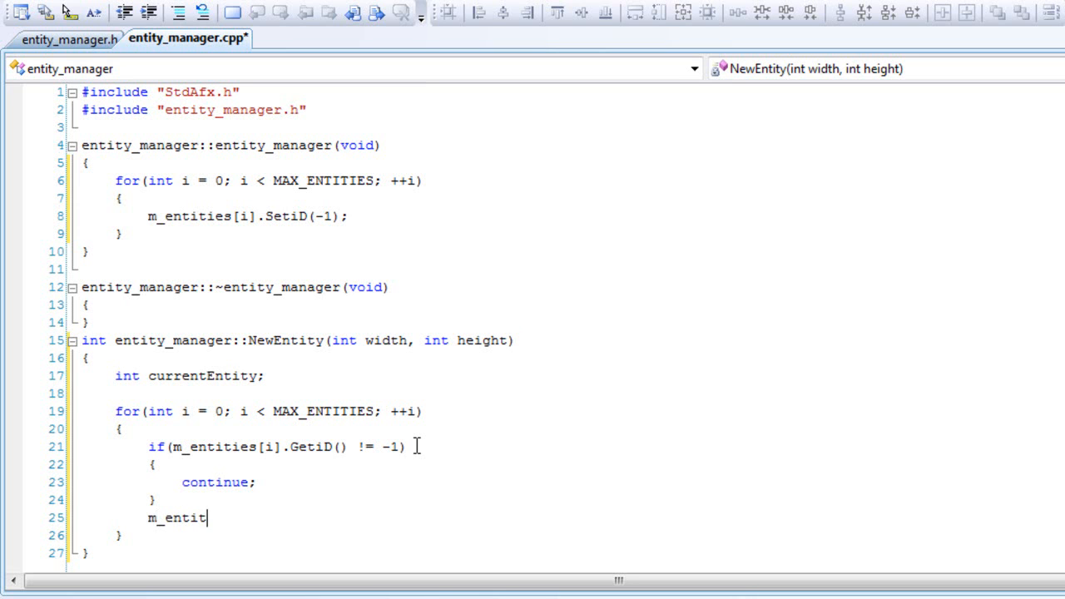
text(ies)
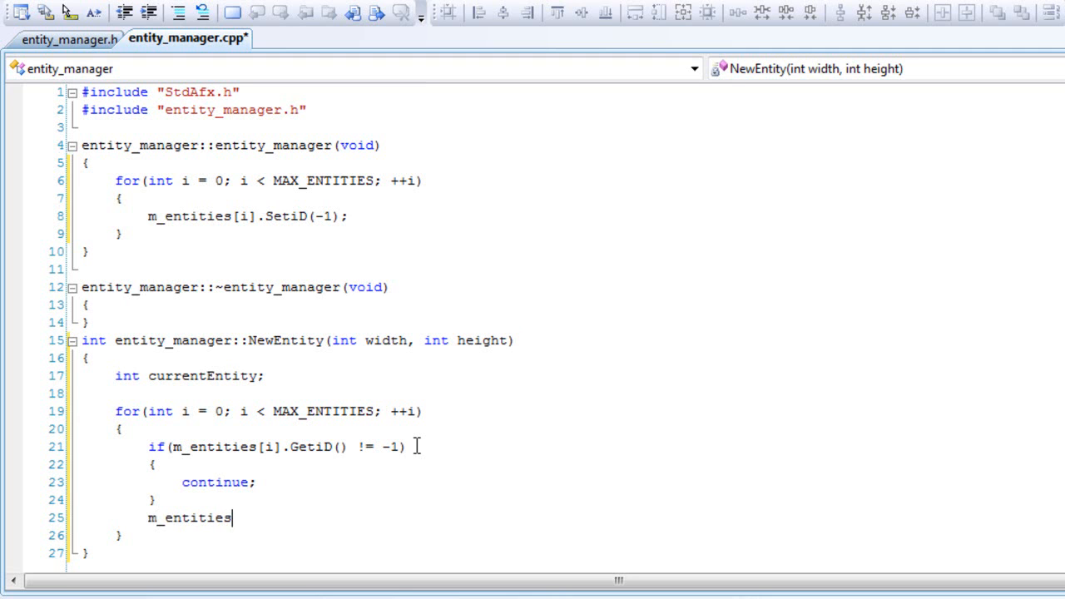
text([i].)
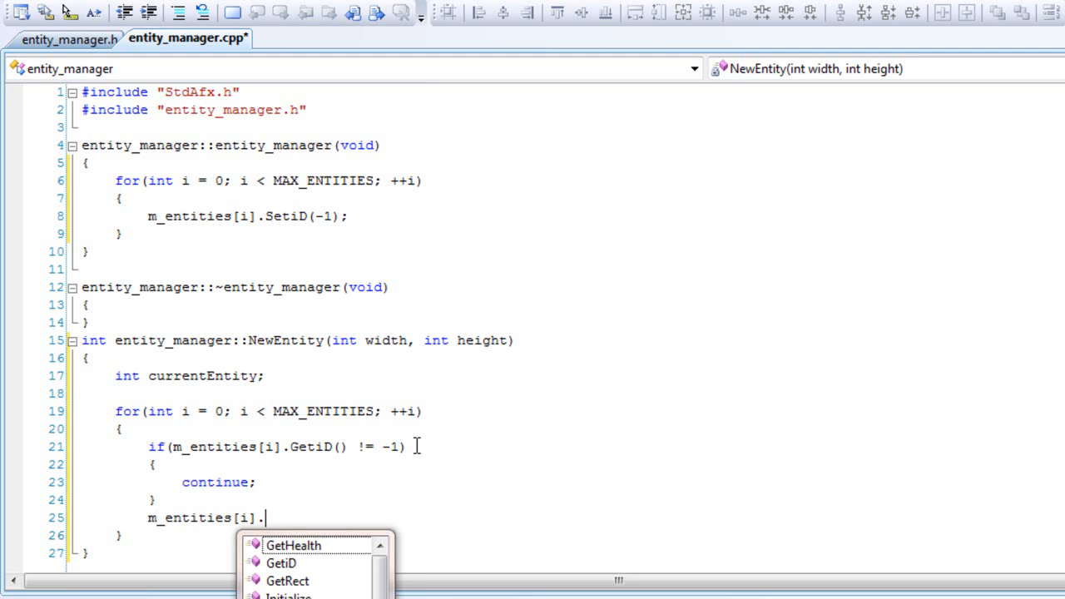
text(ini)
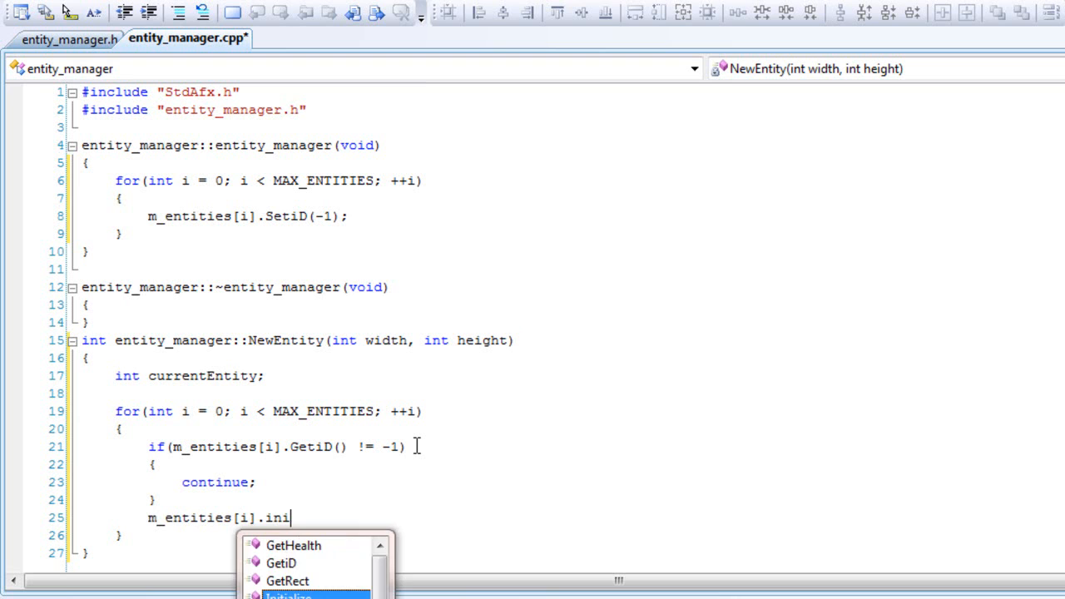
text(Initialize(wi)
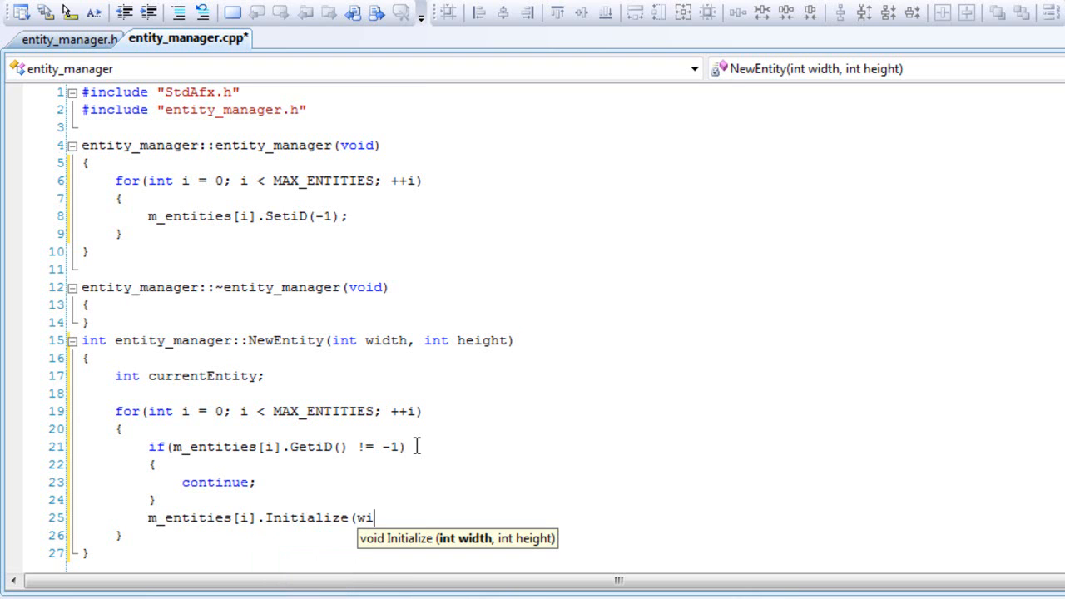
text(dth, height);)
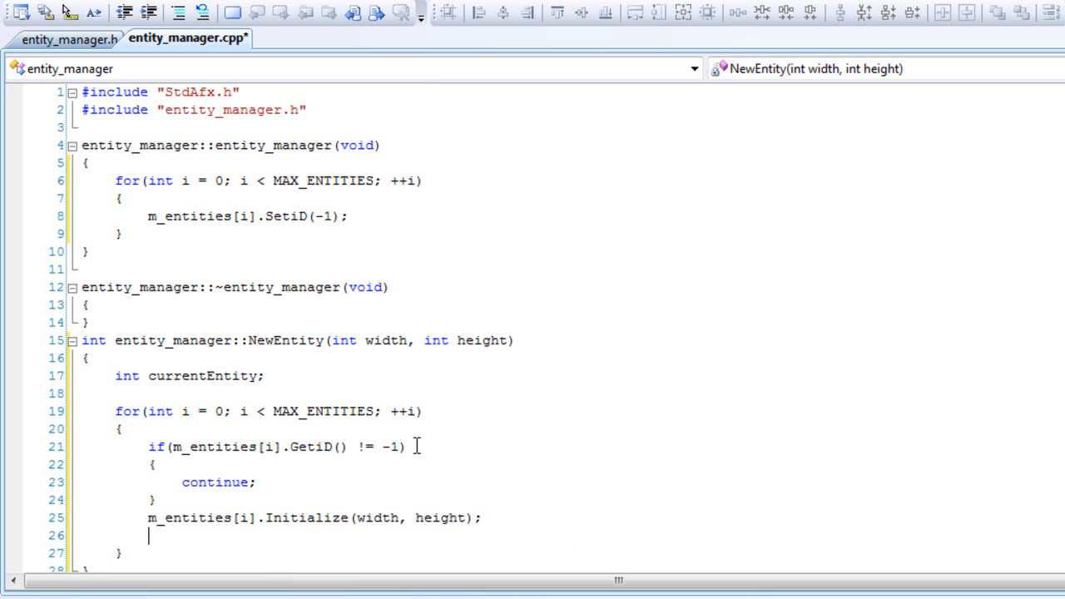
- Set that entity's ID to 1 with m_entities[i].SetiD(1)
text(m)
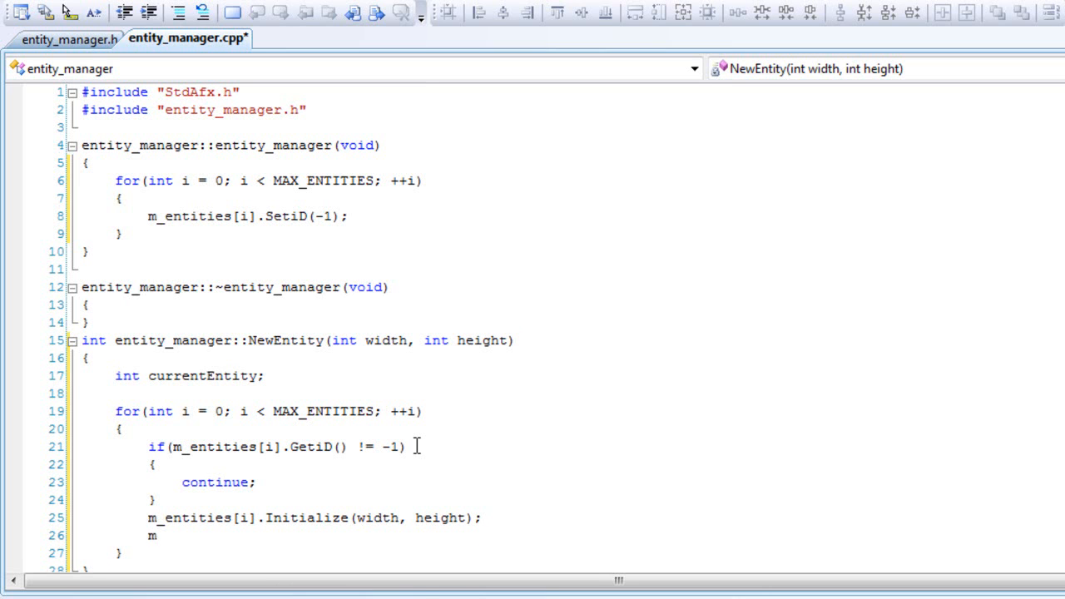
text(_)
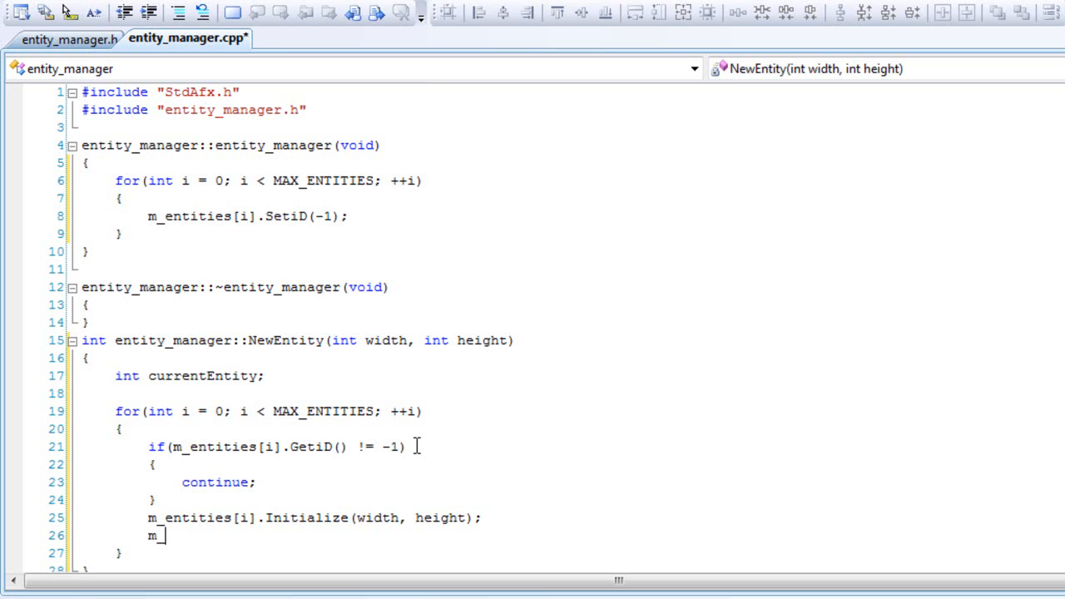
text(entitie)
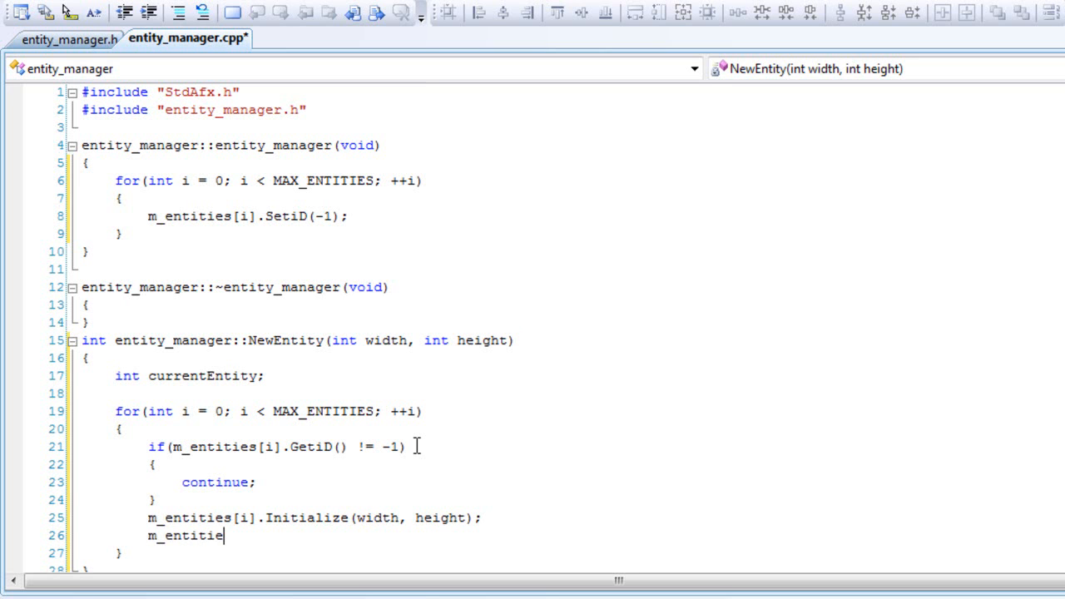
text(s[i].)
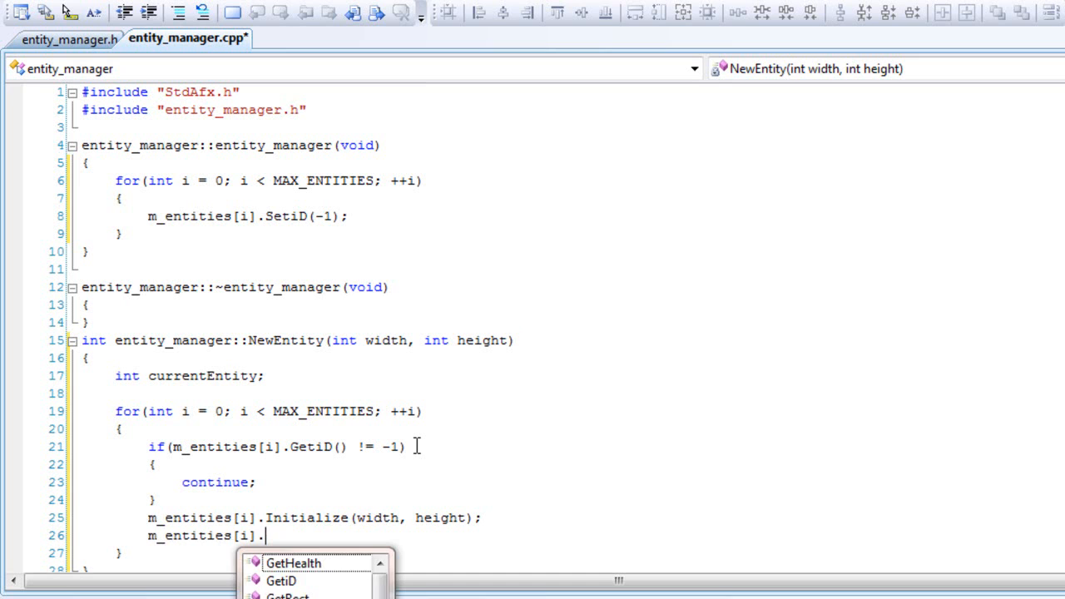
text(SetiD)
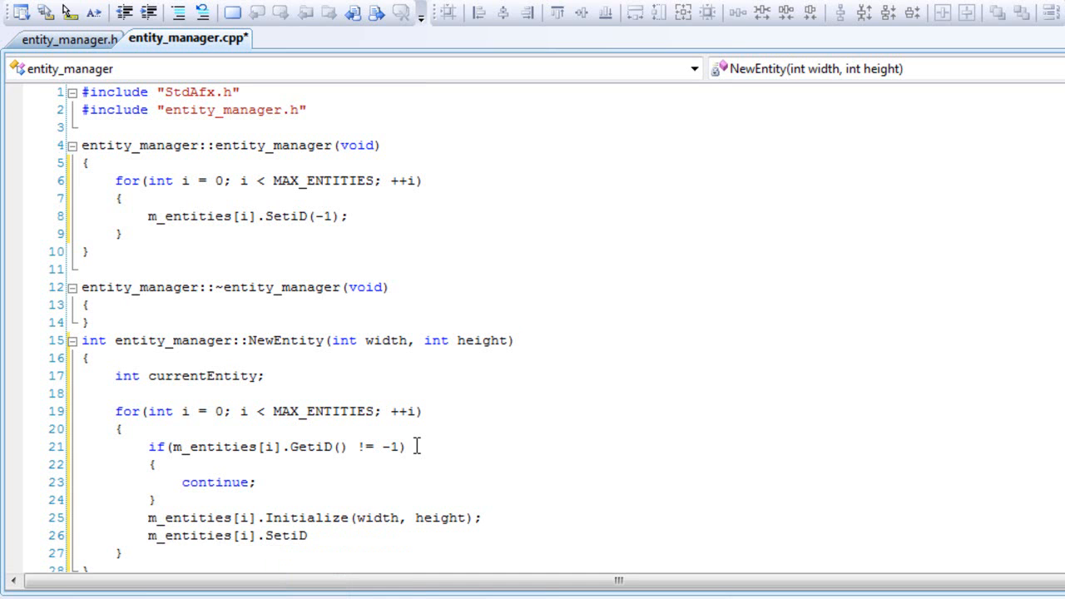
text((1);)
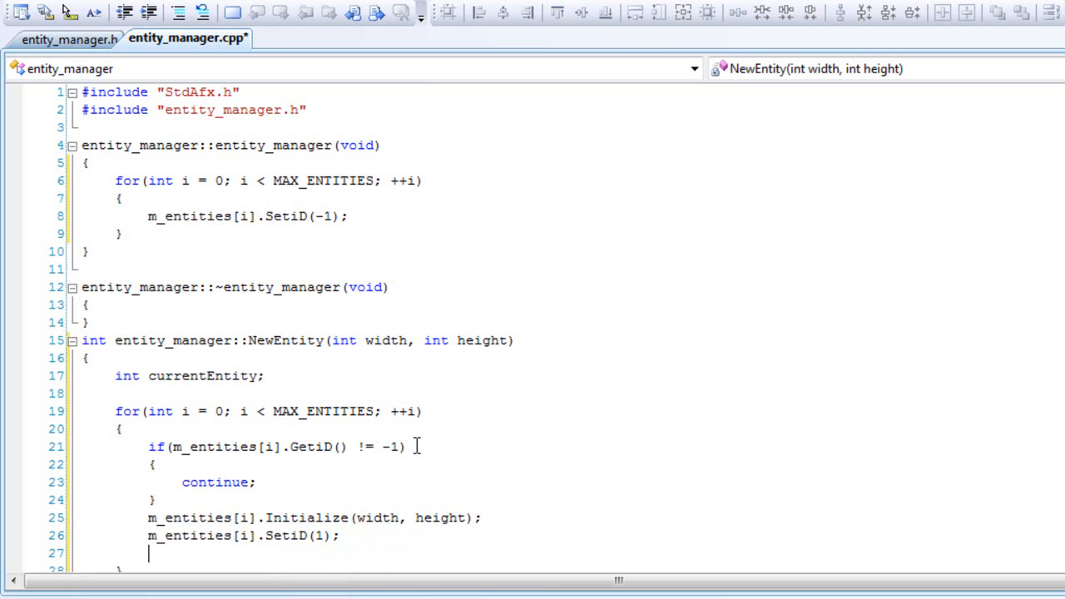
mouse_move(392, 471)
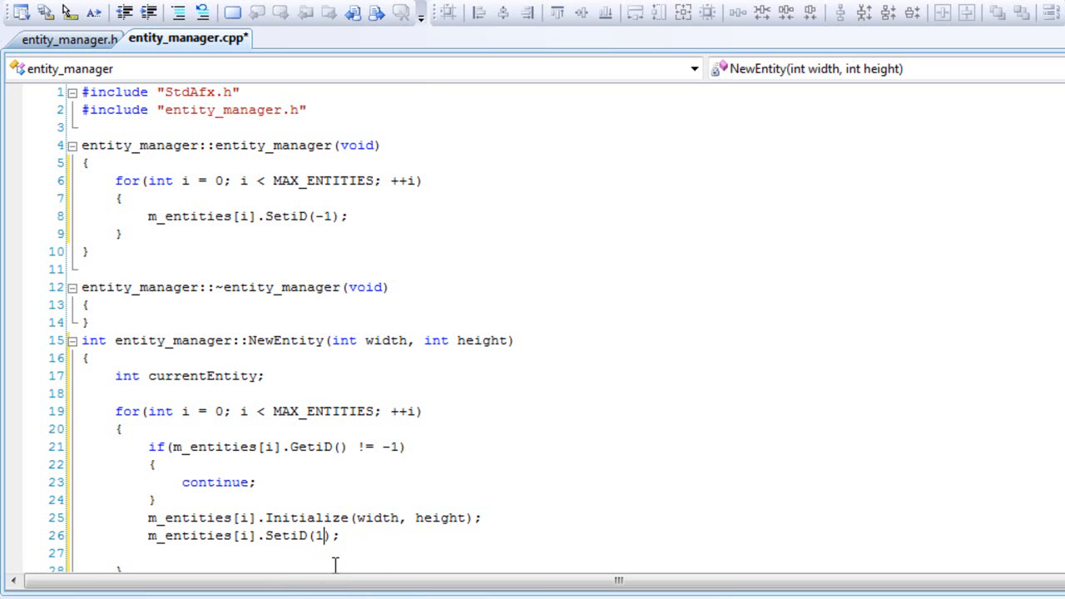
- Store i in currentEntity and break out of the loop
text(i)
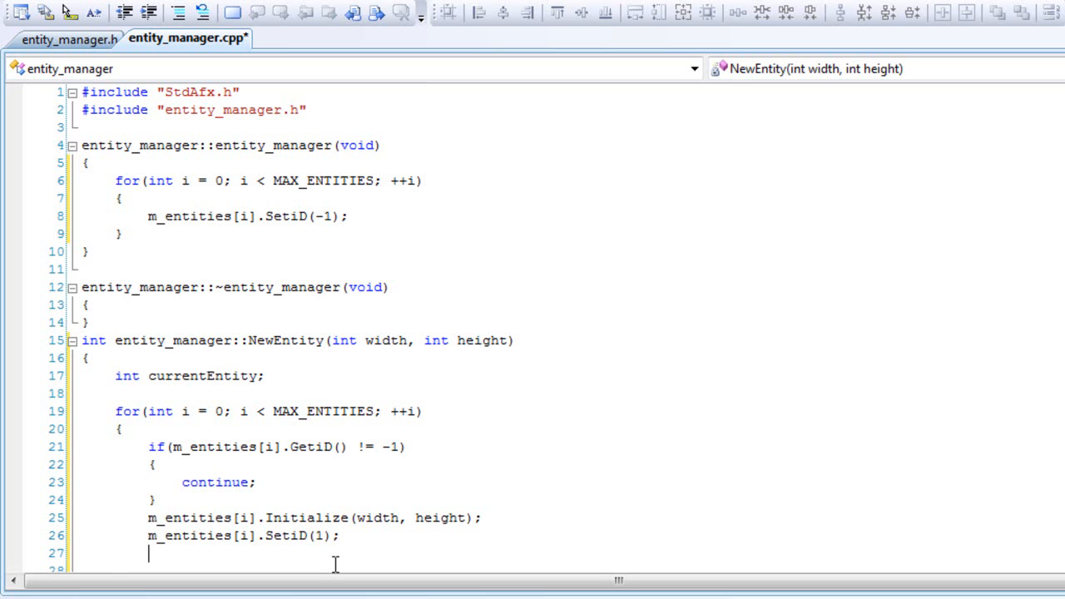
text(current)
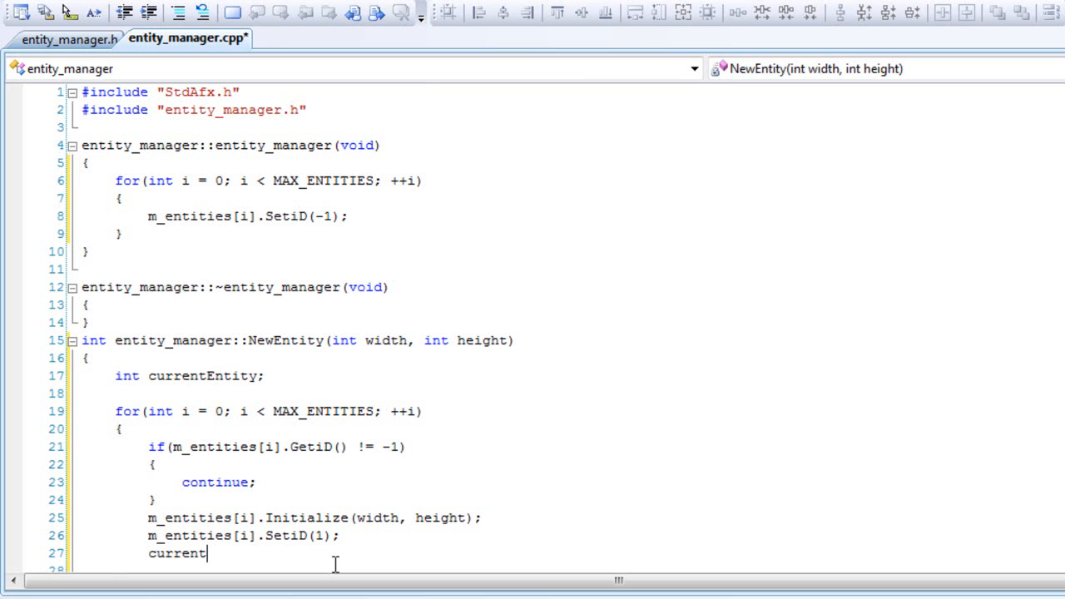
text(Entit)
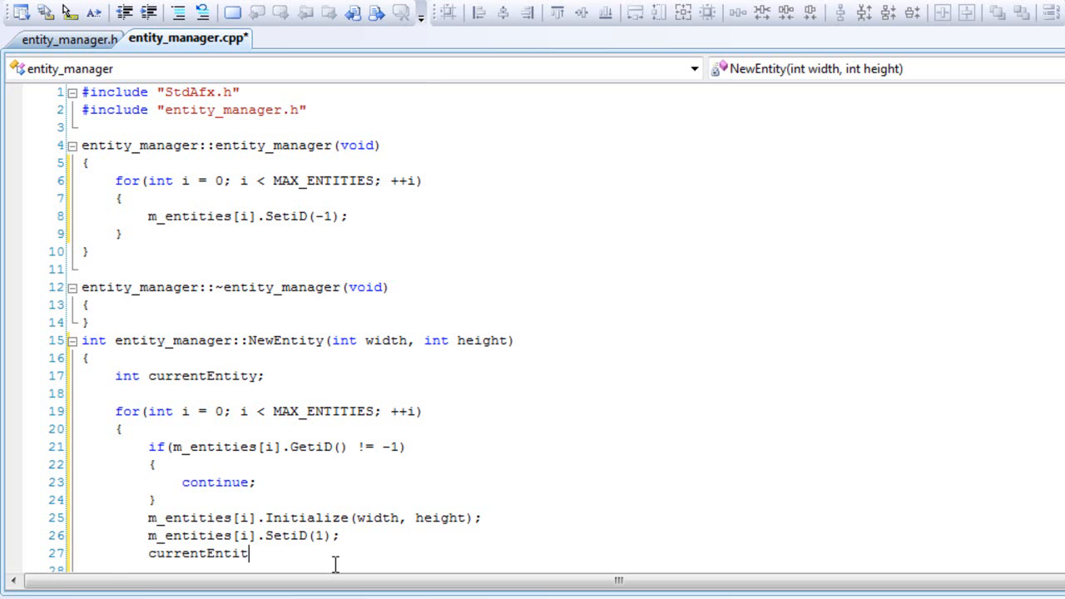
text(y =)
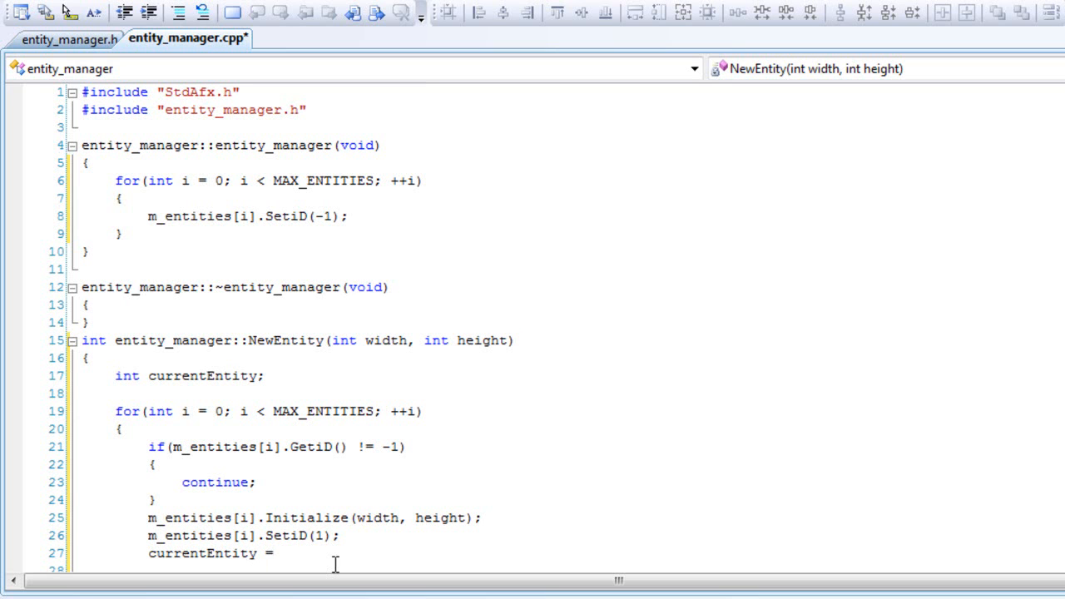
text(i;)
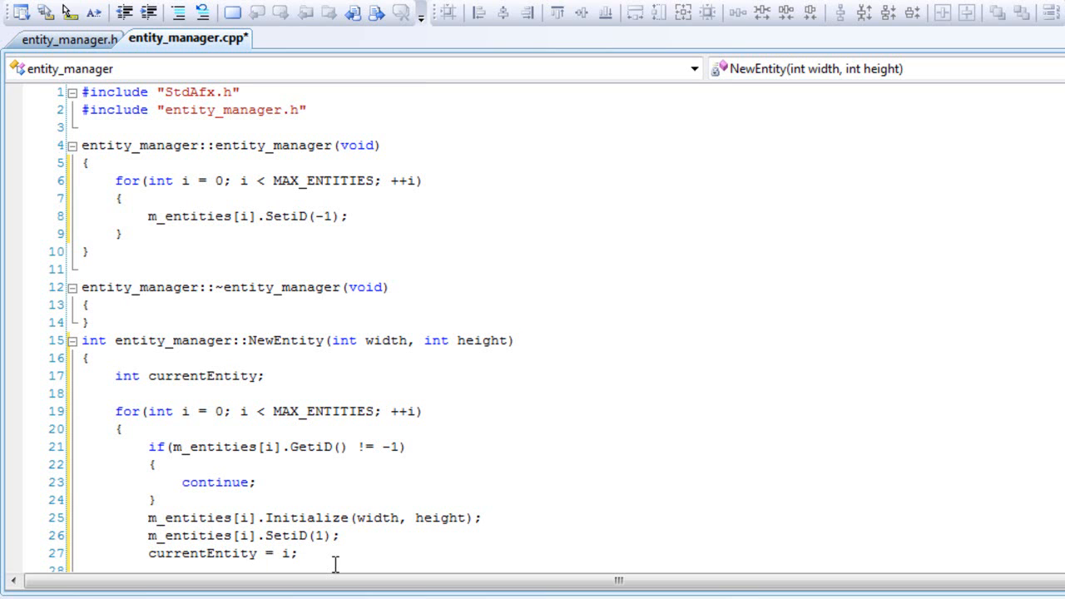
key(enter)
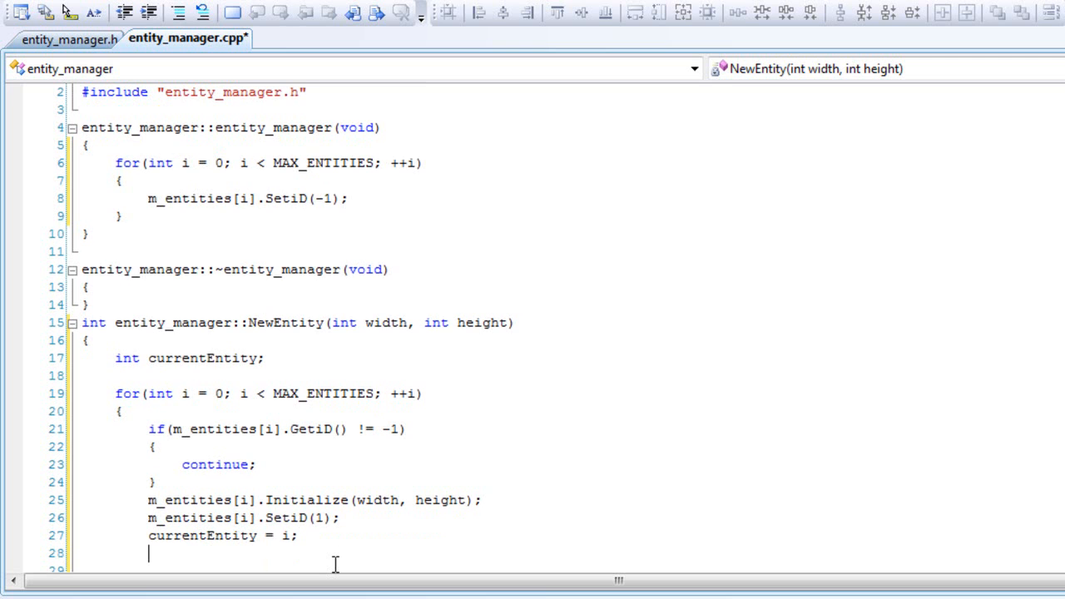
text(break;)
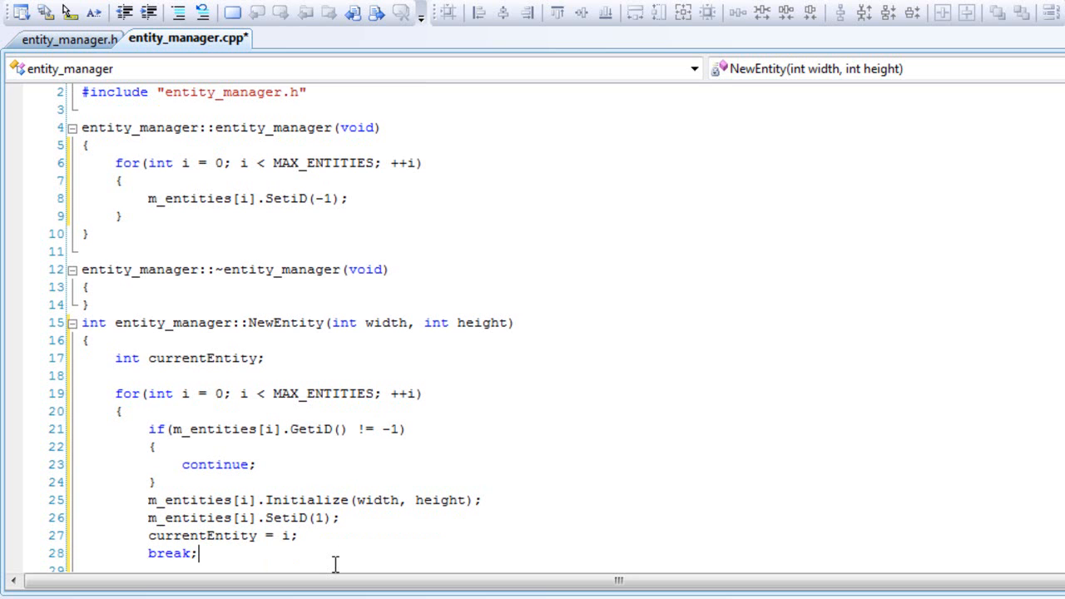
scroll(down, 3)
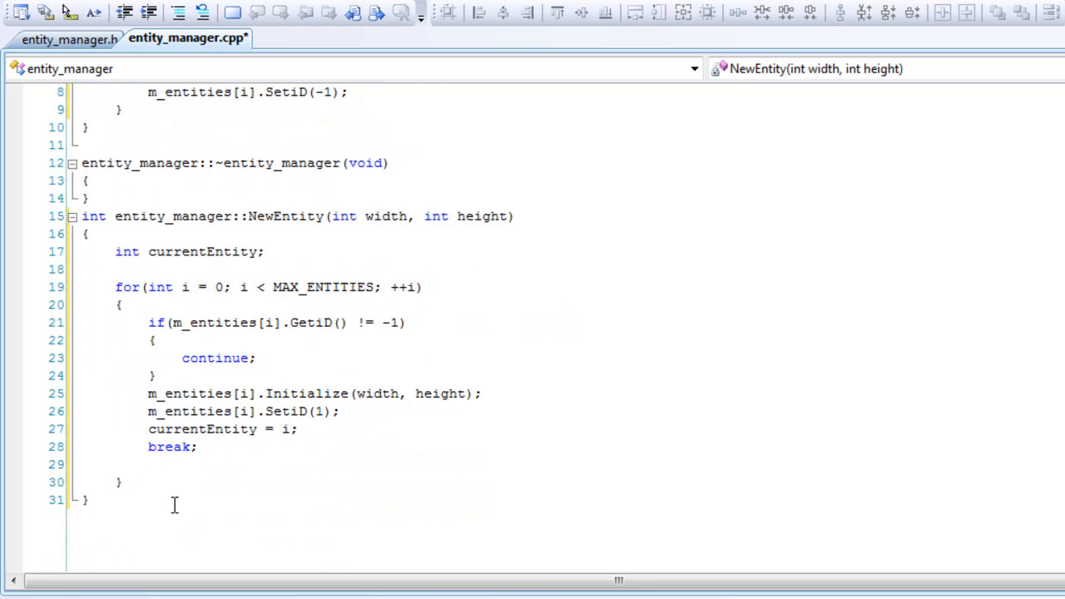
- Add return currentEntity; after NewEntity's loop
text(return cur)
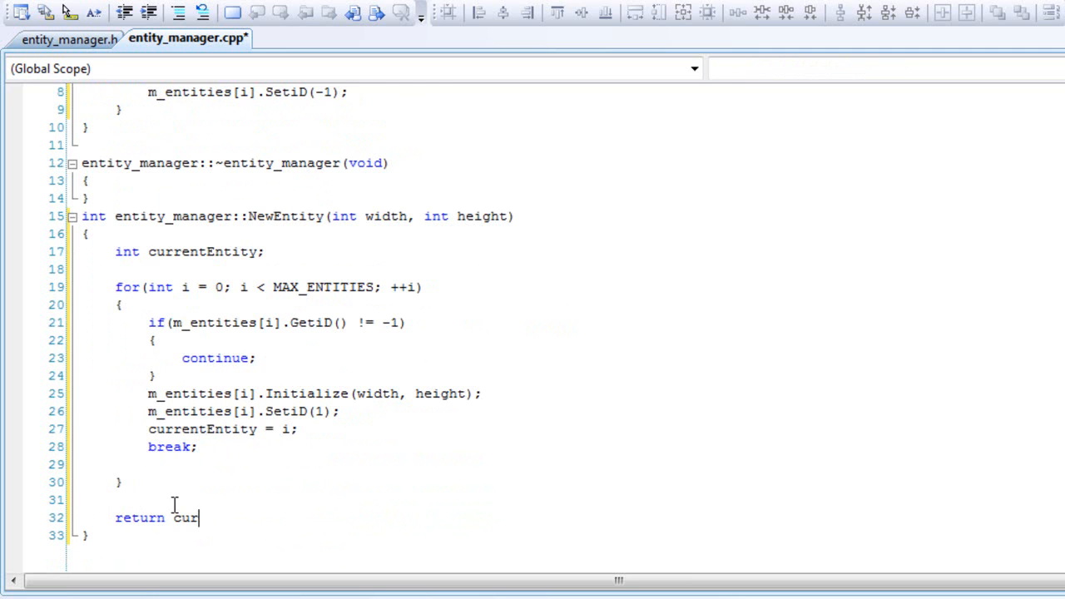
text(rentEnity)
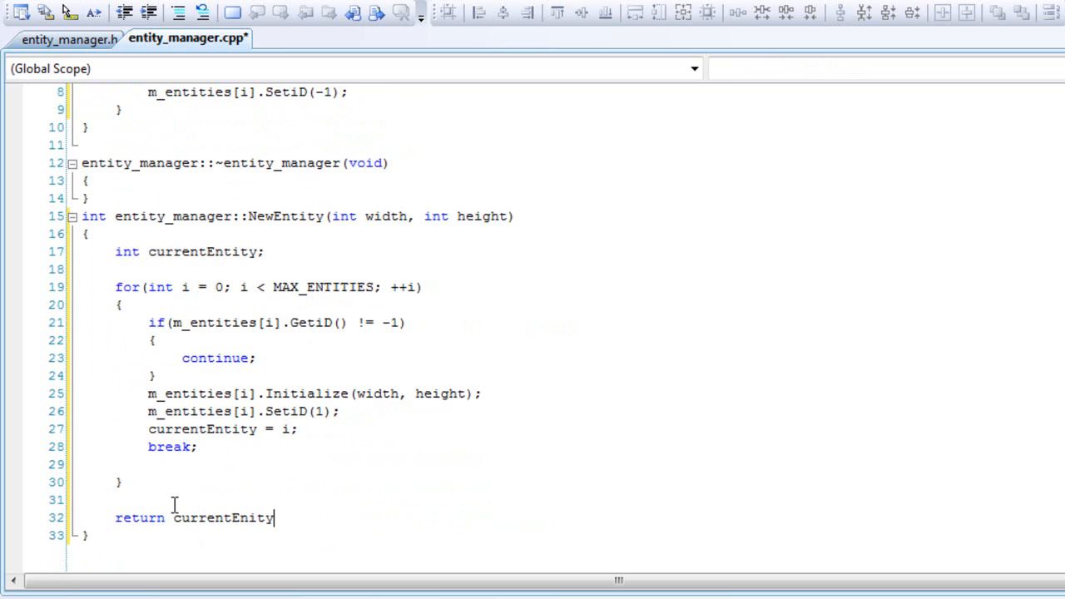
text(;)
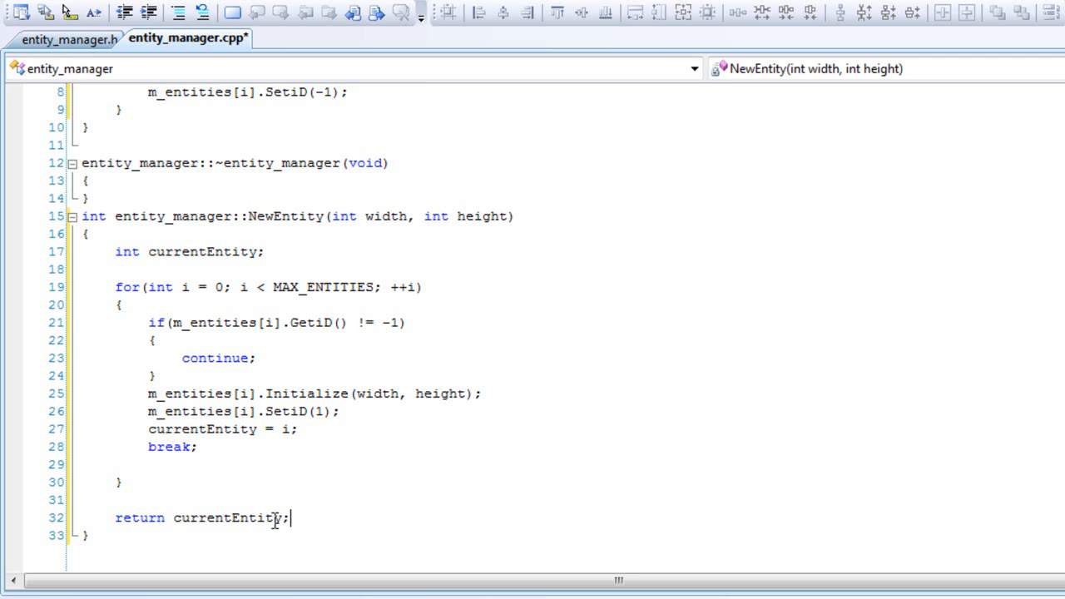
mouse_move(206, 323)
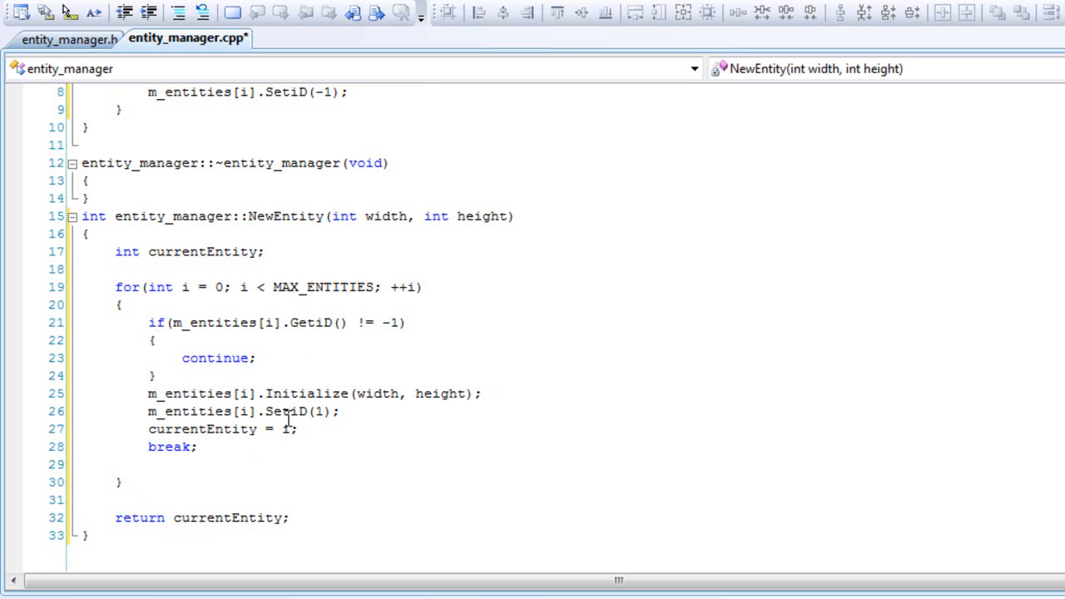
mouse_move(144, 404)
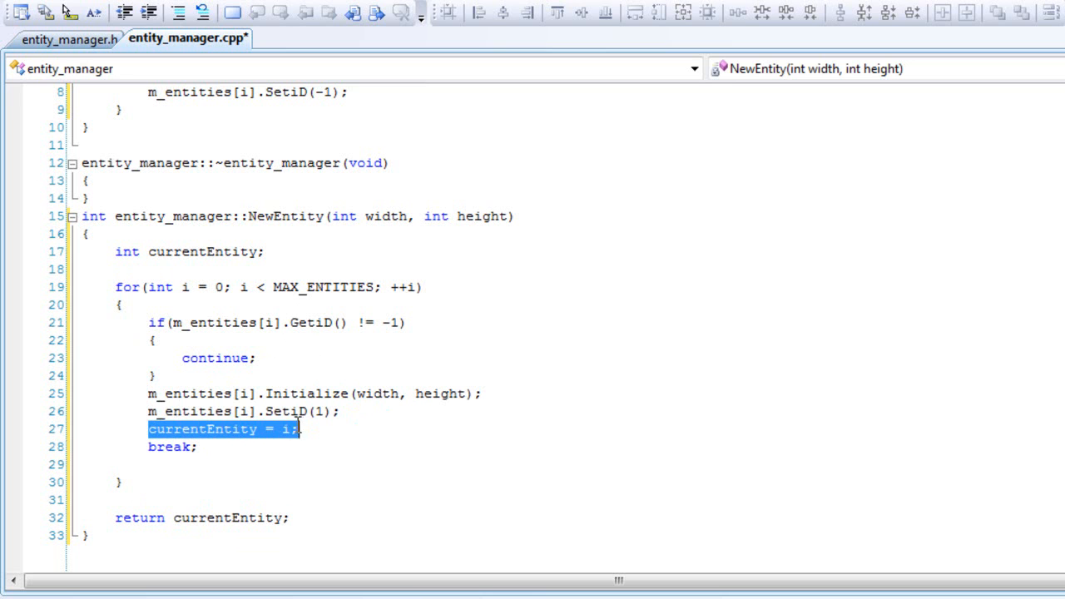
mouse_move(301, 428)
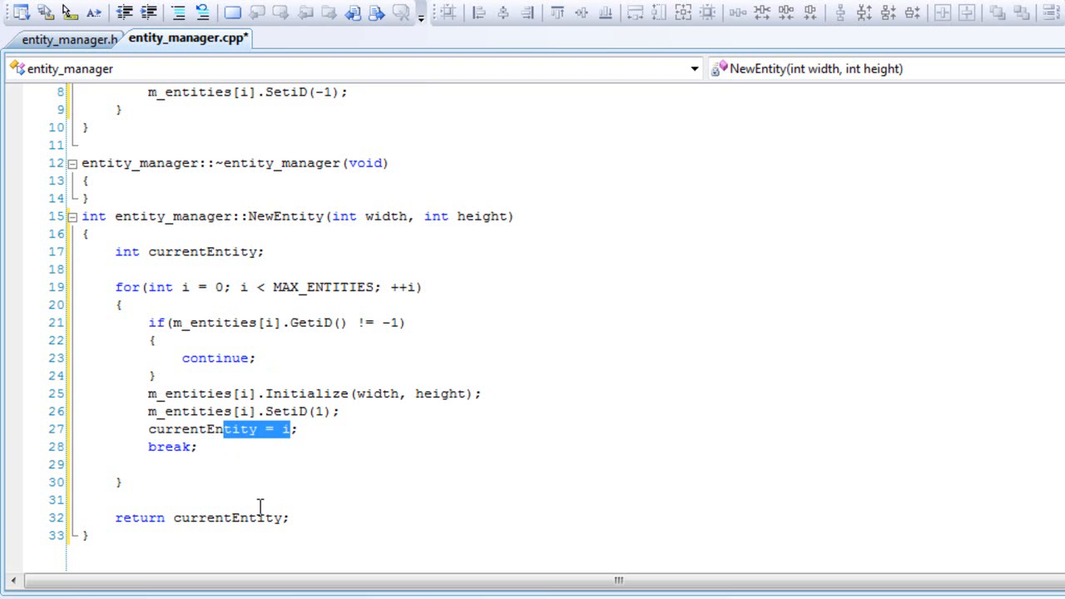
double_click(227, 517)
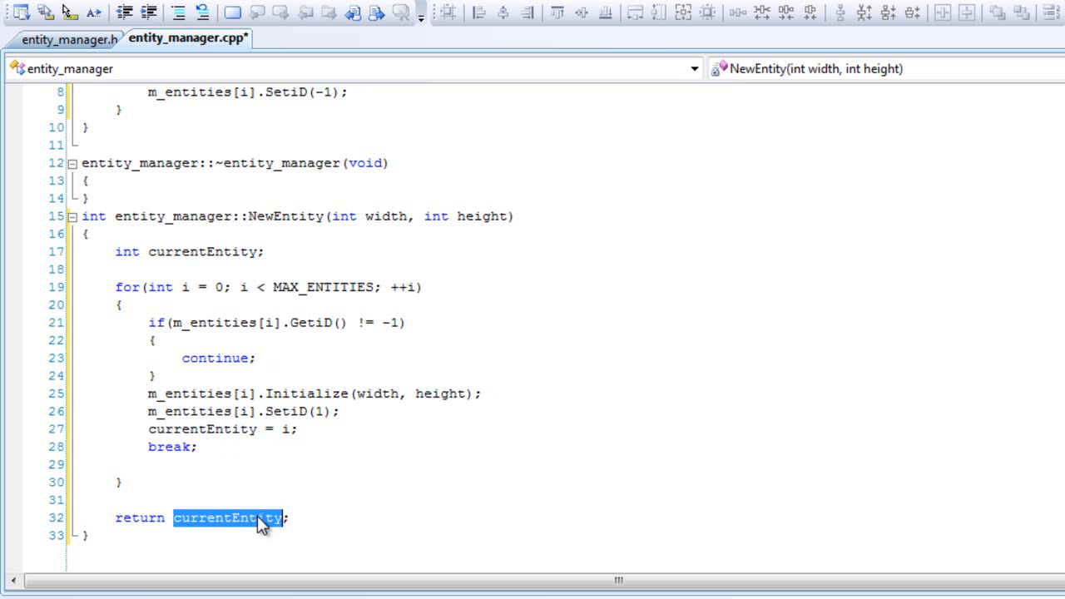
click(210, 541)
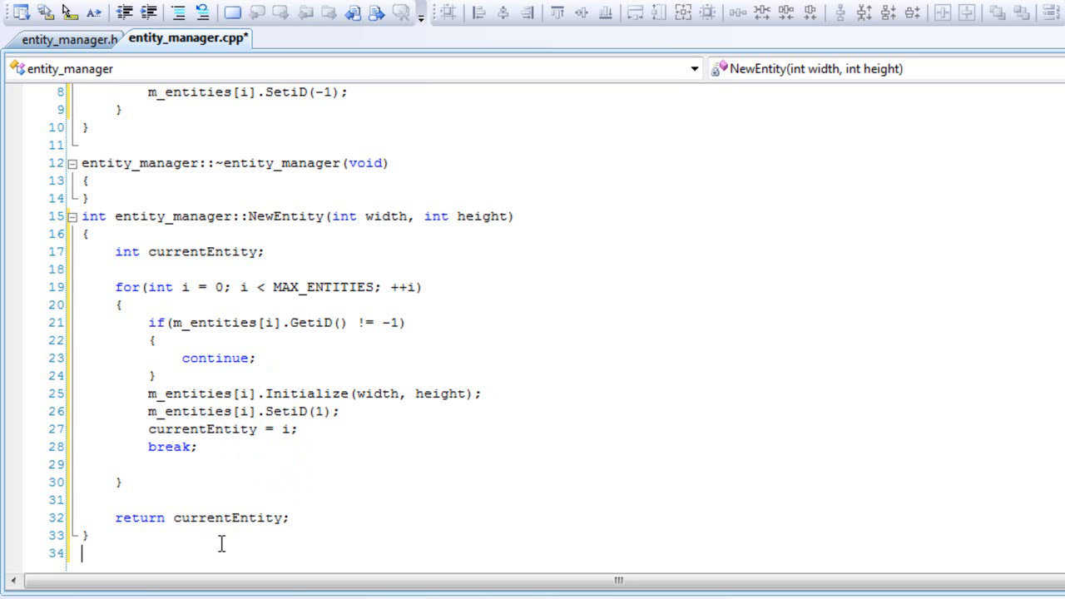
- Write the entity* entity_manager::GetEntity signature and open its body
text(e)
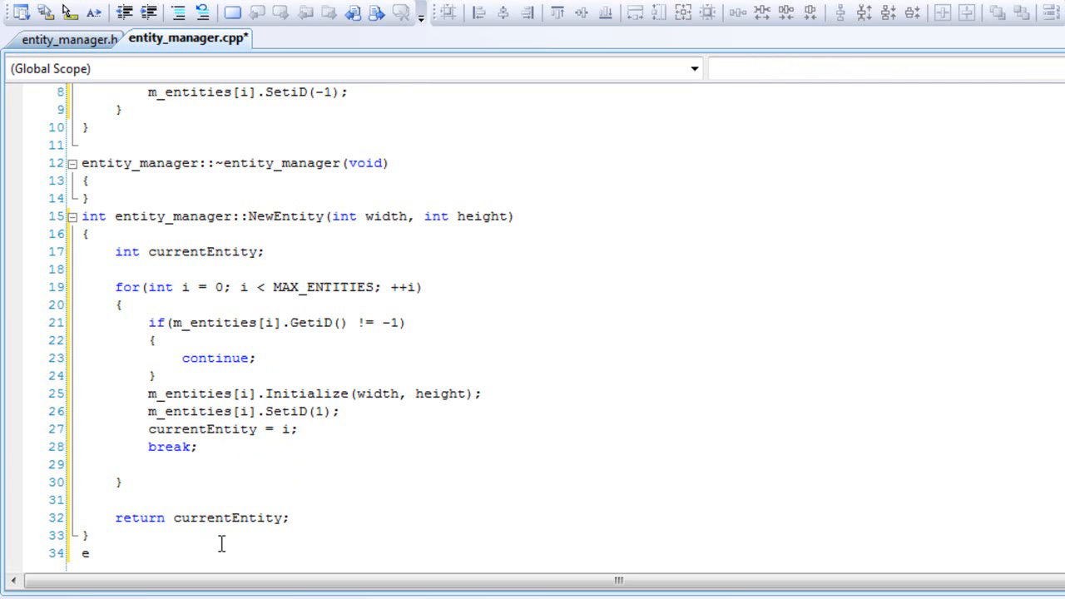
text(ntity)
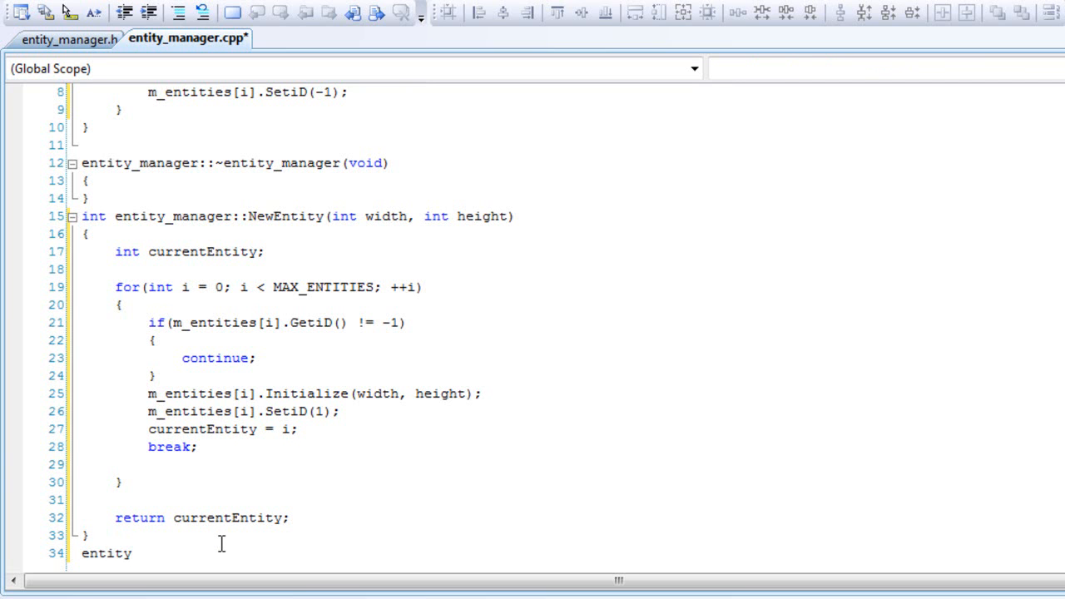
text(* entity_m)
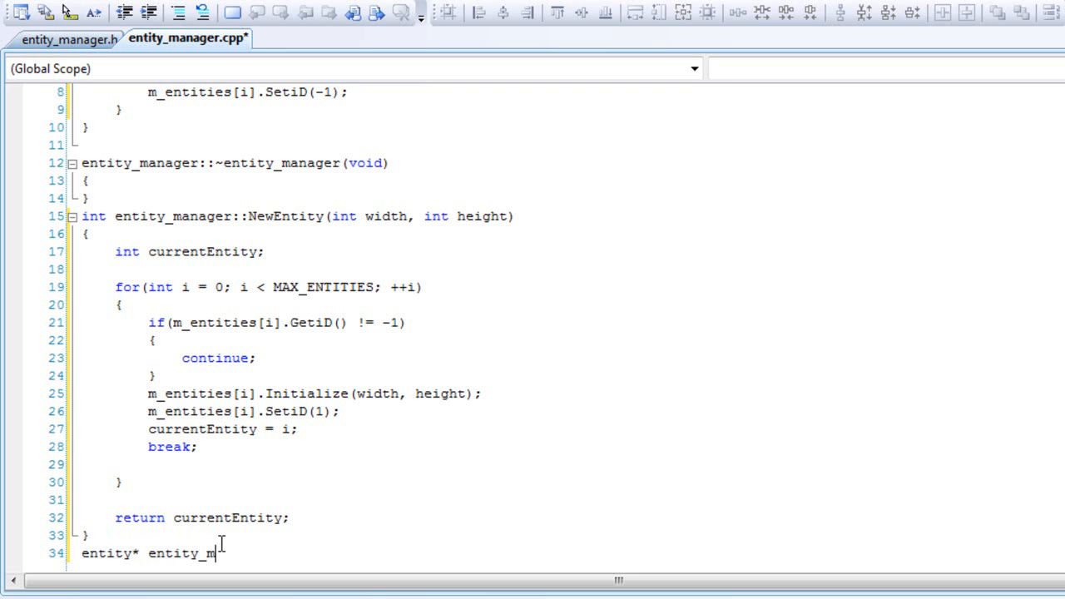
text(anager::)
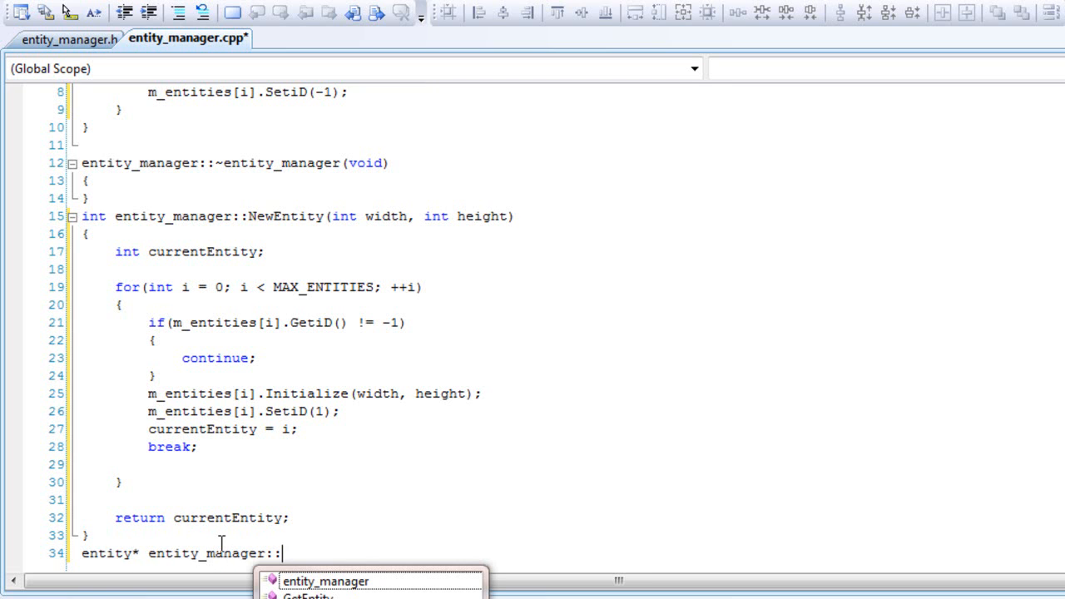
text(GetEntity)
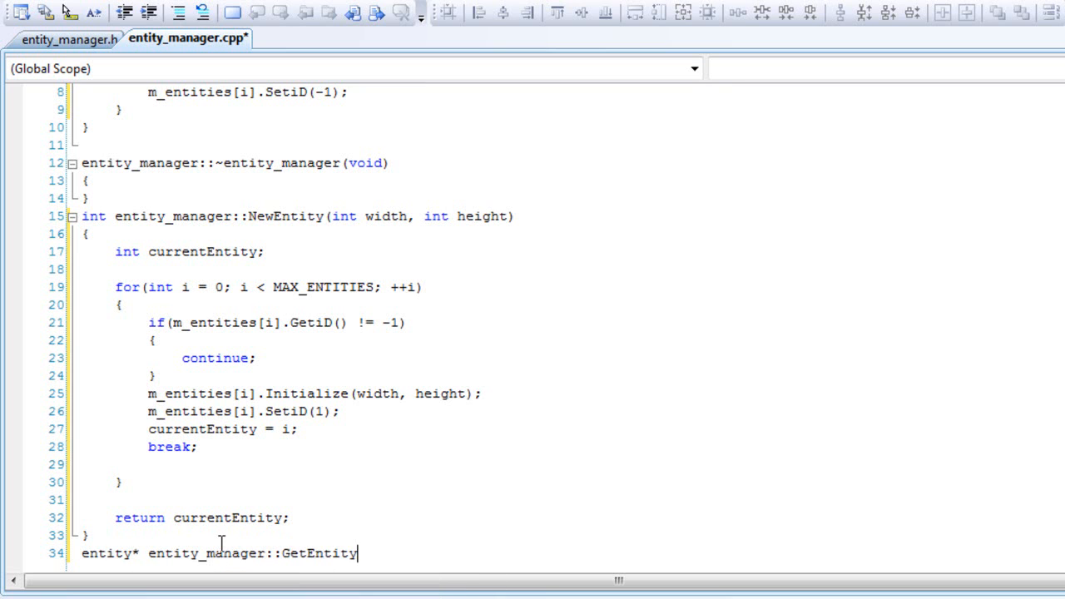
key(BackSpace)
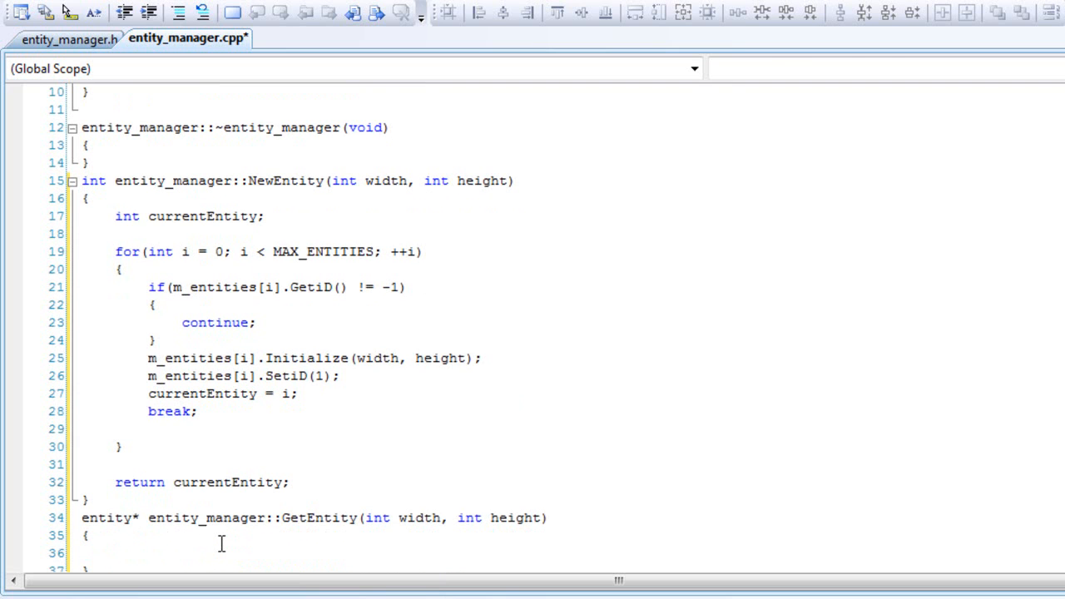
- Return &m_entities[NewEntity(width, height)]; from GetEntity
text(r)
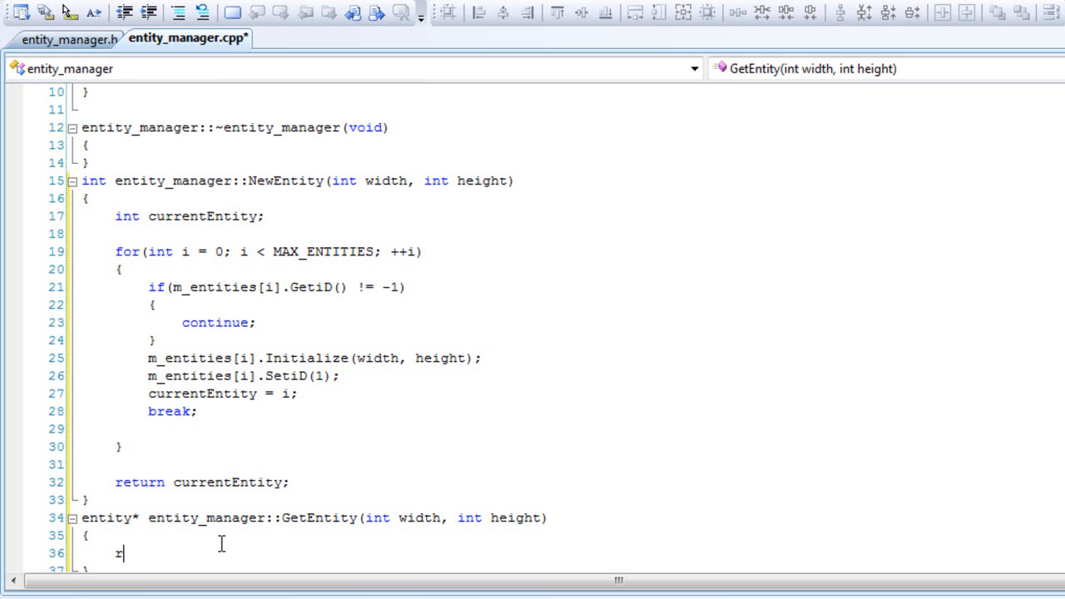
text(eturn)
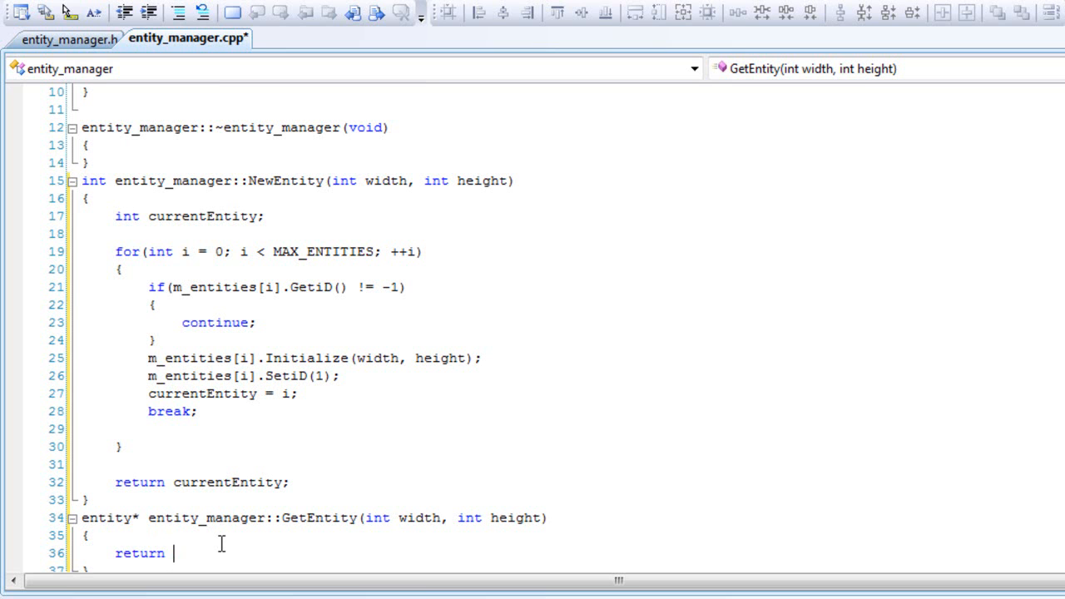
text(&)
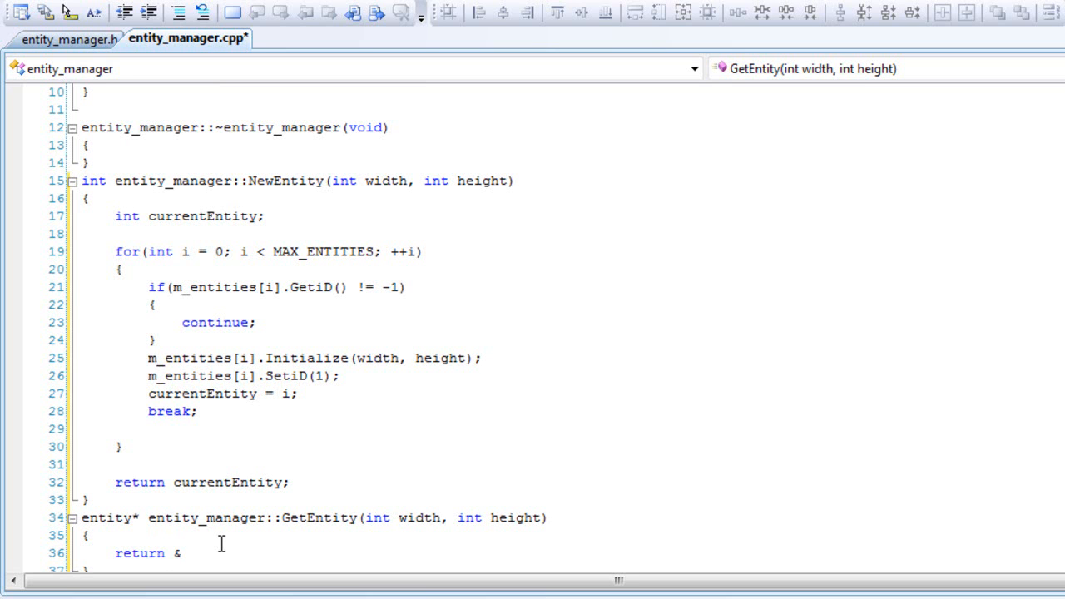
text(m_enti)
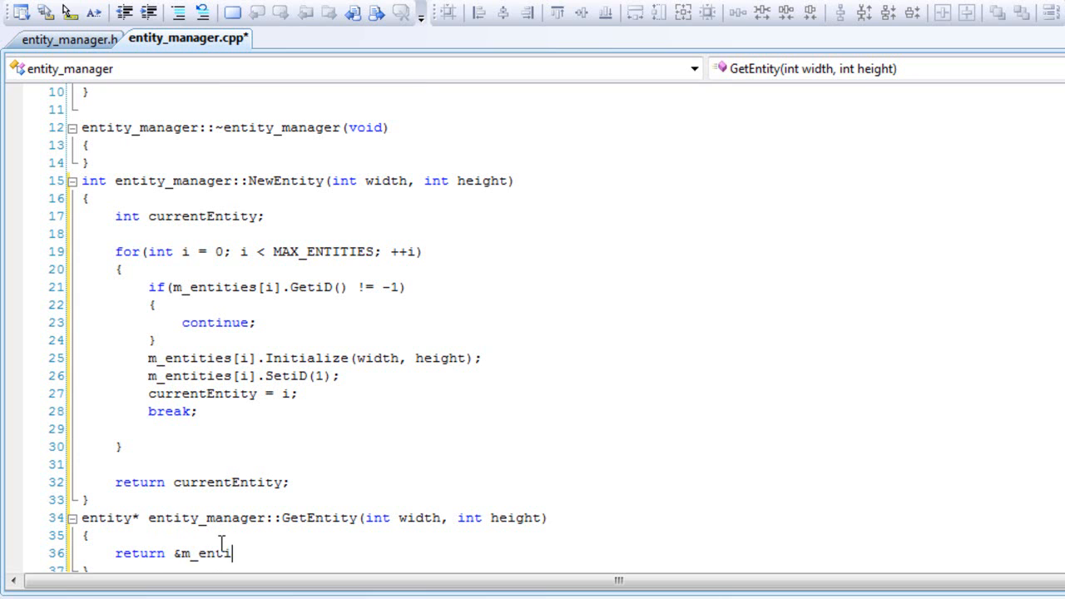
text(ties)
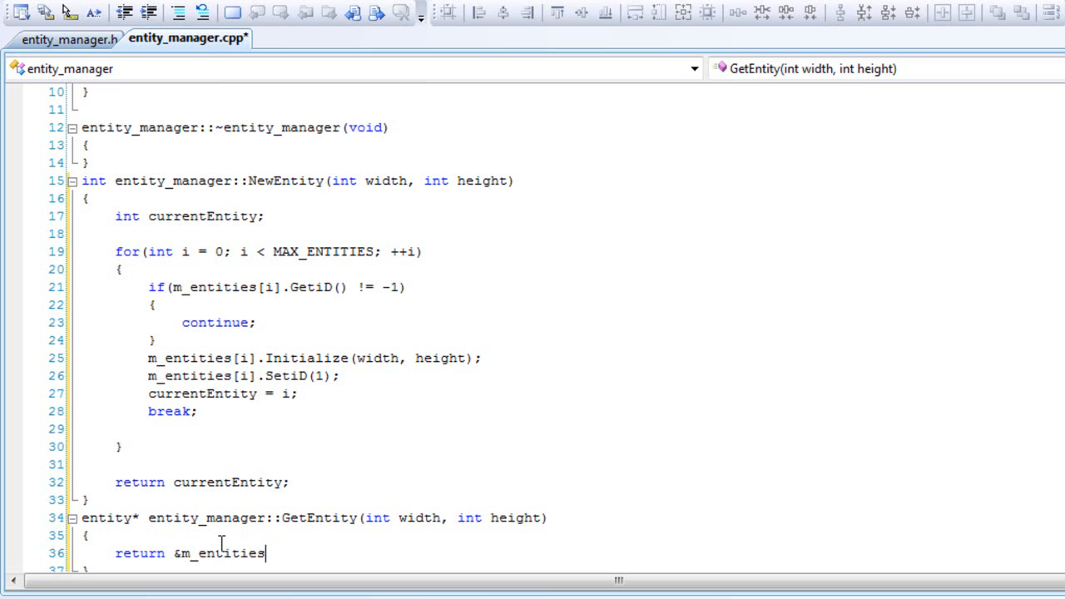
text([N)
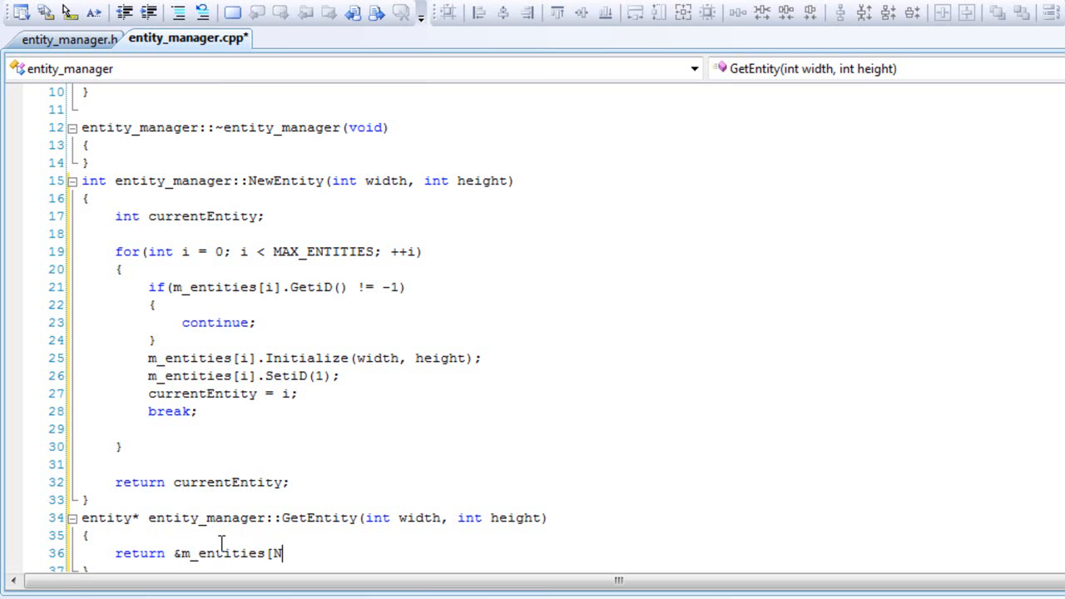
text(ew)
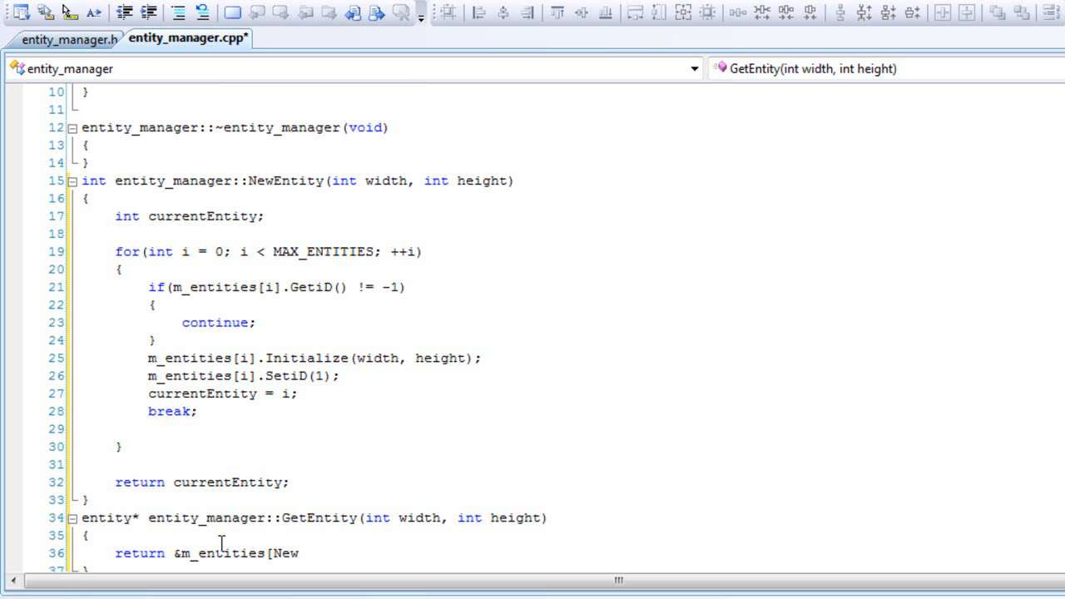
text(Entity)
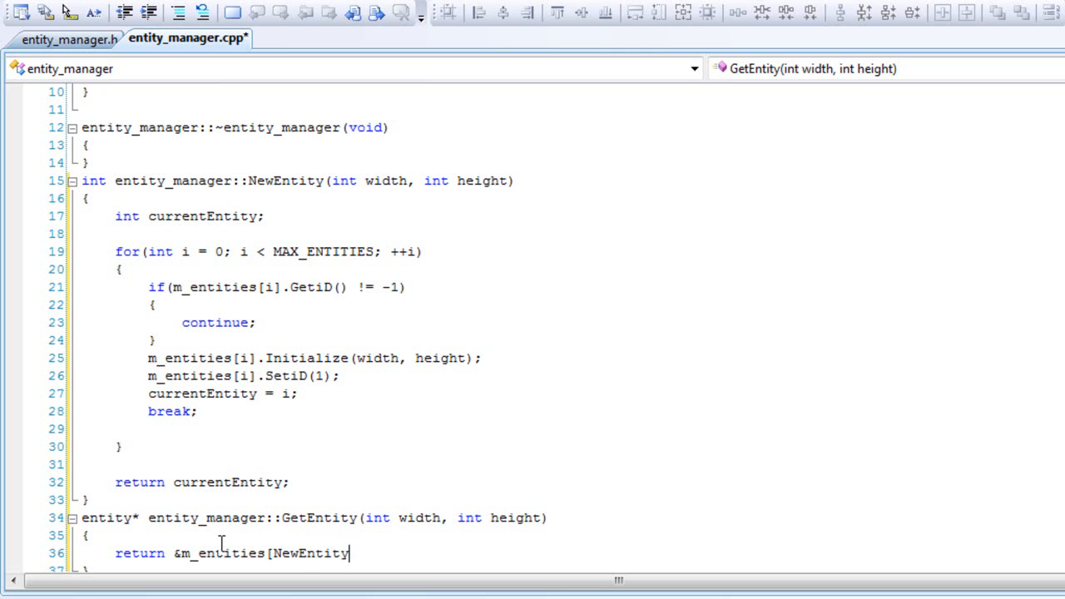
text((width)
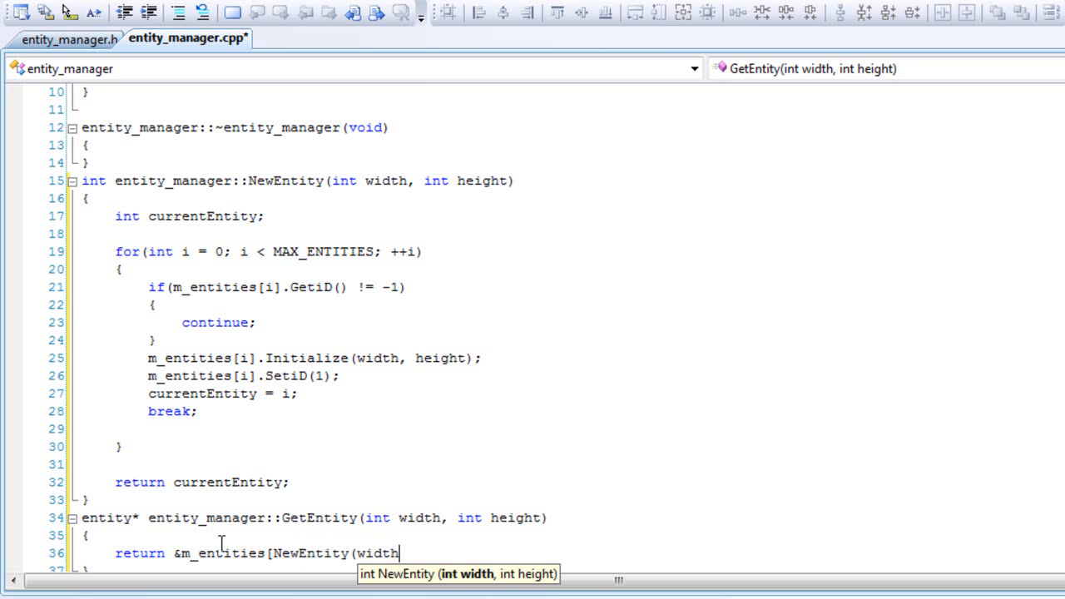
text(, height)
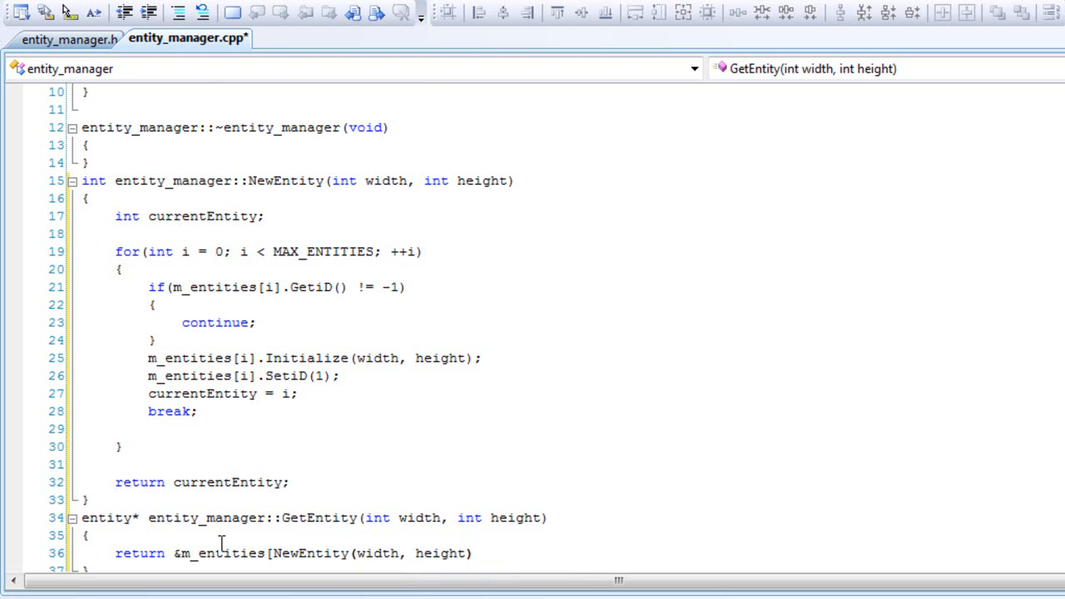
text(];)
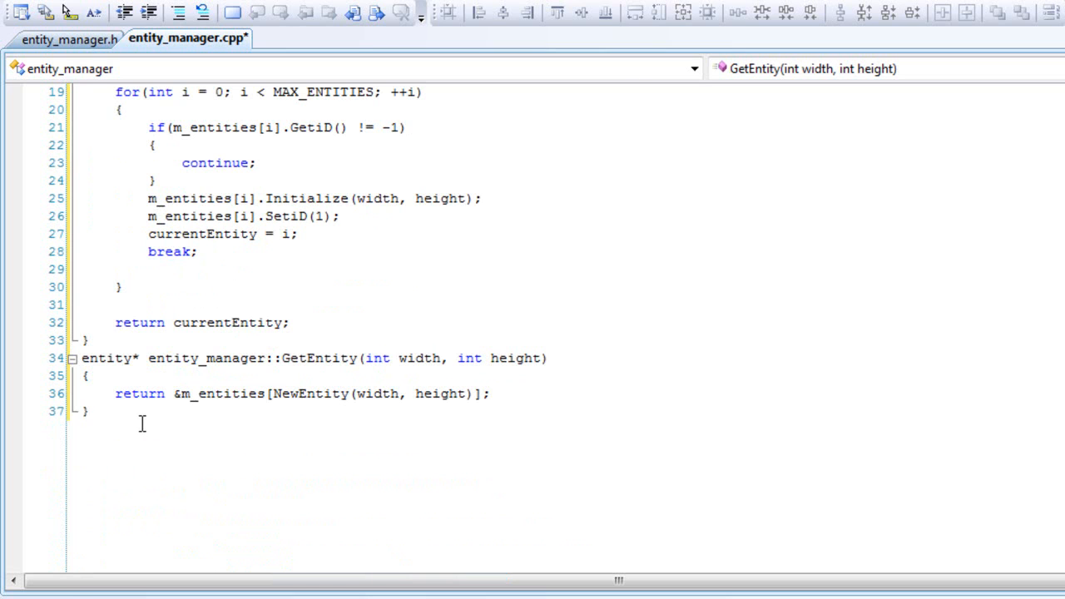
- Define an empty void entity_manager::Update(float dt) below GetEntity, completing the name via IntelliSense
click(88, 411)
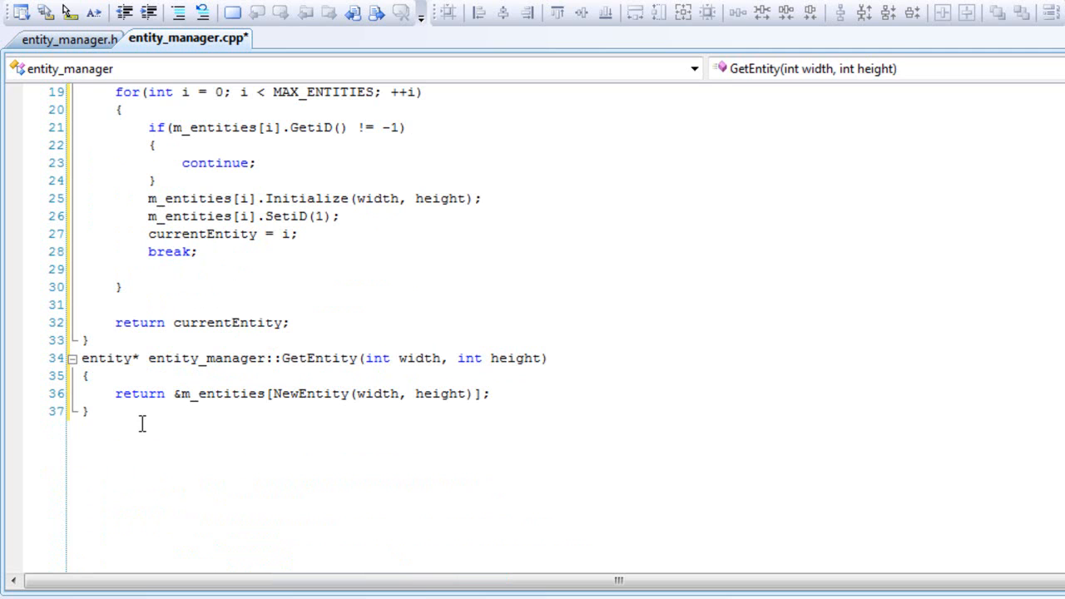
text(void)
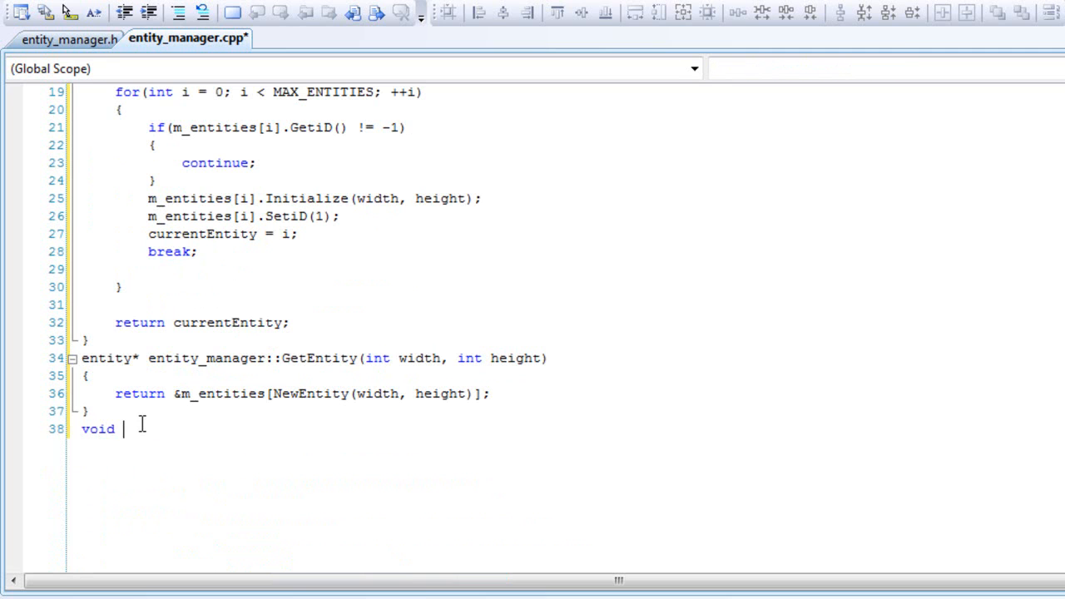
text(entity)
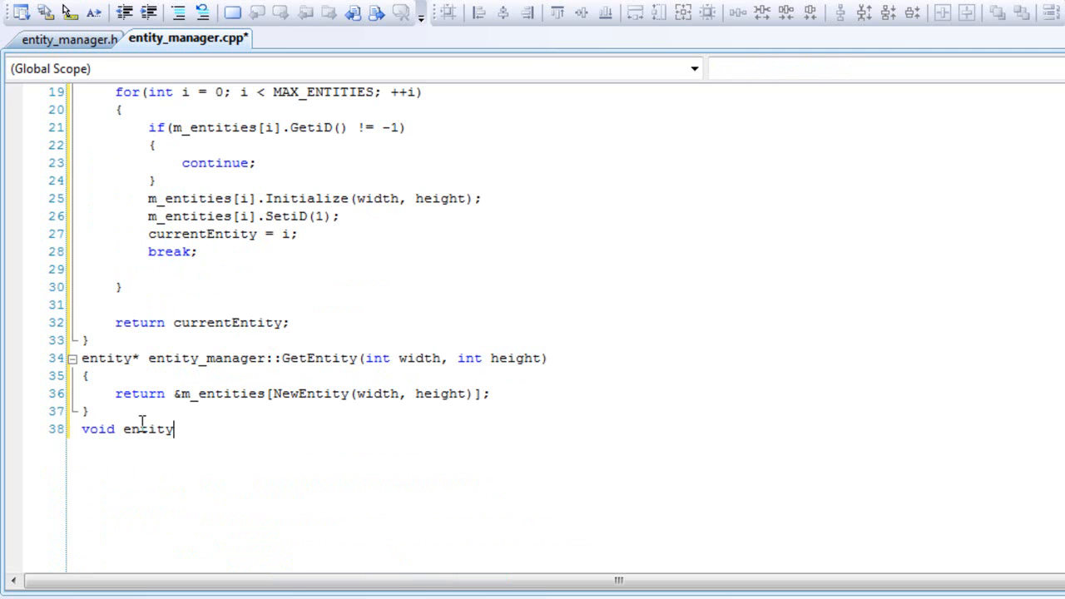
text(_manager:)
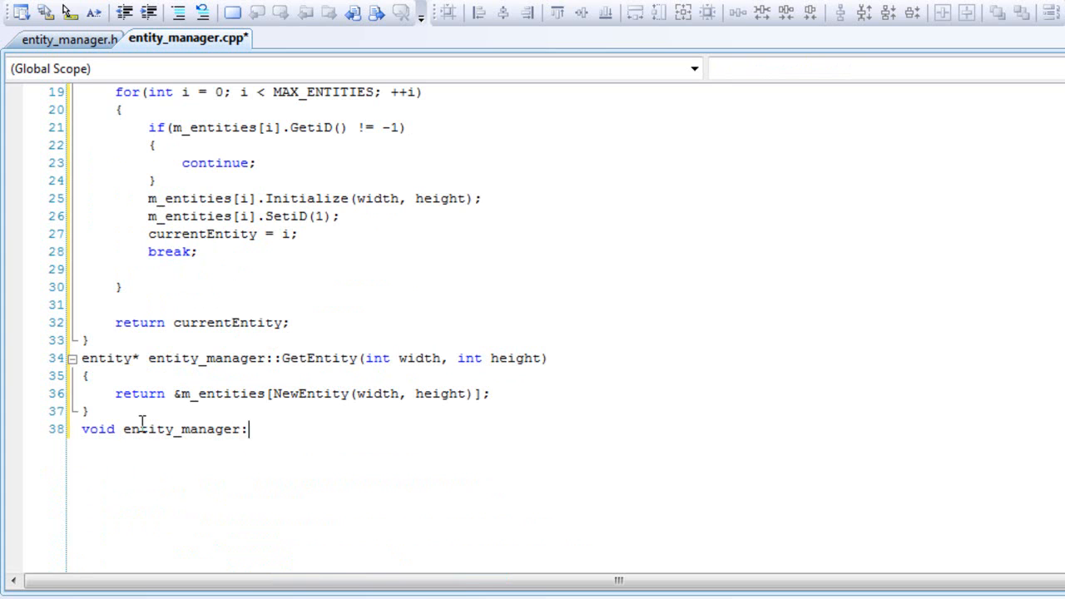
text(up)
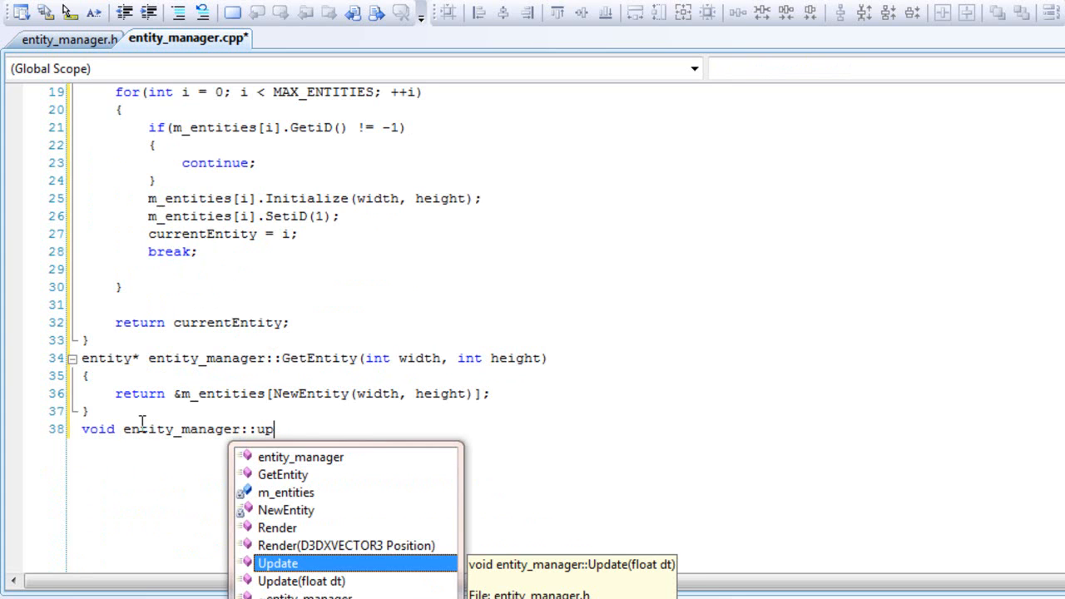
key(Tab)
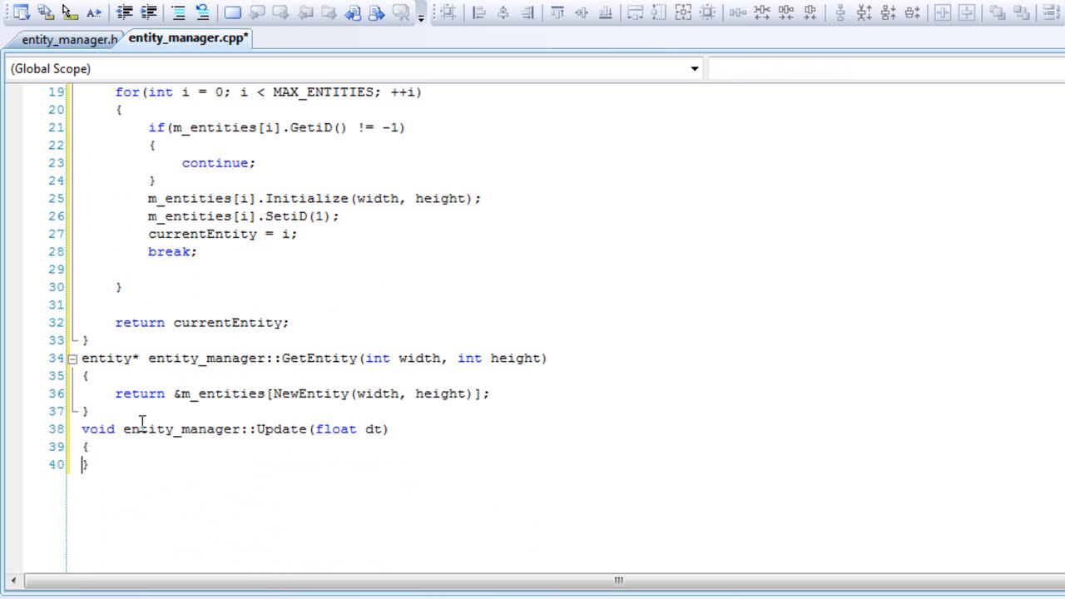
key(Enter)
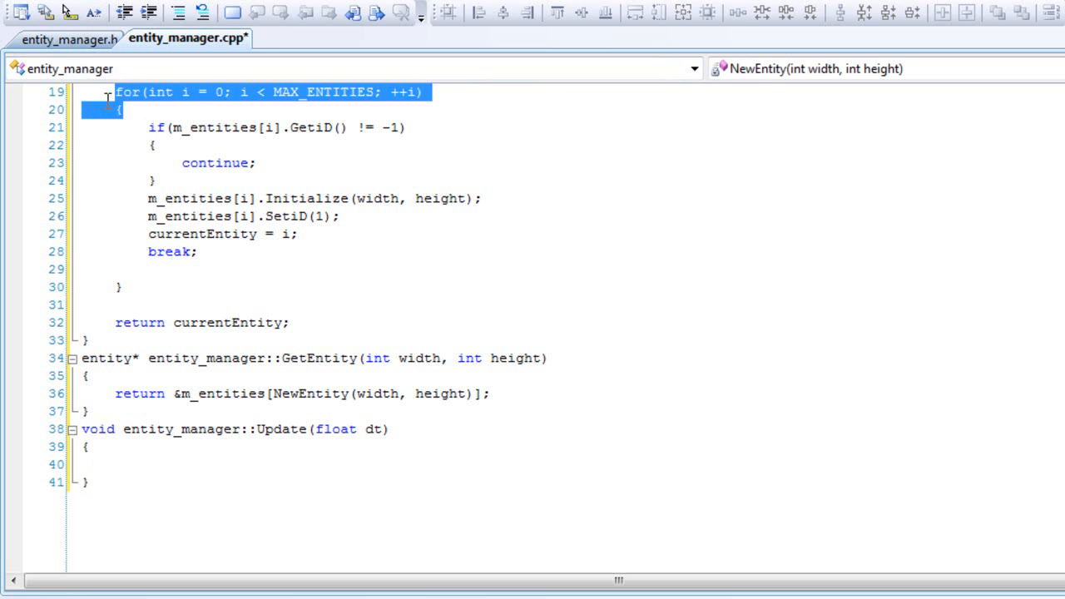
- In Update, loop i over MAX_ENTITIES and check each m_entities[i] ID isn't -1
click(121, 464)
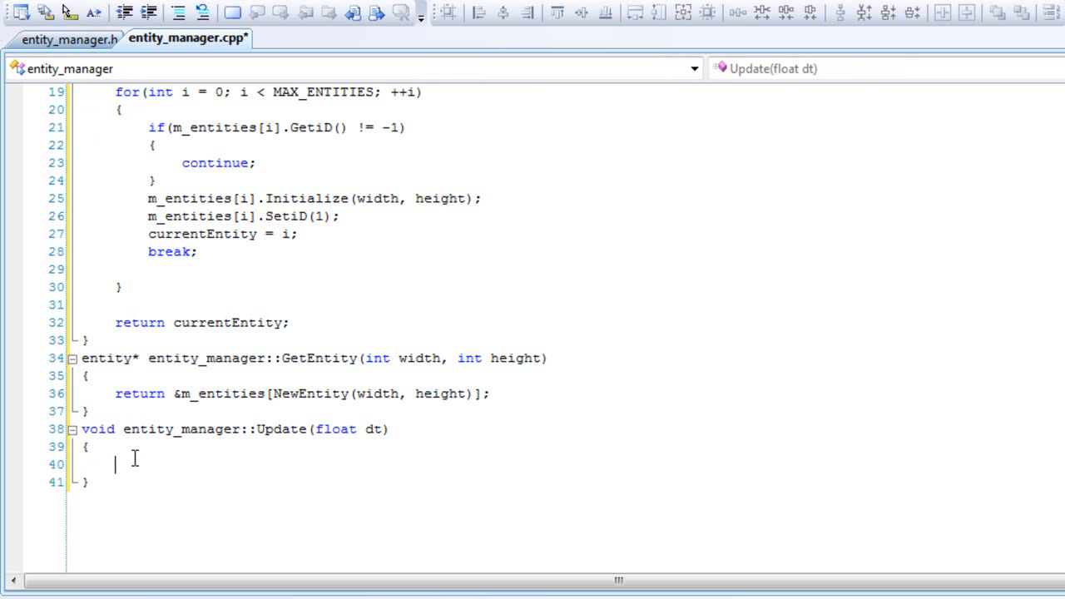
text(for(int i = 0; i < MAX_ENTITIES; ++i))
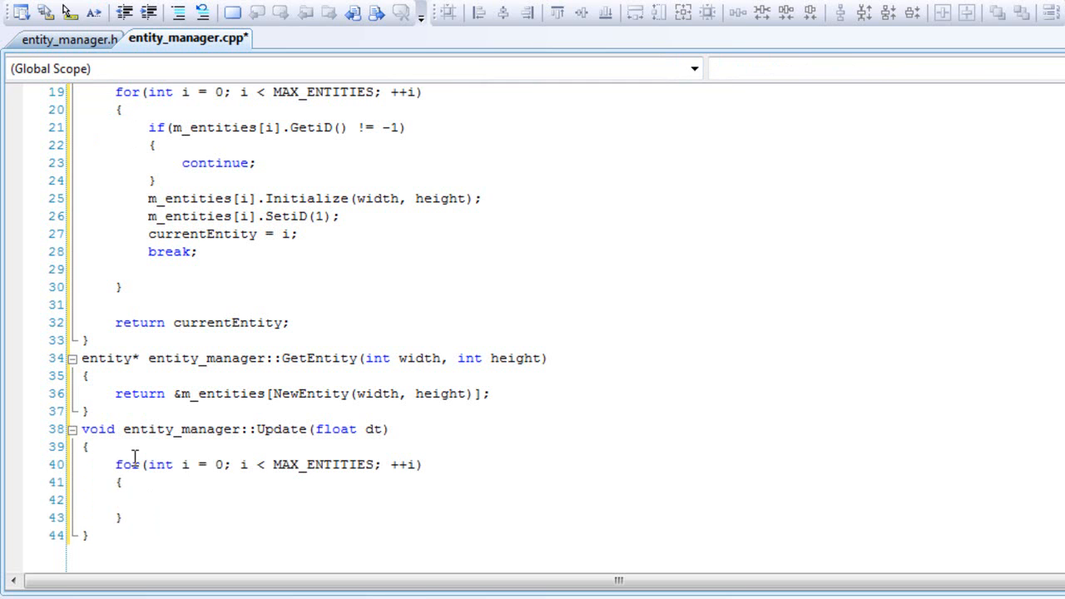
text(if(m)
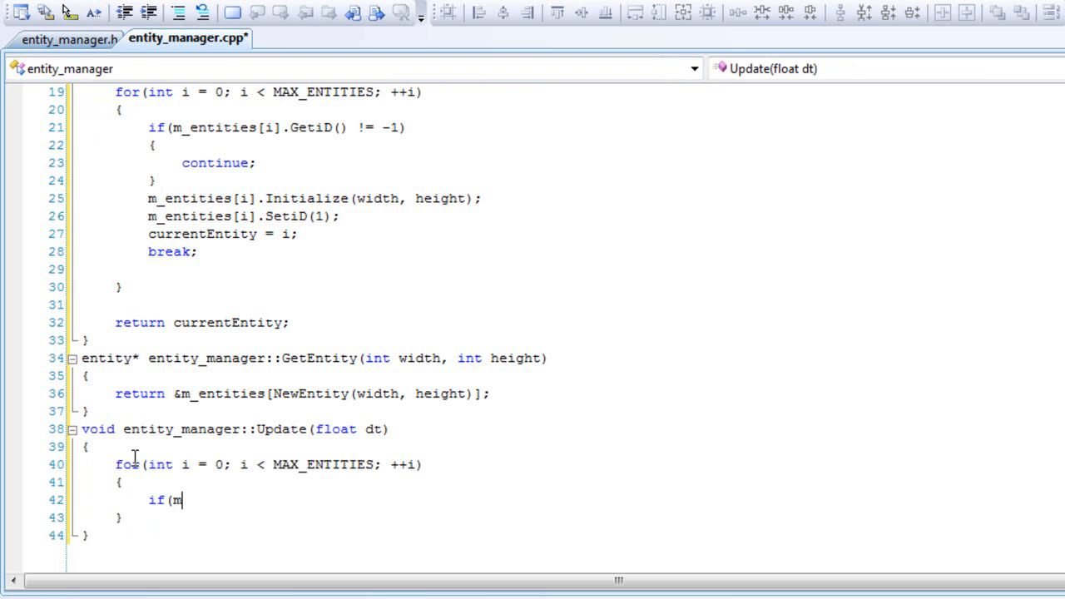
text(_entities)
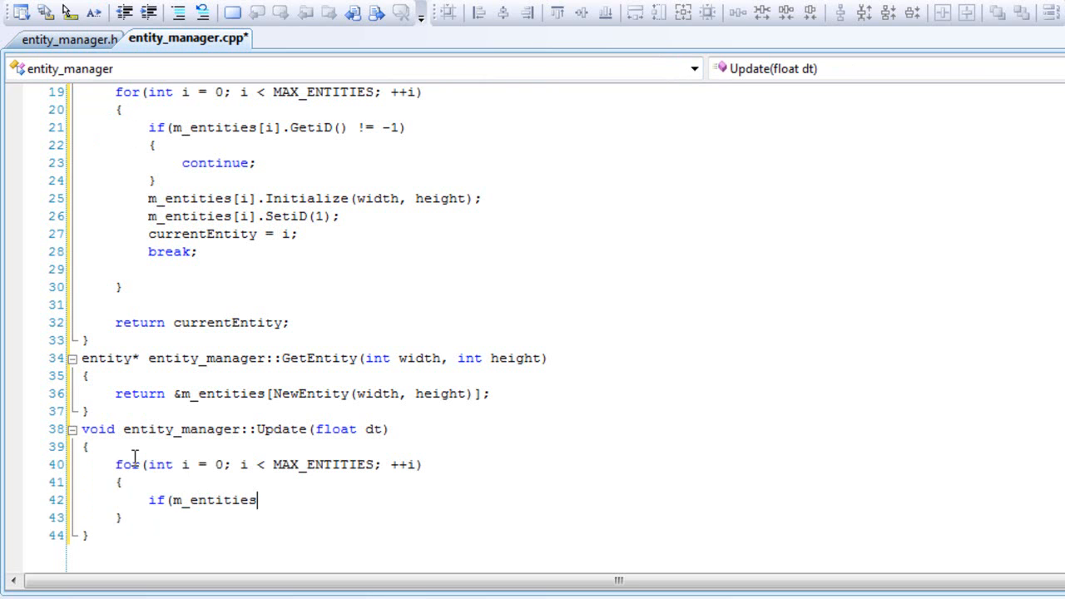
text([i])
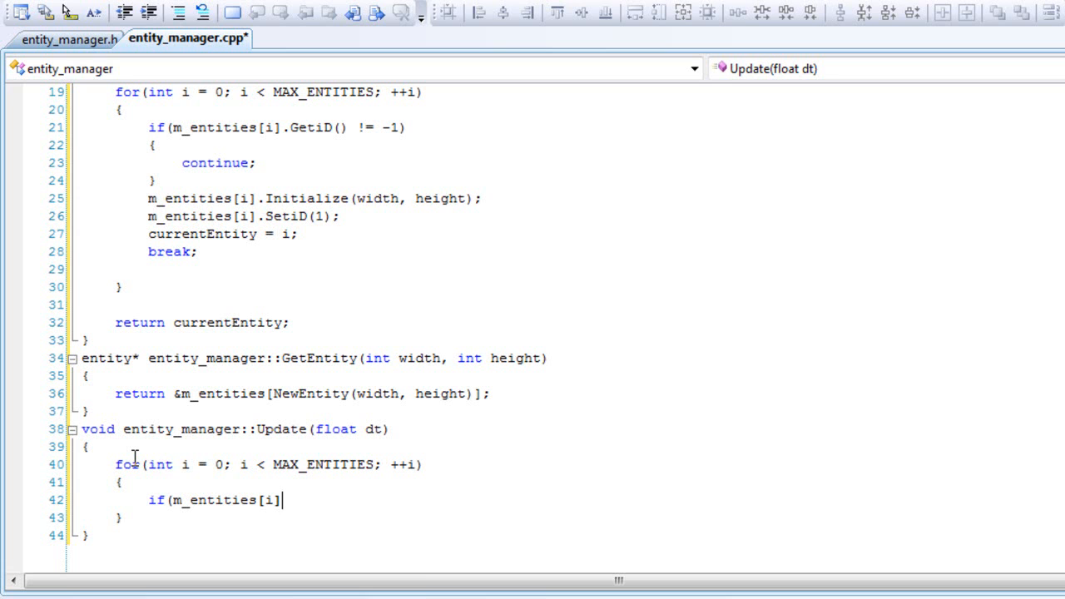
text(.get)
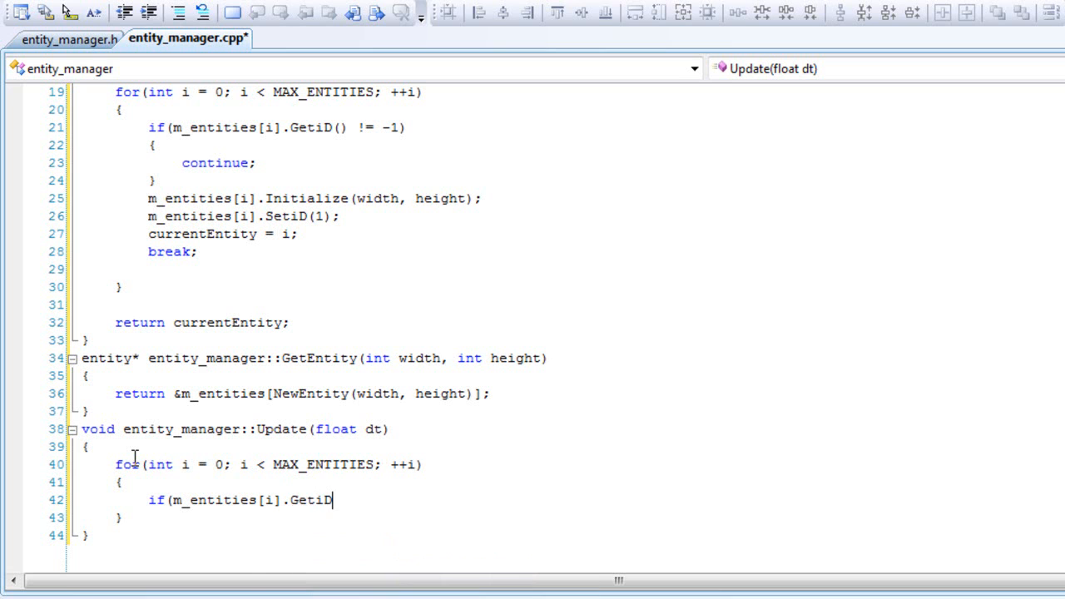
text(() != -1)
text({)
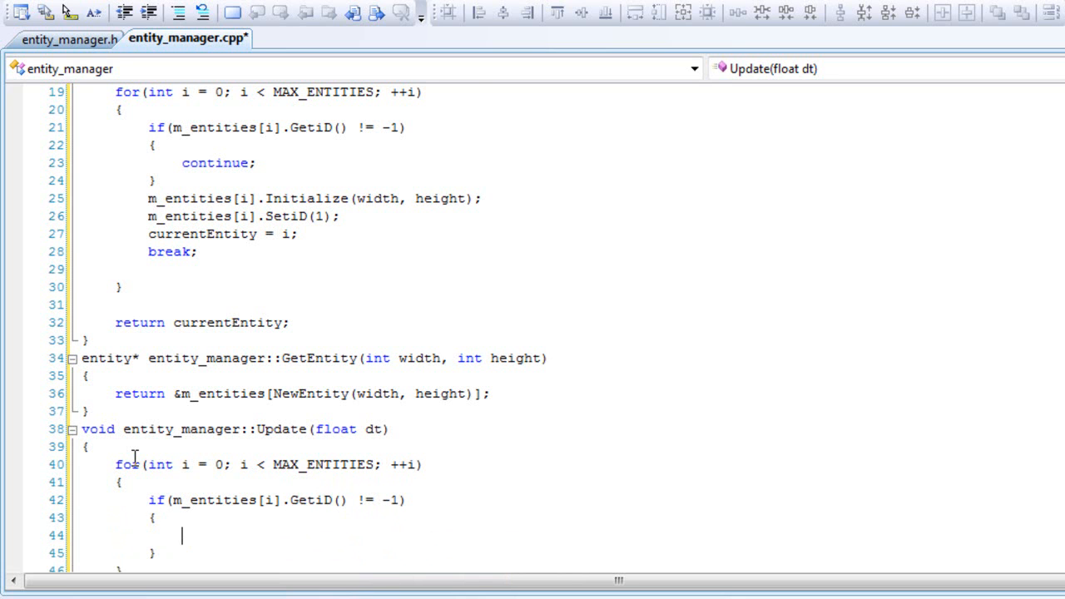
- Call m_entities[i].Update(dt) inside the loop for each live entity
scroll(down, 3)
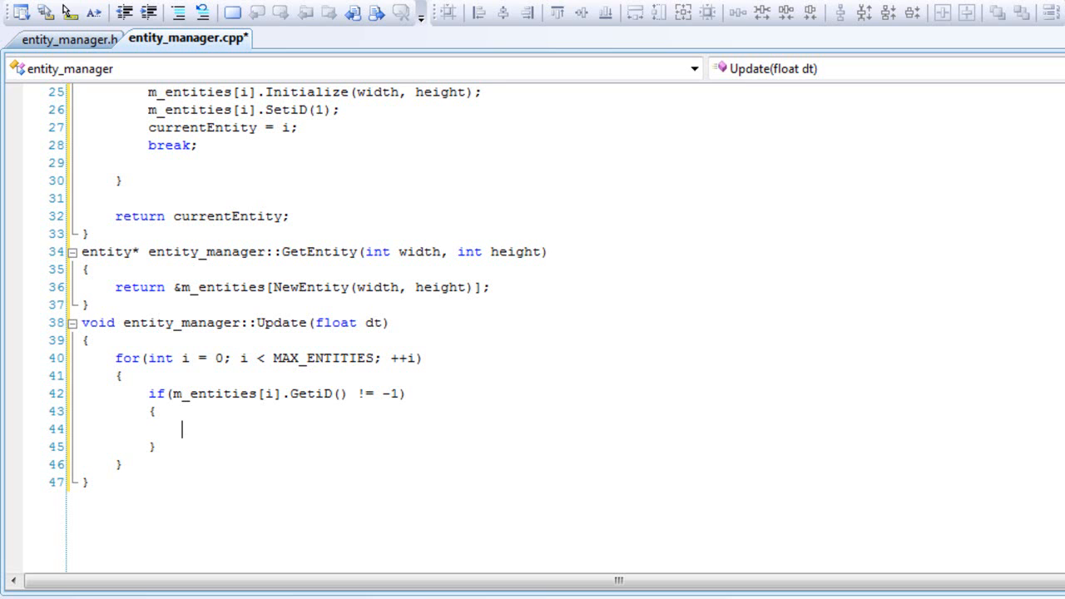
text(m)
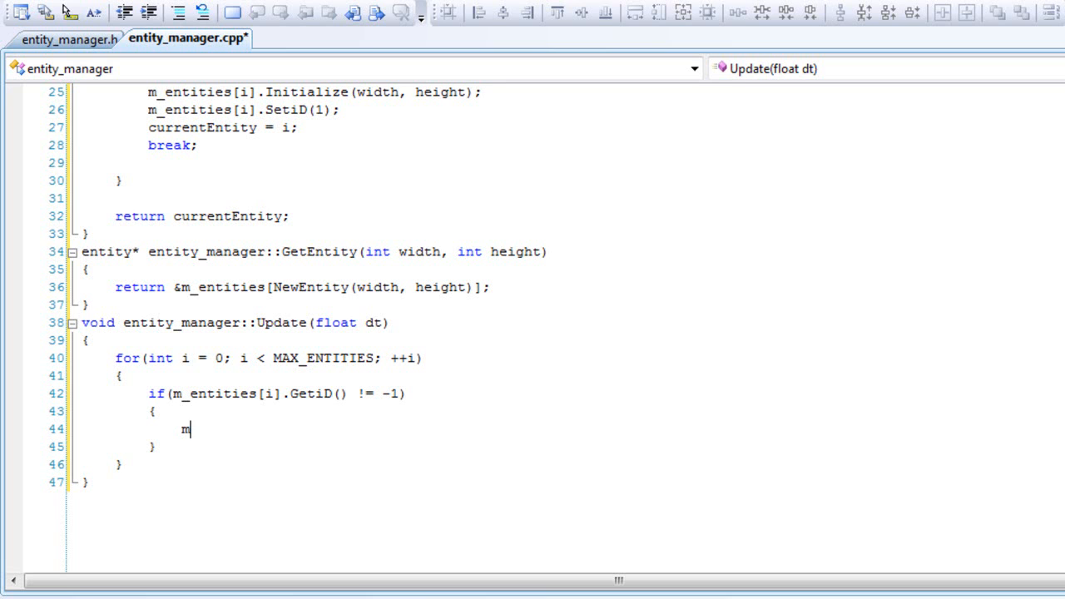
text(_entities[)
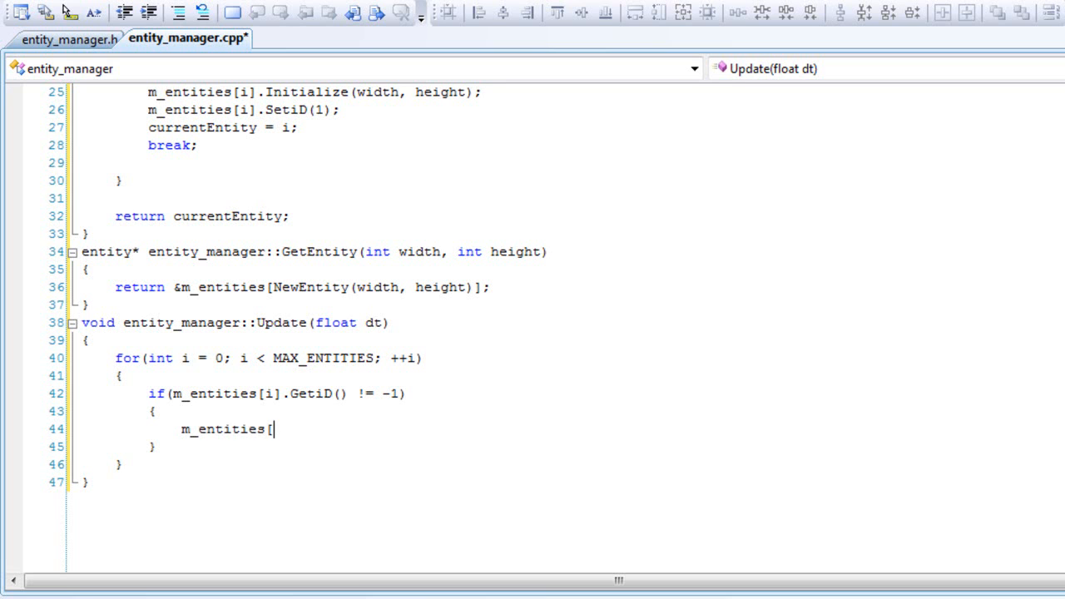
text(i].Update)
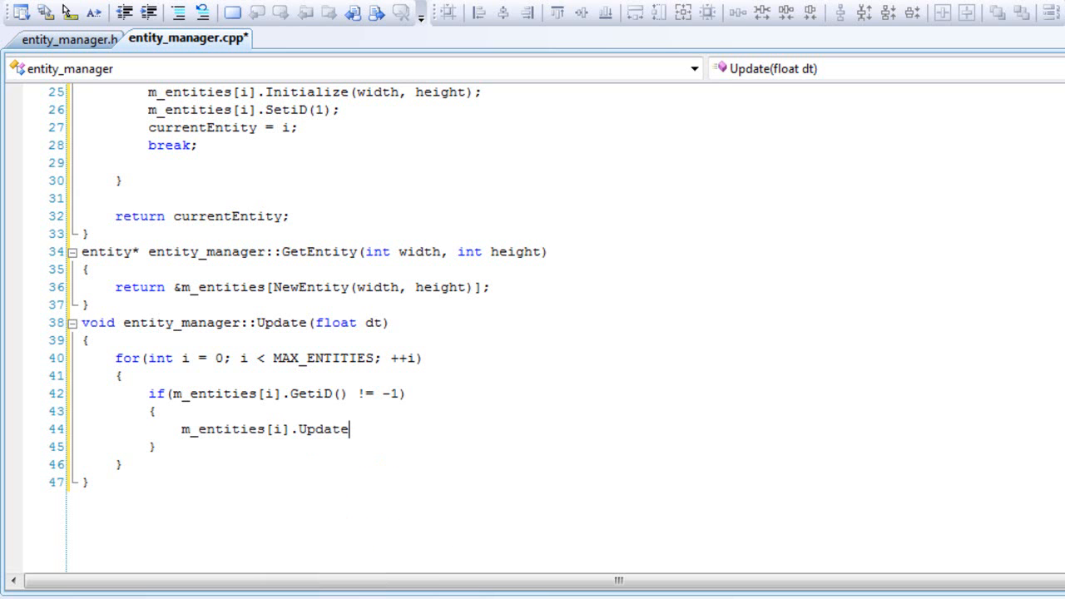
text((dt);)
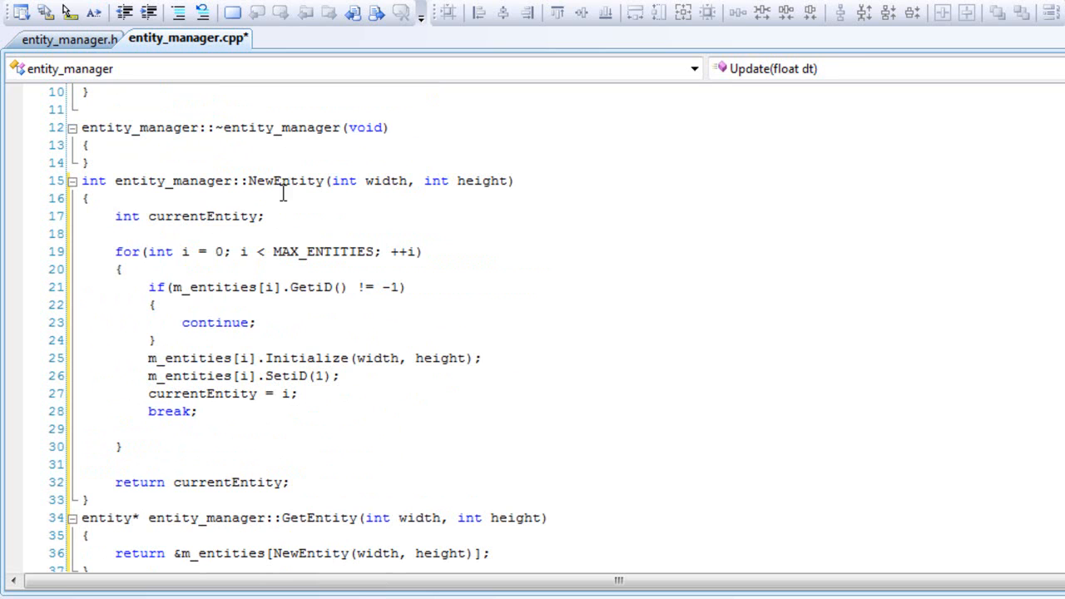
- Make sure NewEntity's SetiD call passes slot index i, then scroll to Update
double_click(286, 181)
text(i)
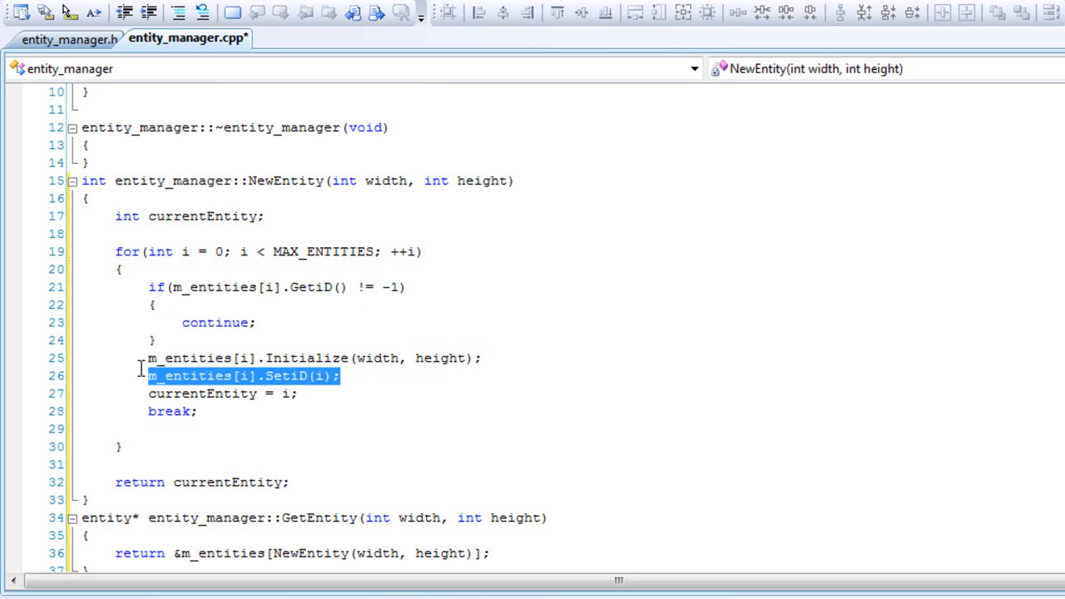
click(242, 299)
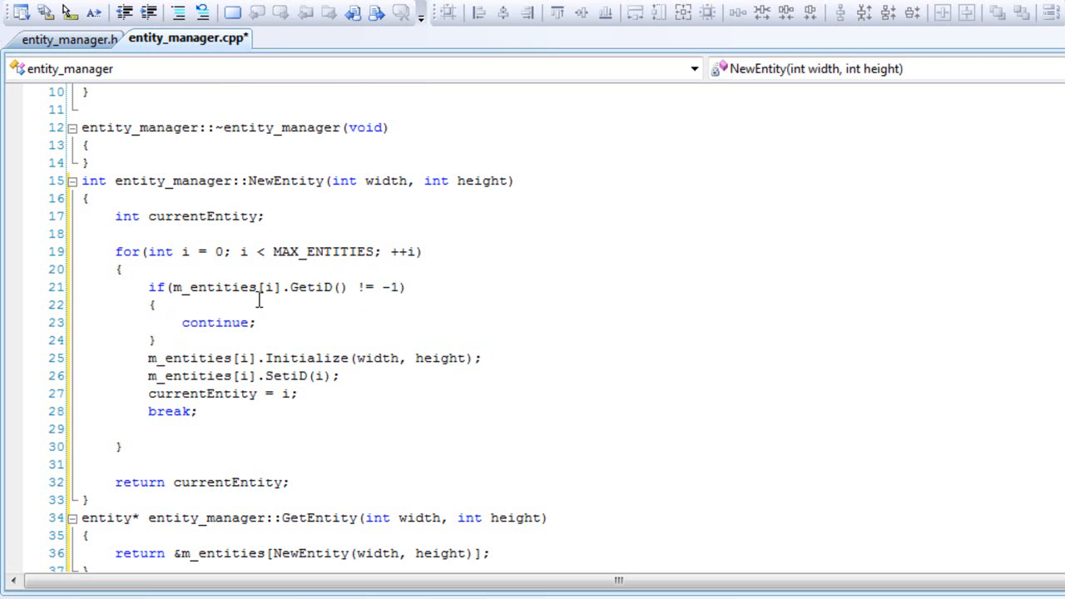
scroll(down, 3)
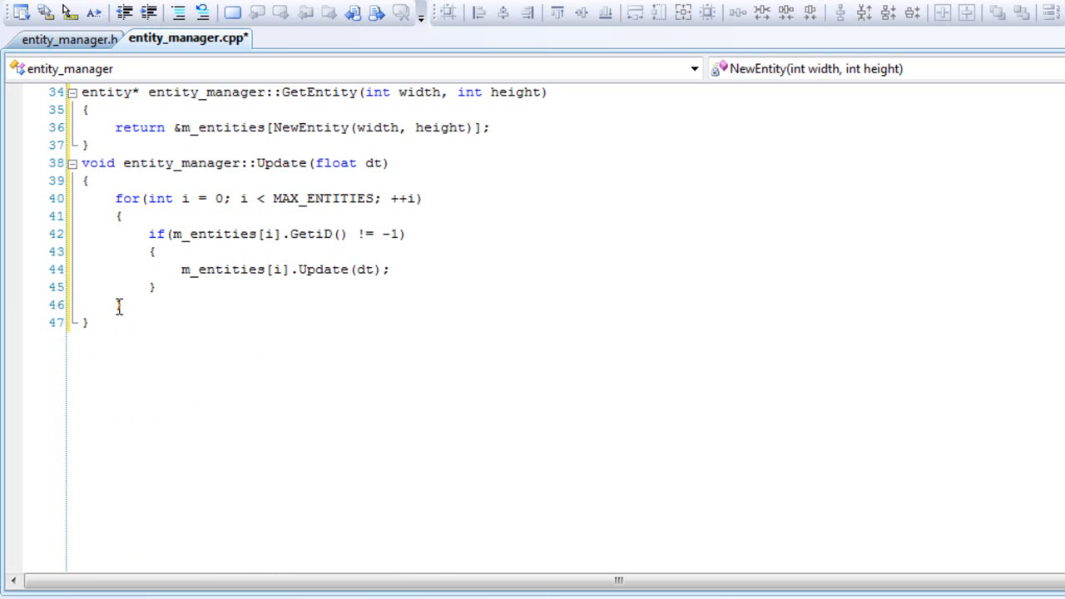
- Define entity_manager::Render(D3DXVECTOR3 Position) and reuse Update's live-entity for/if loop in it
text(voi)
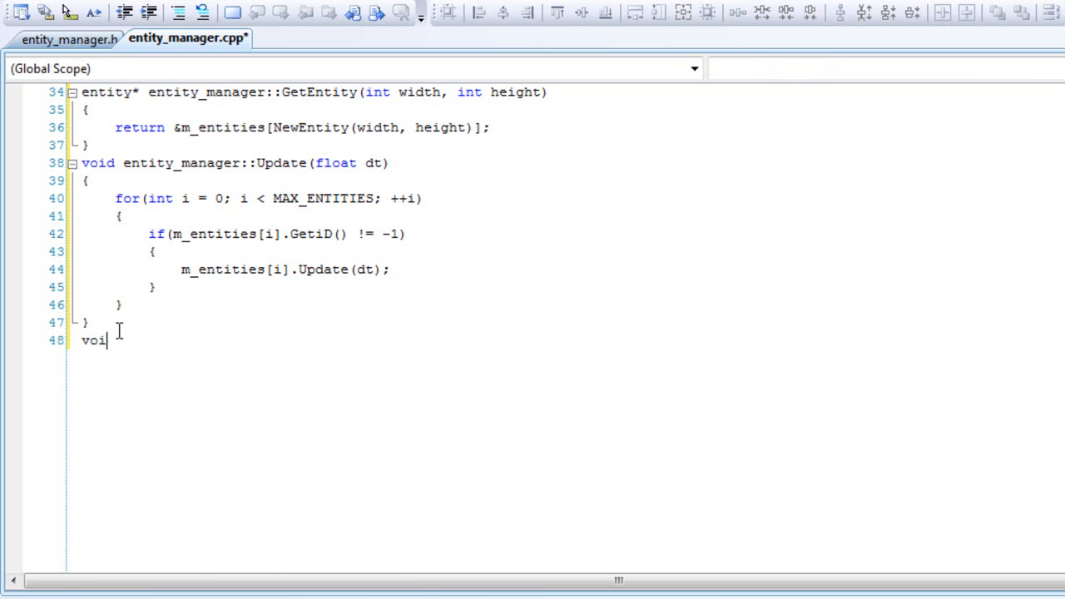
text(d entit)
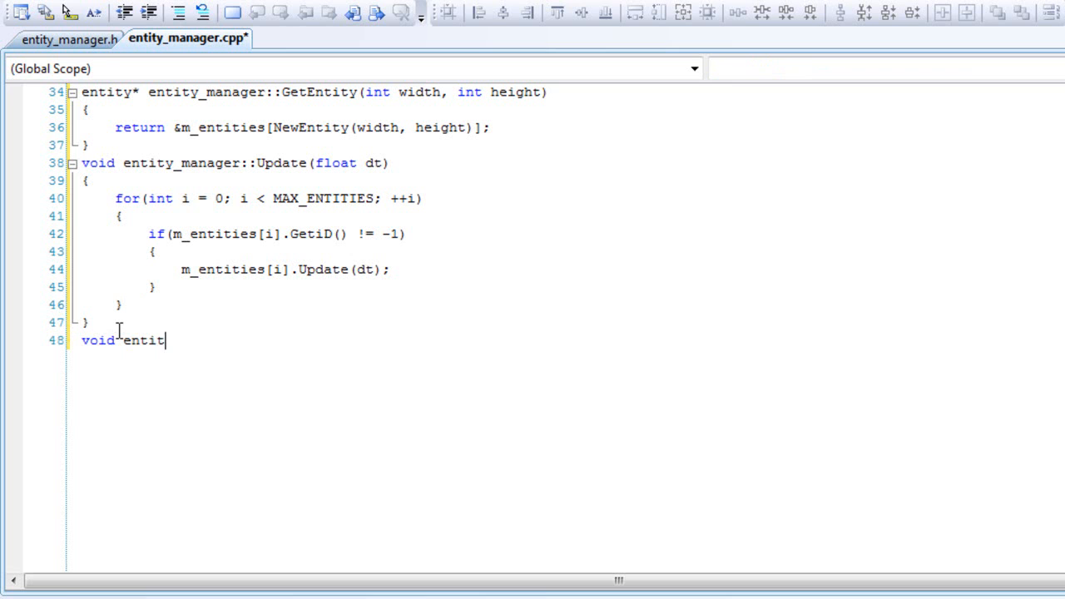
text(y_)
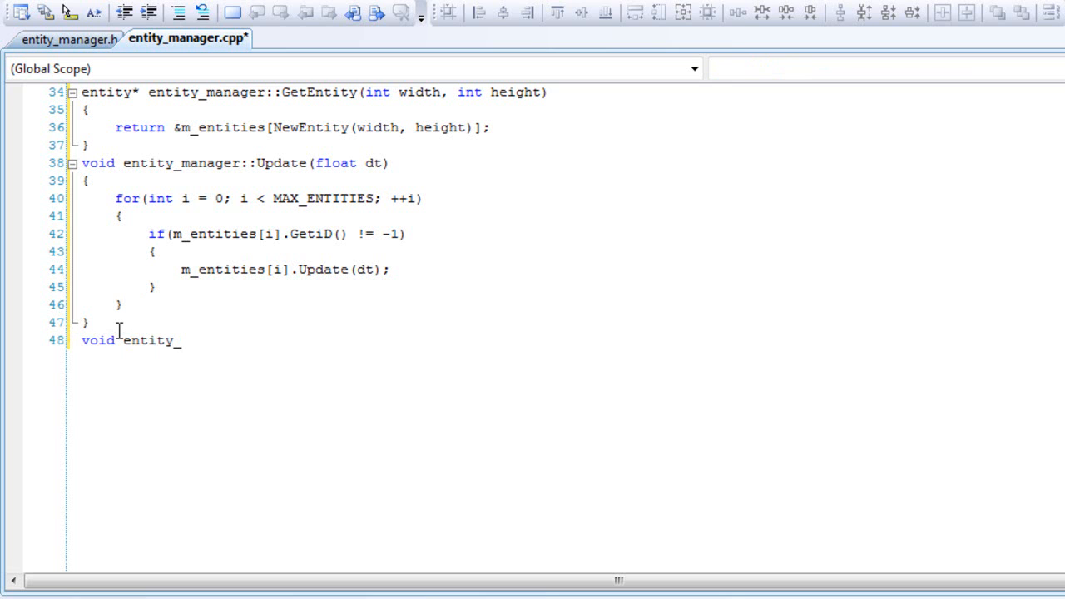
text(manager:)
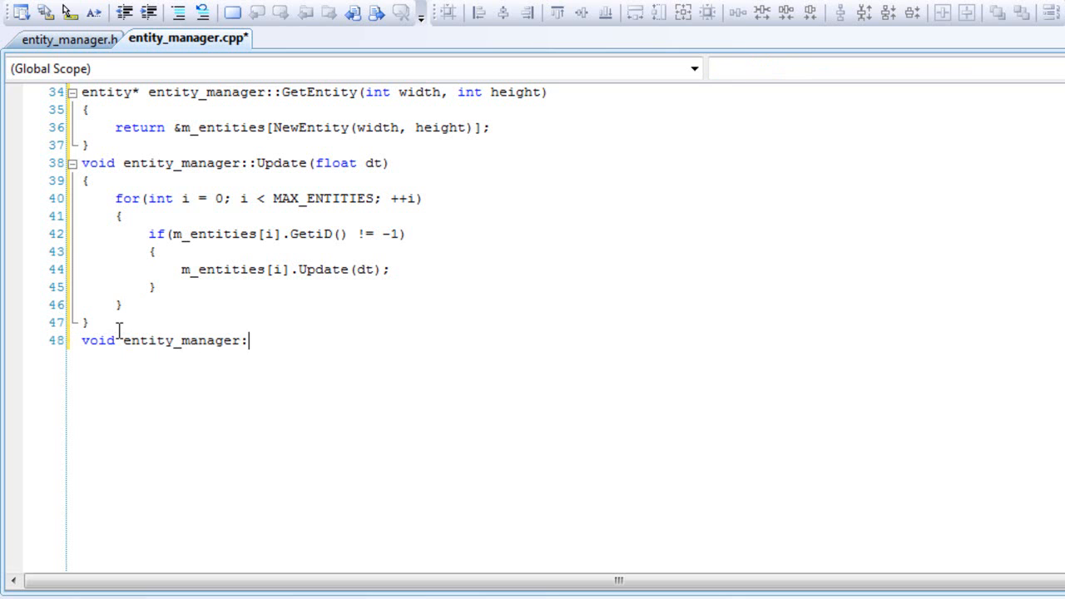
text(re)
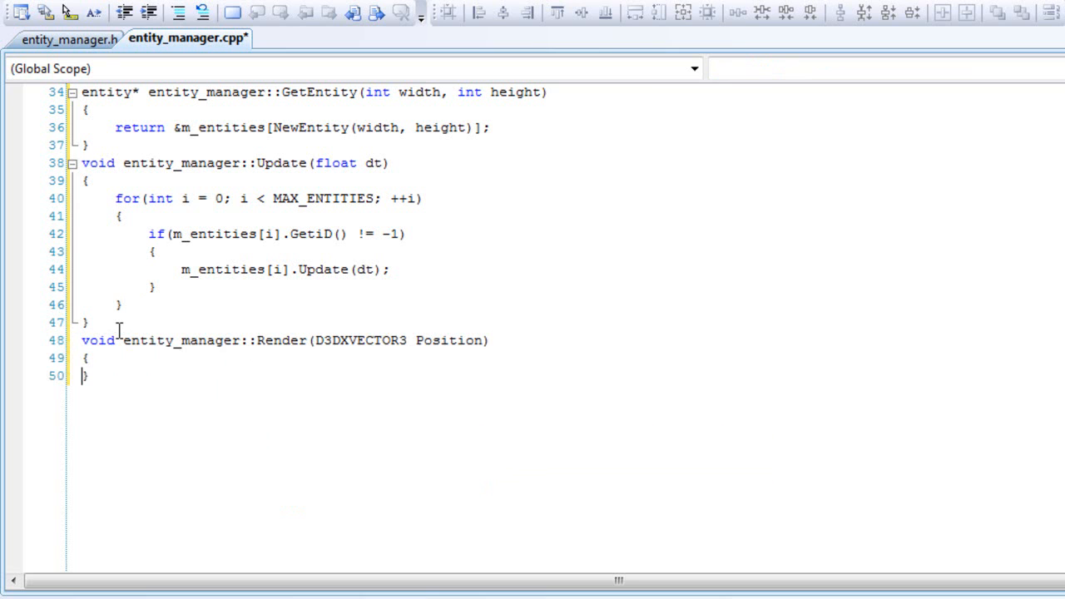
key(enter)
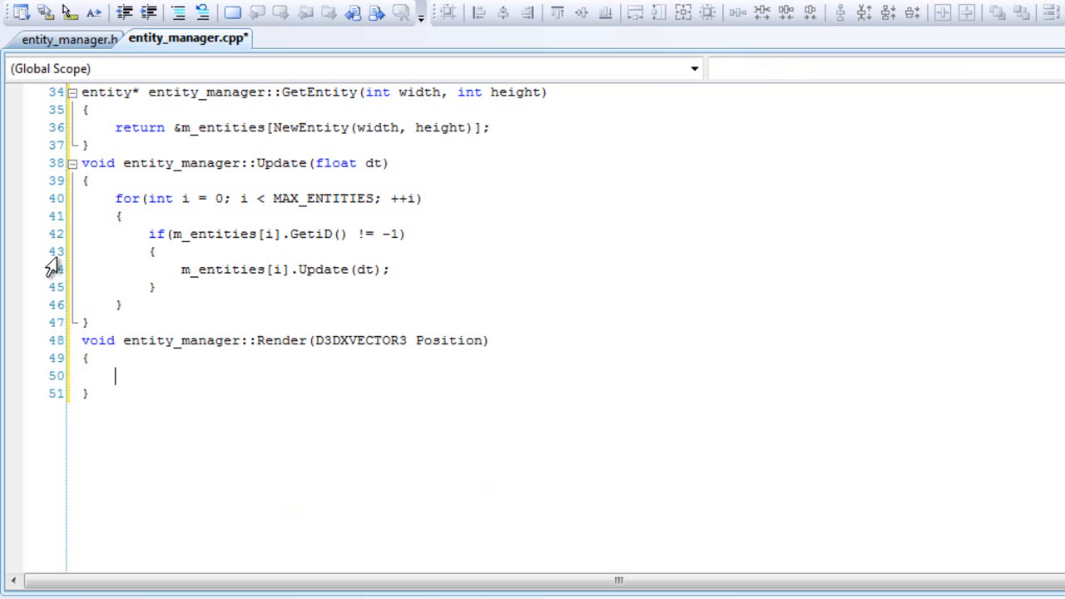
drag(117, 198, 154, 252)
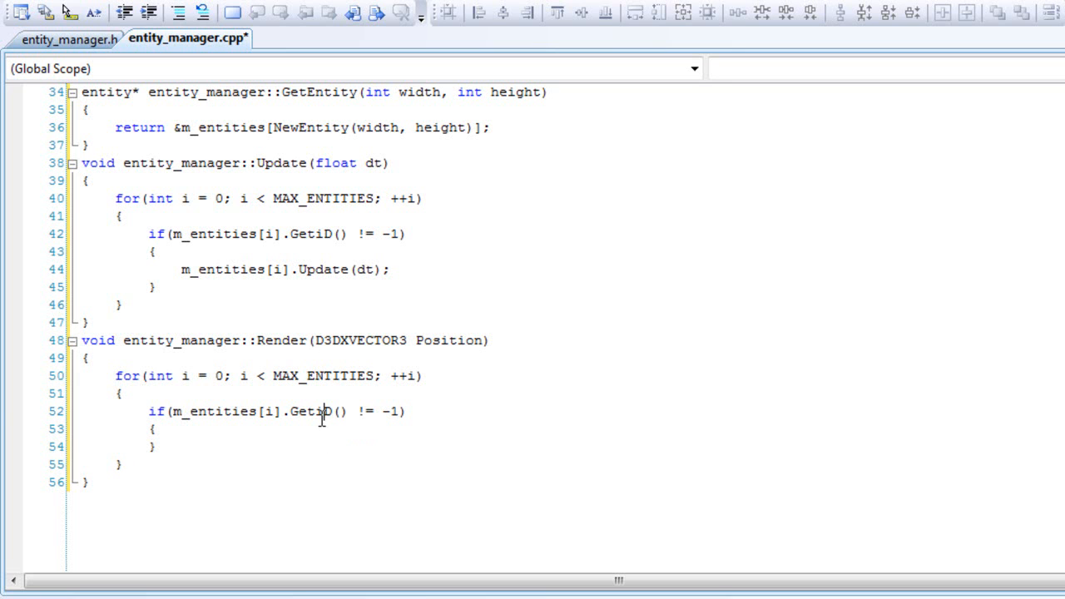
- Call m_entities[i].Render(Position) inside the if block for each live entity
key(enter)
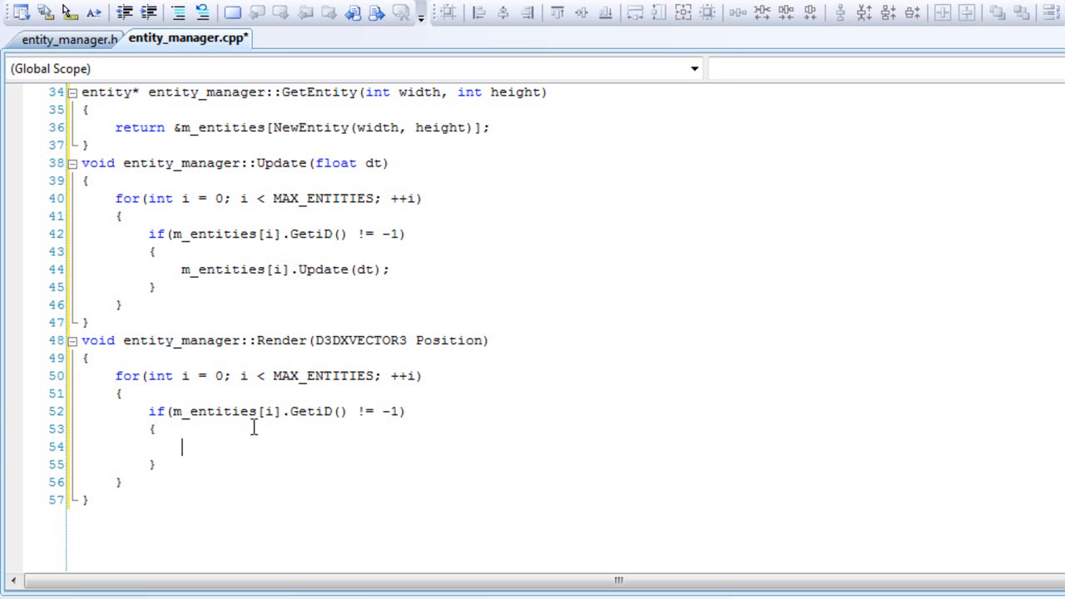
text(m)
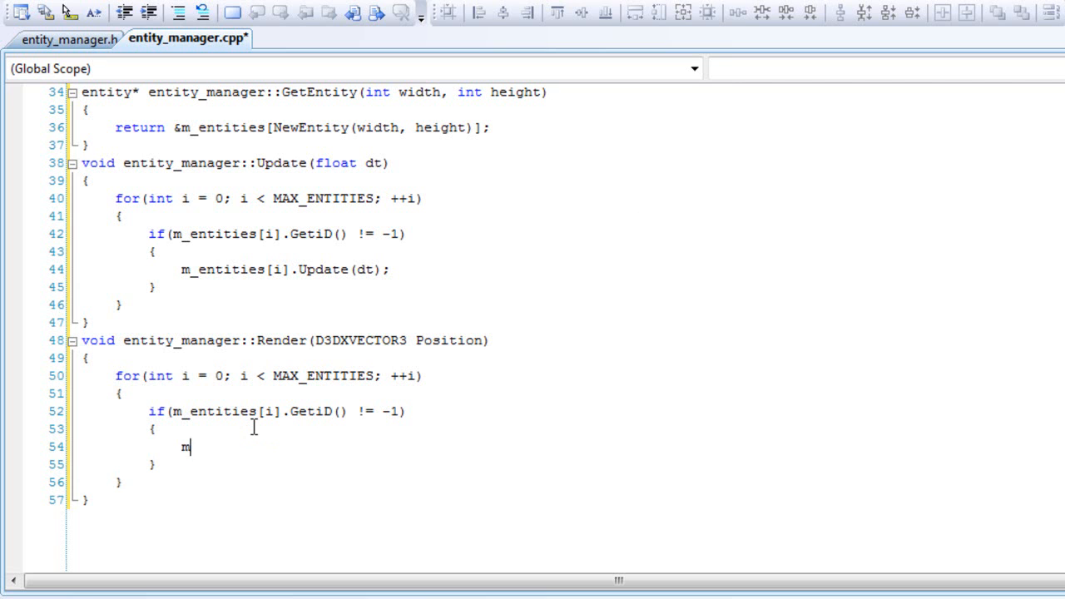
text(_ent)
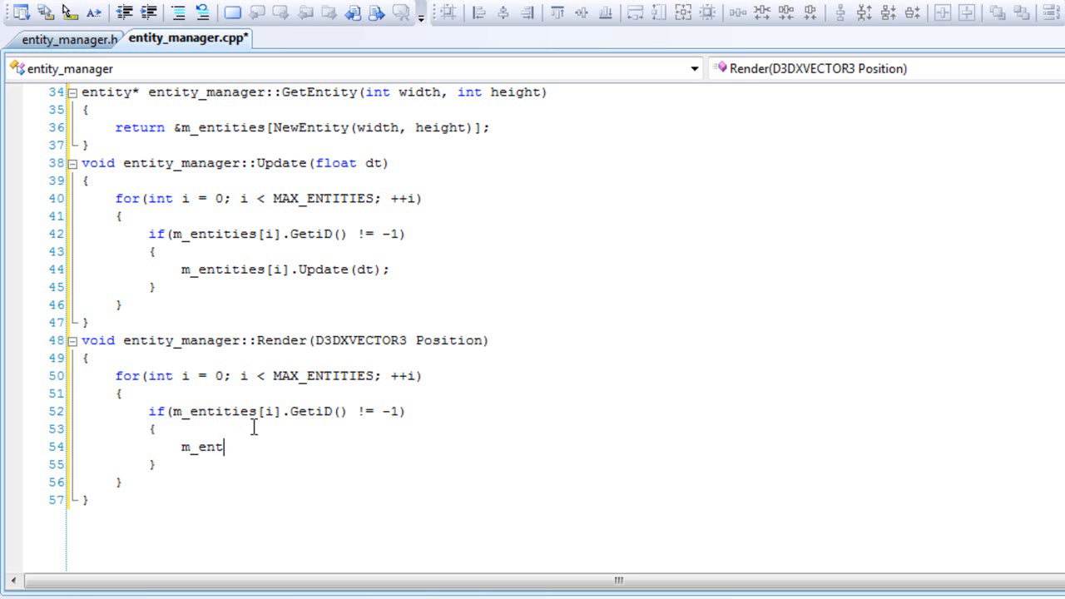
text(ities[)
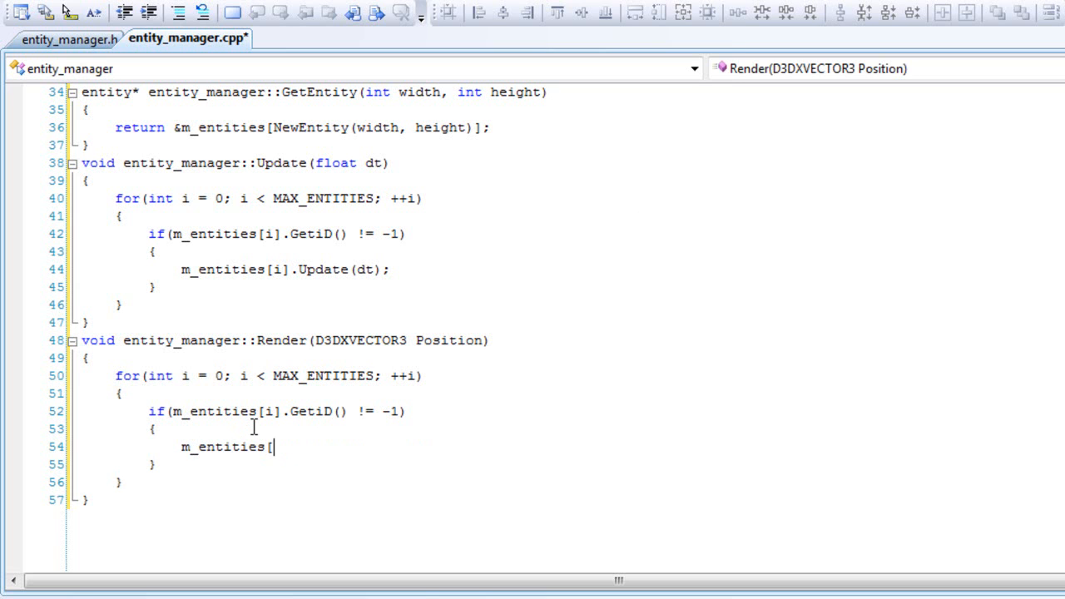
text(i].Render)
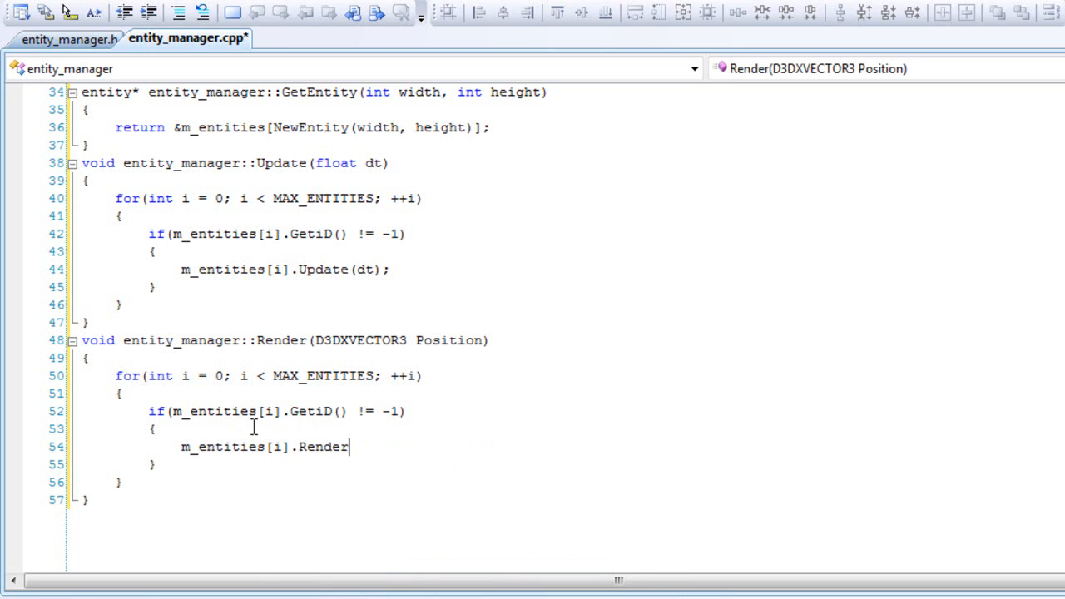
text((Positi)
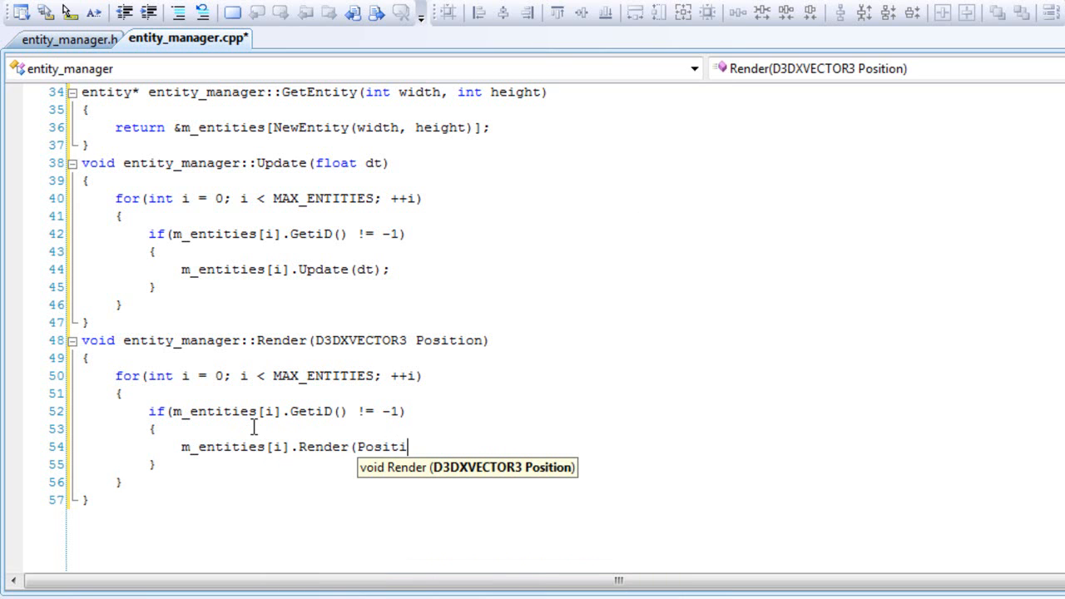
text(on);)
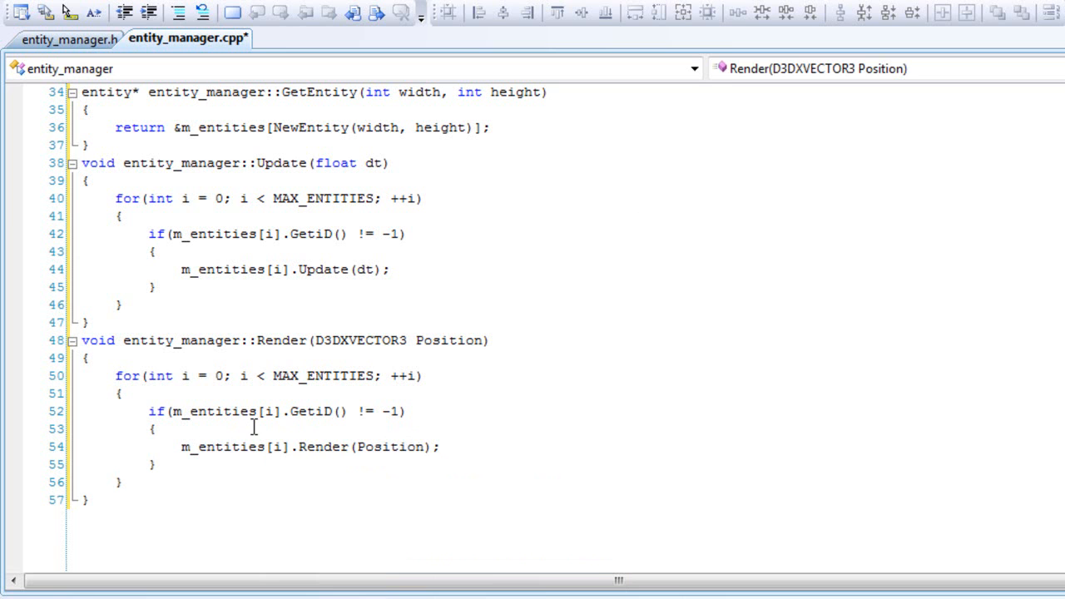
mouse_move(393, 345)
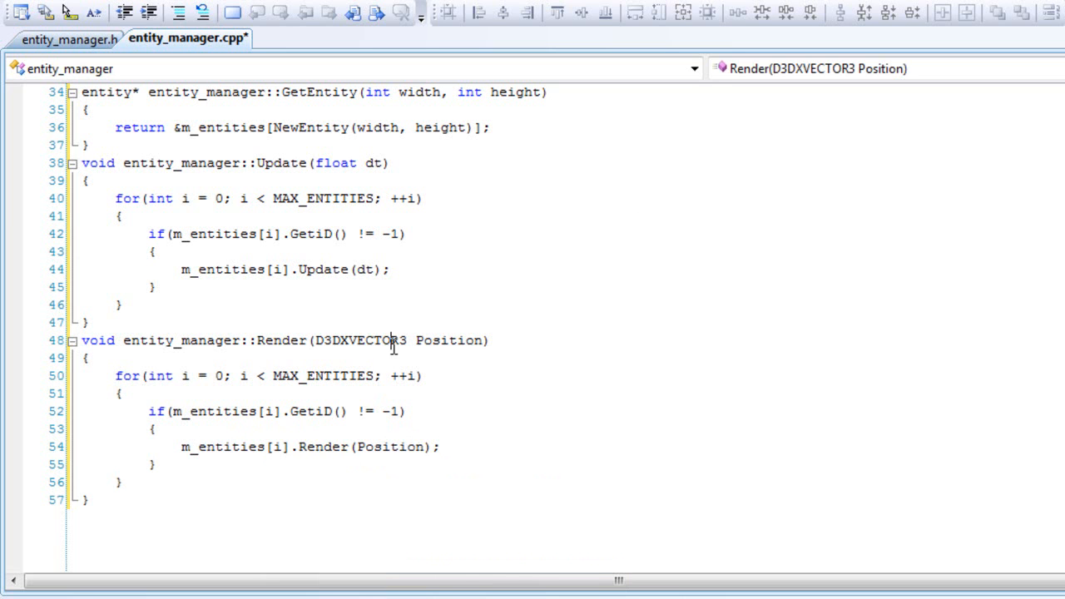
scroll(up, 3)
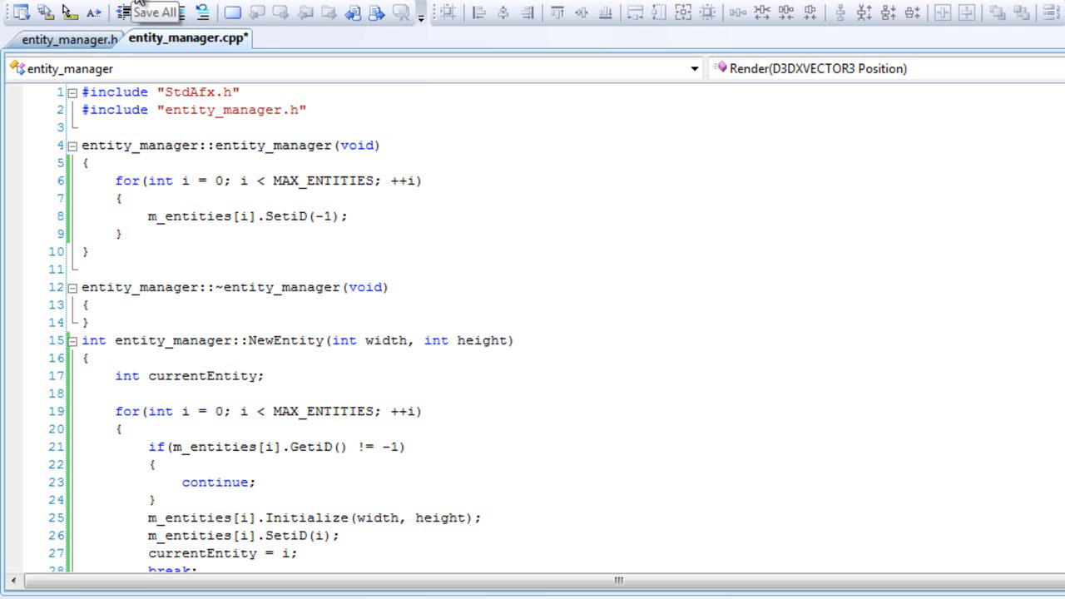
- Save all files and review entity.h, entity_manager.h and entity_manager.cpp, ending on entity.h
click(156, 12)
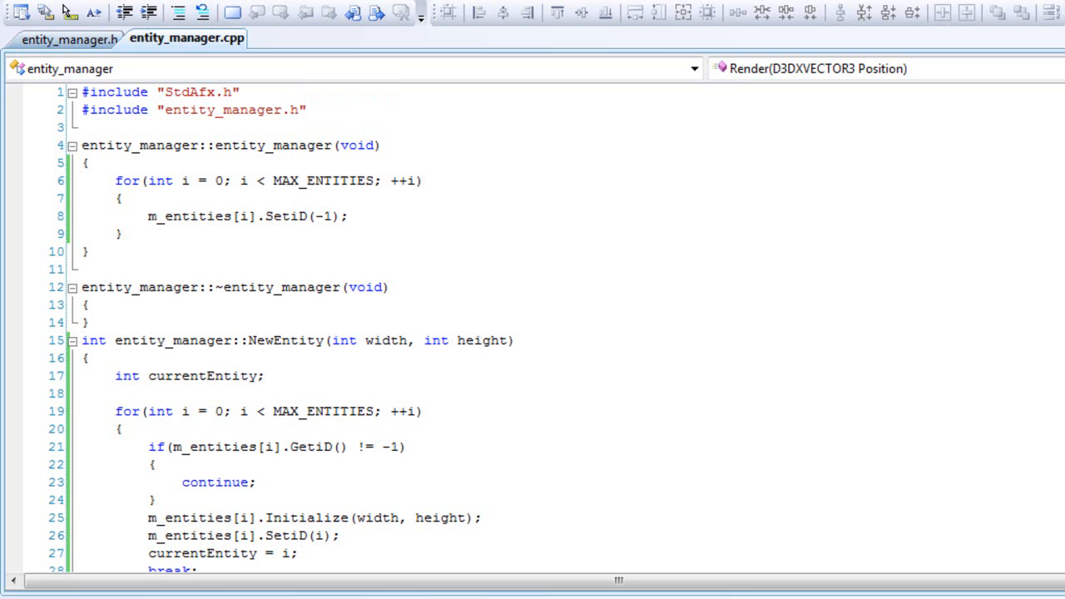
click(41, 38)
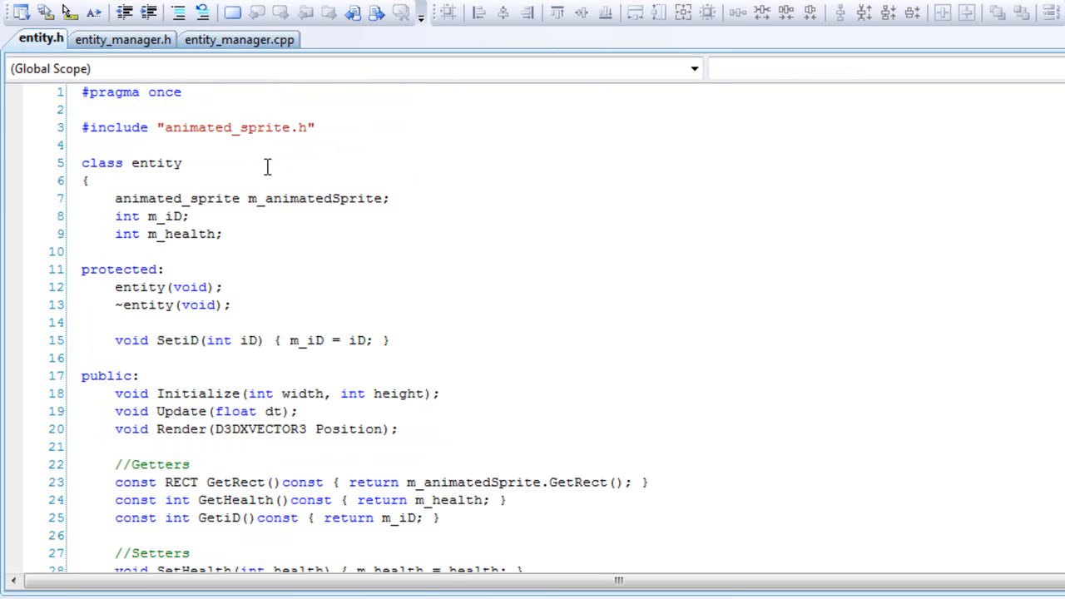
drag(81, 269, 231, 304)
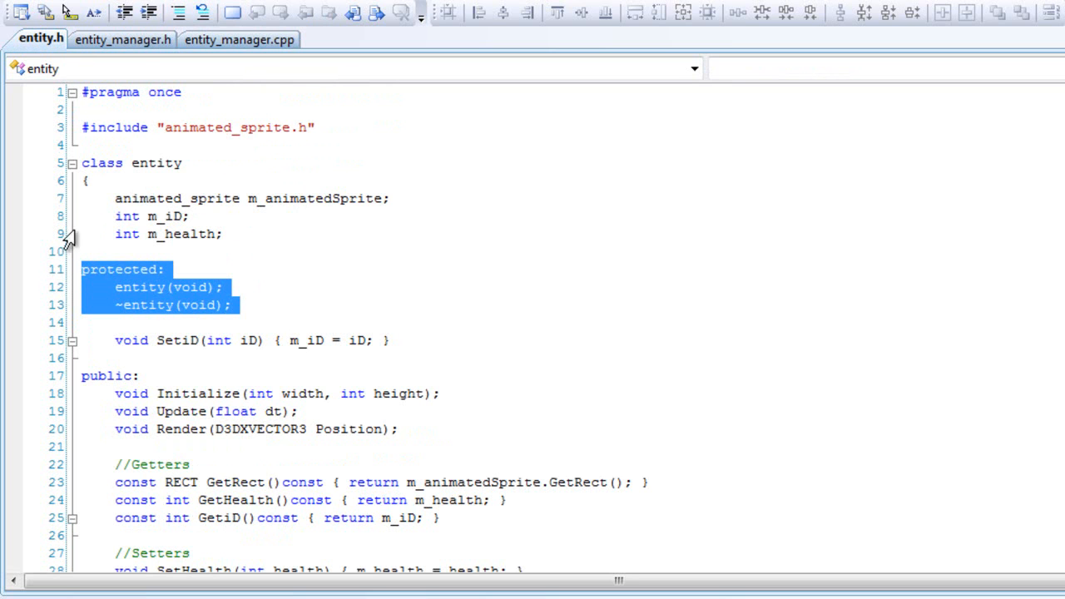
click(123, 39)
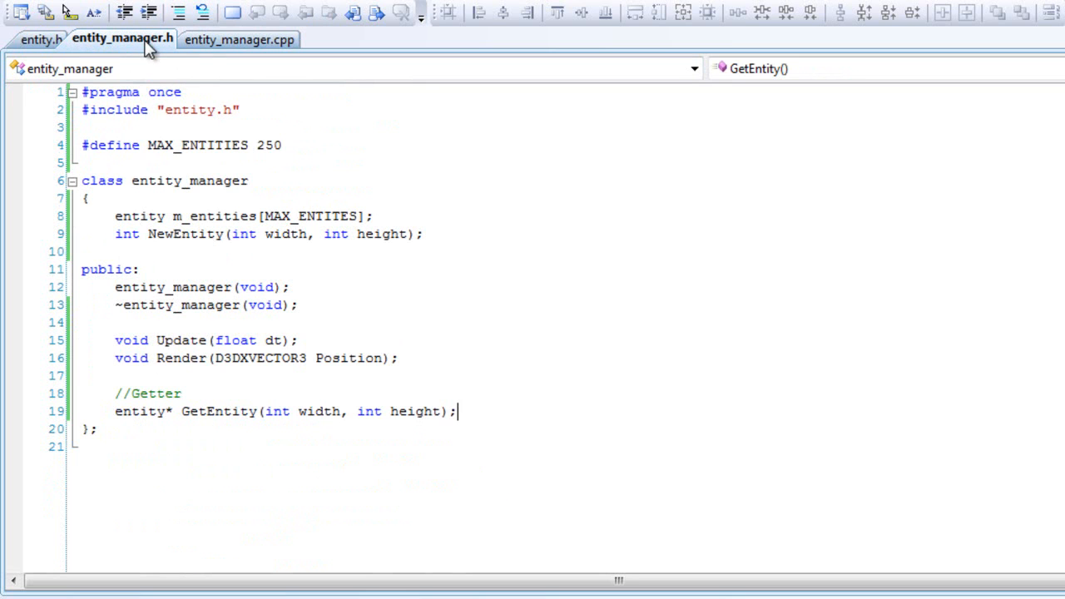
mouse_move(175, 145)
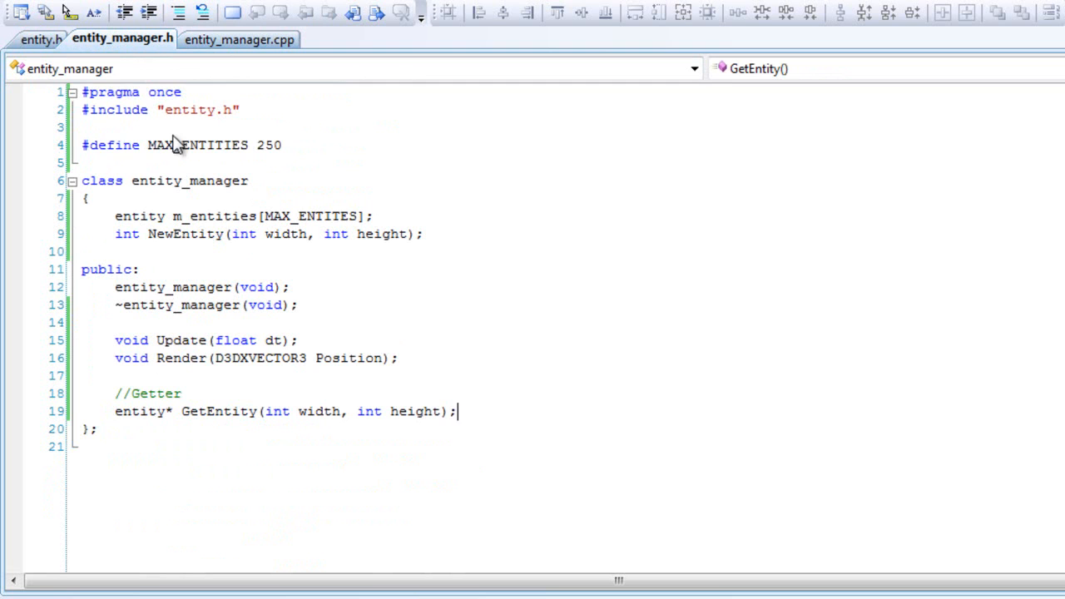
click(240, 38)
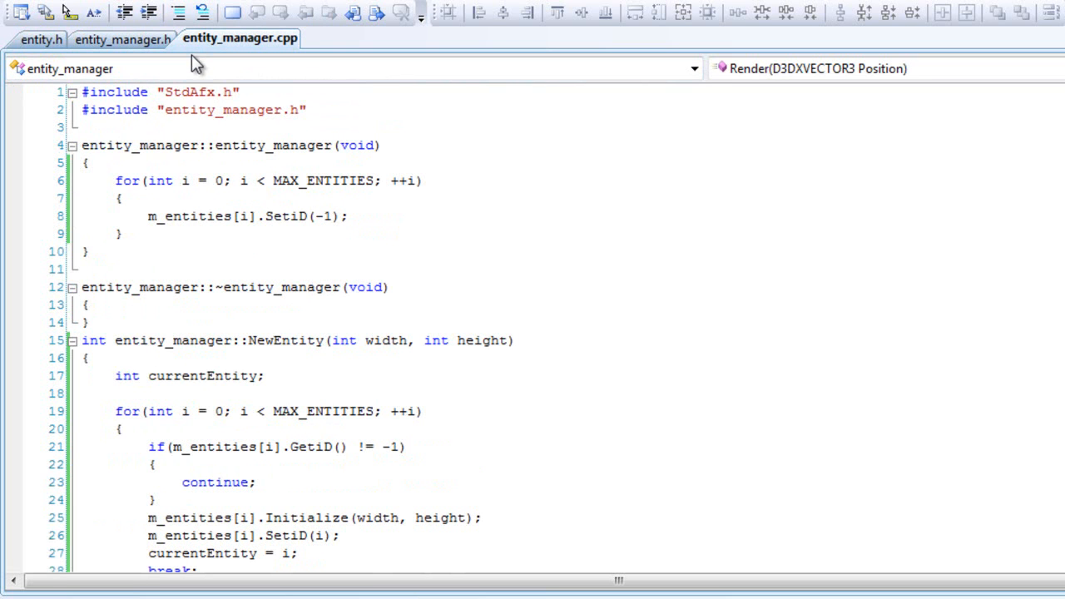
click(123, 38)
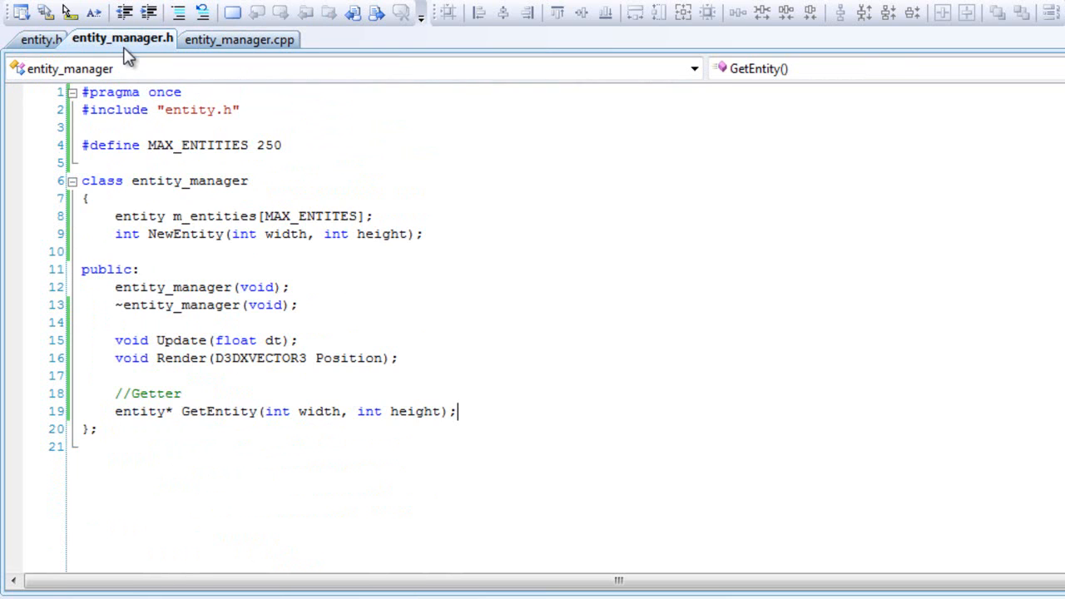
click(42, 39)
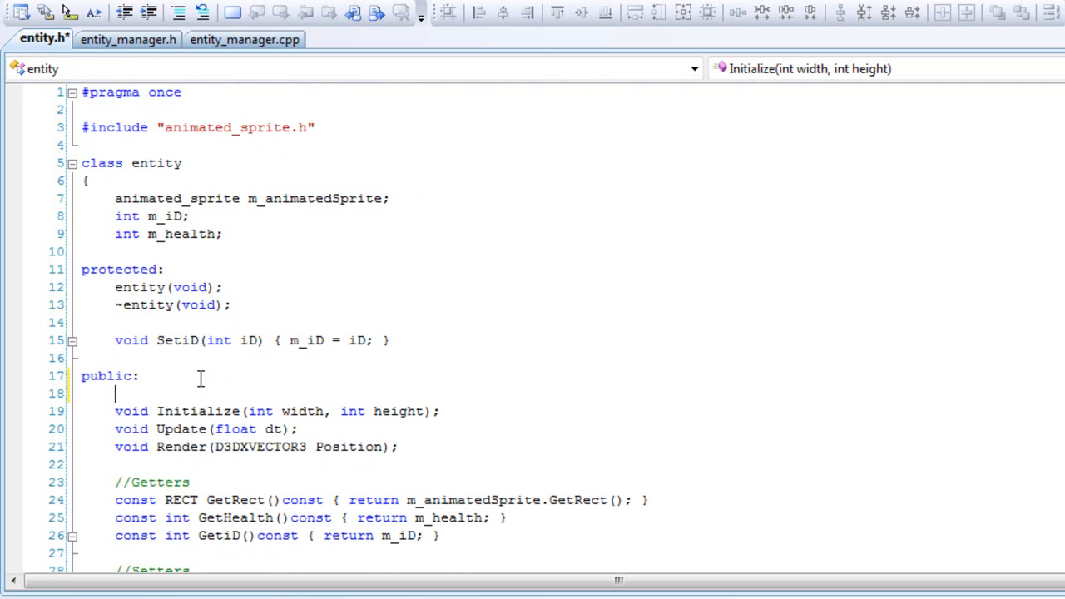
- Declare 'friend class entity_manager;' in entity.h, then check entity_manager.h and return
text(friend cl)
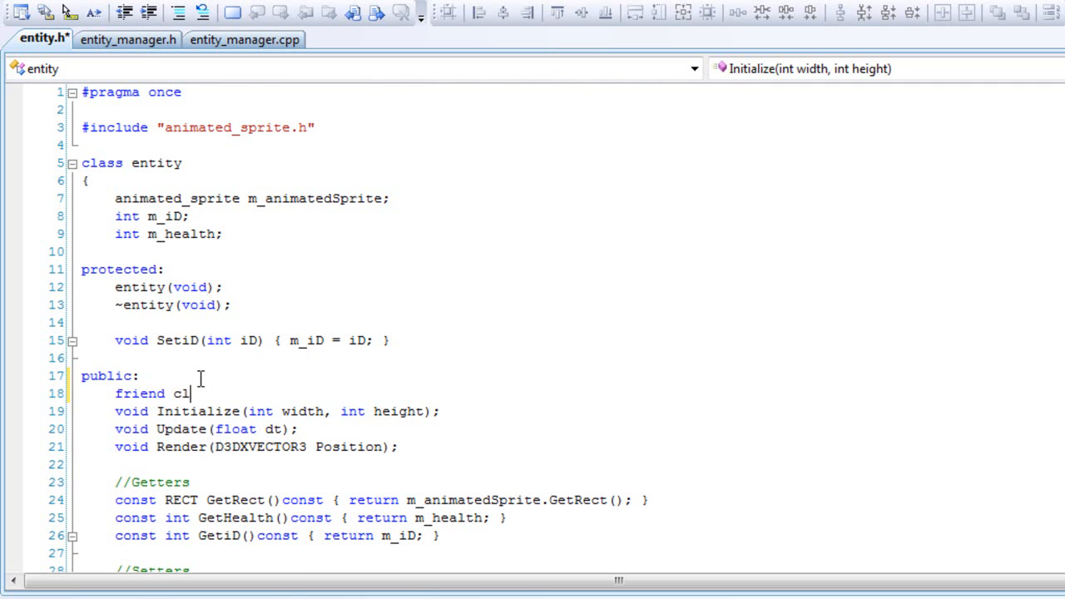
text(ass)
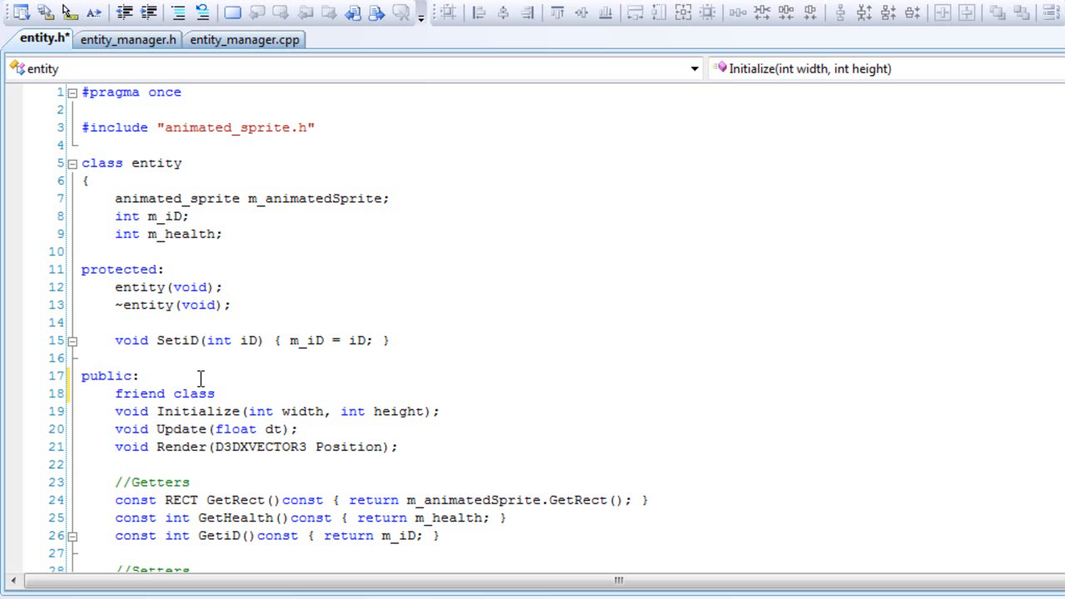
text(entity_man)
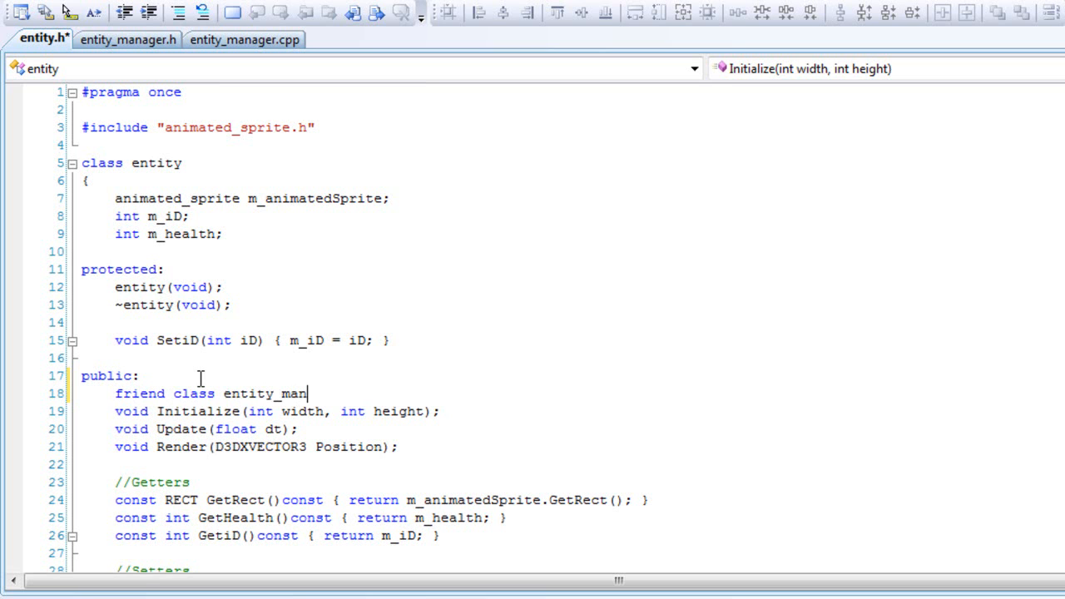
text(ager;)
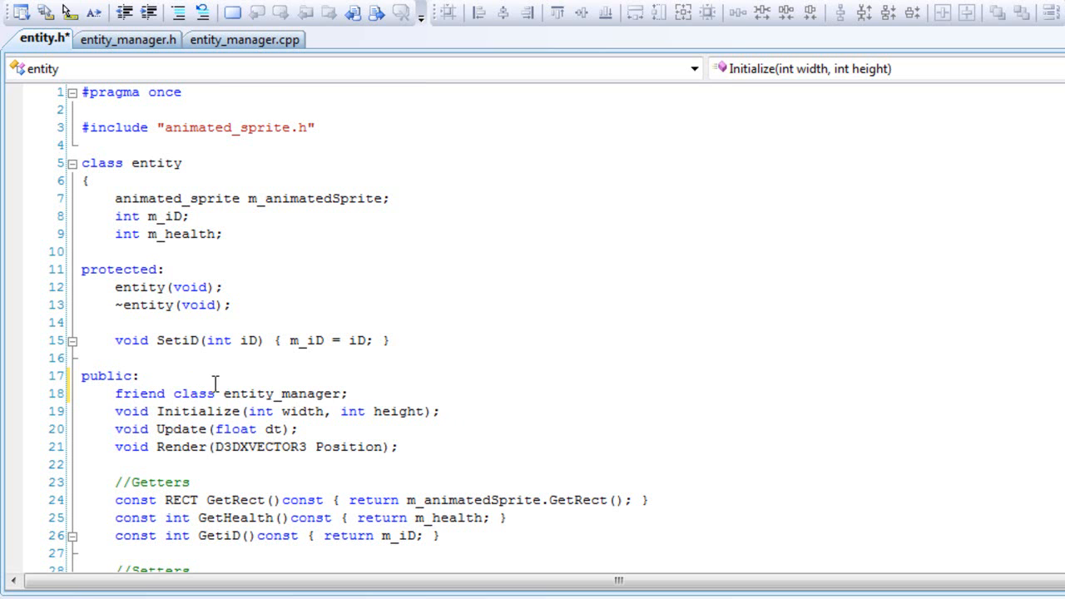
mouse_move(244, 324)
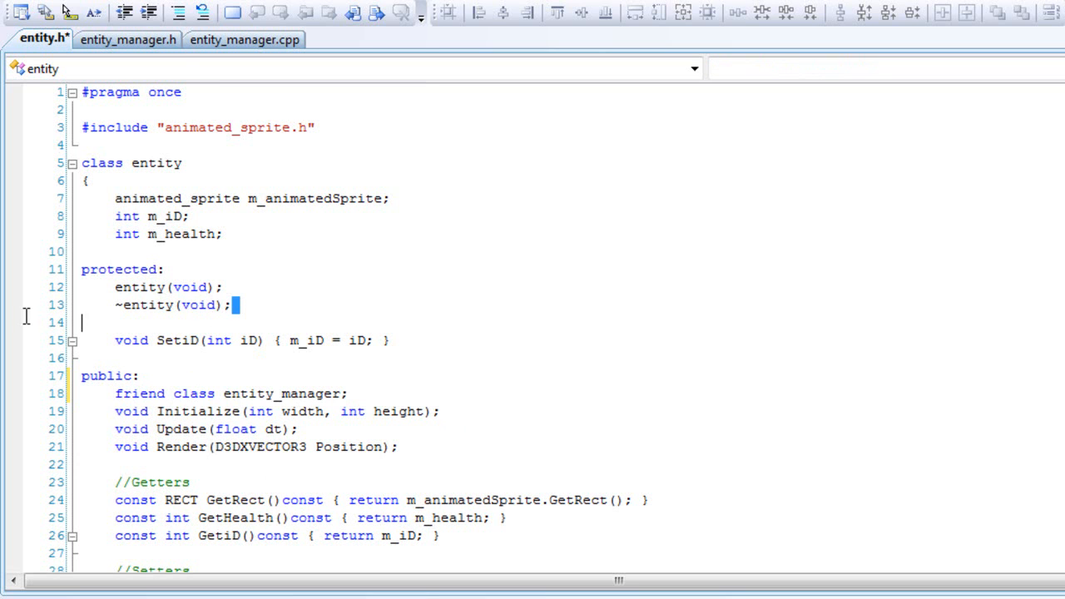
click(128, 39)
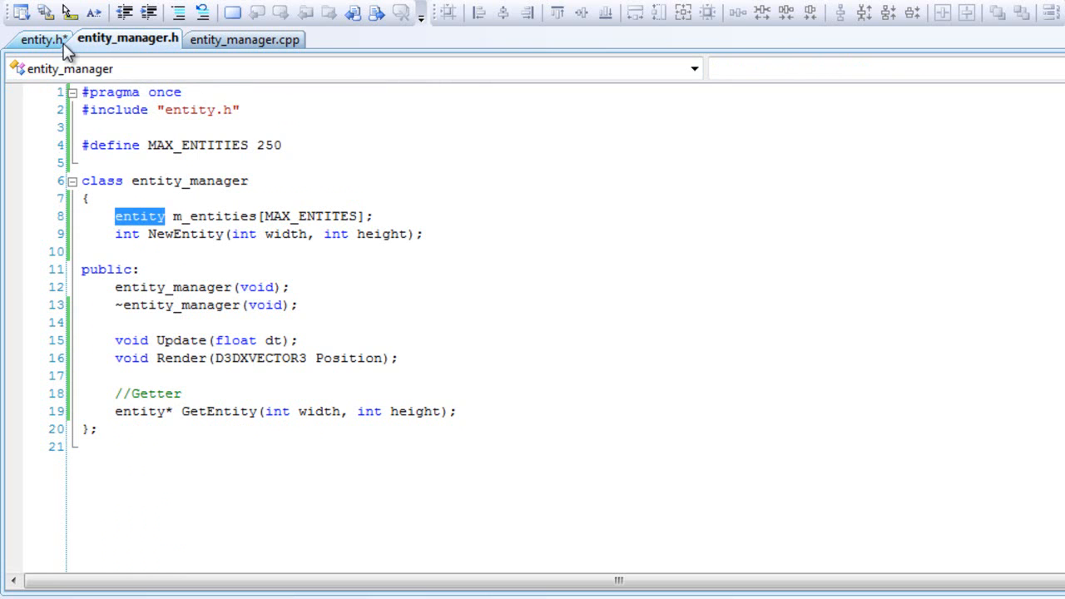
click(40, 39)
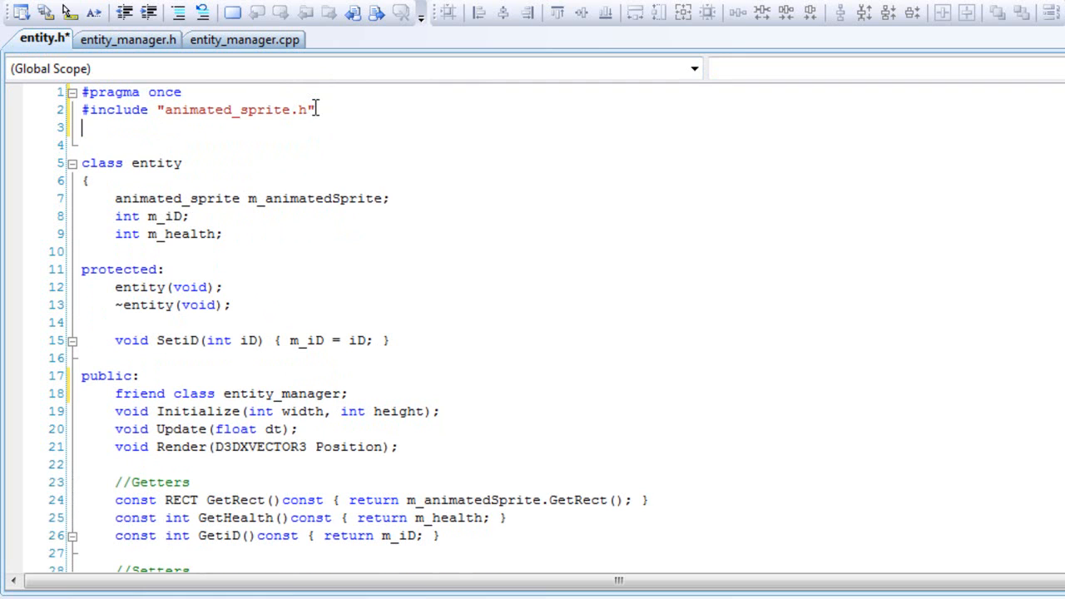
- Add #include "entity_manager.h" beneath the animated_sprite include in entity.h and save
text(#include)
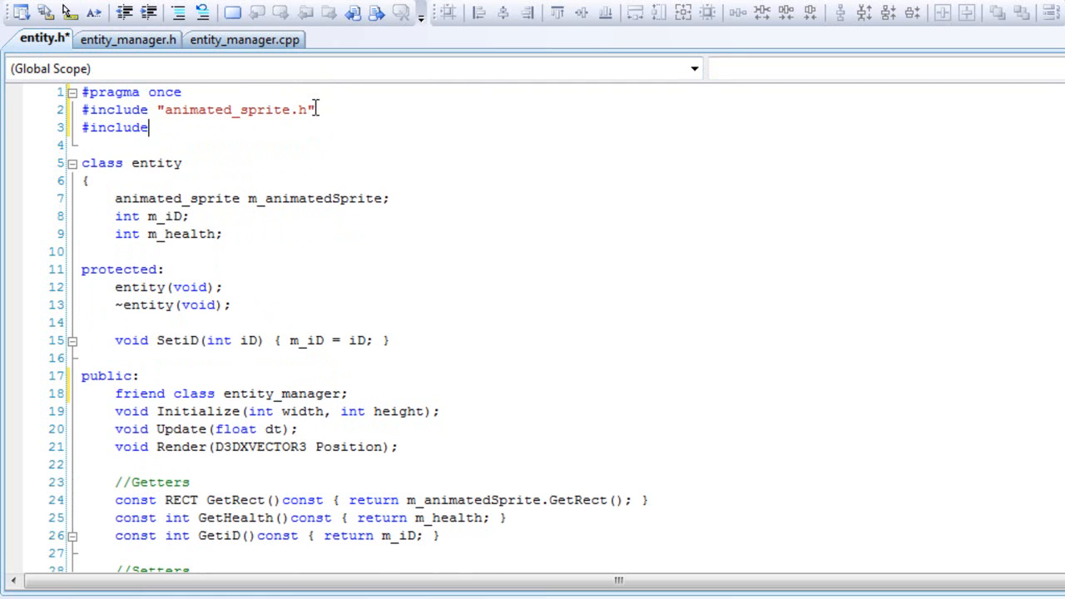
text("enti)
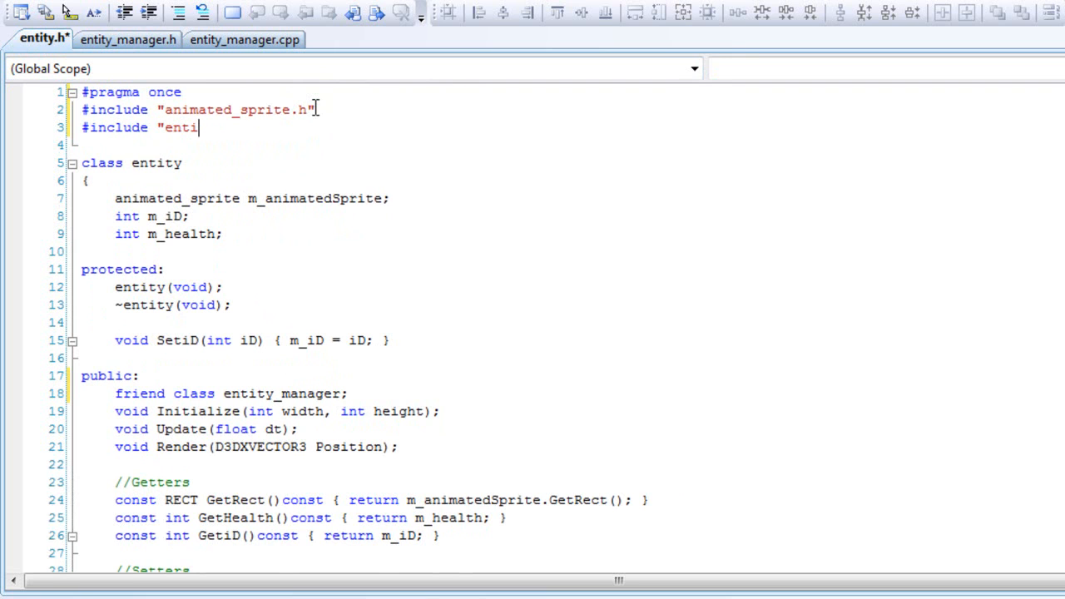
text(ty)
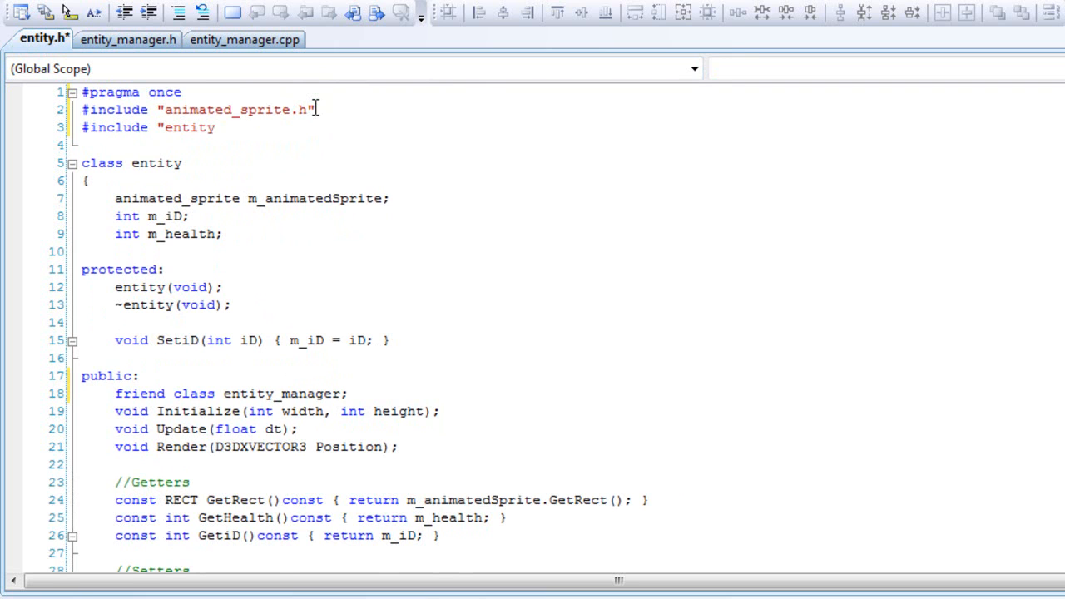
text(_manager)
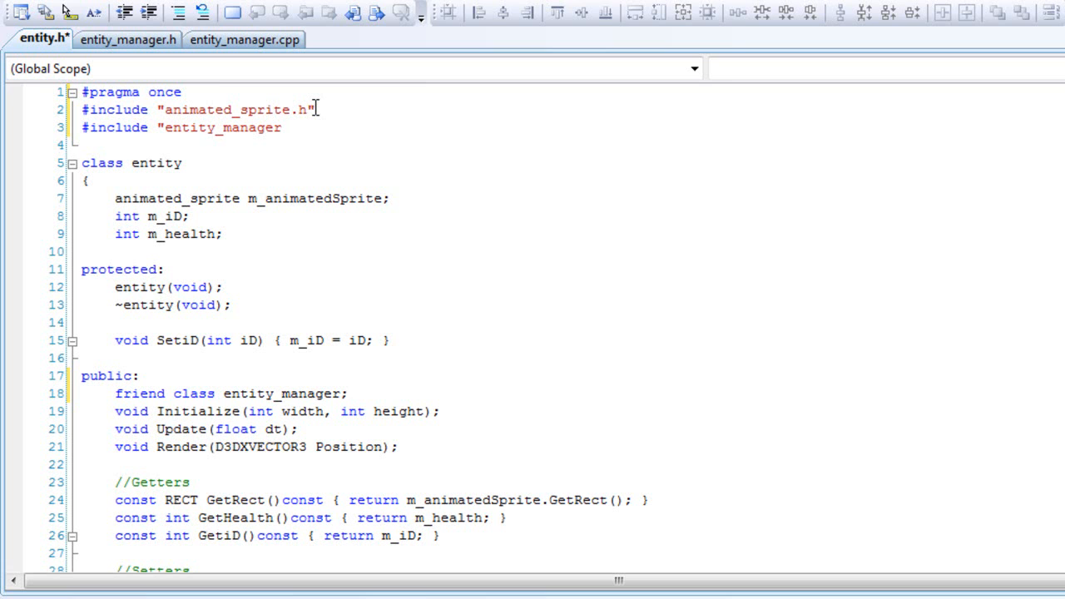
text(.h")
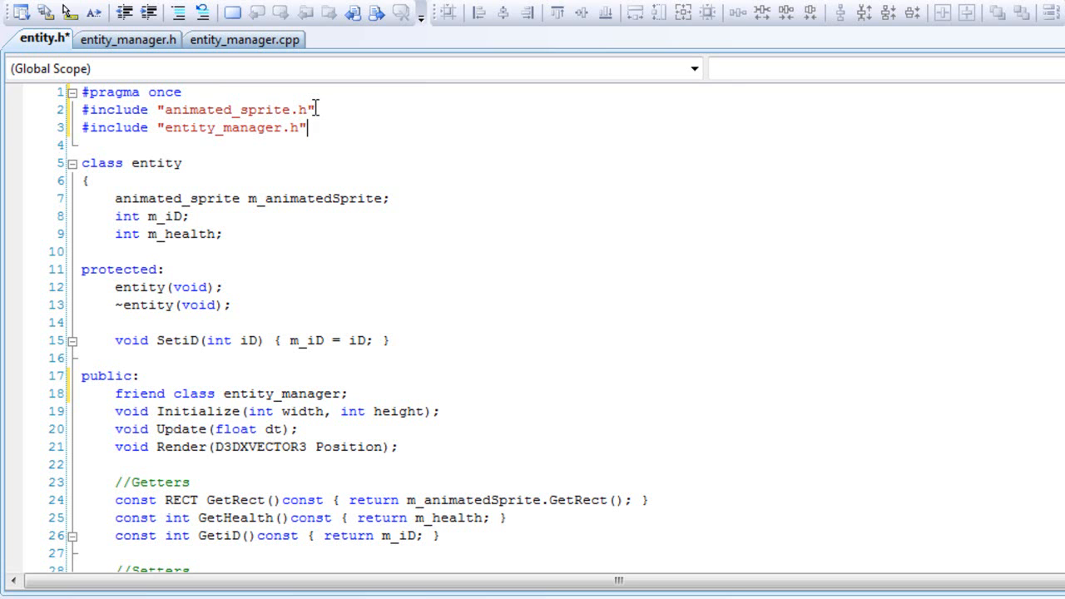
scroll(down, 3)
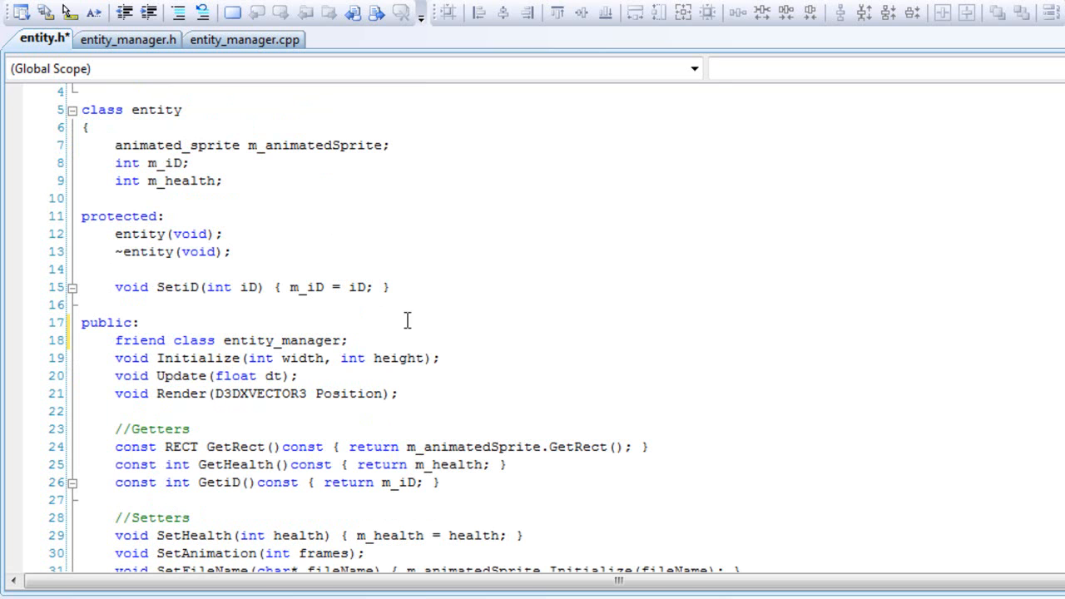
click(149, 12)
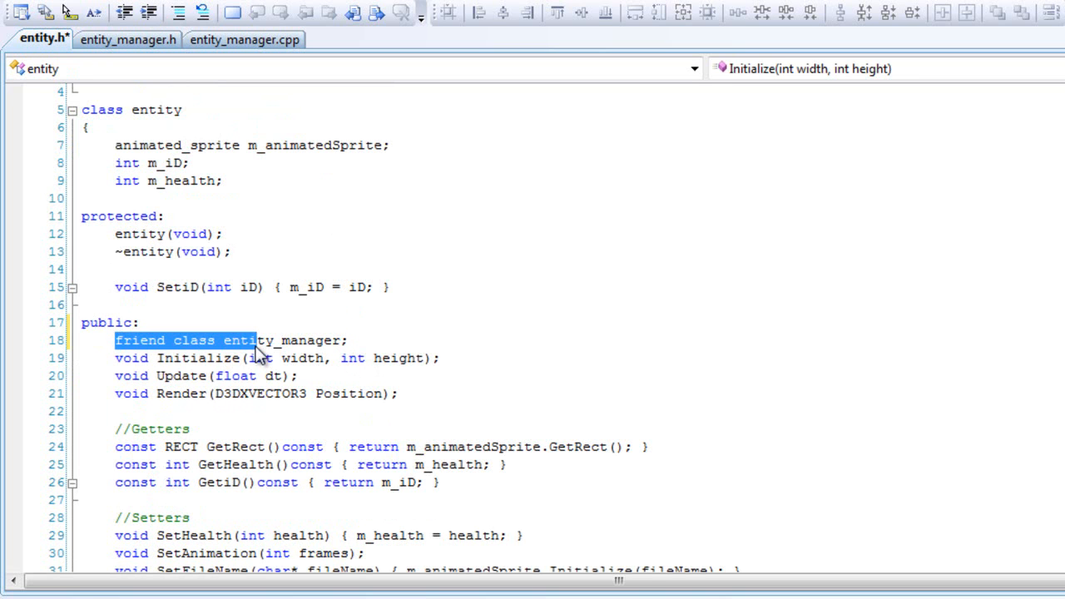
click(82, 269)
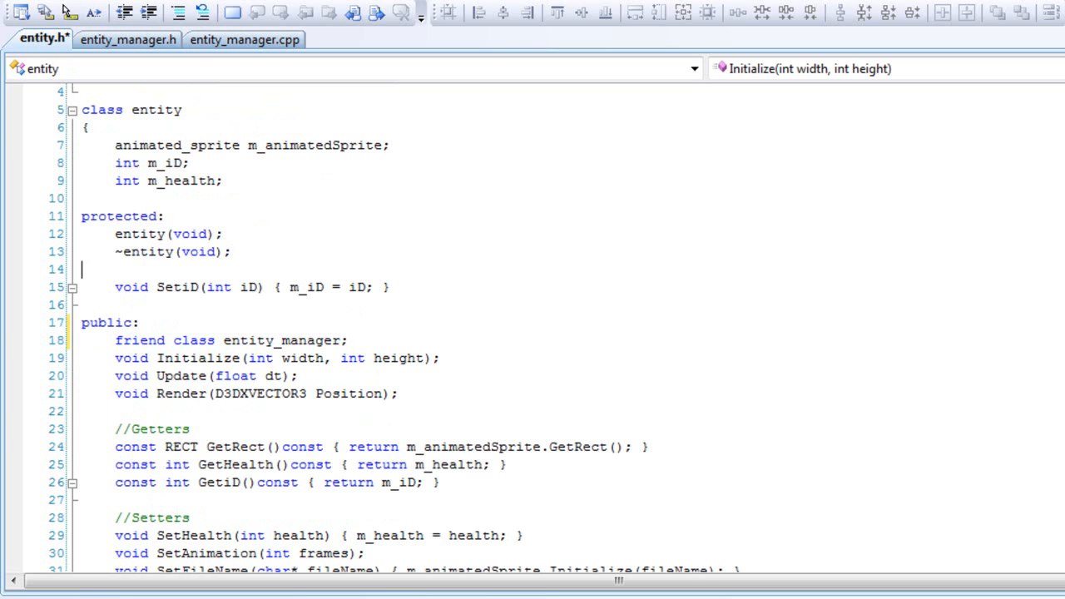
click(245, 38)
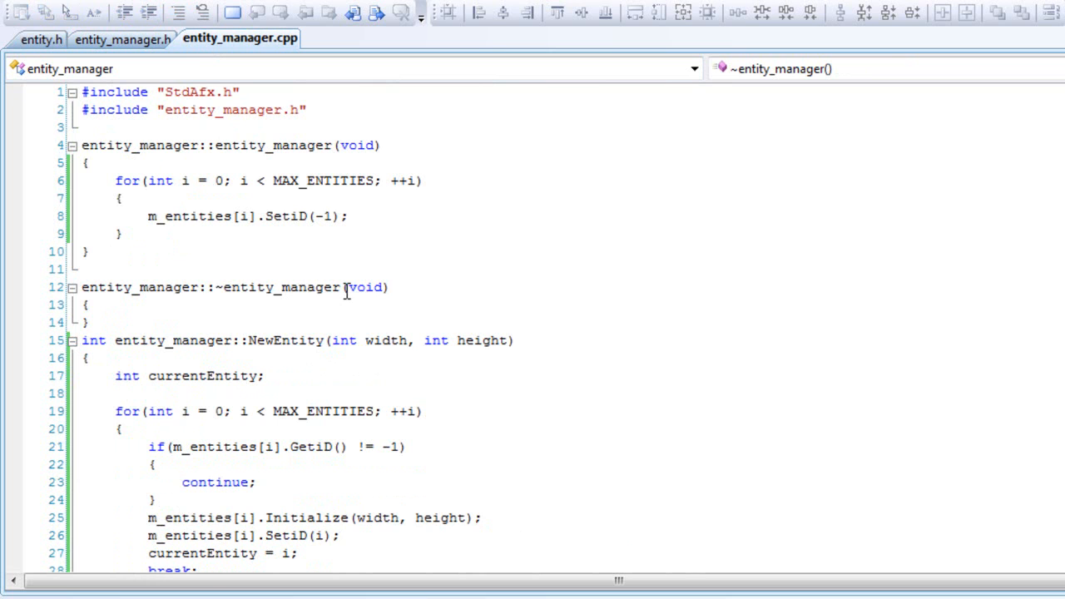
mouse_move(532, 481)
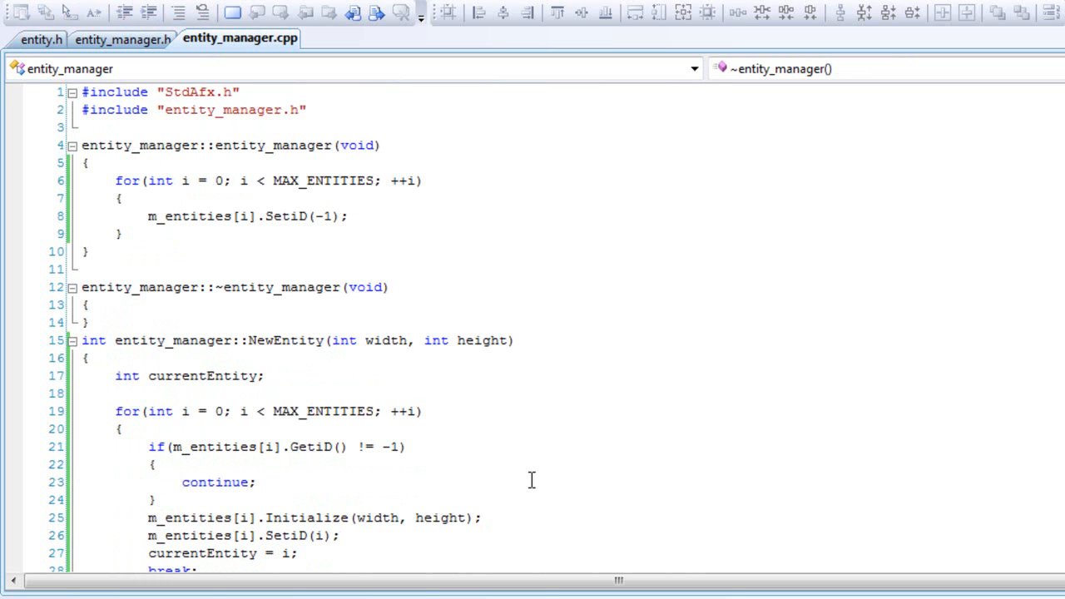
mouse_move(563, 416)
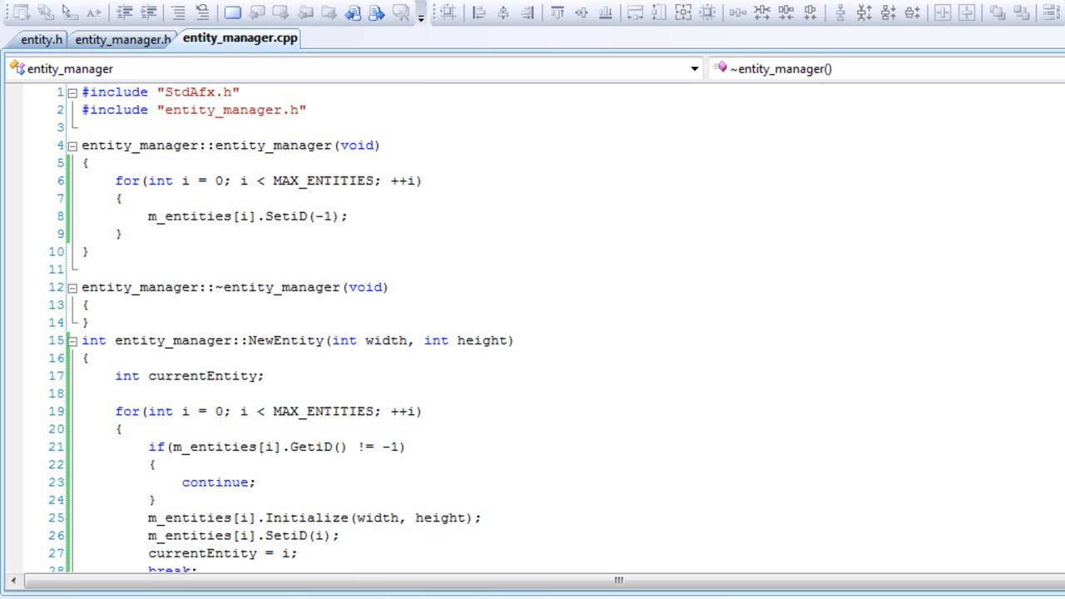
- Correct MAX_ENTITES to MAX_ENTITIES and change //Getter to //Getters in entity_manager.h
click(122, 39)
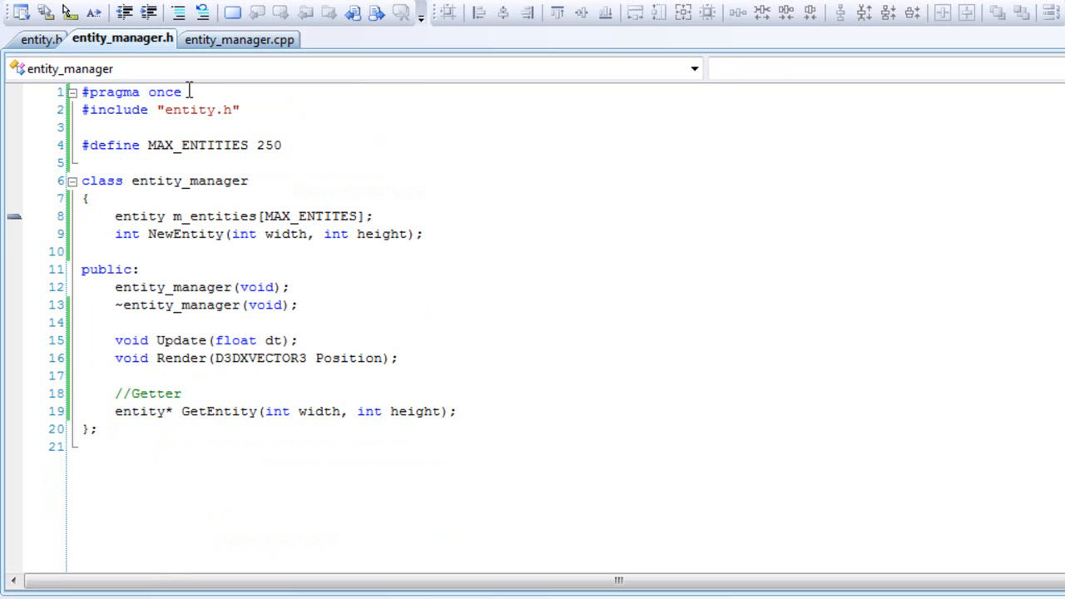
mouse_move(314, 215)
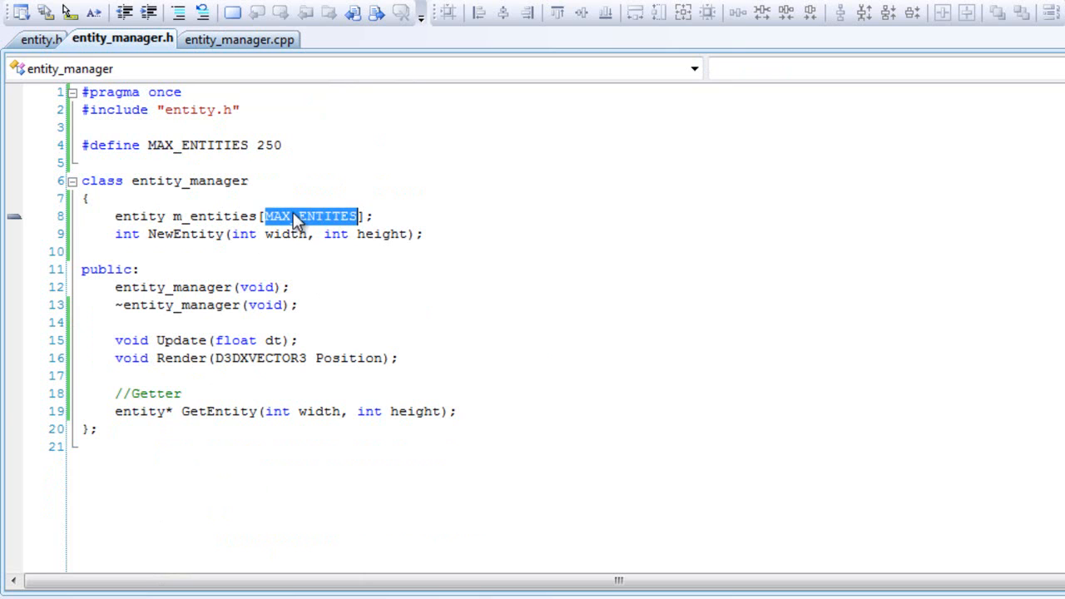
click(82, 411)
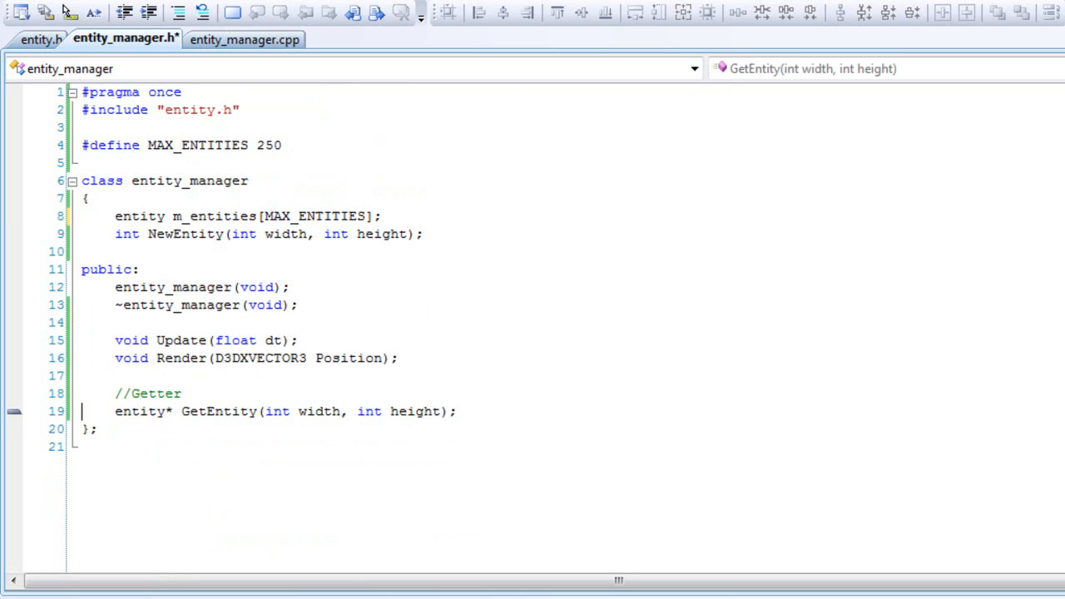
mouse_move(239, 410)
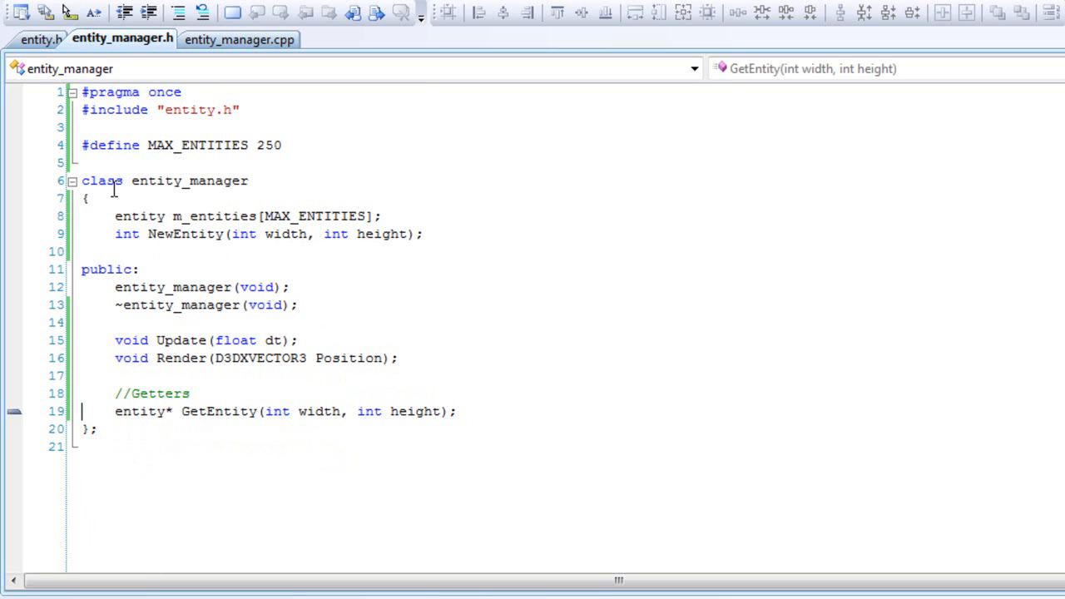
click(41, 39)
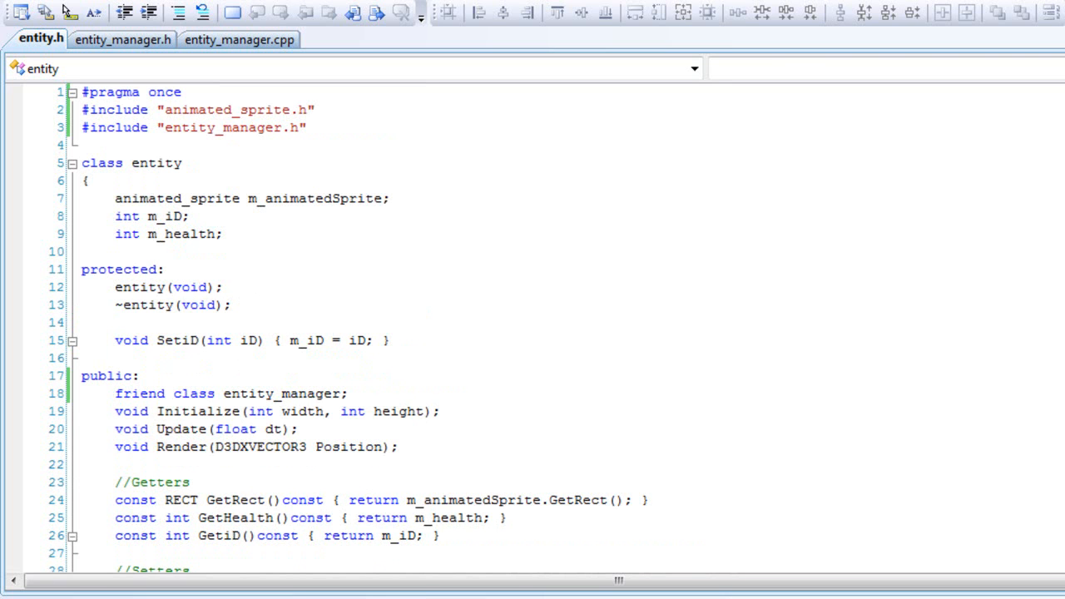
- Delete the #include "entity_manager.h" line and its leftover blank line from entity.h
scroll(down, 3)
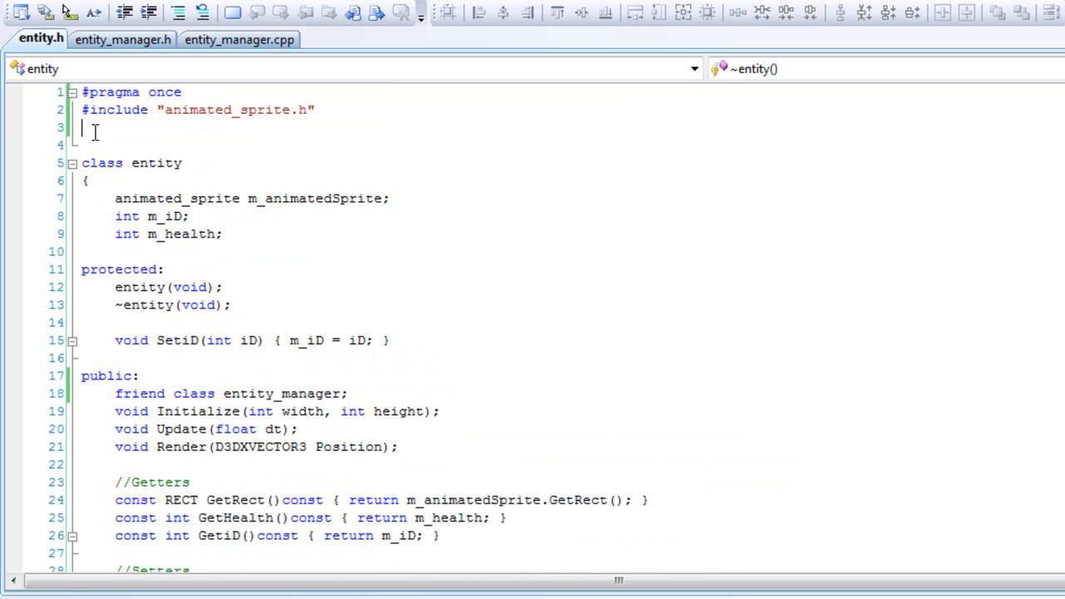
click(91, 127)
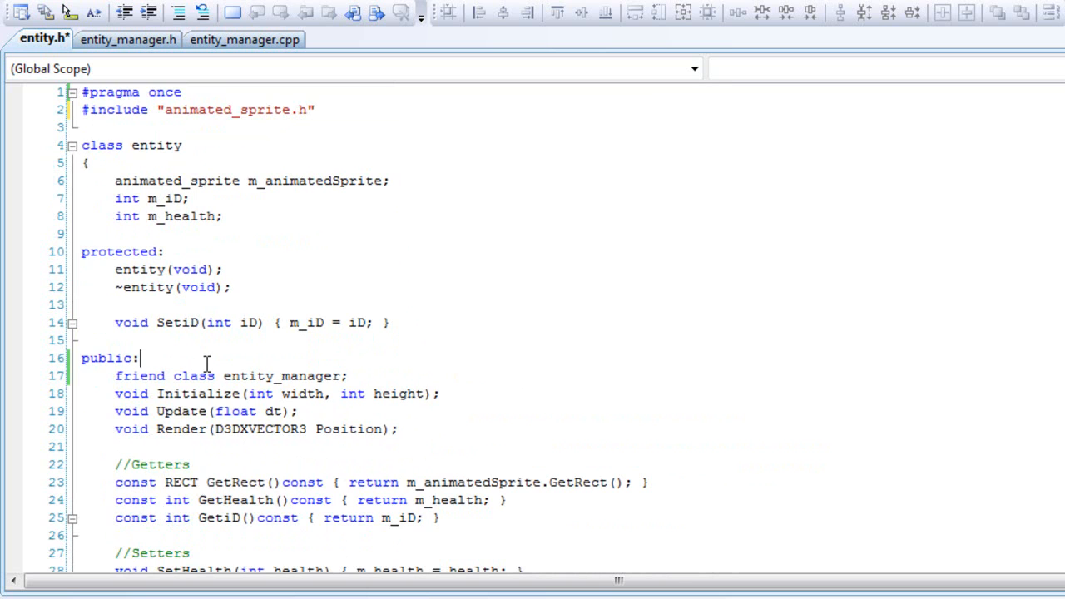
scroll(down, 3)
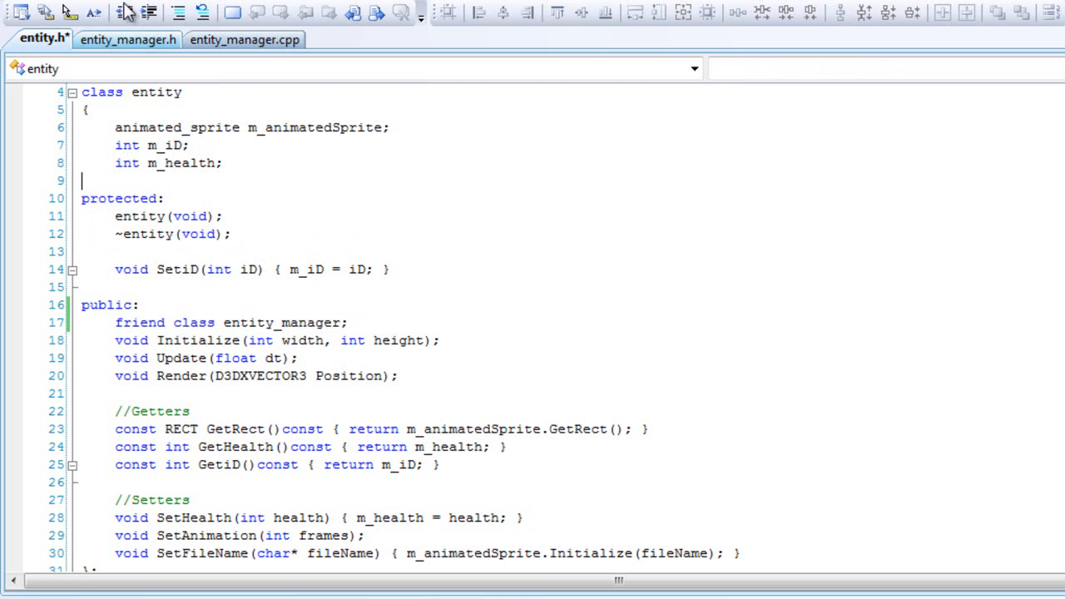
- Switch to entity_manager.cpp and scroll to the GetEntity, Update and Render definitions
click(244, 39)
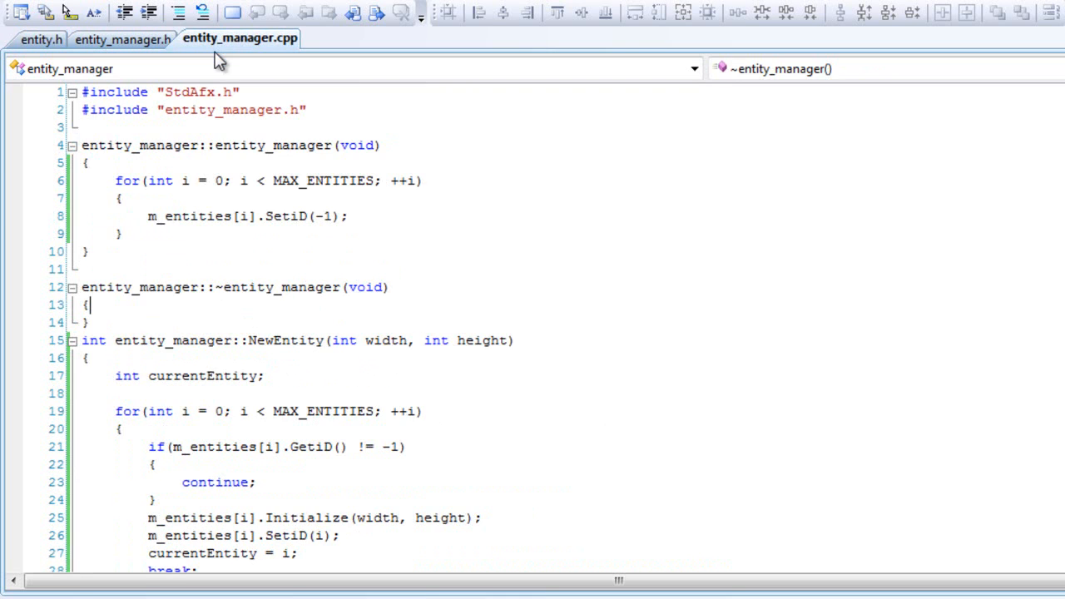
scroll(down, 3)
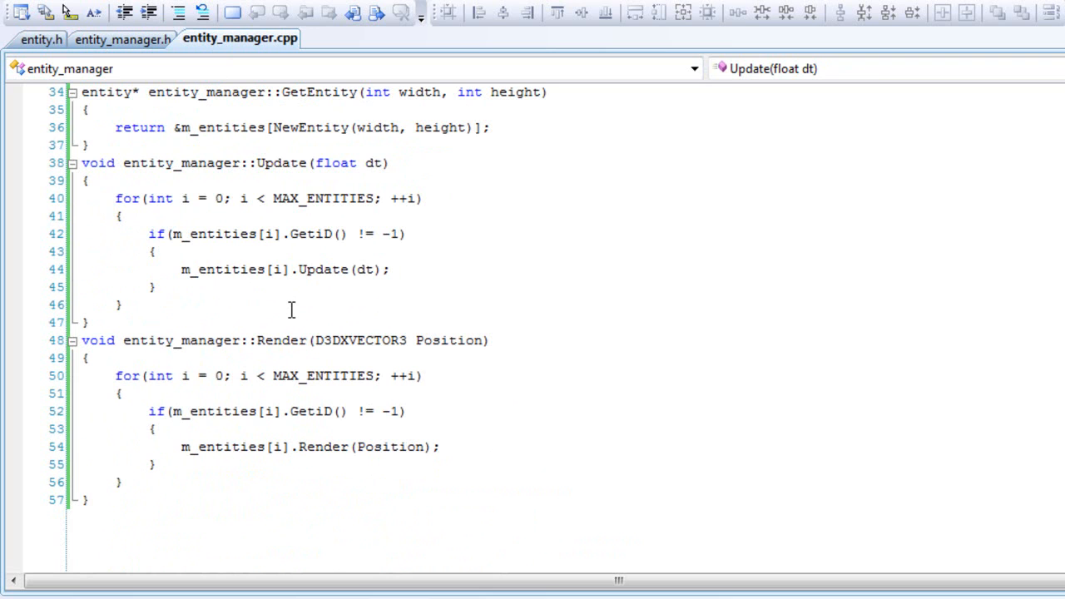
mouse_move(429, 301)
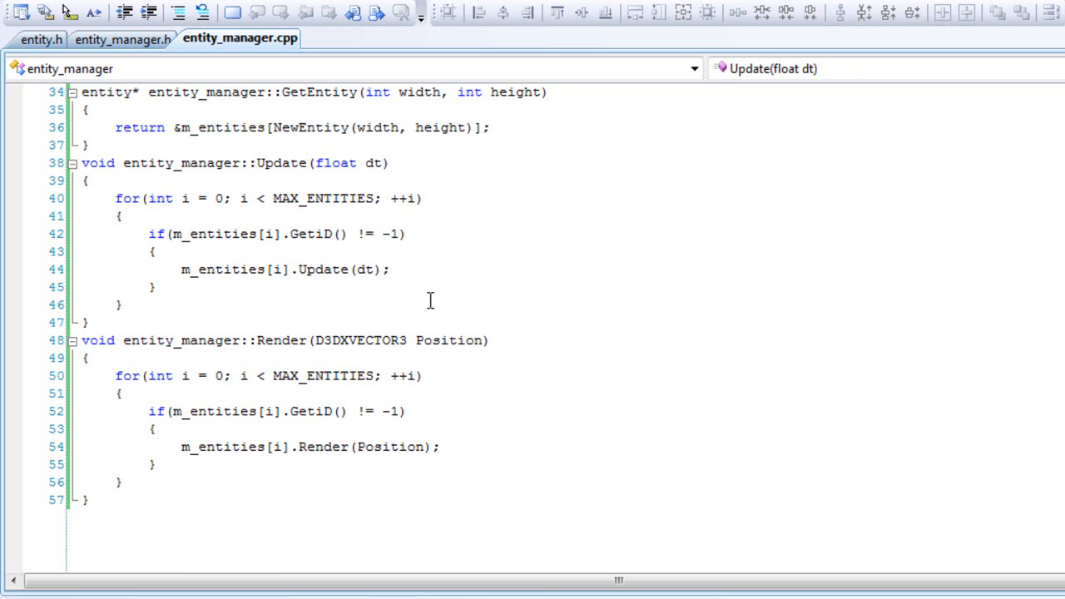
mouse_move(326, 322)
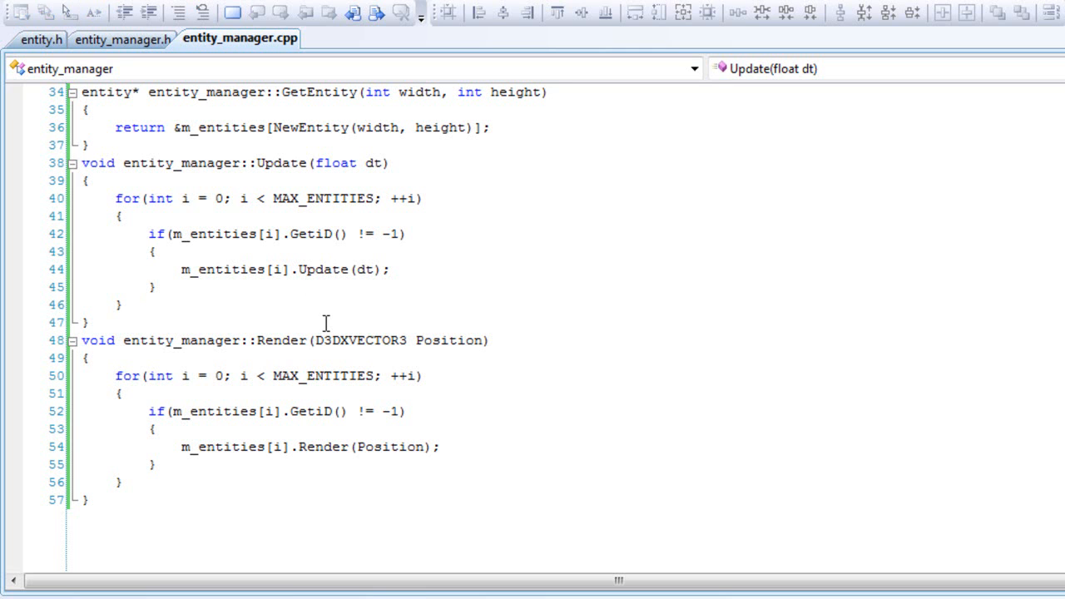